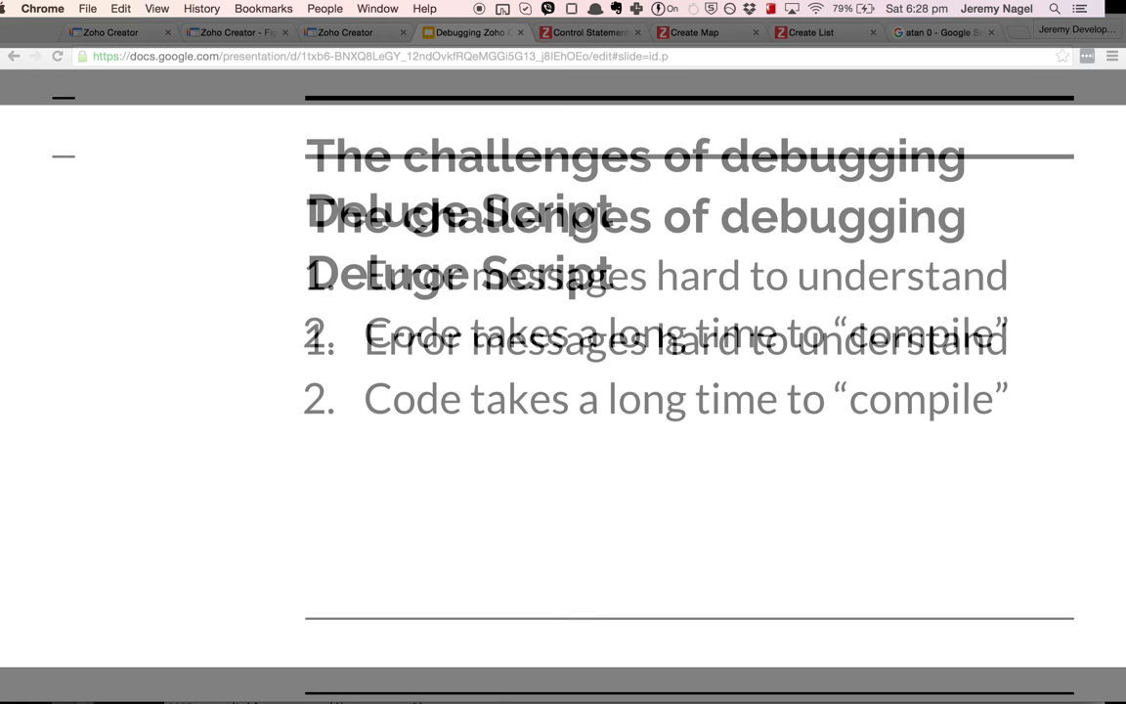
Save the Unit Tests script, inspect lines 5, 29 and 36 behind the line-29 error, then view the slides.
left_click(345, 37)
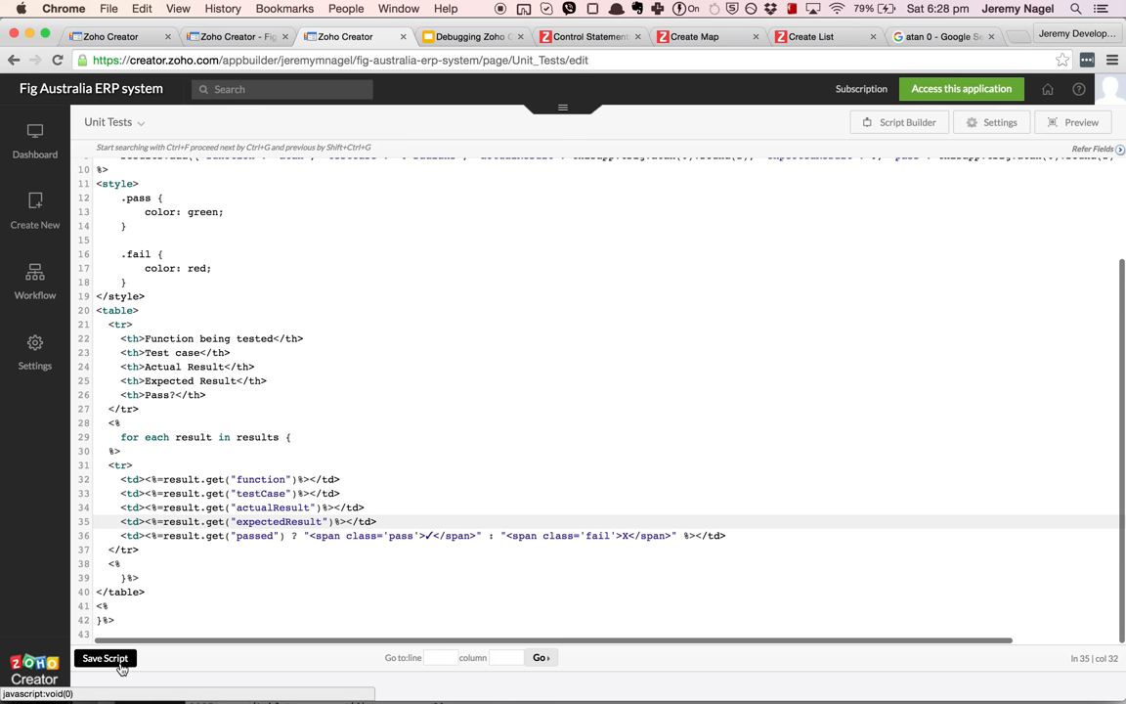
left_click(104, 658)
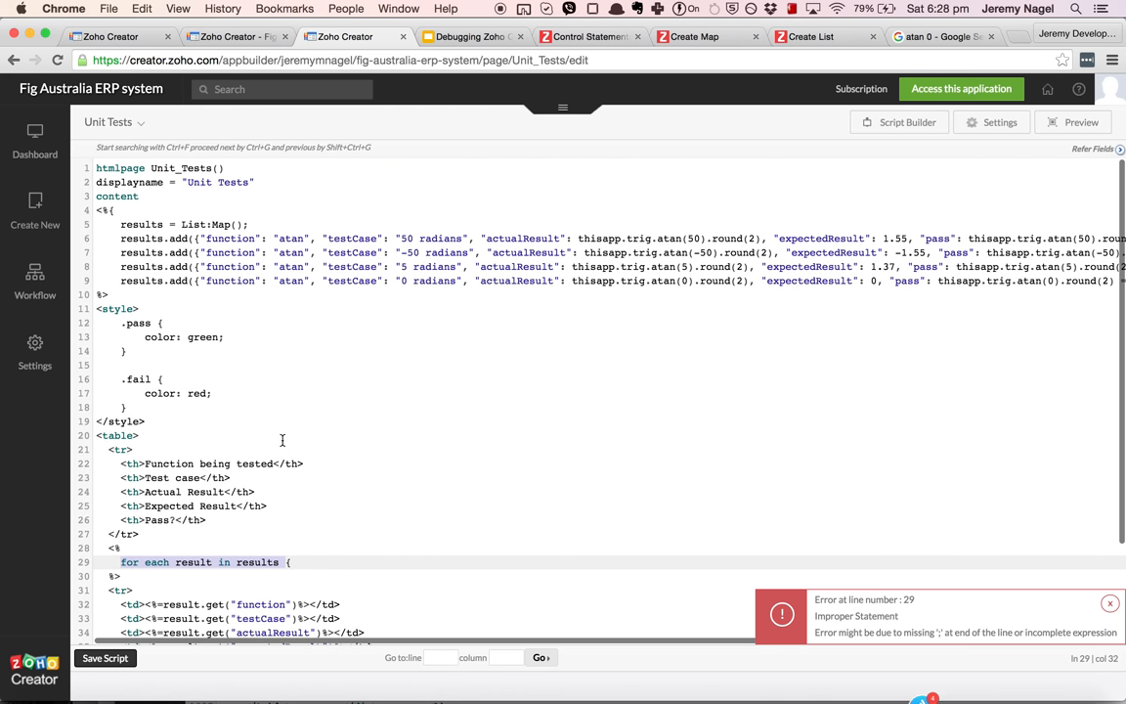
left_click(195, 224)
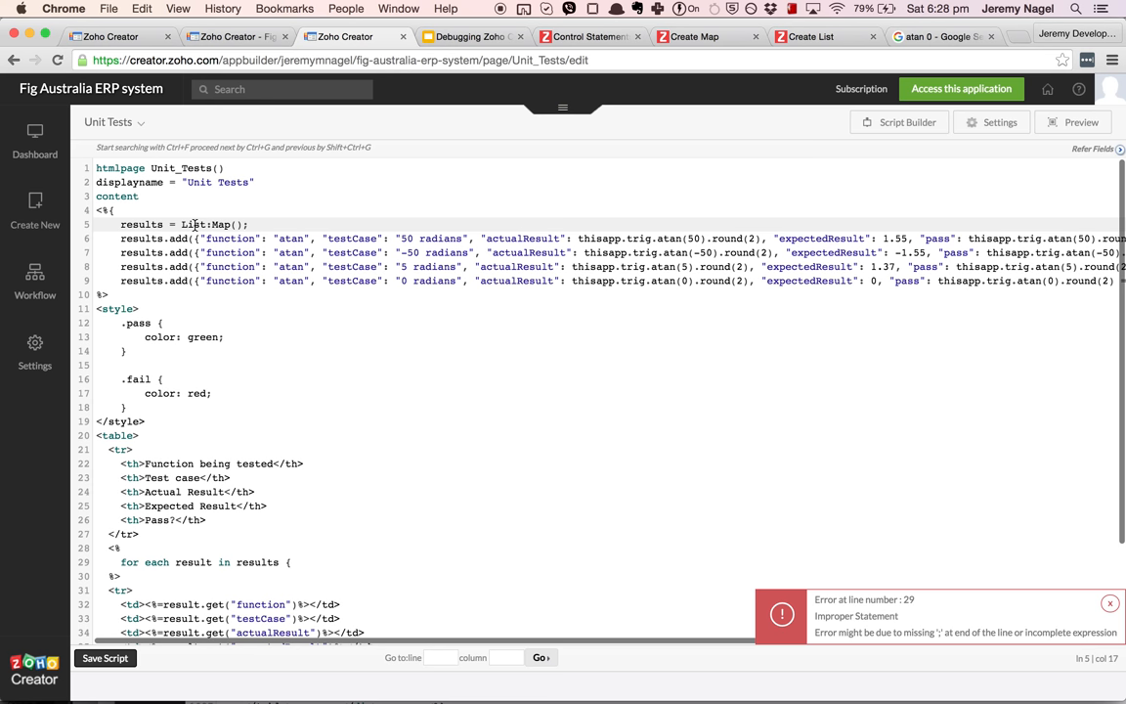
mouse_move(198, 566)
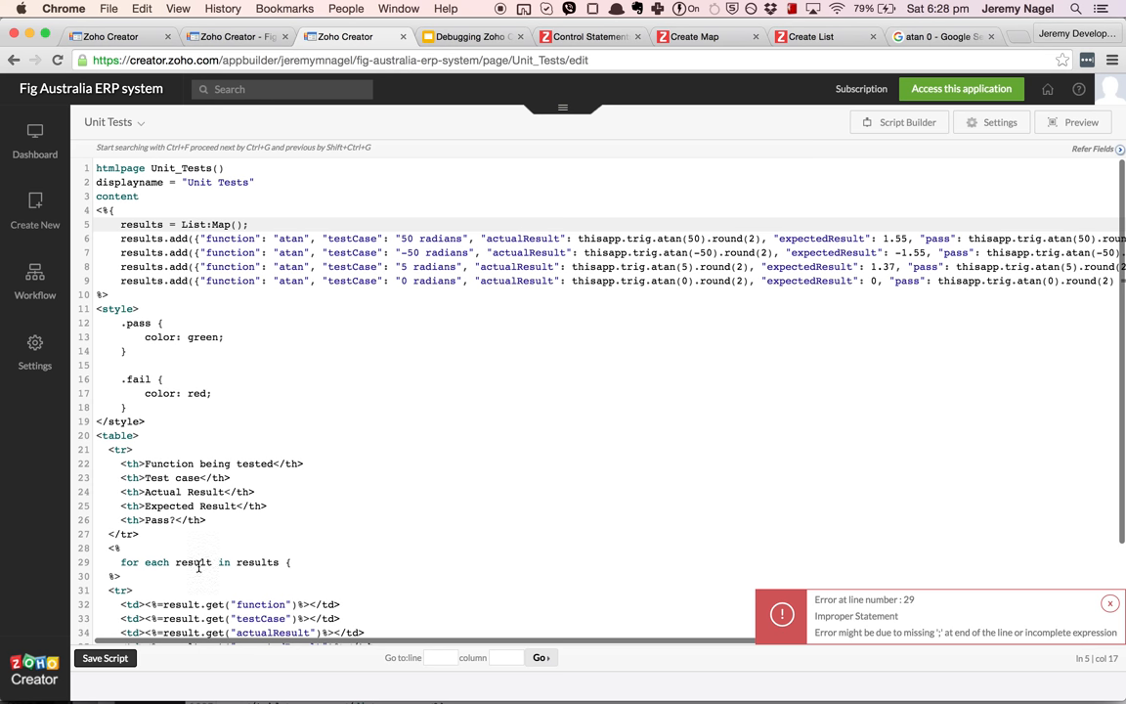
left_click(119, 562)
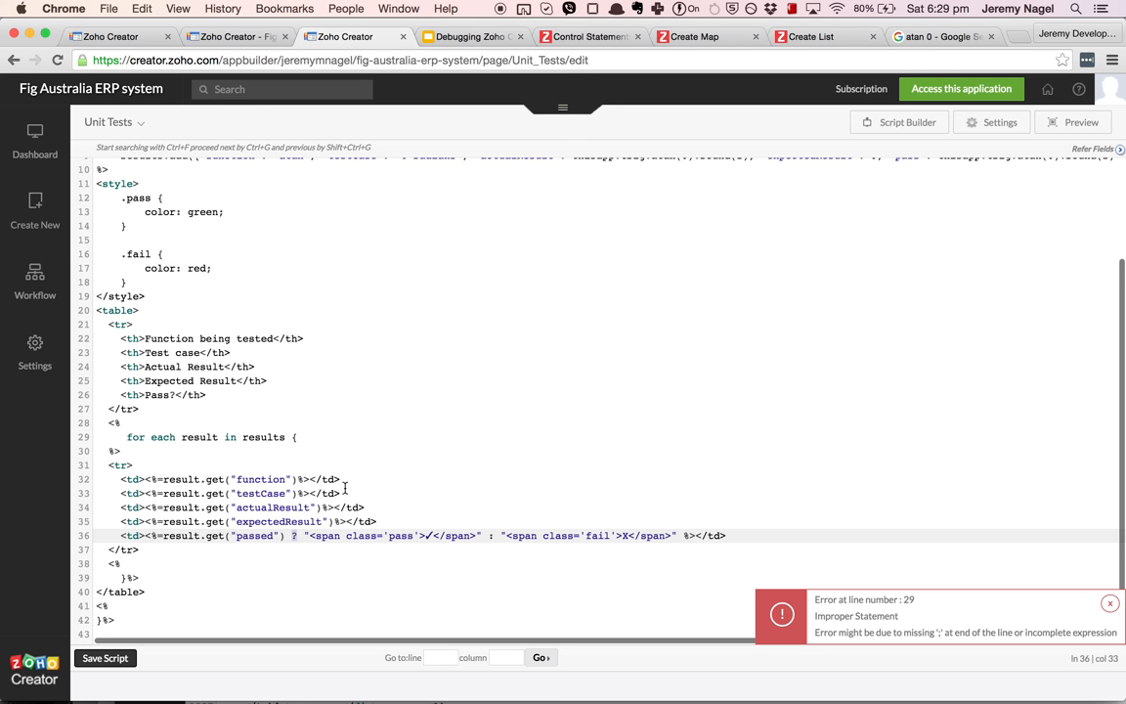
mouse_move(303, 536)
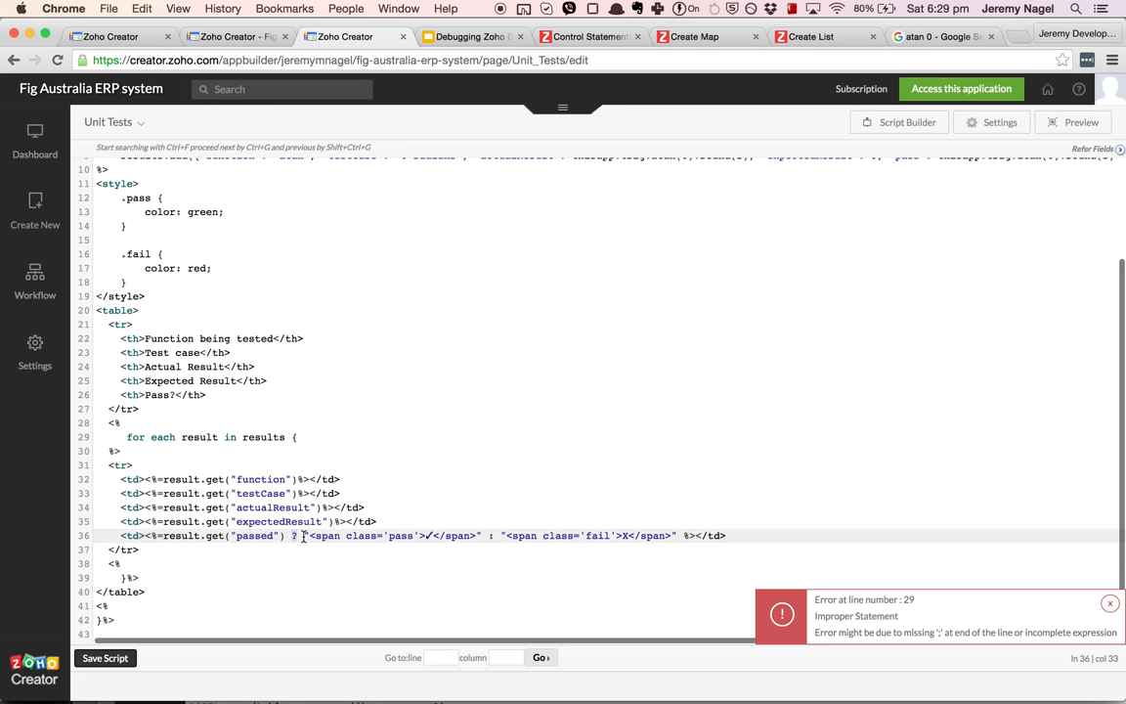
left_click(303, 535)
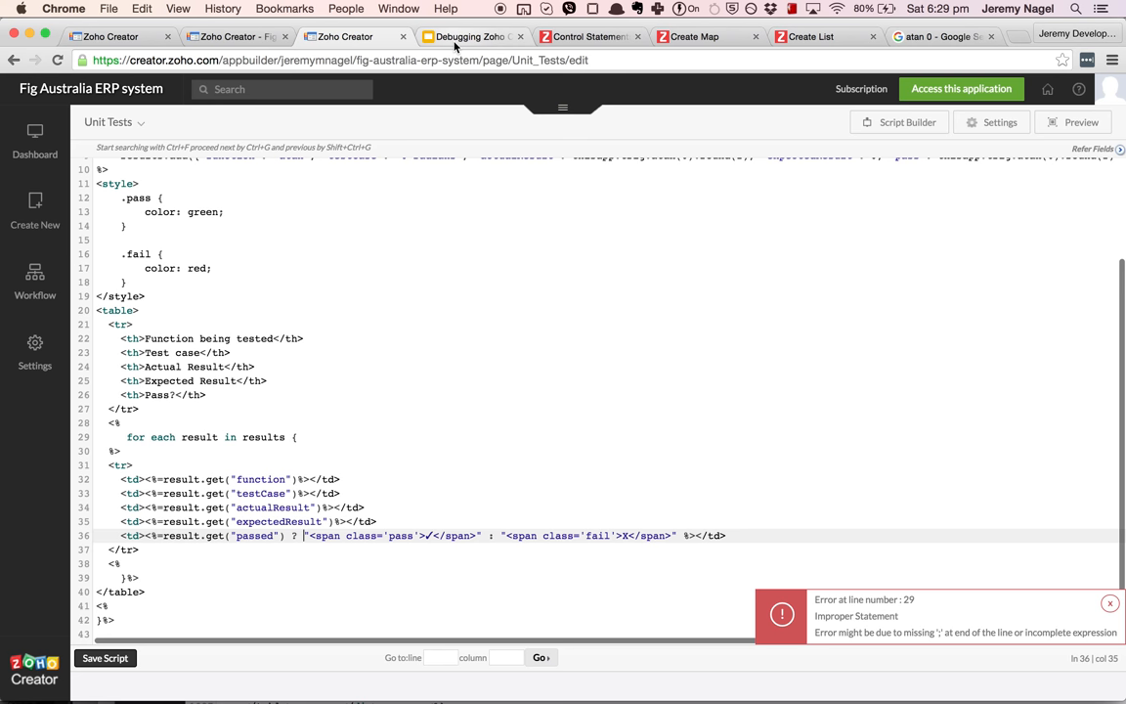
left_click(474, 36)
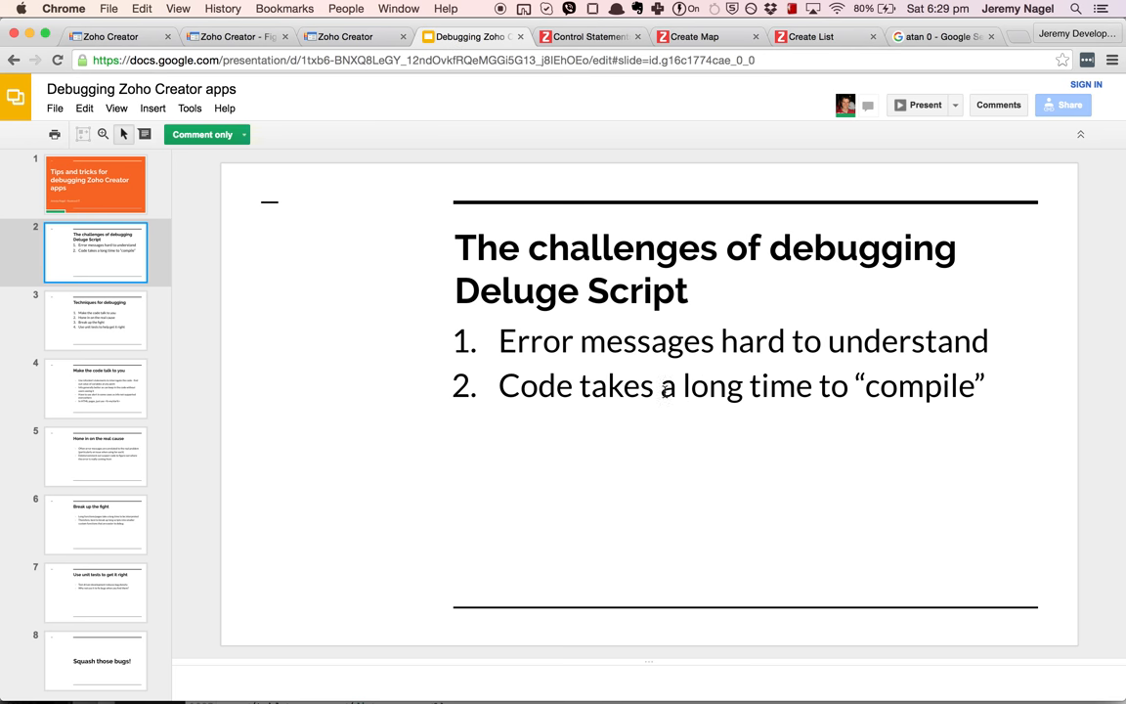
Check the live Unit Tests page's four passing atan results, then bring up the Proposal page script.
left_click(234, 36)
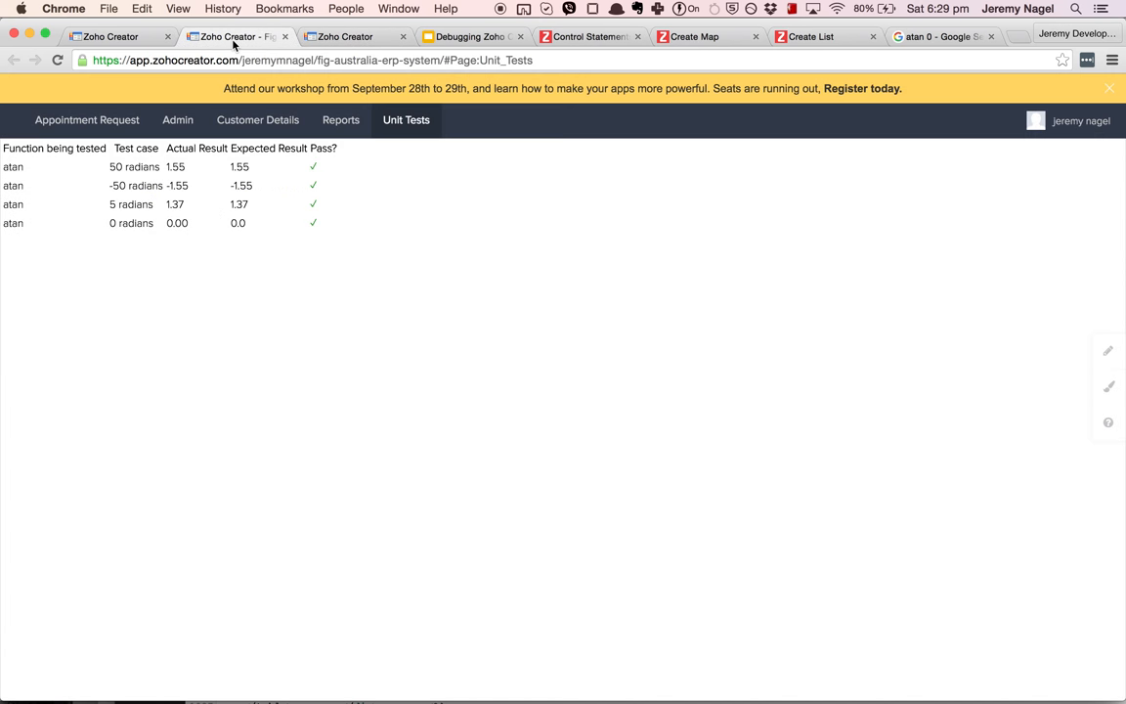
left_click(344, 36)
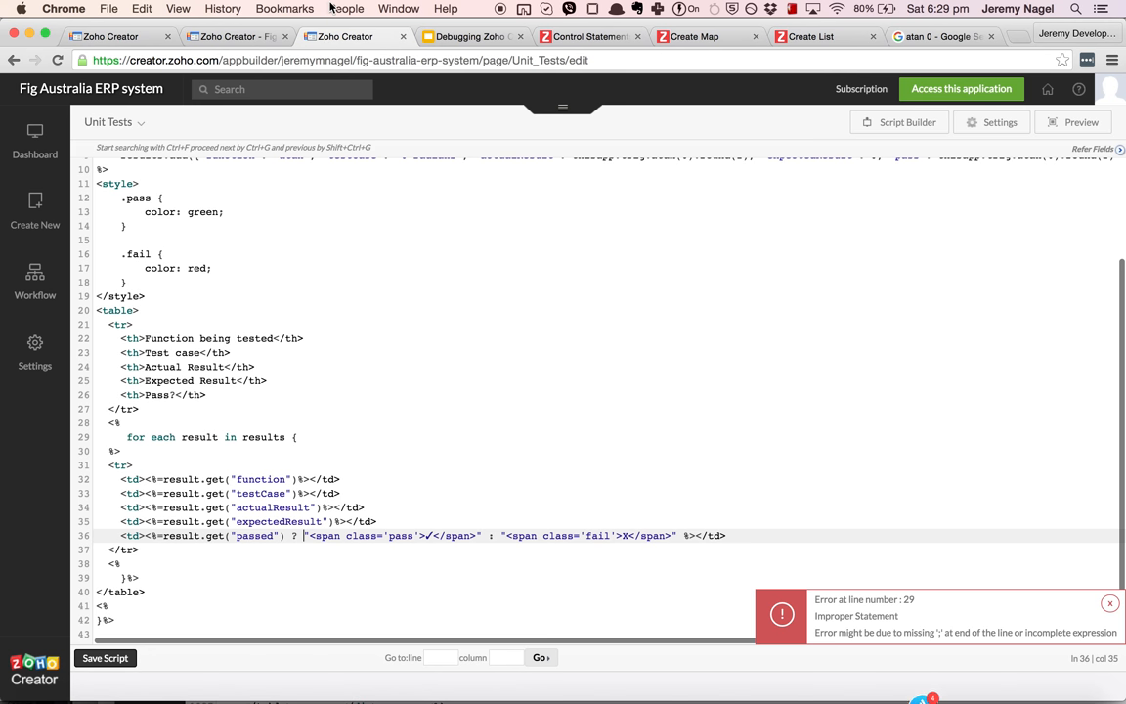
left_click(346, 9)
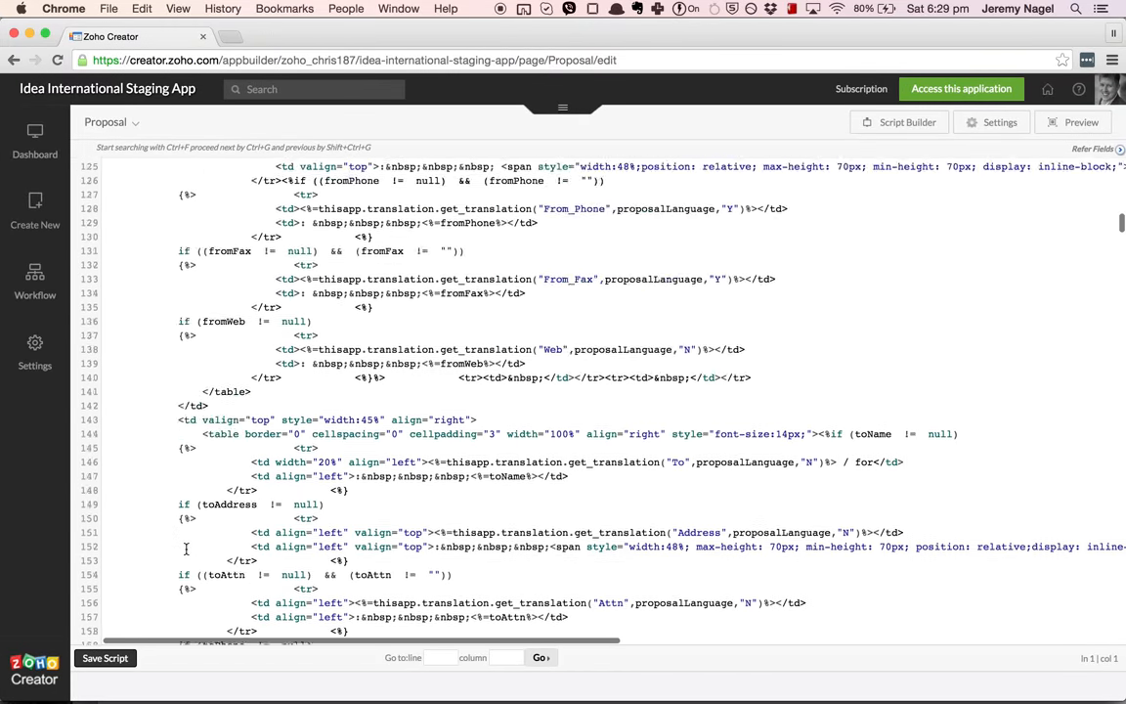
Save the Proposal page script and return to the Unit Tests script showing its line-29 error.
scroll("down", 3)
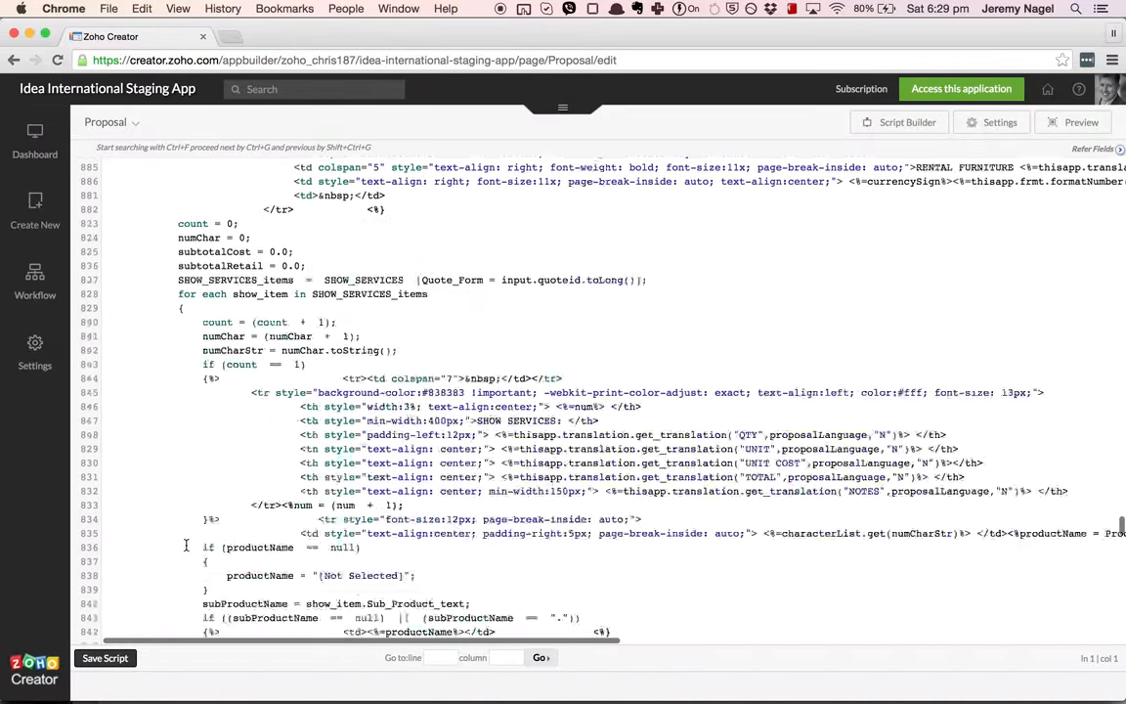
left_click(105, 658)
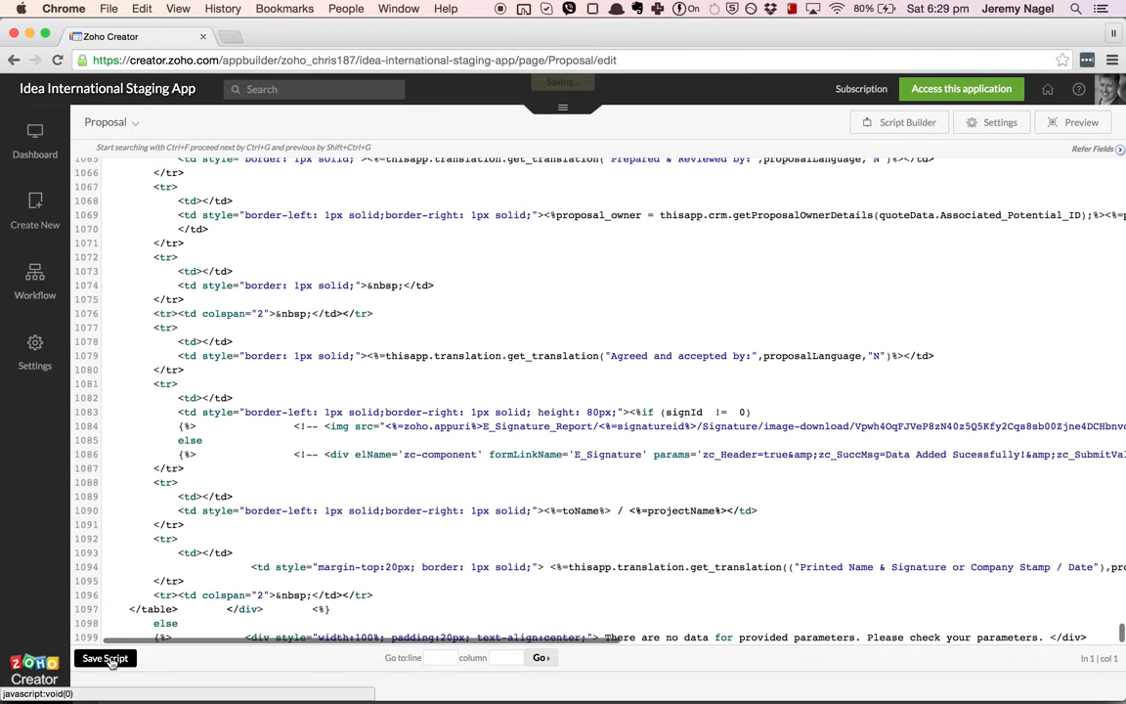
left_click(104, 658)
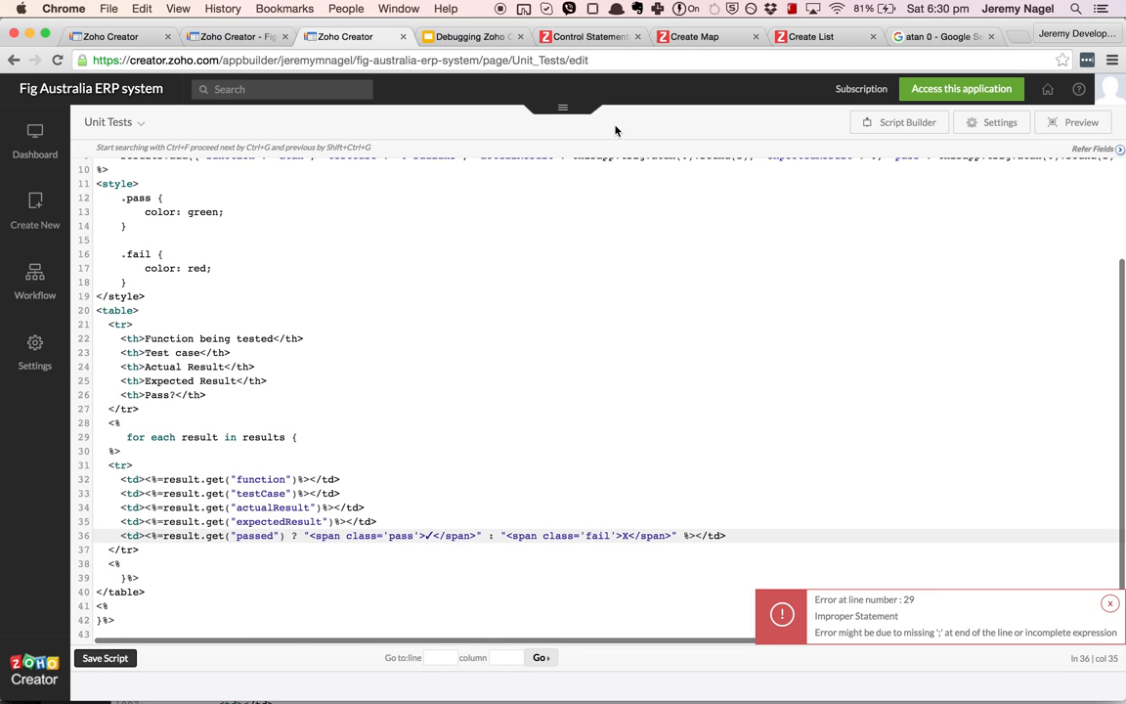
Present the debugging deck full screen from the challenges slide, then exit the presentation.
left_click(472, 36)
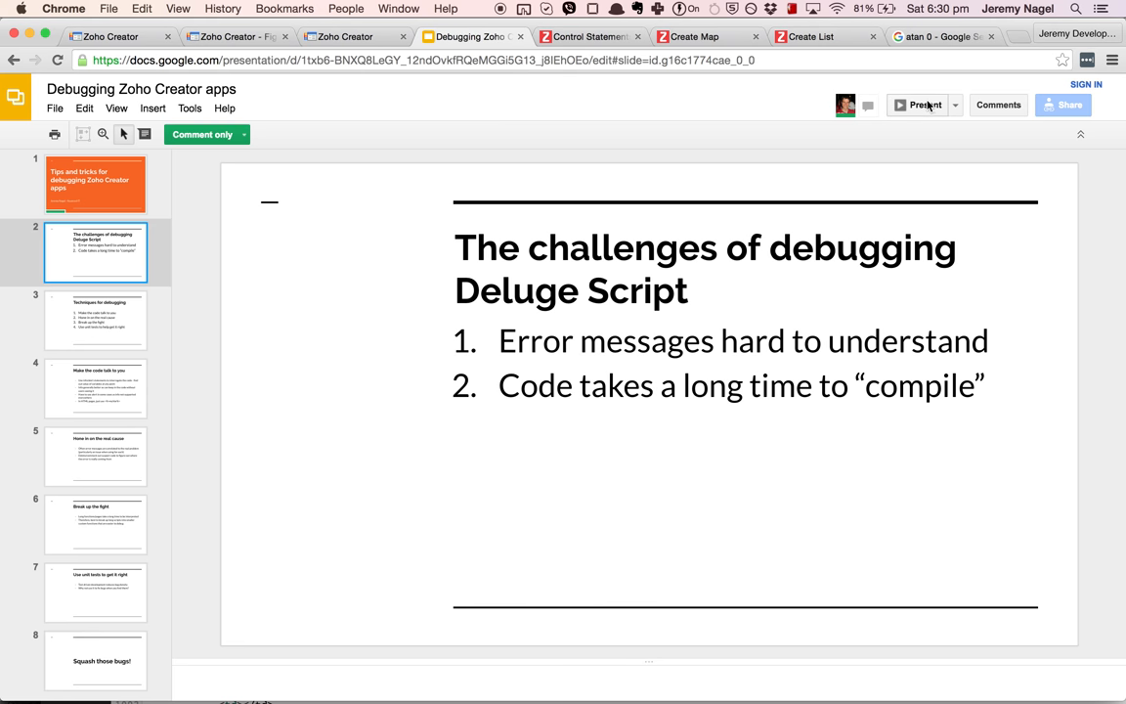
left_click(923, 105)
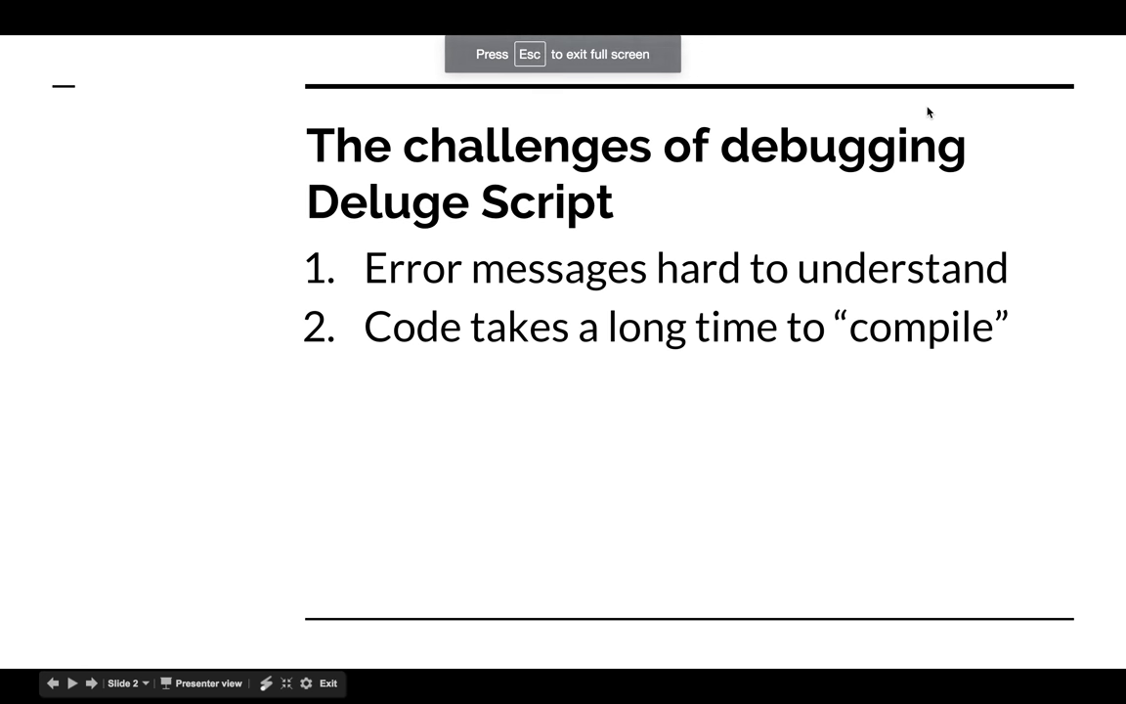
key("Escape")
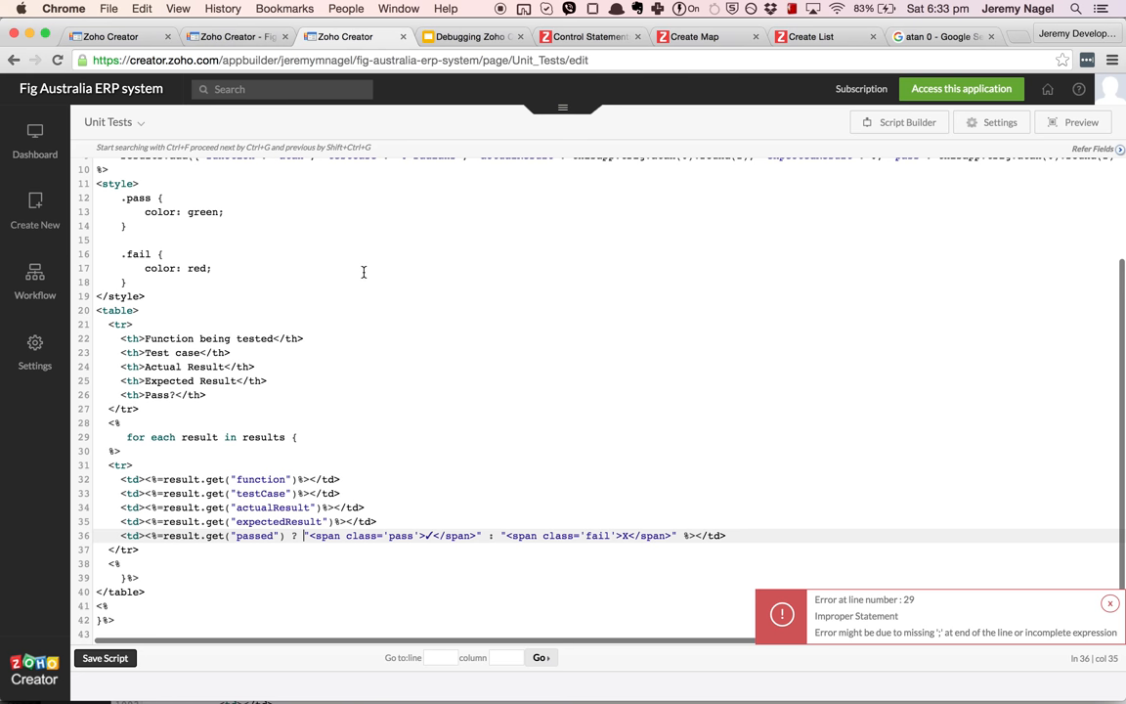
mouse_move(764, 535)
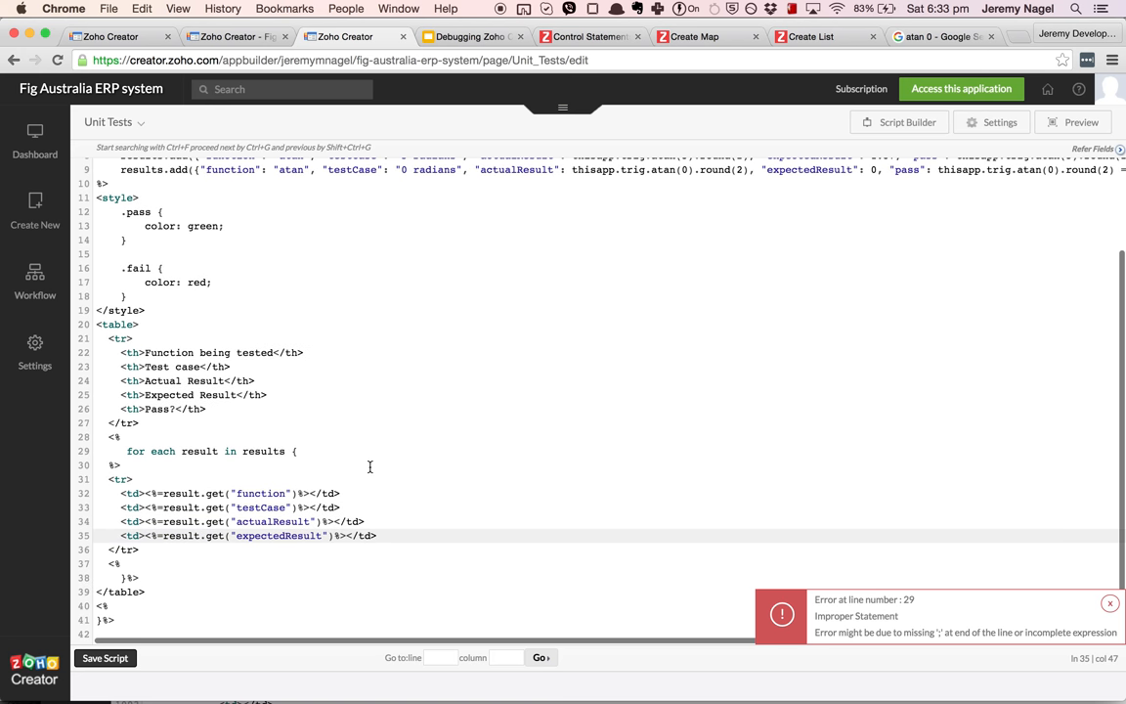
Delete line 36, the passed ternary expression, from the Unit Tests script.
key("Return")
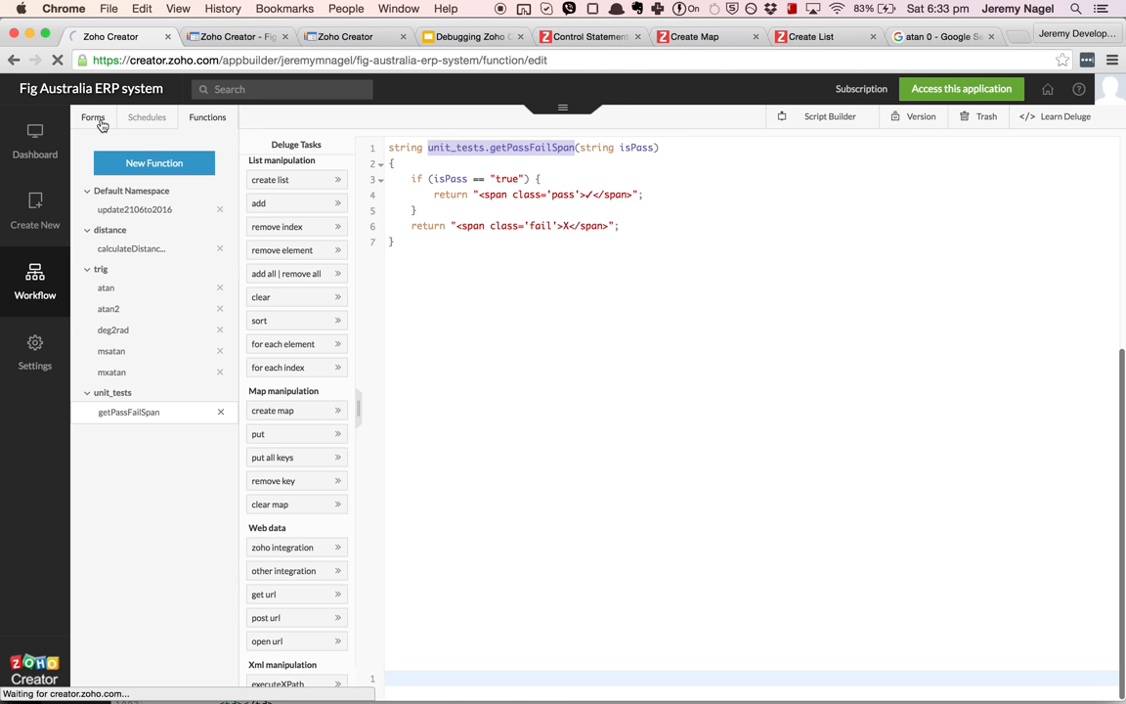
Open the Appointment_Request On Load script and locate the valid hours list line.
left_click(93, 116)
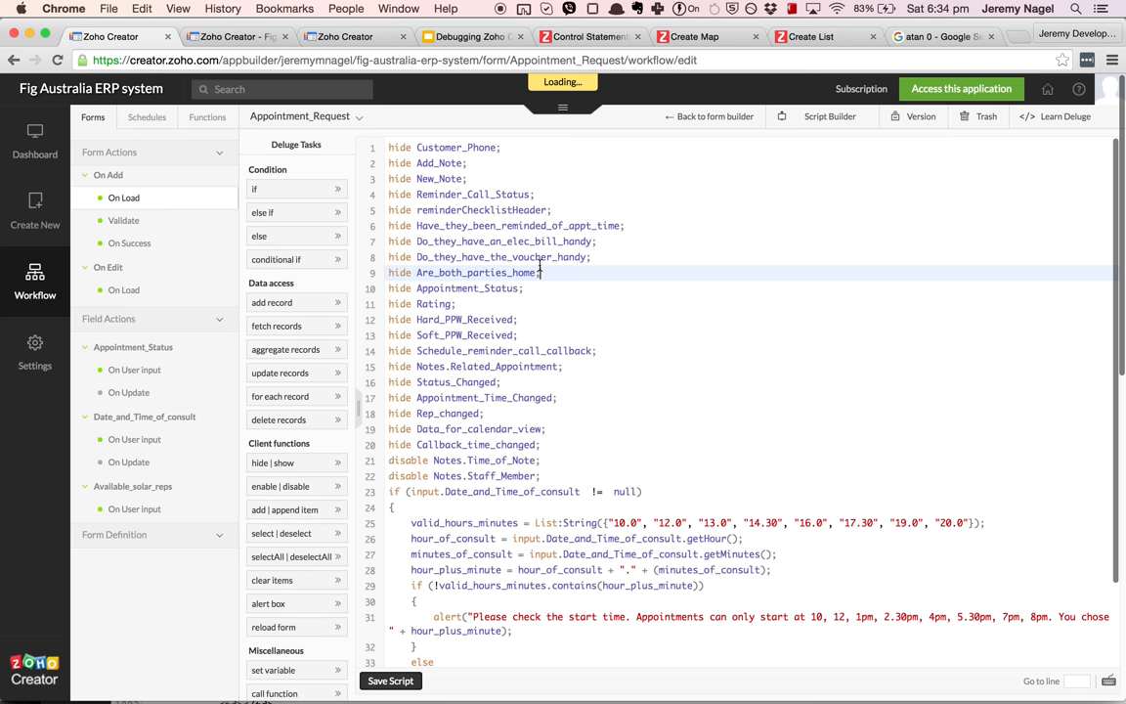
scroll("down", 3)
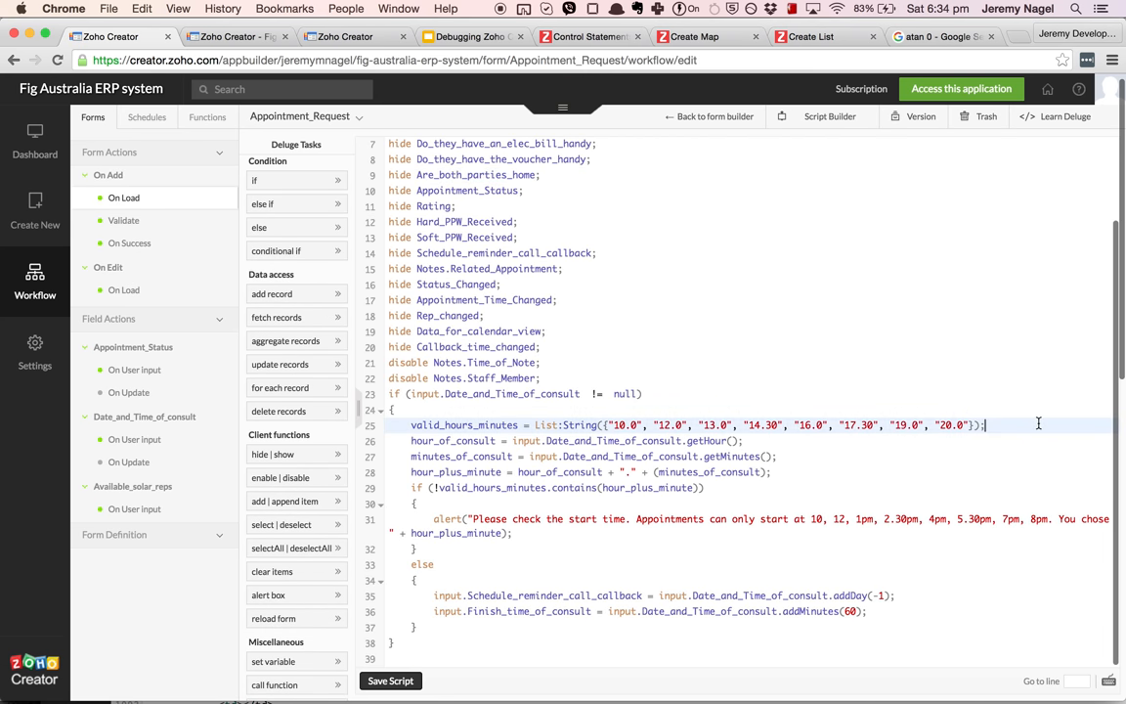
left_click(744, 440)
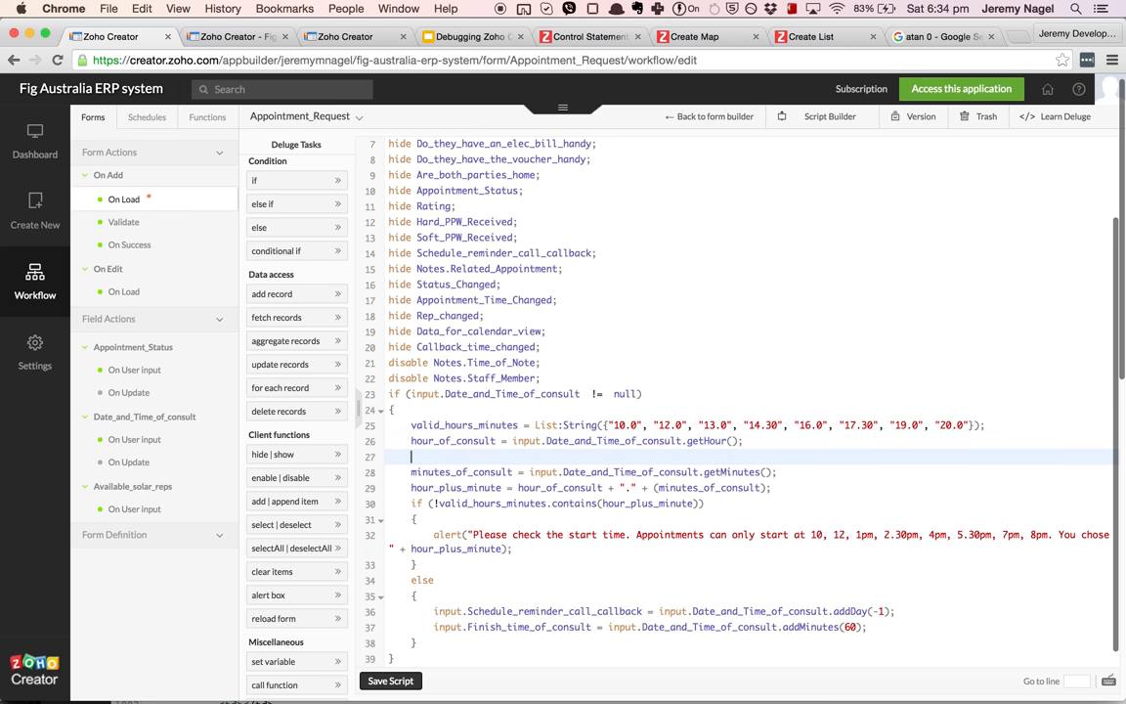
Add alert(hour_of_consult); and info(hour_of_consult); lines after the getHour line.
type("alert")
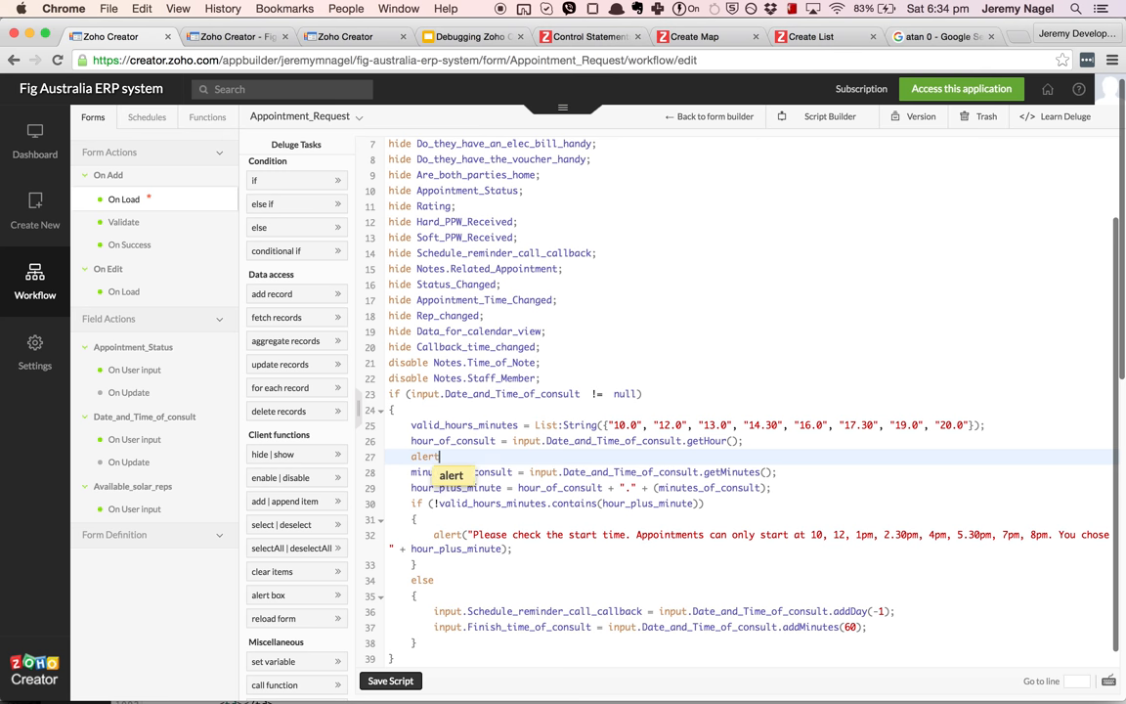
type("()")
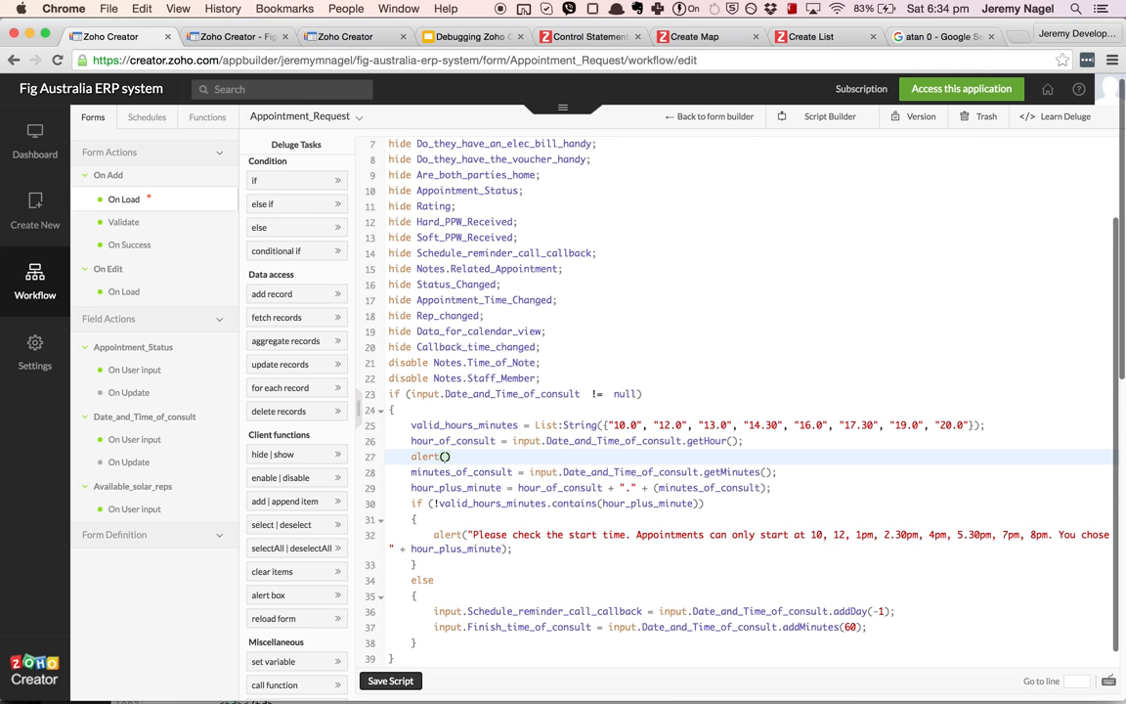
type("hour_of_consult")
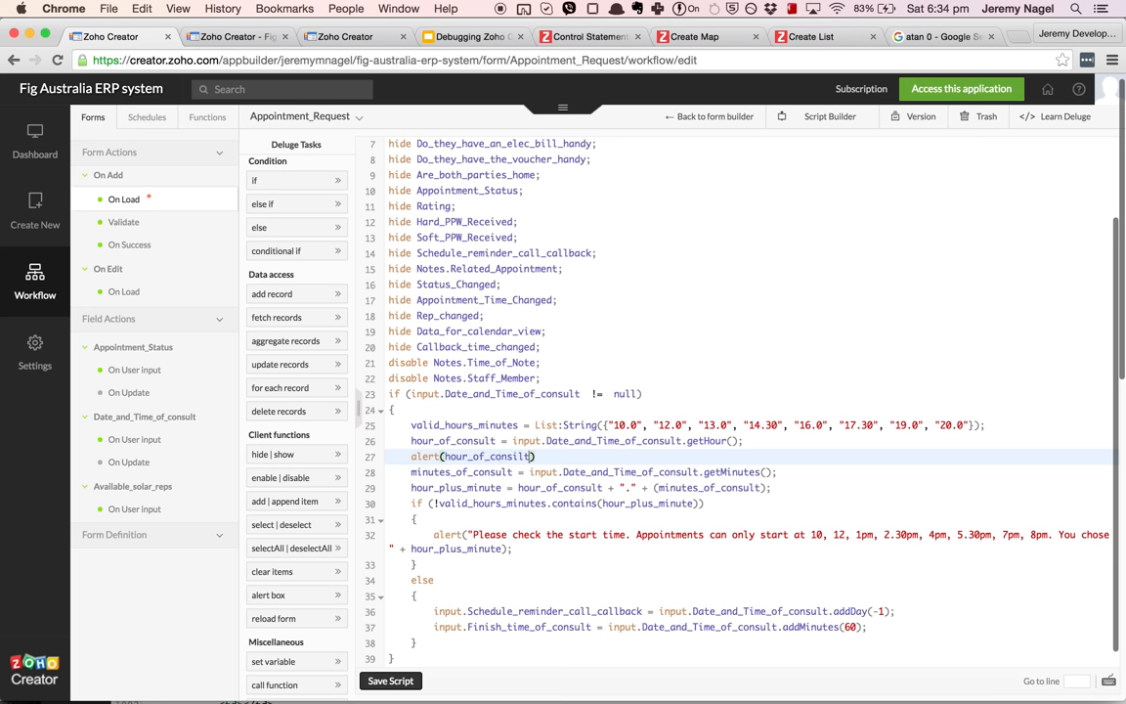
type(";")
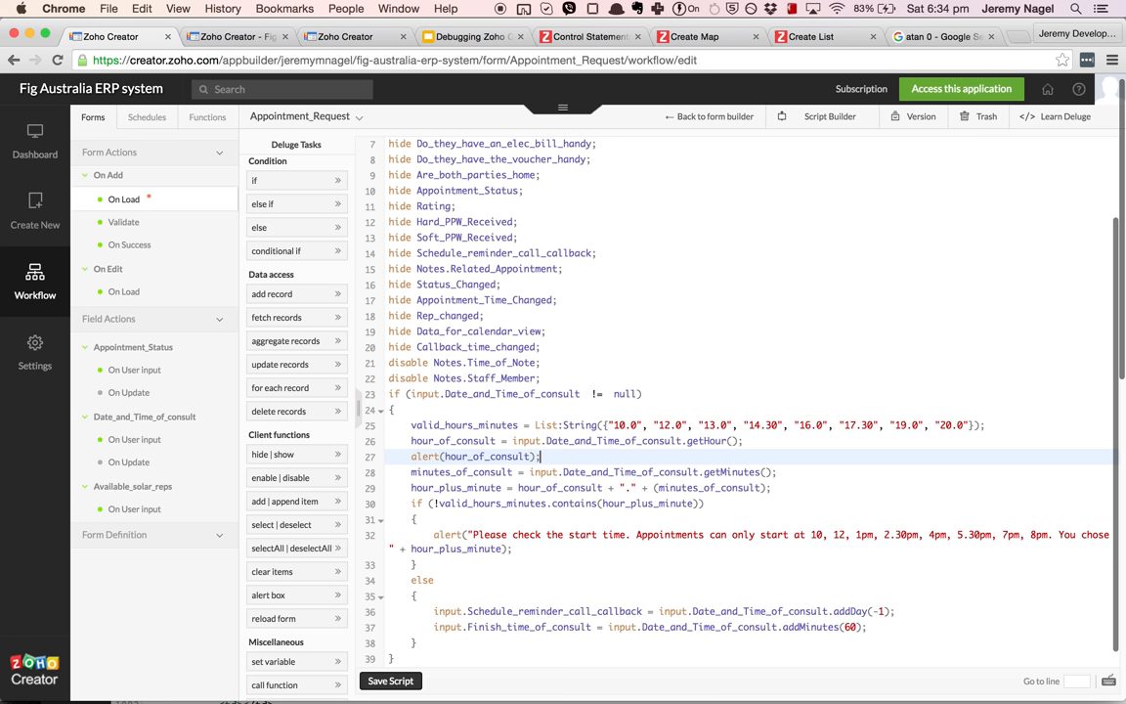
type("info(hour_of_consult);")
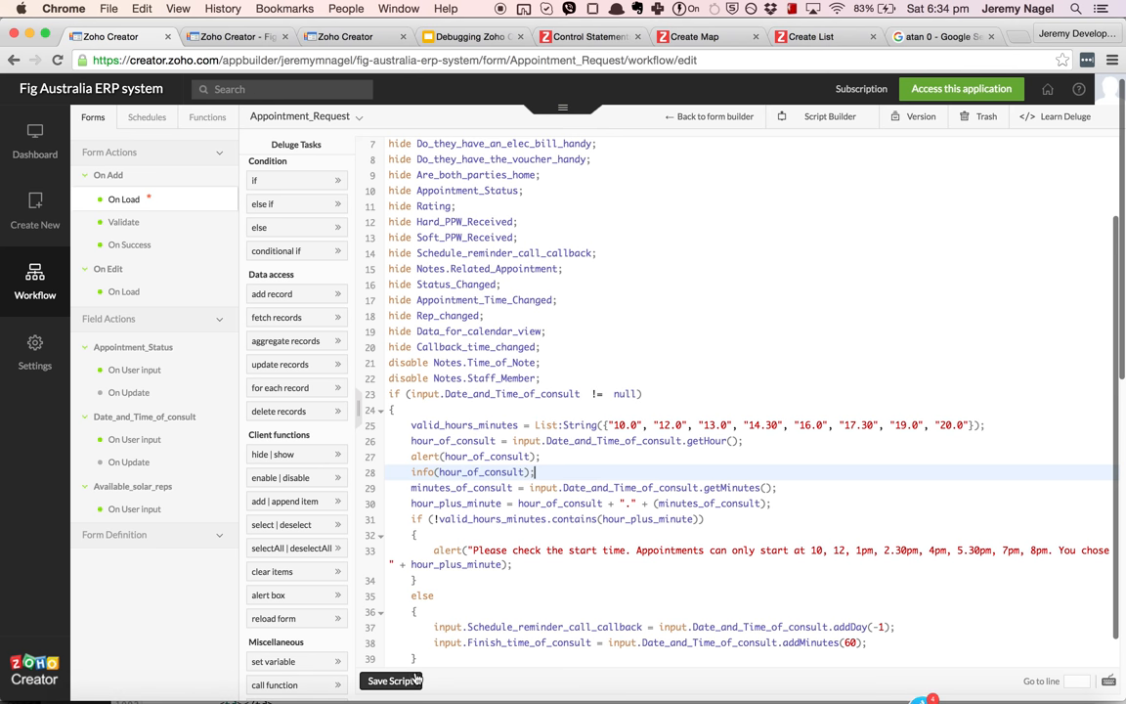
Save the On Load script, see info rejected at line 28, delete the info line, and save again.
left_click(391, 681)
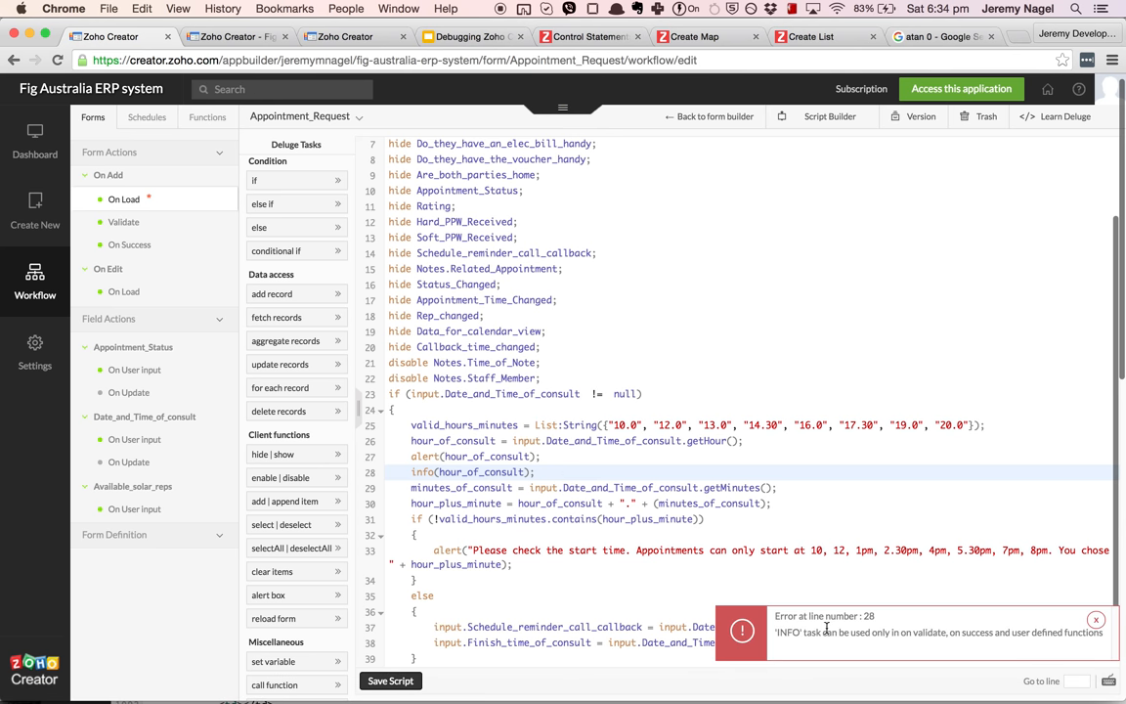
double_click(783, 632)
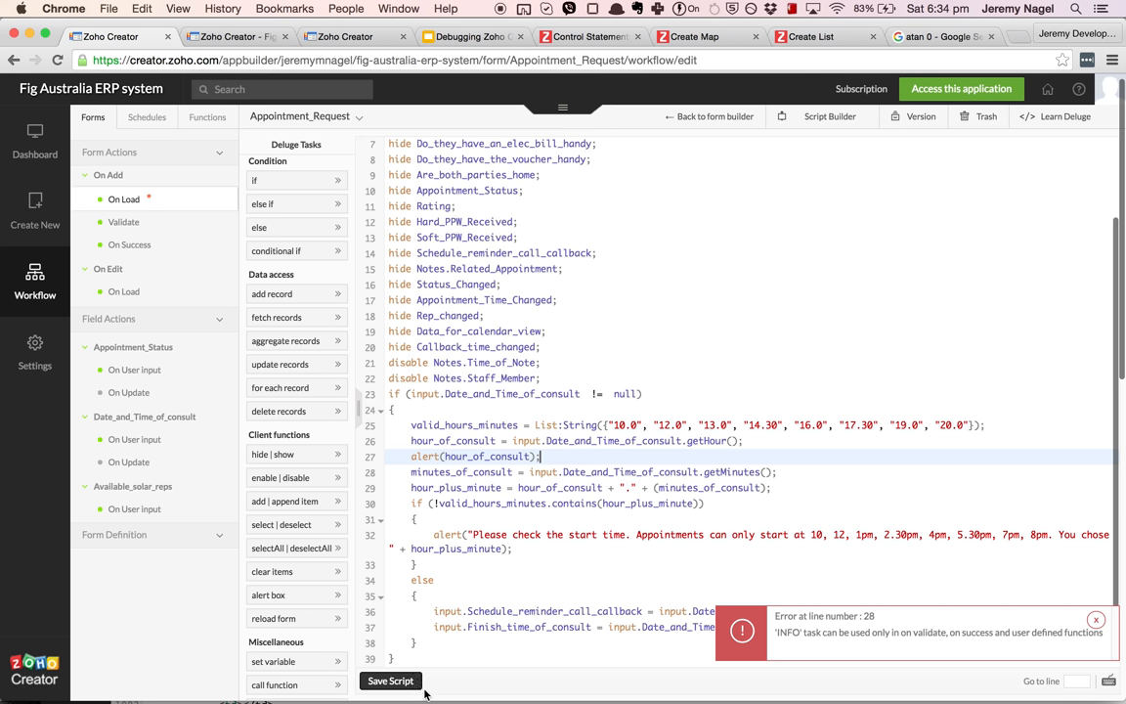
left_click(390, 680)
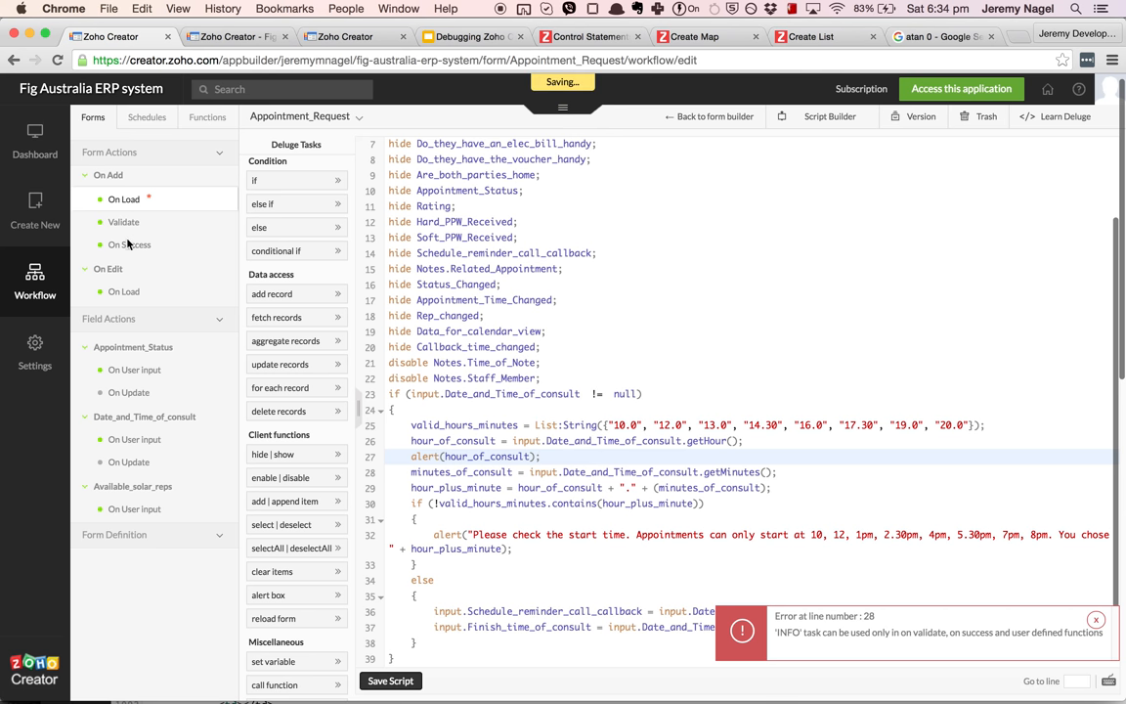
mouse_move(129, 247)
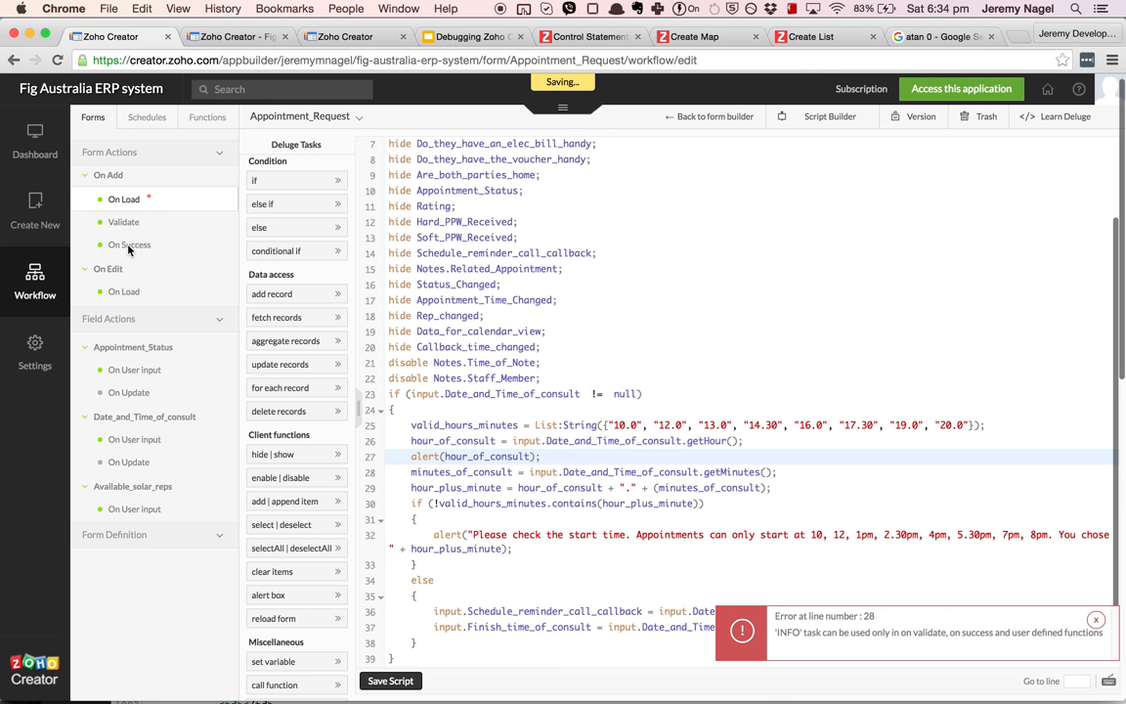
Add info(input.Data_for_calendar_view); on line 4 of the On Success script and save it.
left_click(1095, 619)
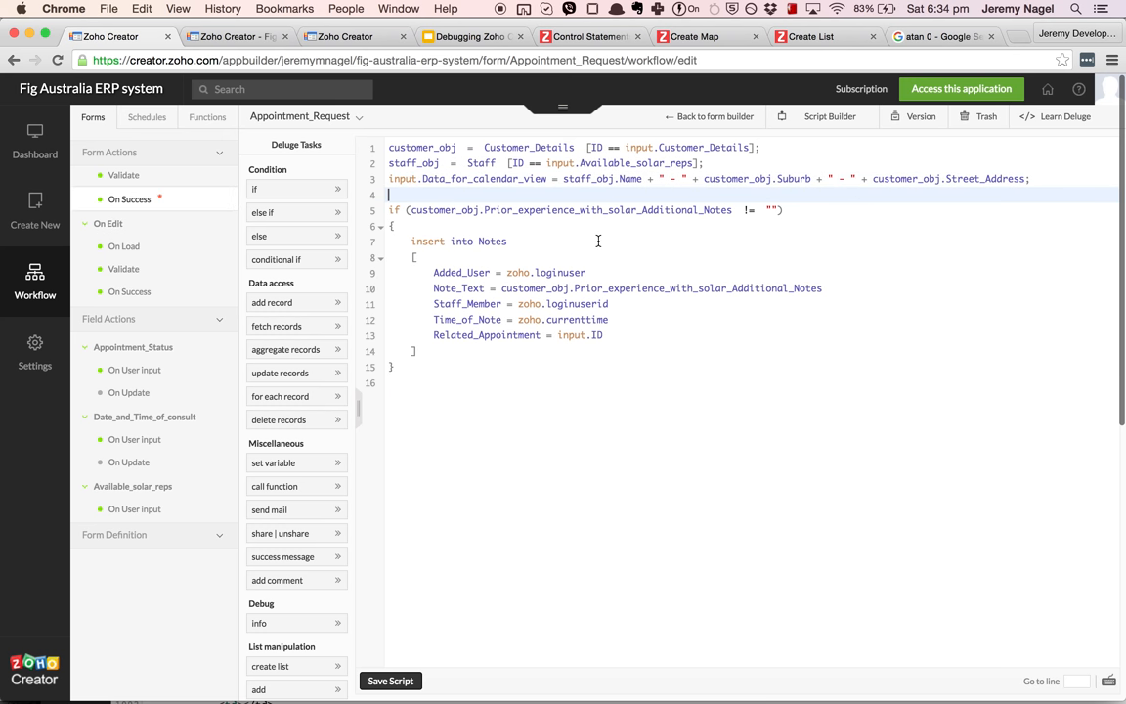
type("info()")
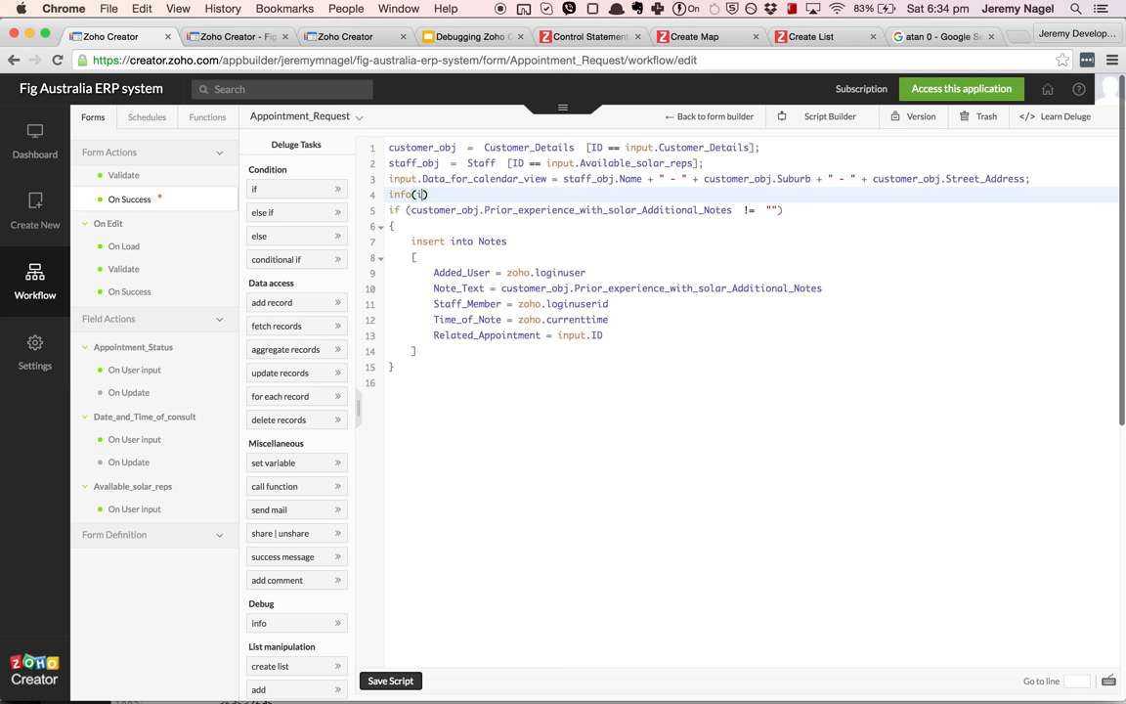
type("nput.Data_for_calendar_view")
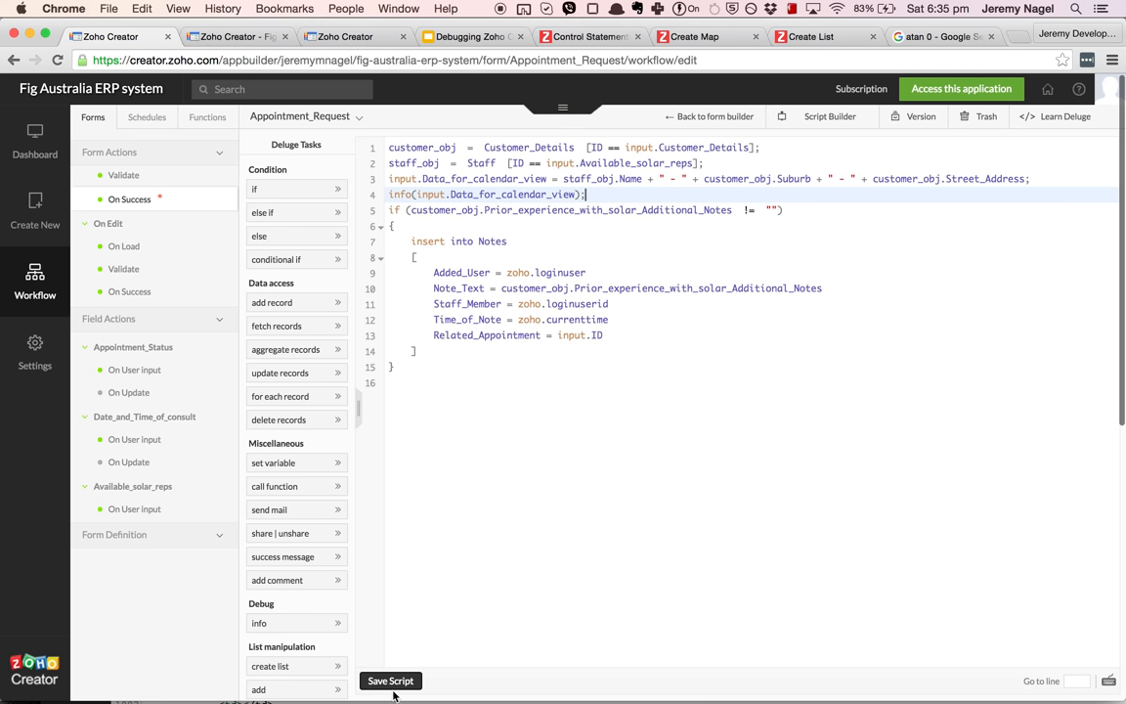
left_click(390, 680)
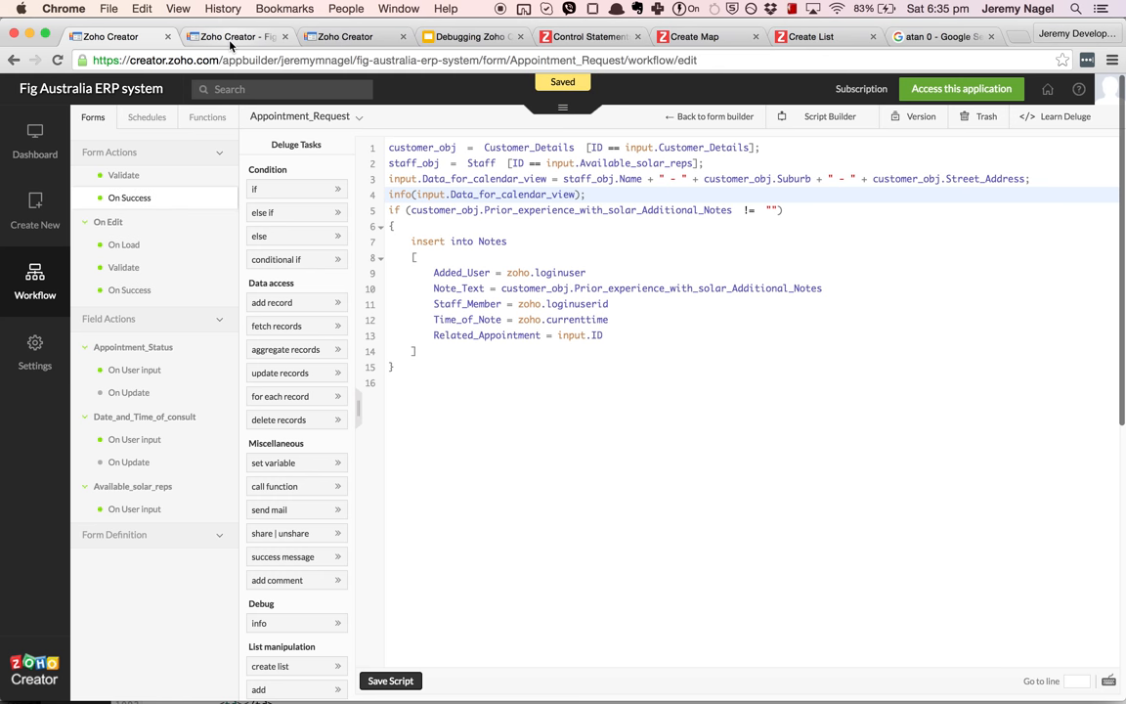
In the live app, enter a 15-Sep-2016 04:30–05:00 consult on Add Appointment and dismiss the hour alert.
right_click(961, 89)
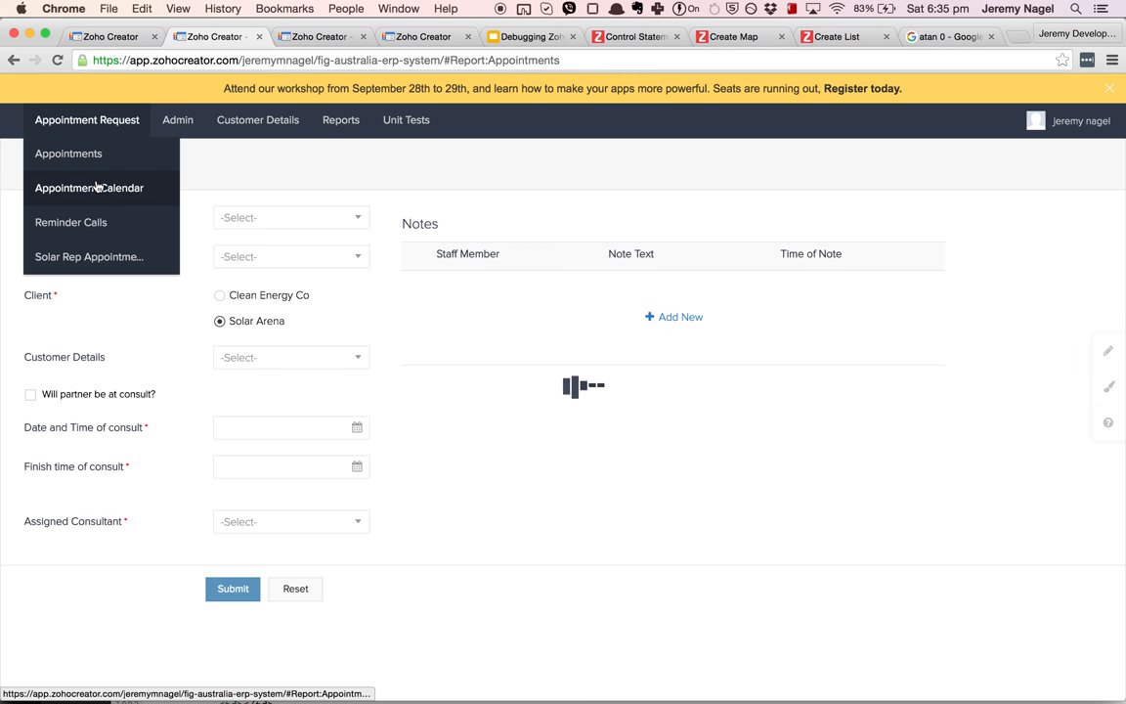
left_click(89, 188)
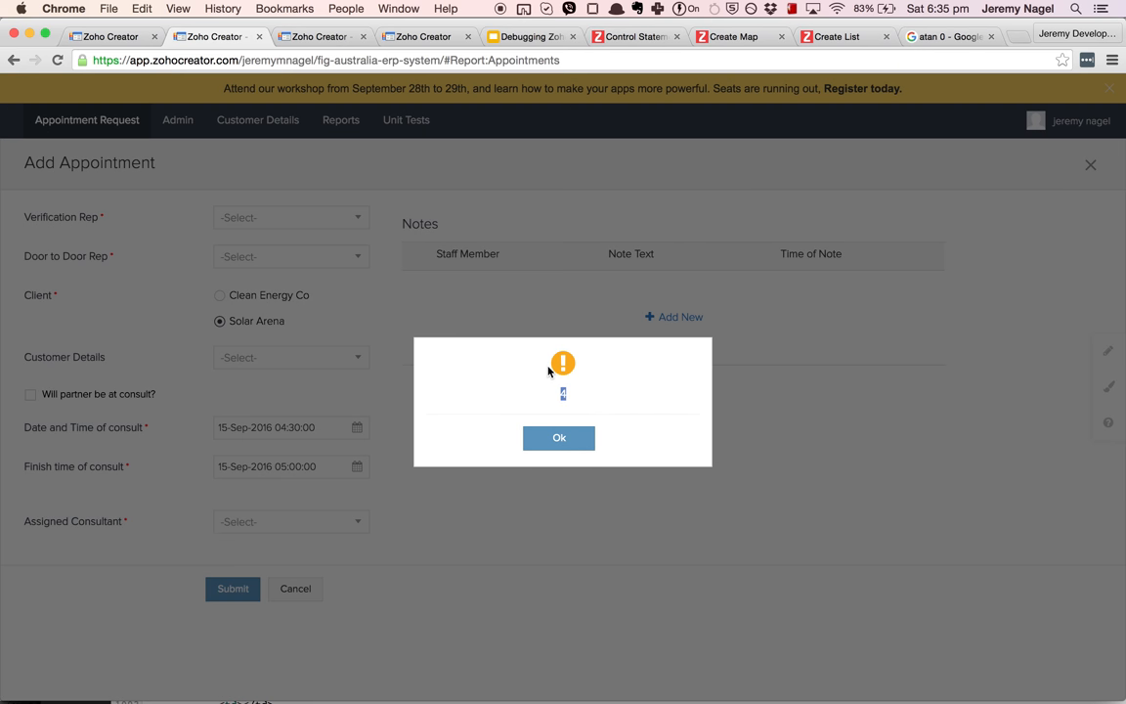
mouse_move(546, 378)
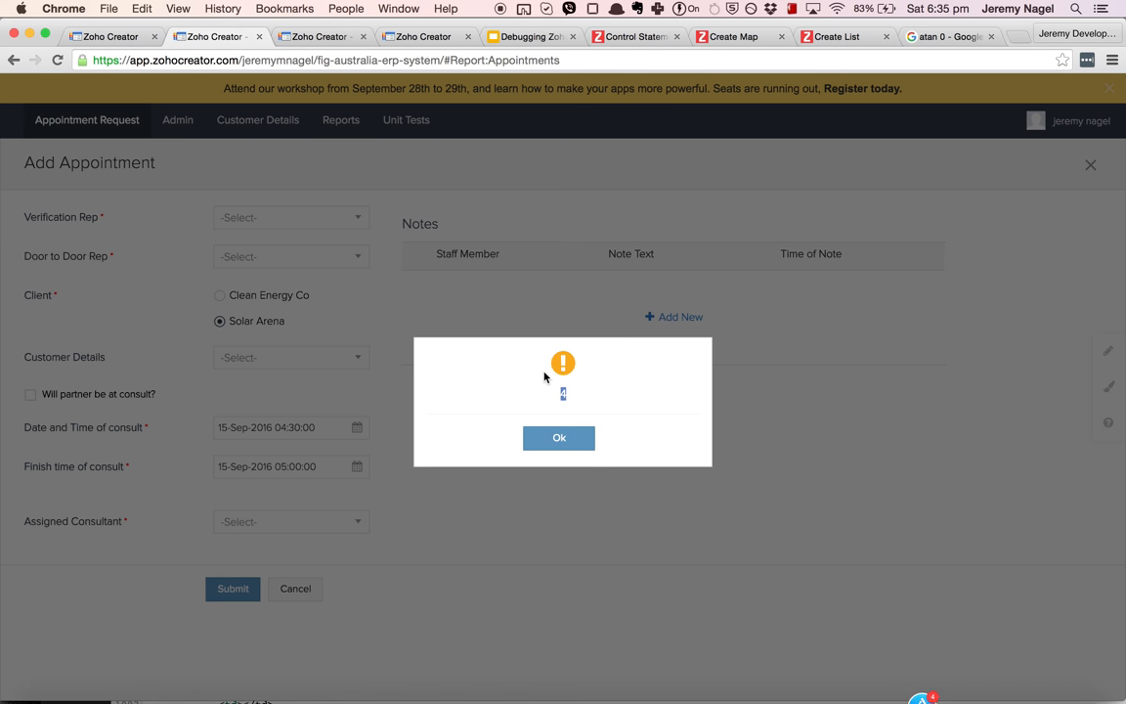
left_click(558, 437)
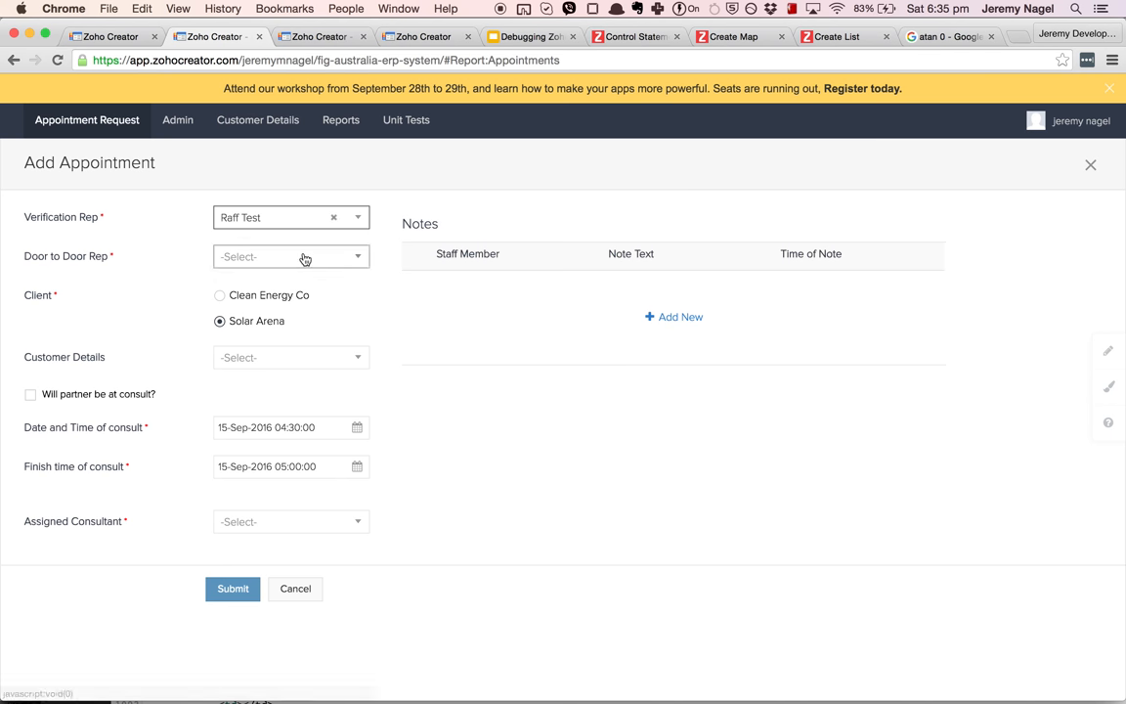
Enter 'hdbhbd' as Door to Door Rep, pick a customer and consultant, and change the consult start to 04:00.
type("hdbhbd")
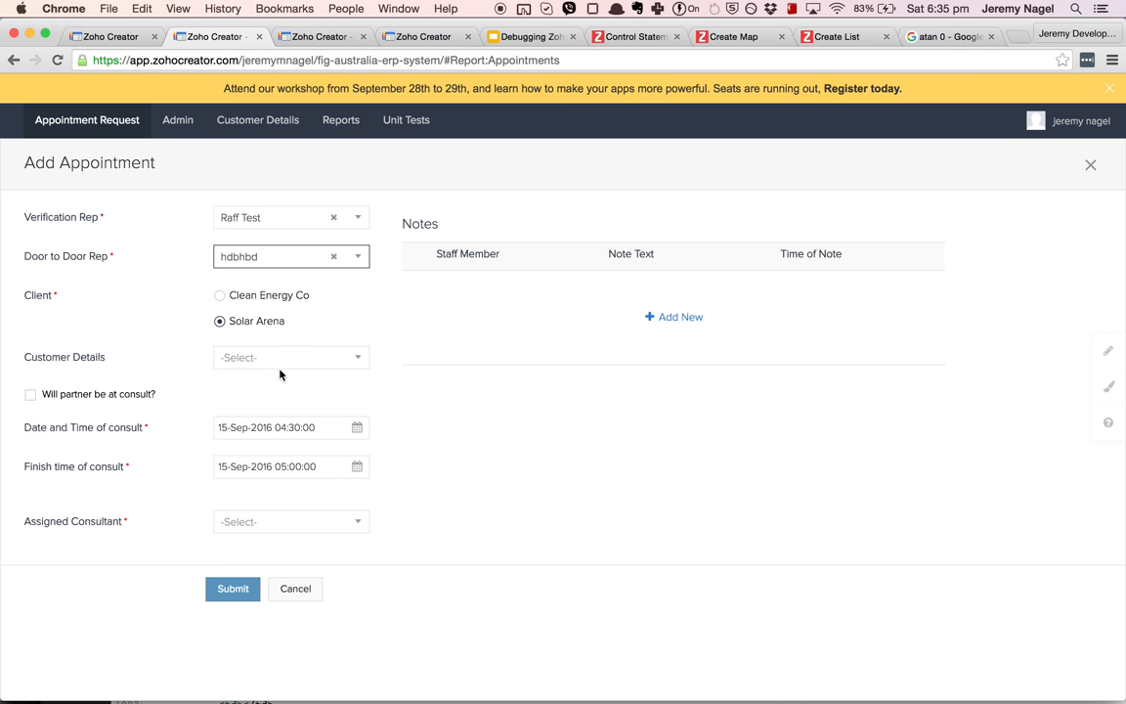
left_click(291, 357)
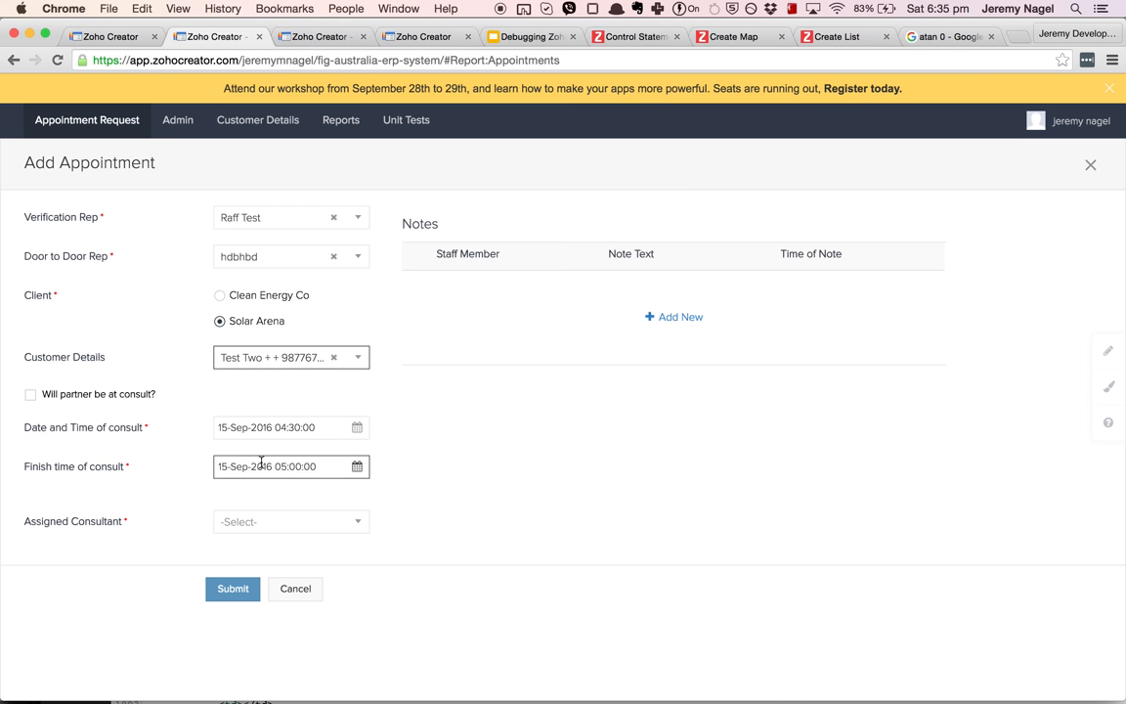
left_click(290, 521)
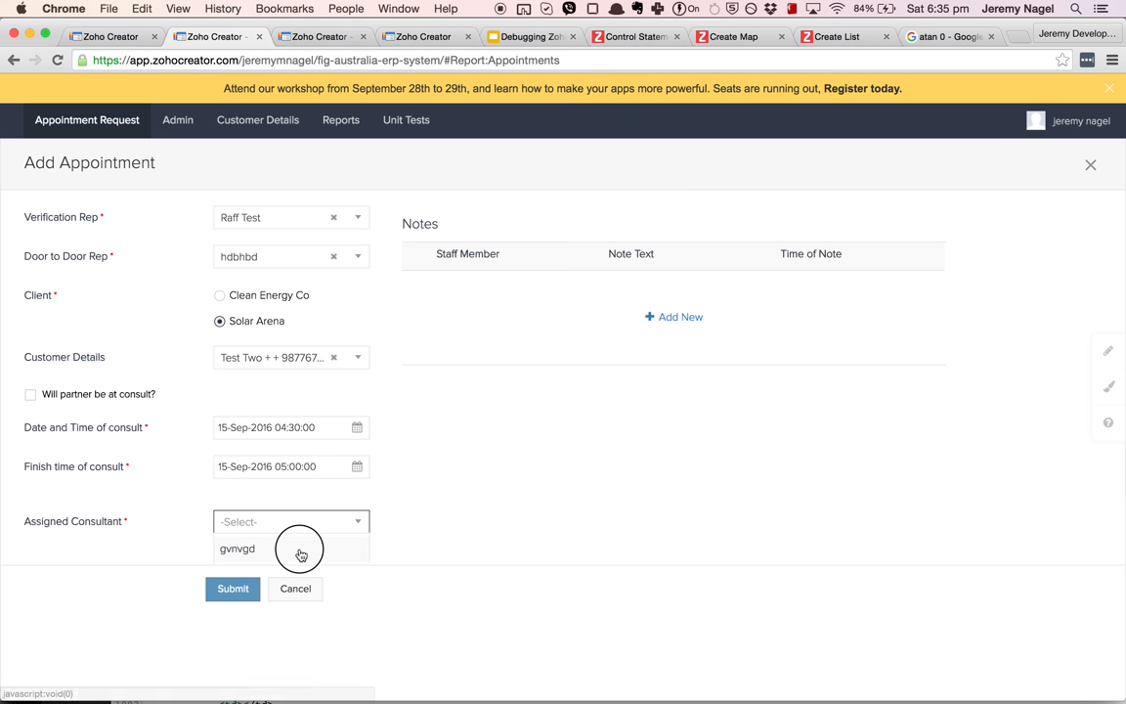
left_click(238, 549)
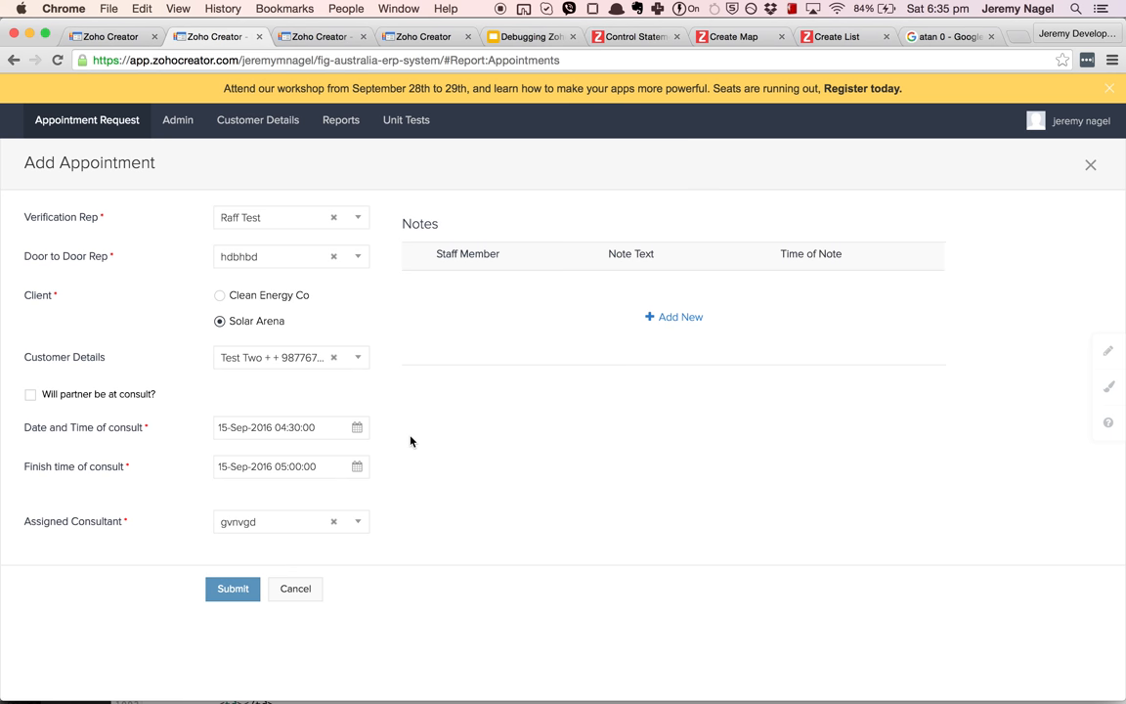
mouse_move(527, 320)
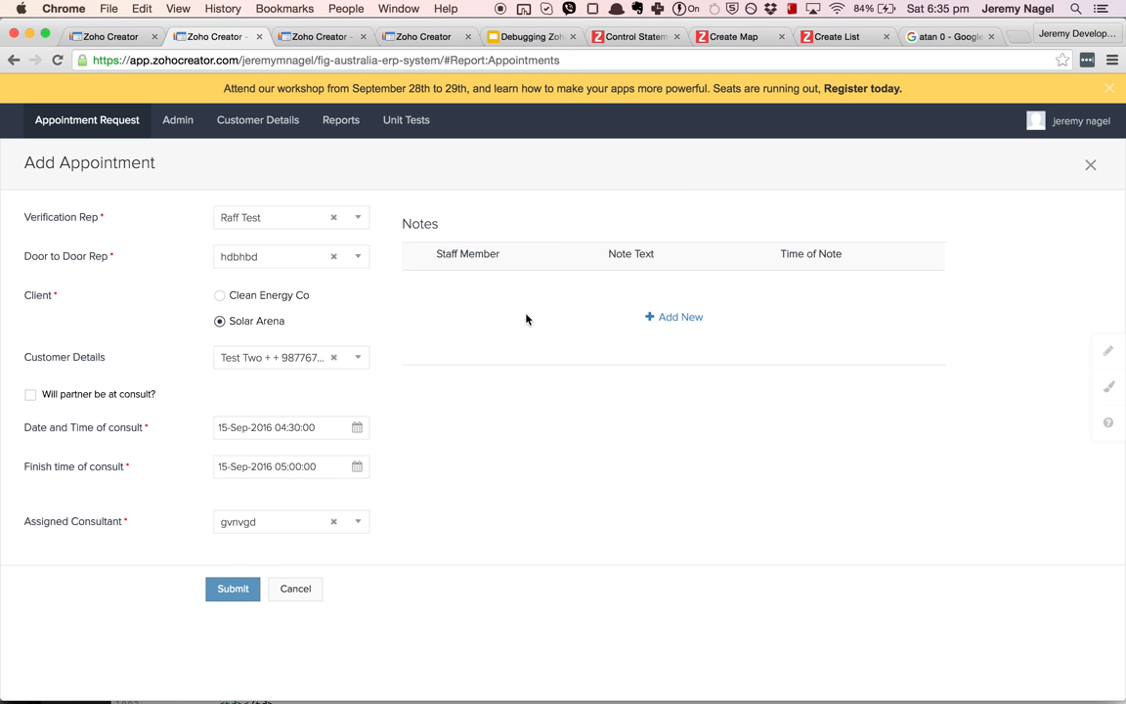
mouse_move(1099, 203)
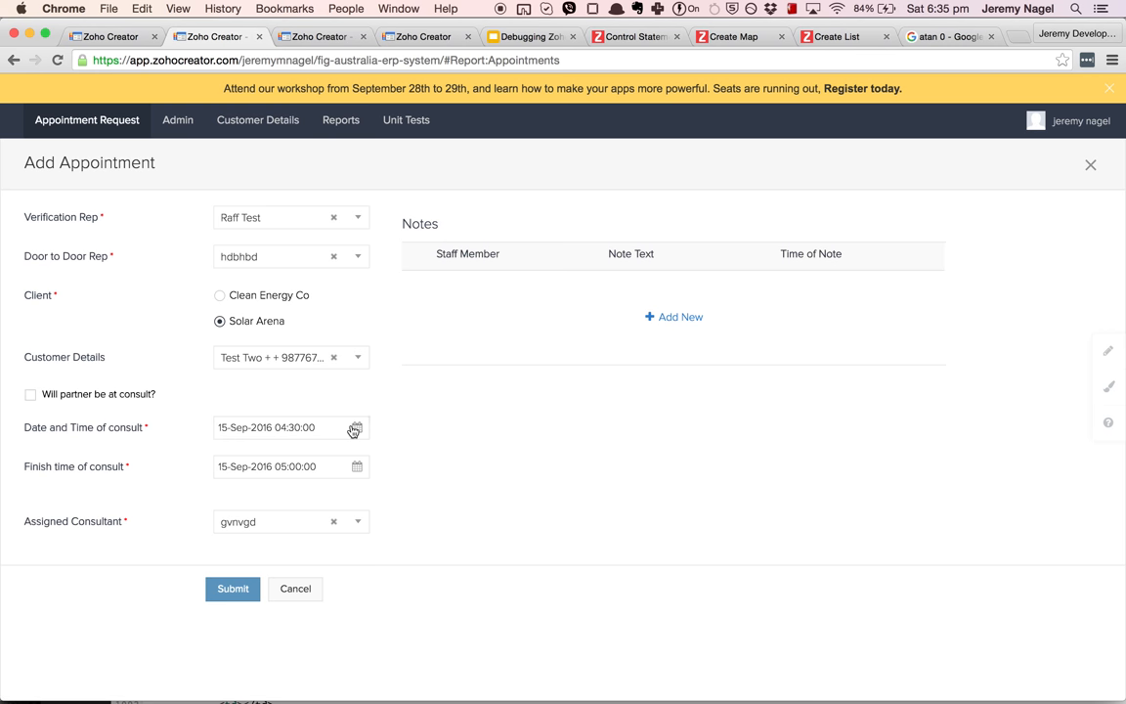
left_click(357, 427)
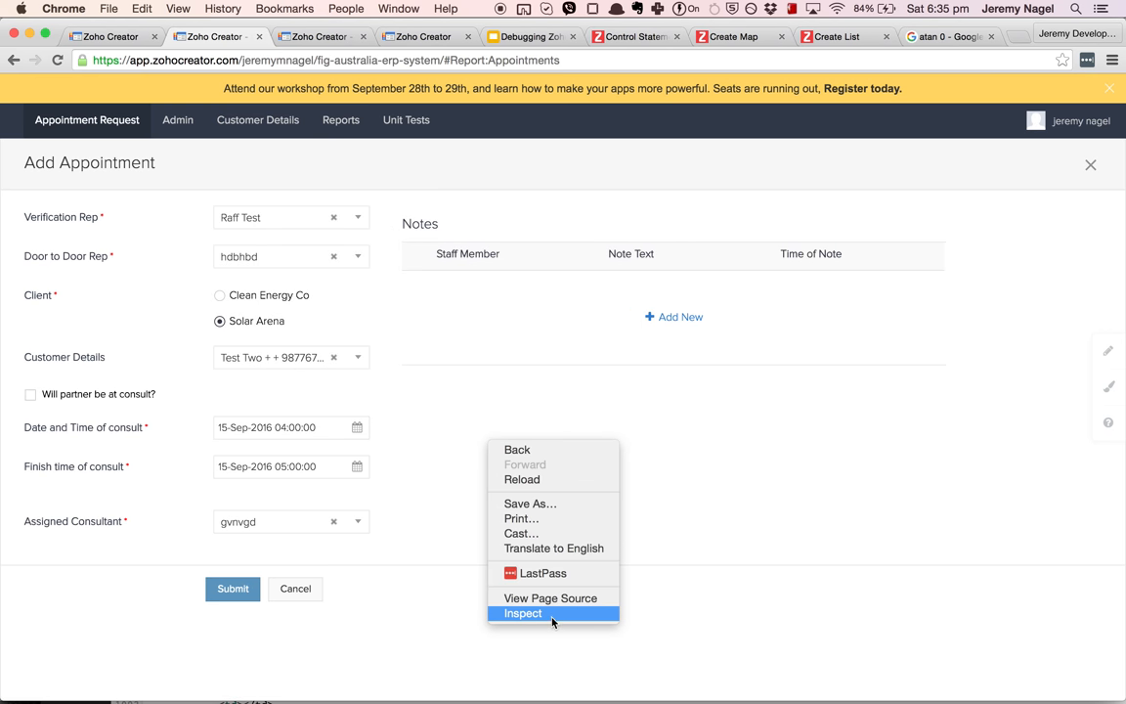
Open Chrome DevTools, submit the Add Appointment form, and see the console's 500 error.
left_click(523, 614)
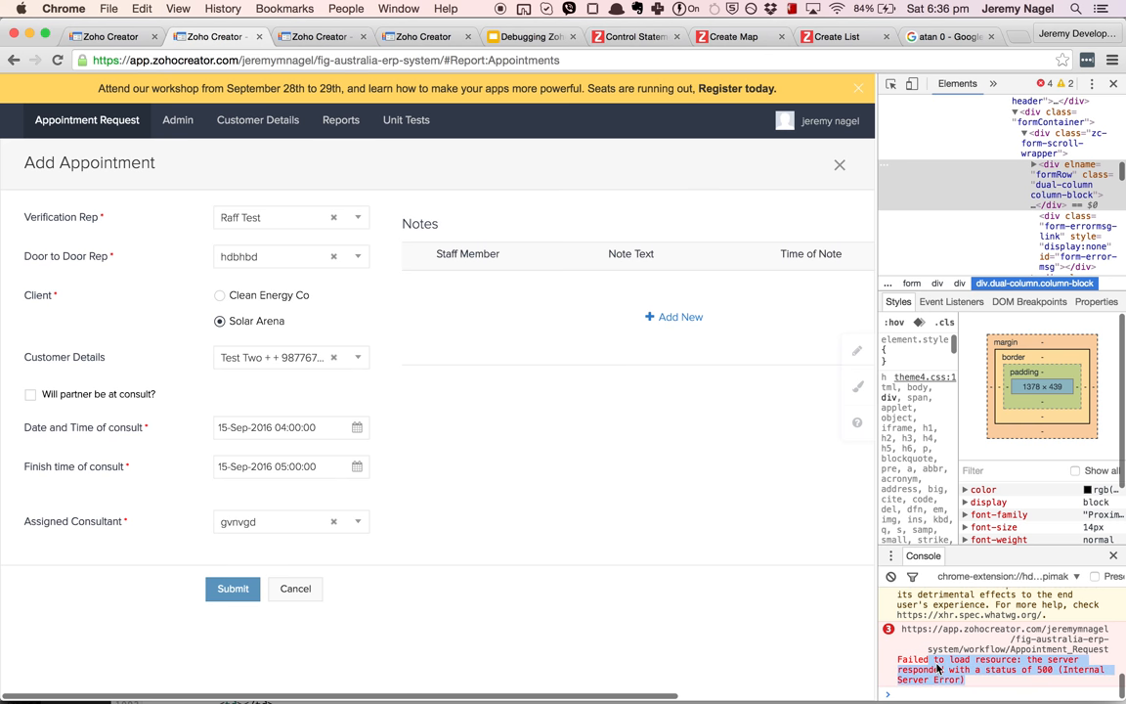
mouse_move(531, 478)
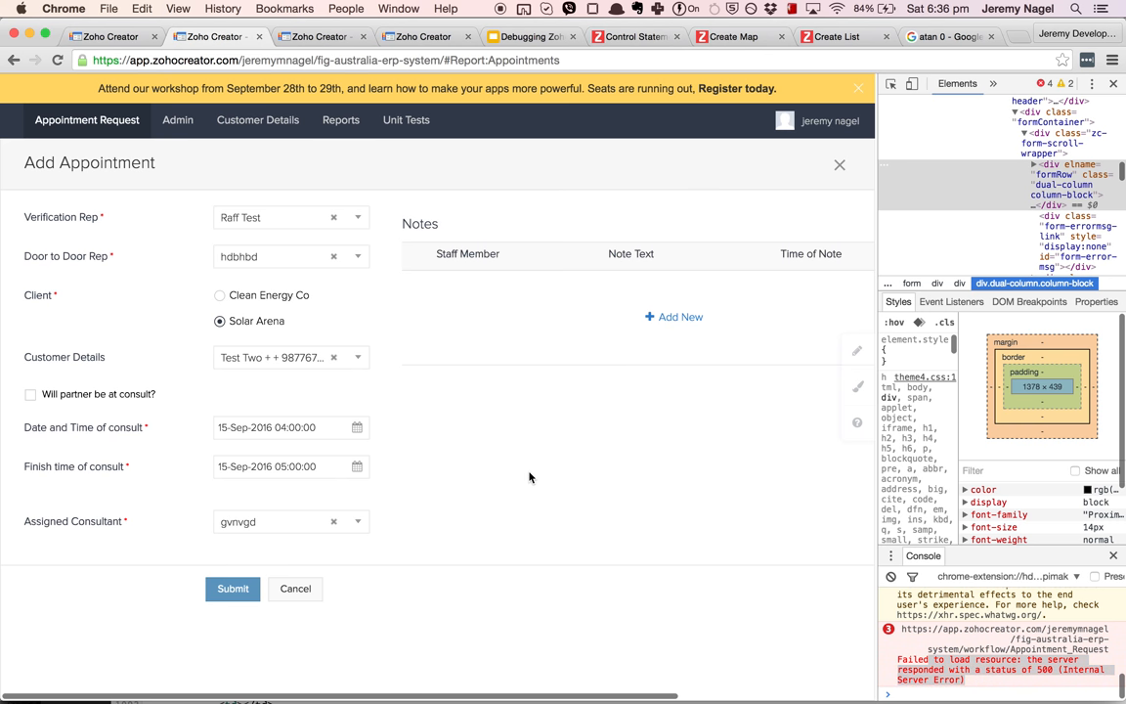
mouse_move(322, 582)
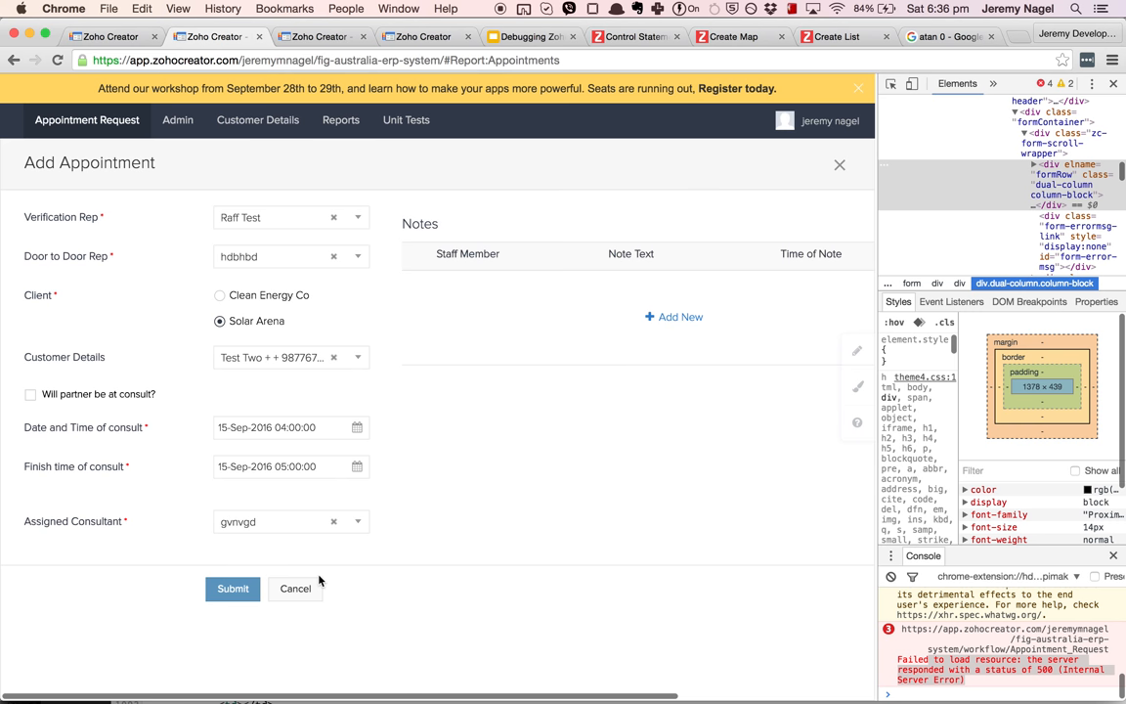
mouse_move(88, 657)
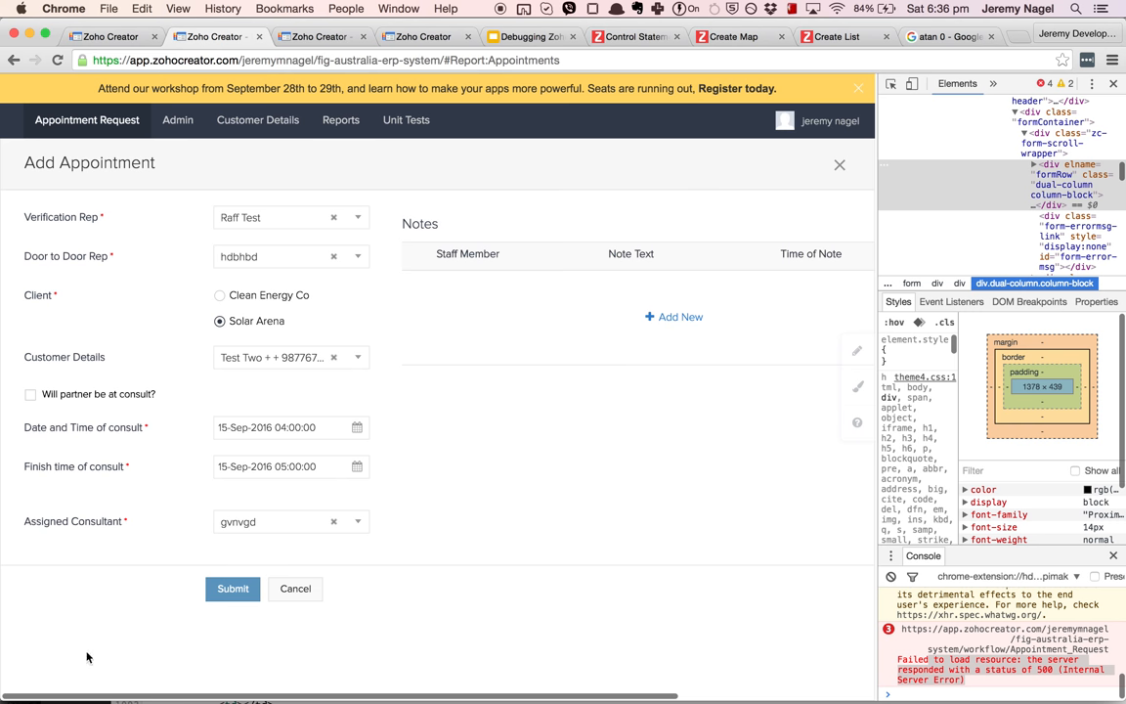
mouse_move(229, 606)
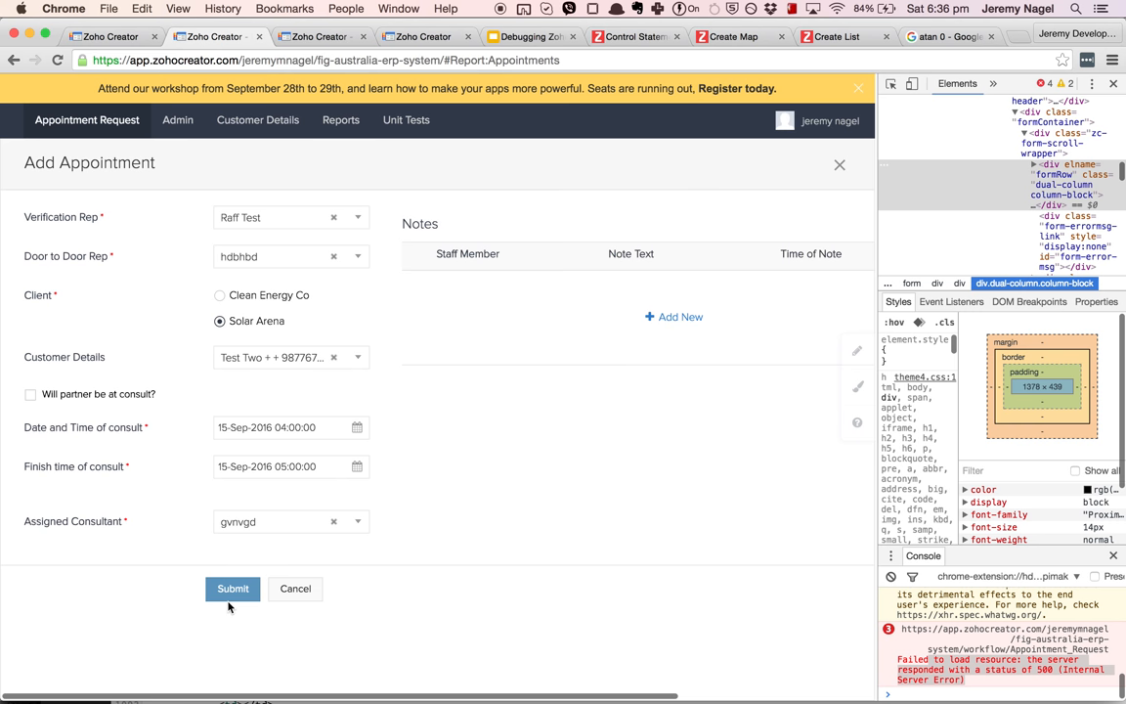
mouse_move(23, 659)
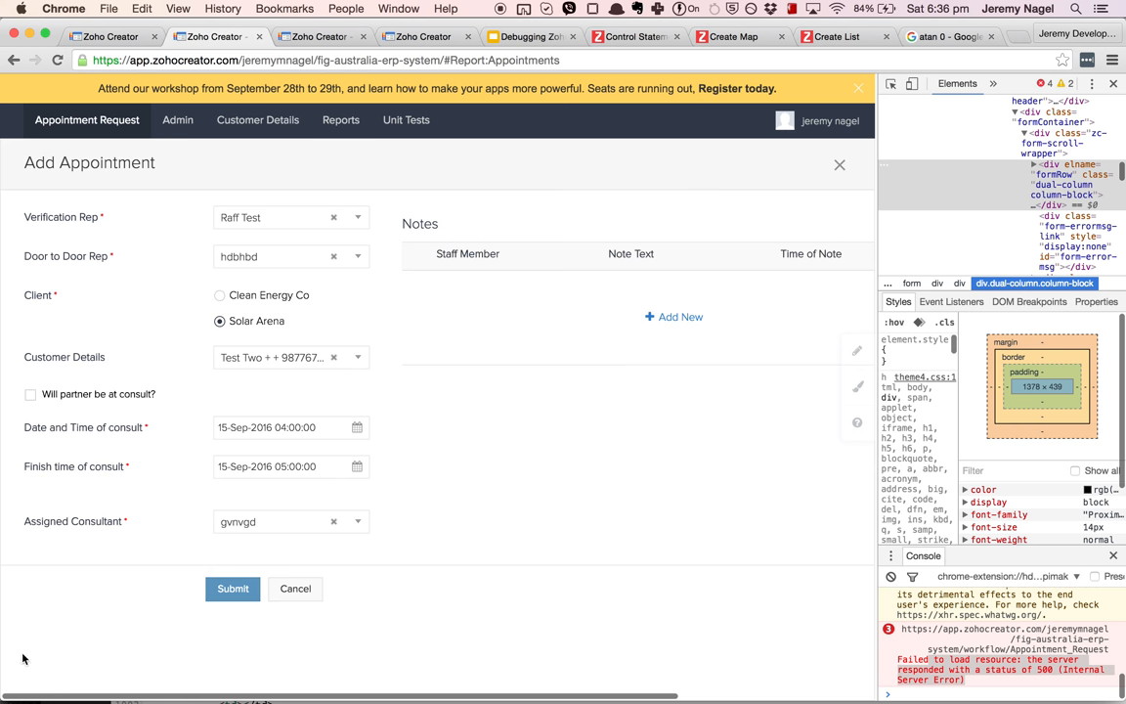
mouse_move(97, 597)
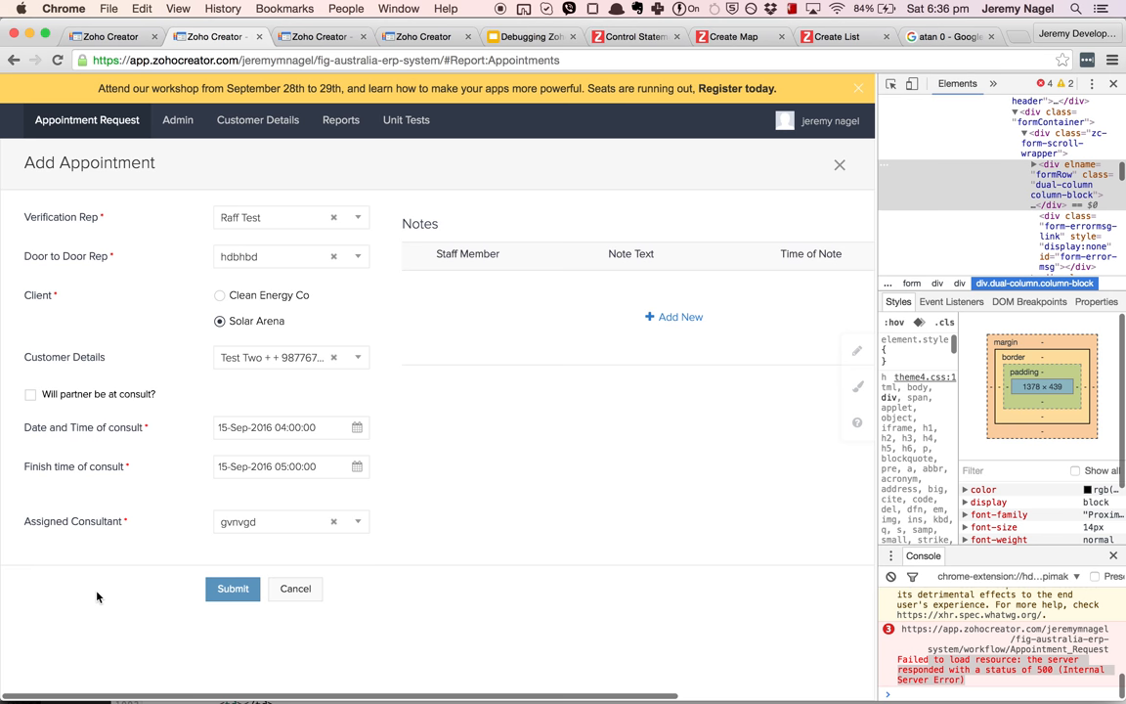
left_click(257, 119)
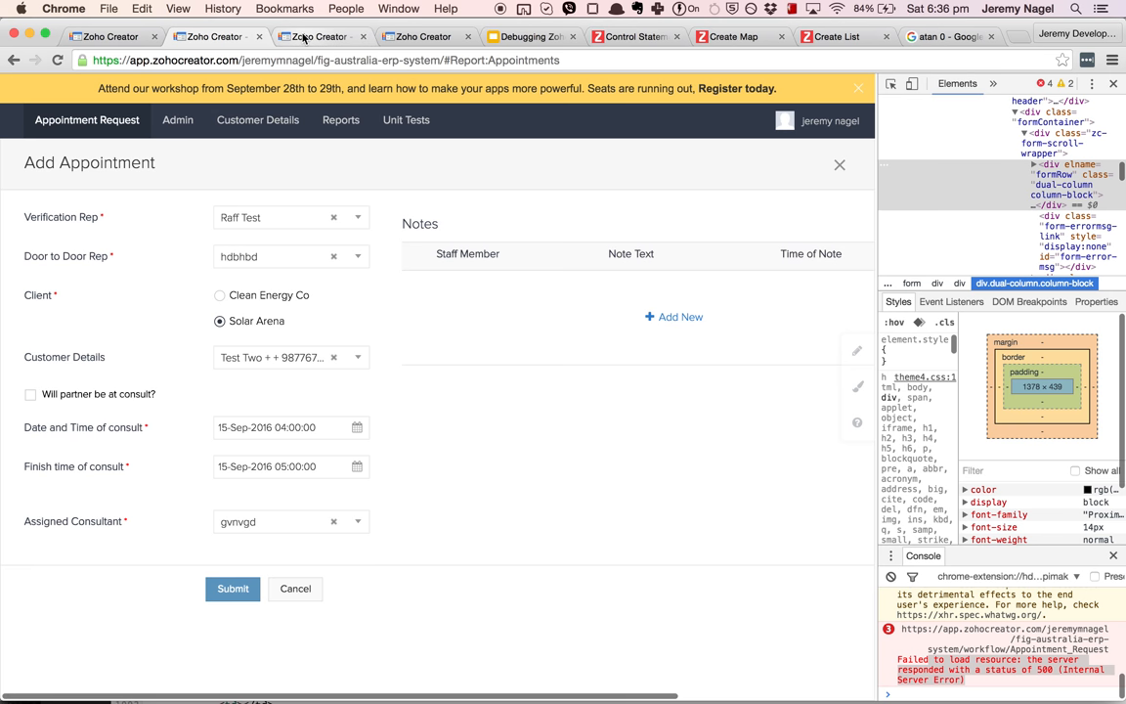
In Zoho CRM, open Setup > Workflow Automation, start a new rule, then cancel it.
left_click(406, 120)
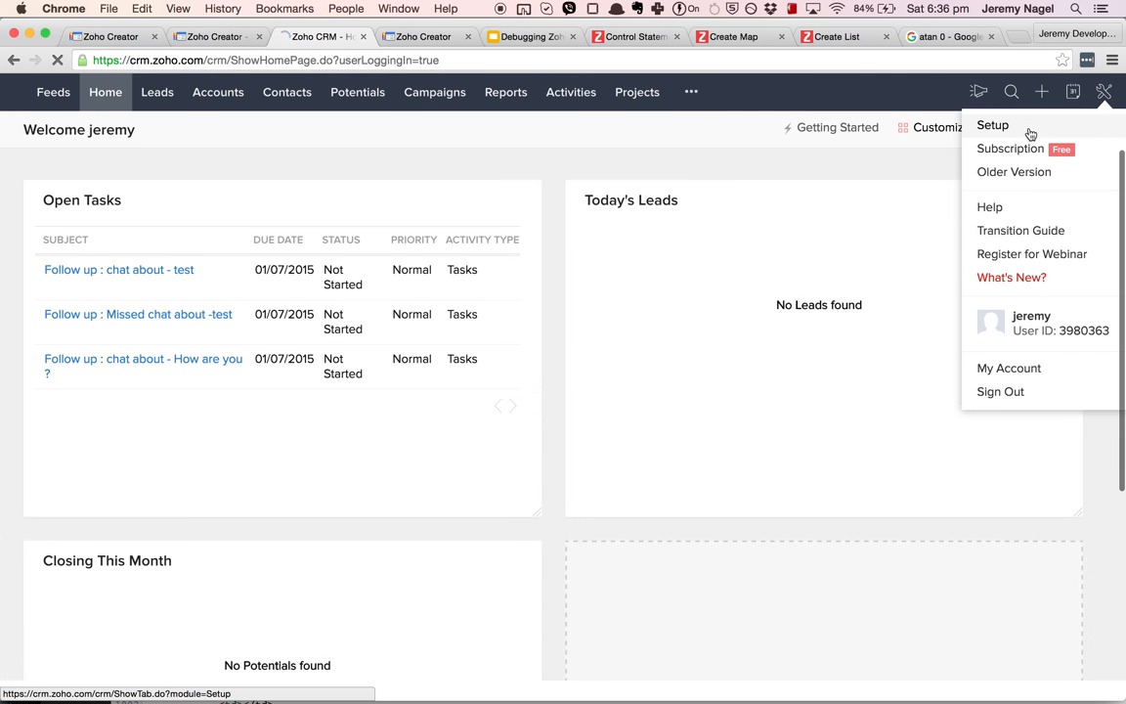
left_click(992, 124)
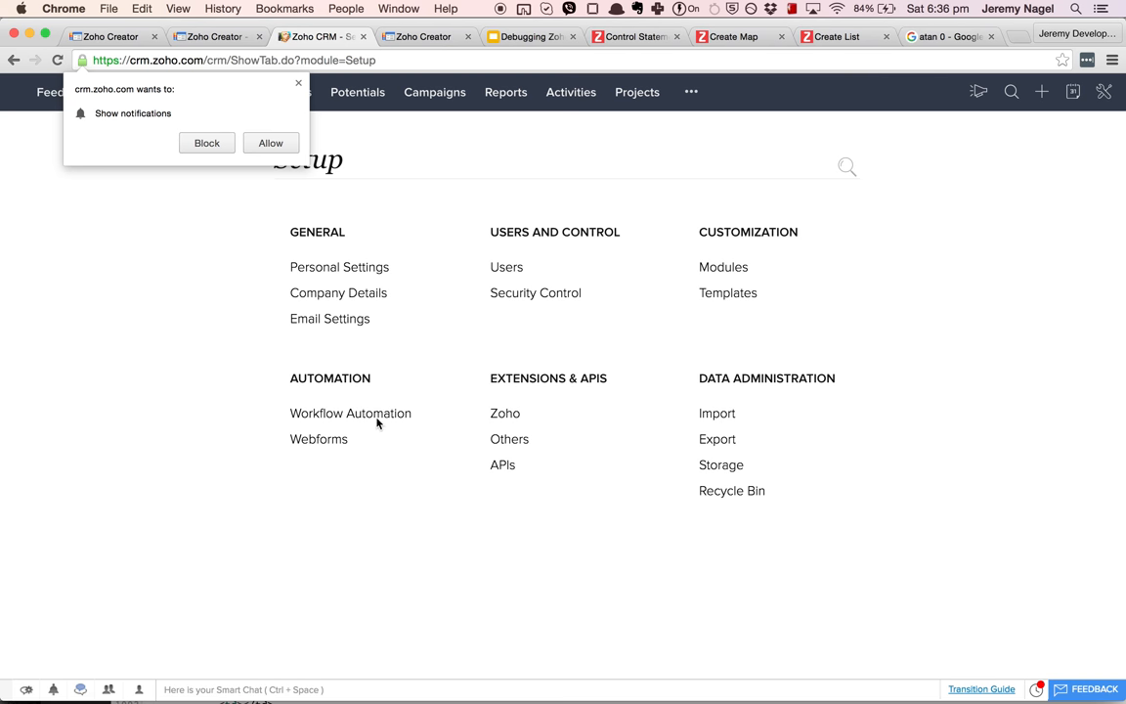
left_click(350, 412)
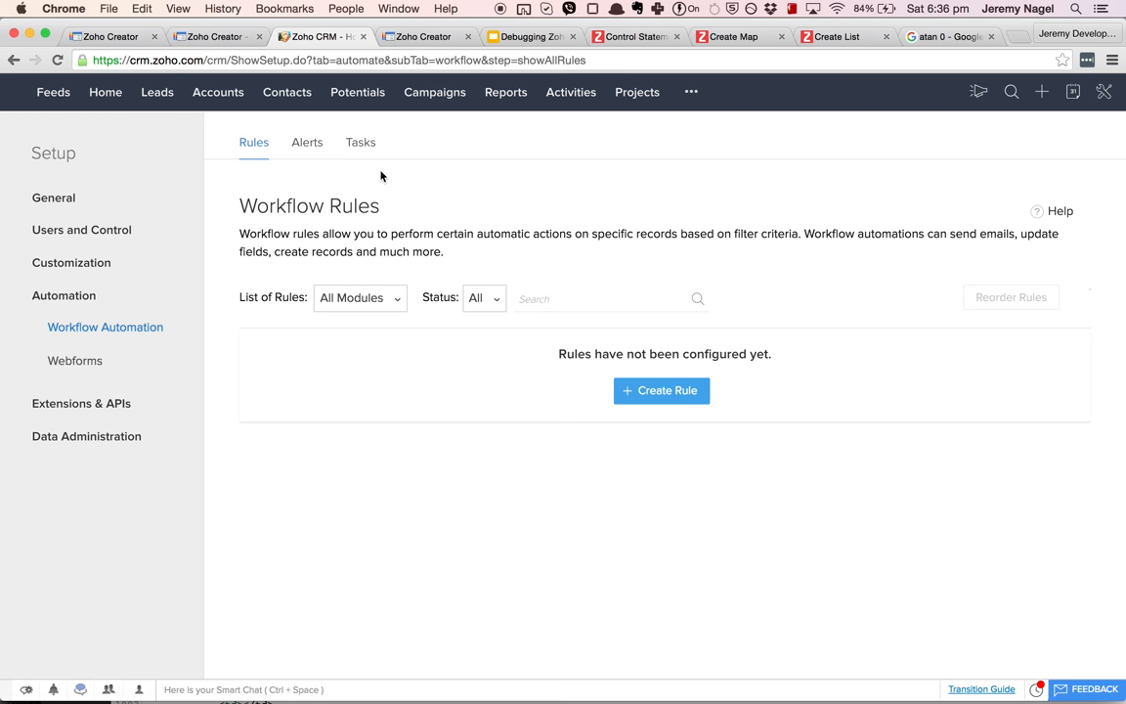
left_click(661, 390)
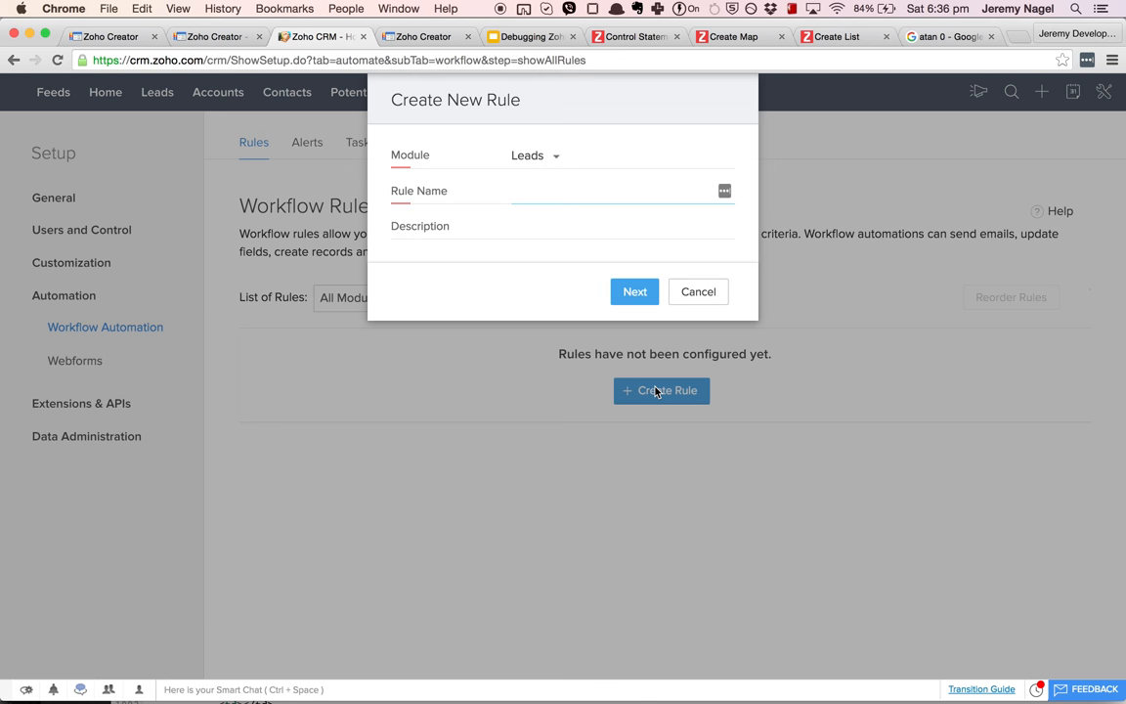
left_click(698, 291)
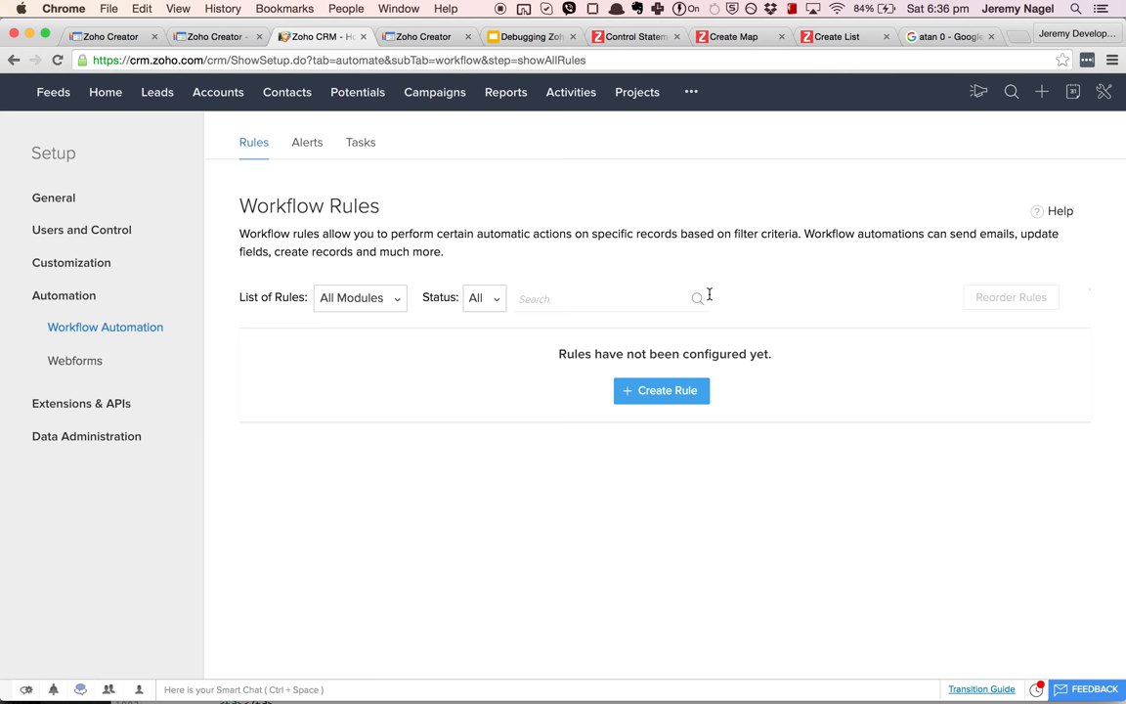
left_click(346, 9)
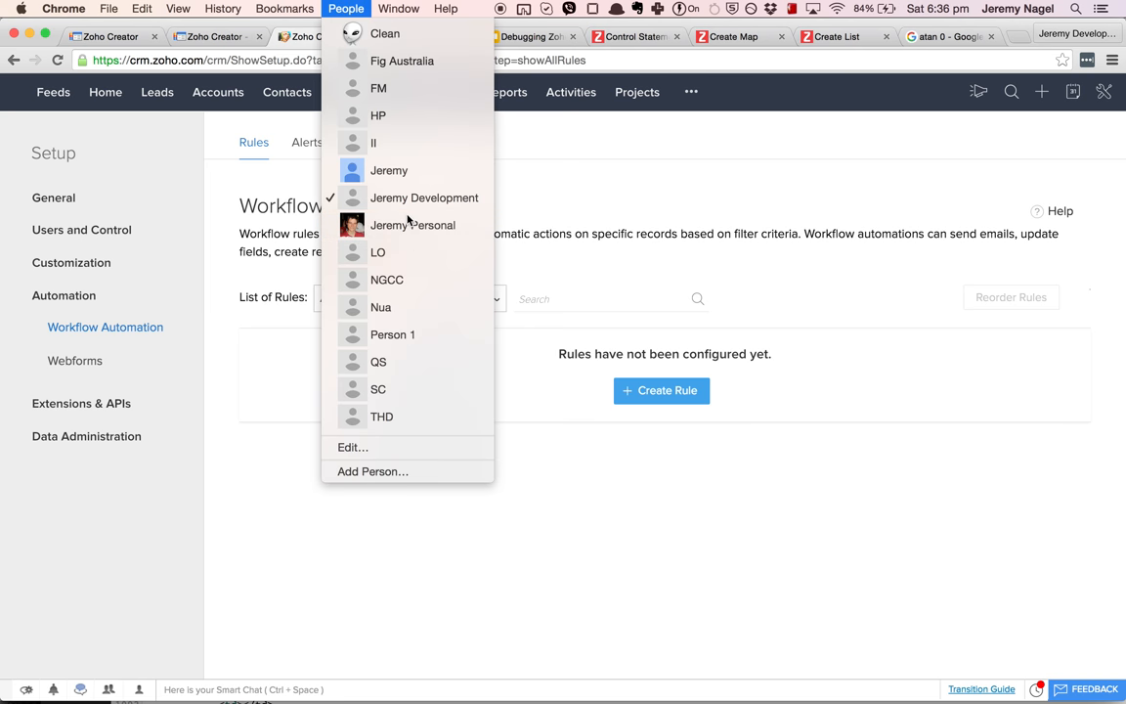
Switch to the fuller CRM profile and show its Workflow Custom Functions list.
left_click(413, 224)
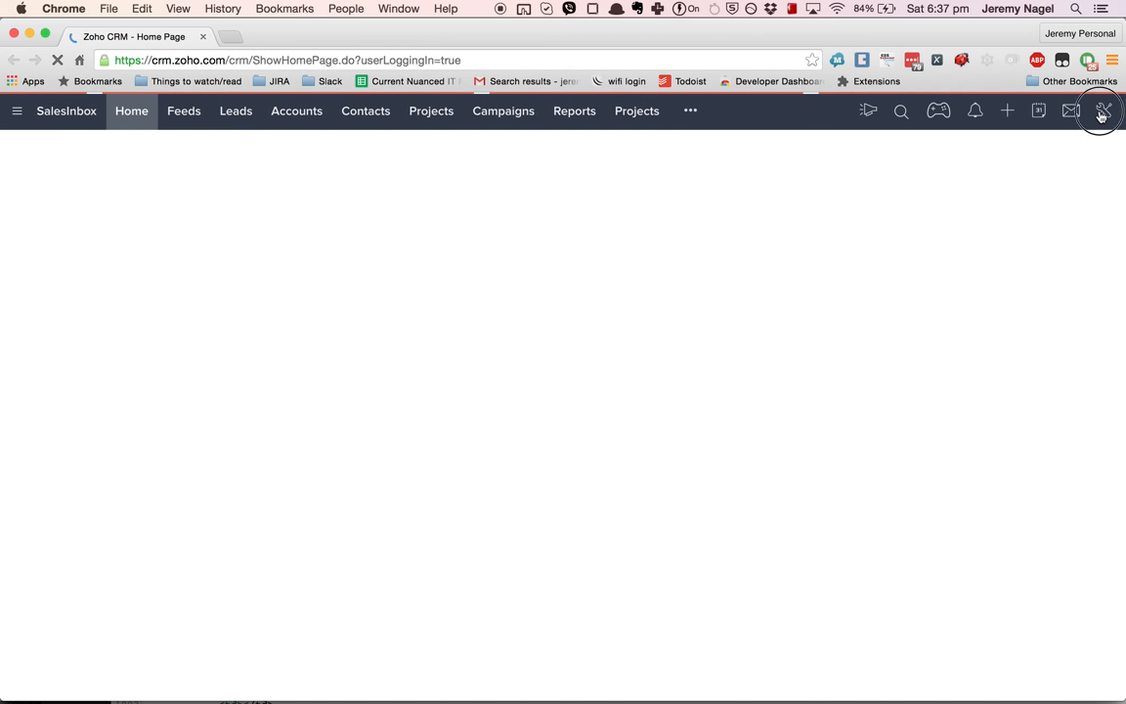
left_click(1104, 110)
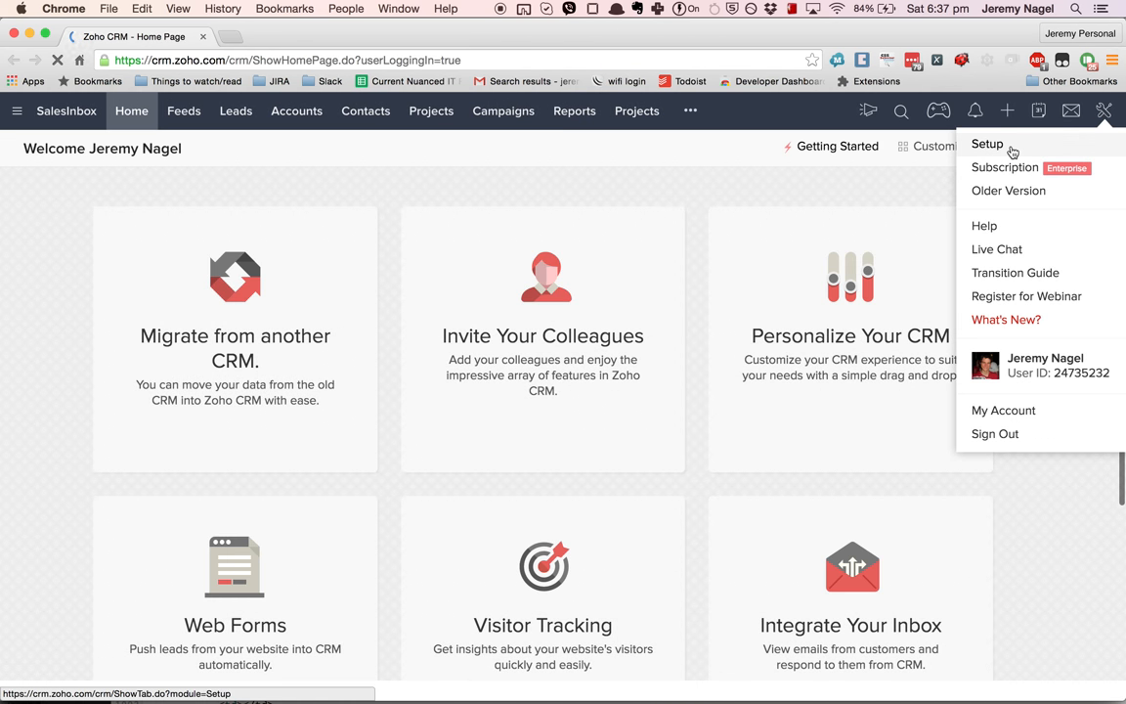
left_click(987, 144)
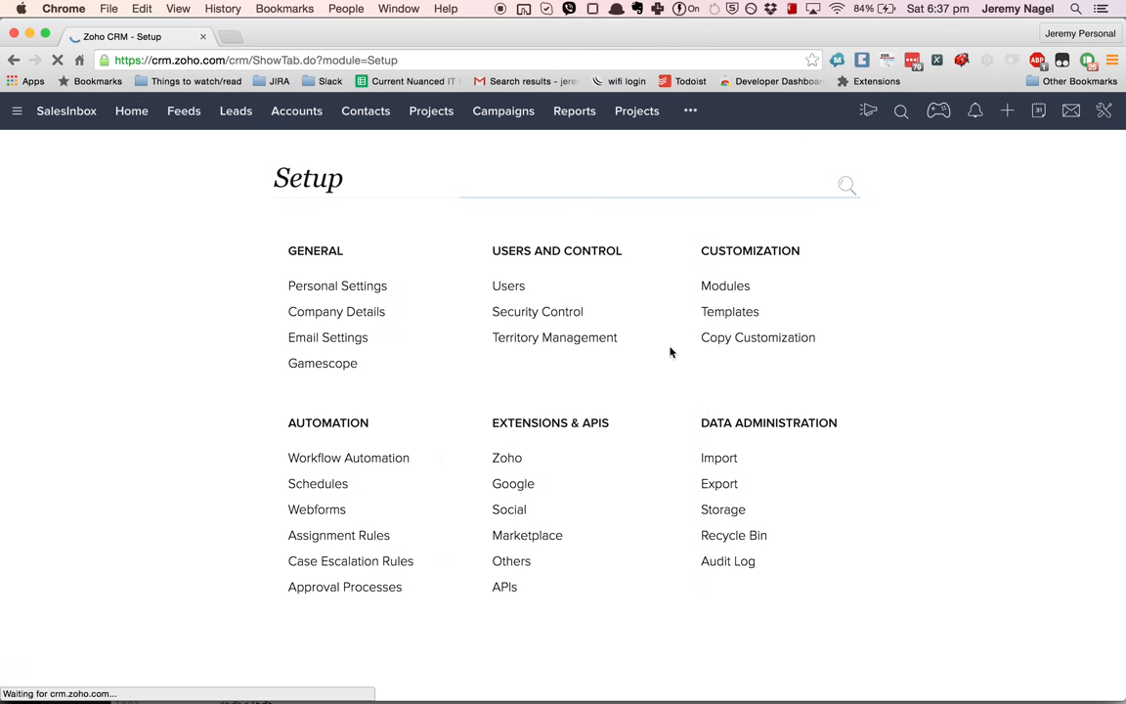
left_click(348, 457)
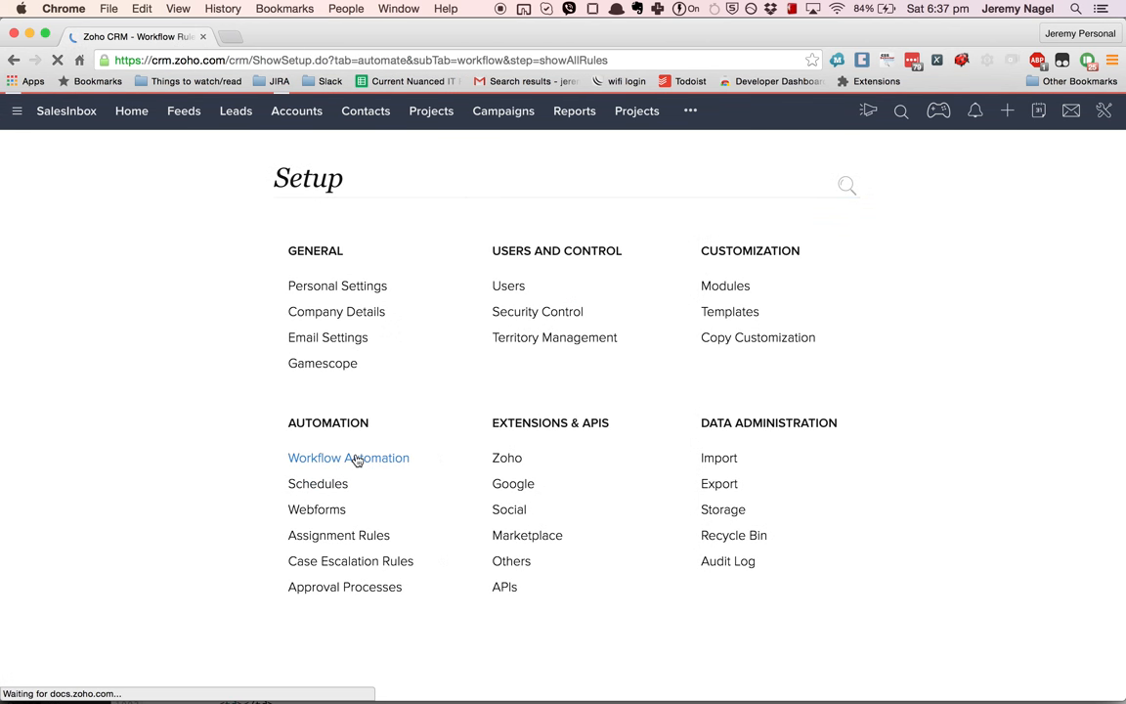
left_click(349, 457)
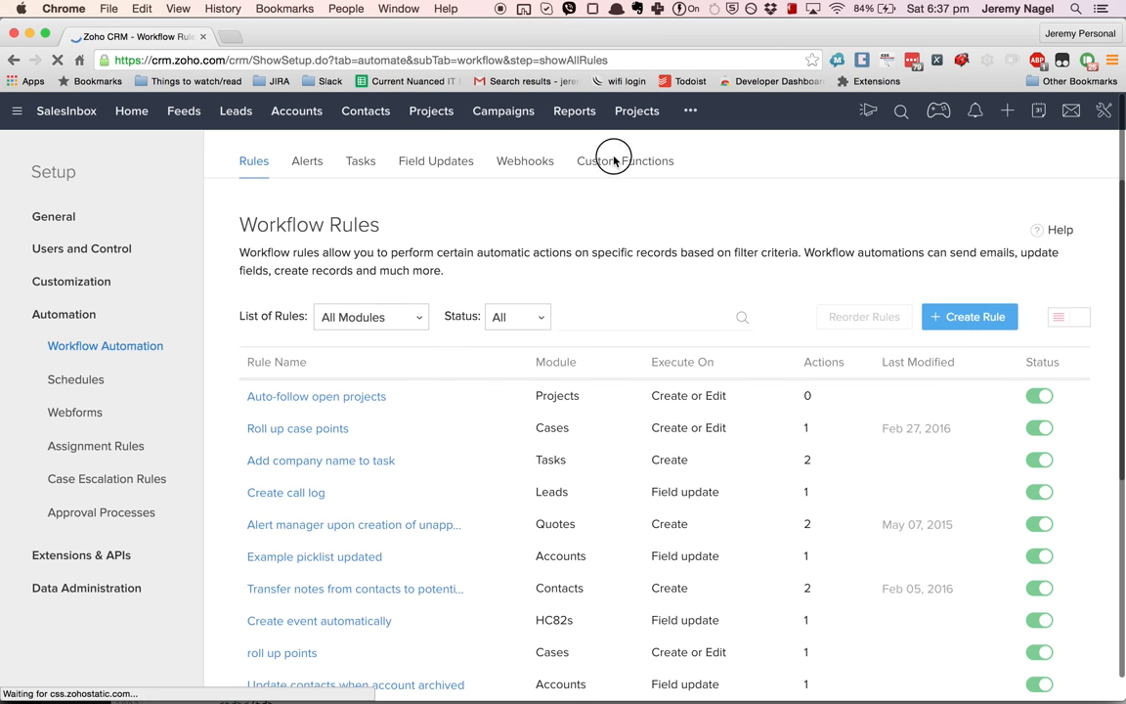
left_click(624, 160)
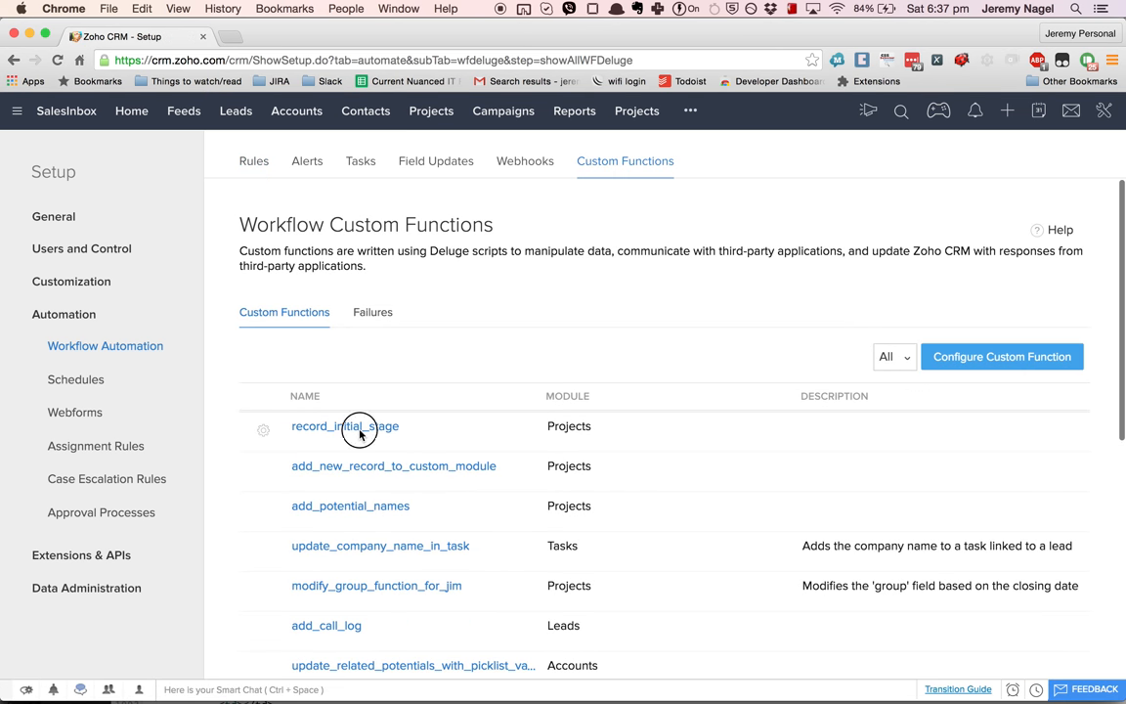
Open record_initial_stage's details, enter edit mode, and open its Deluge script editor.
left_click(344, 427)
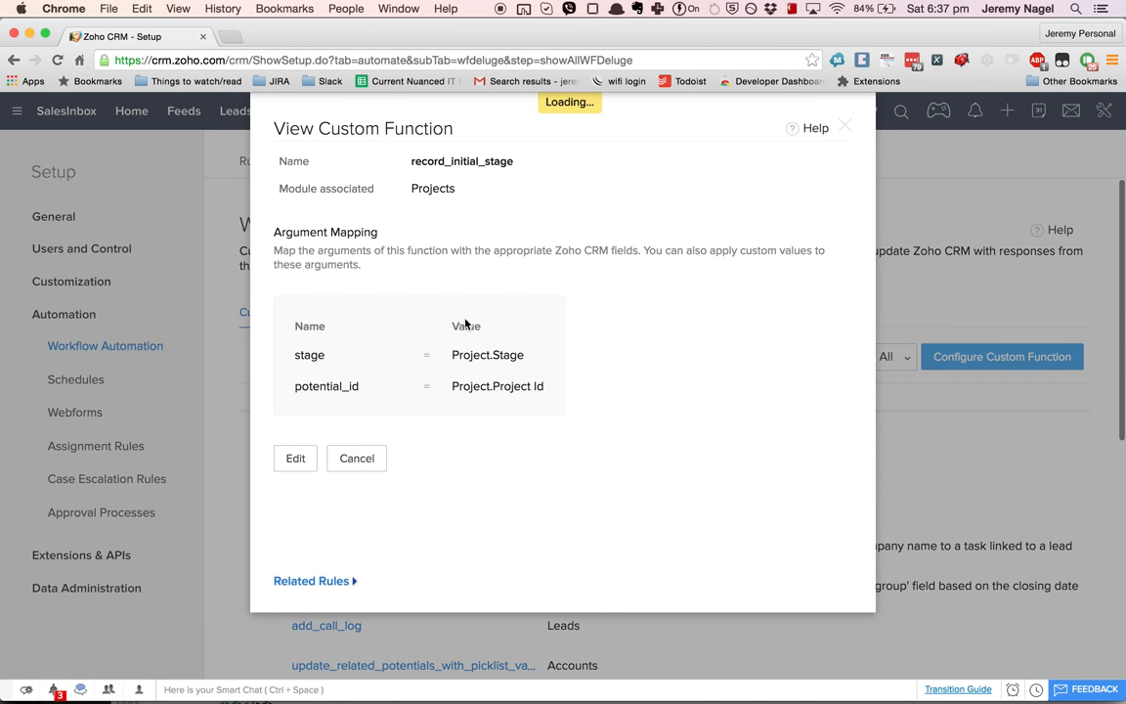
left_click(294, 457)
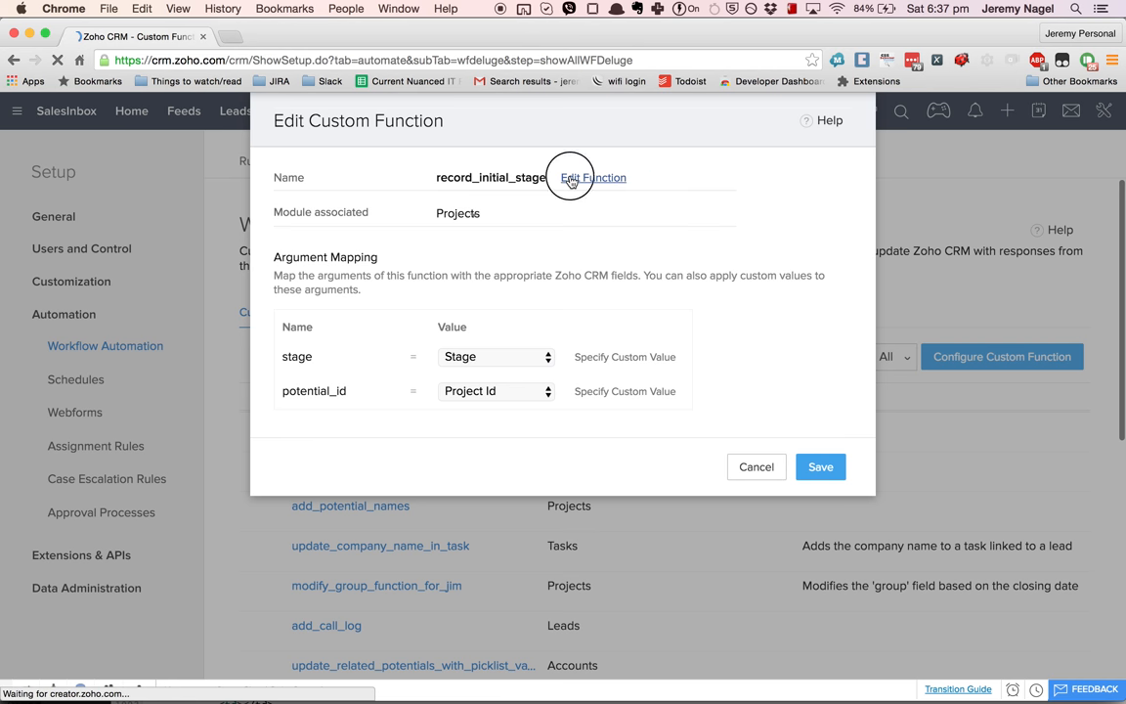
left_click(593, 177)
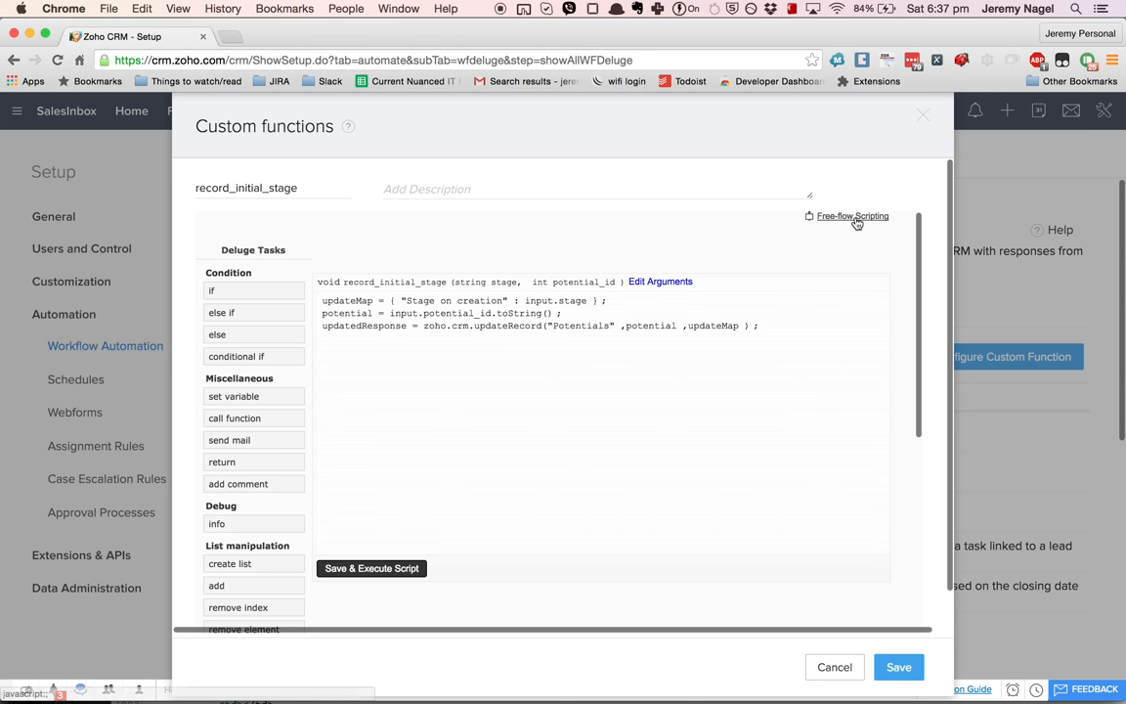
In free-flow scripting, add an info(updateMap); line after line 2, then Save & Execute.
left_click(853, 217)
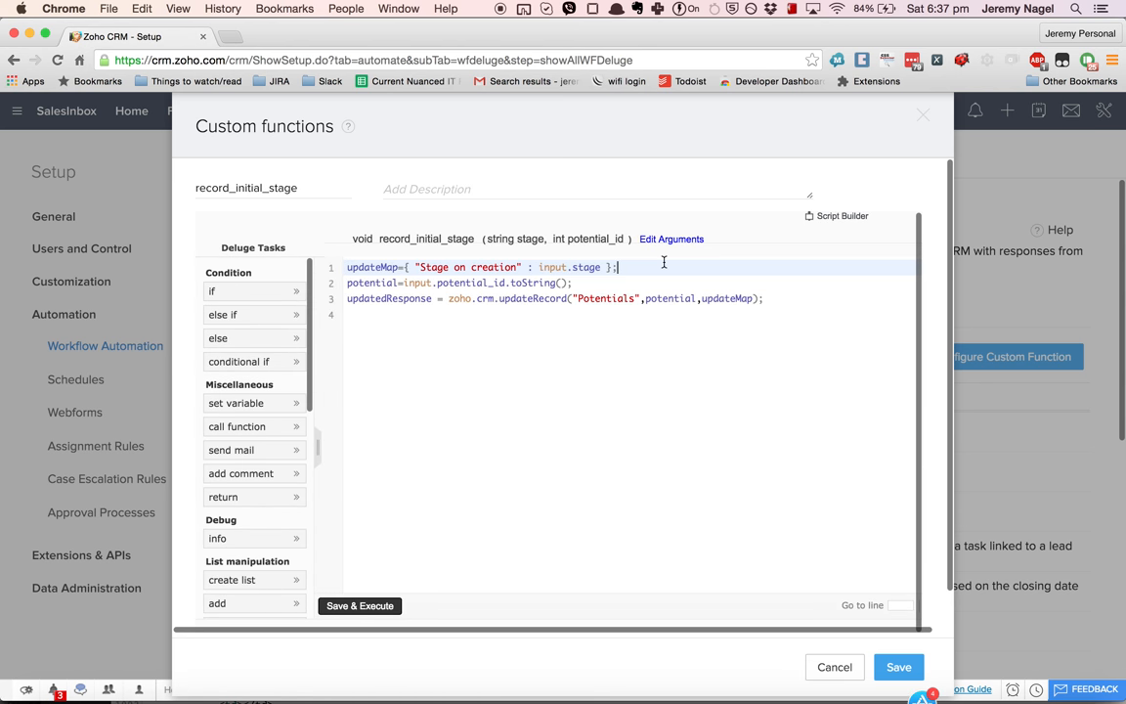
key("enter")
type("info(")
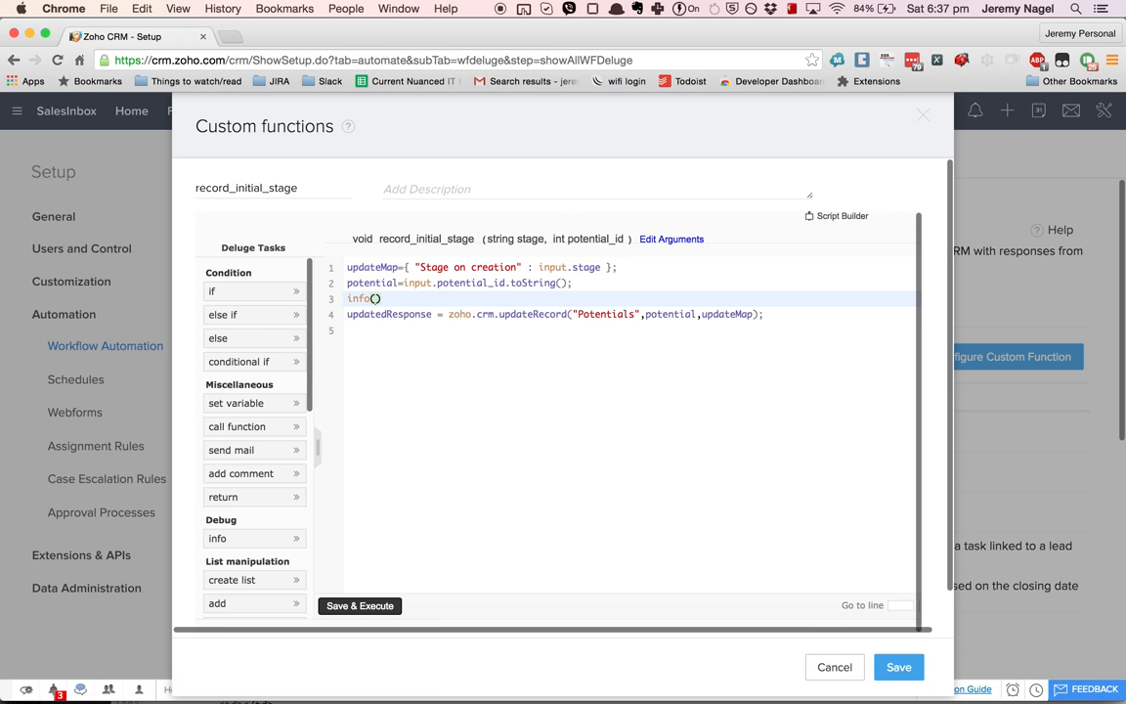
type("updateMap")
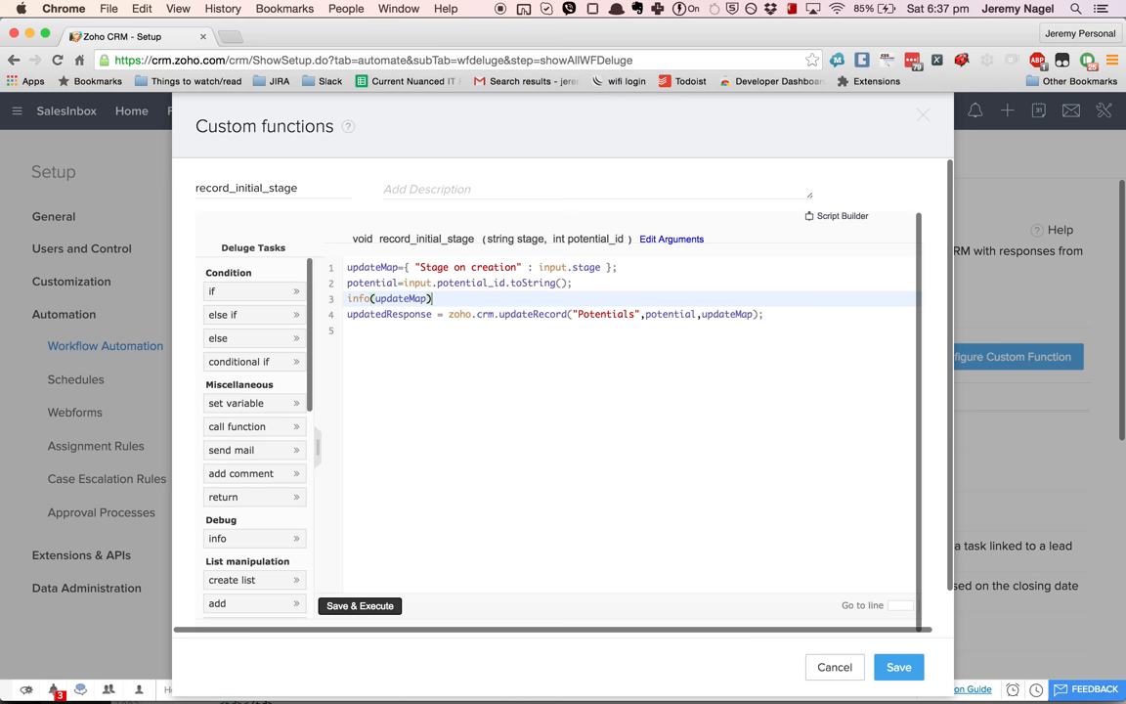
type(";")
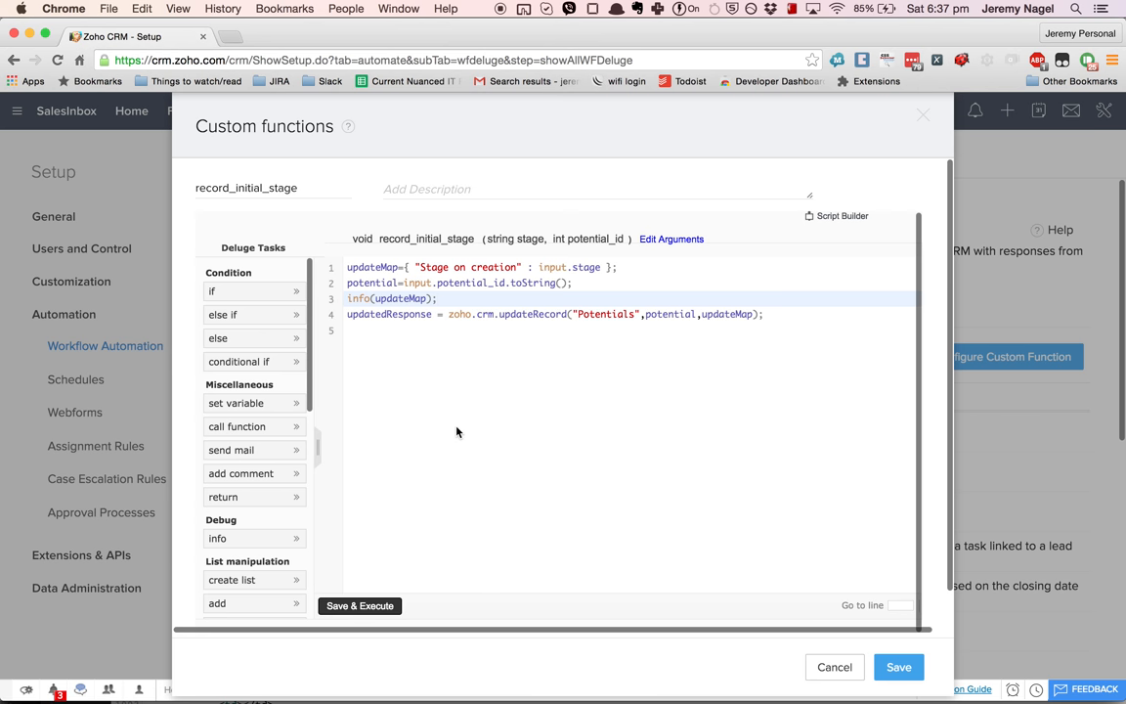
left_click(360, 605)
type("12")
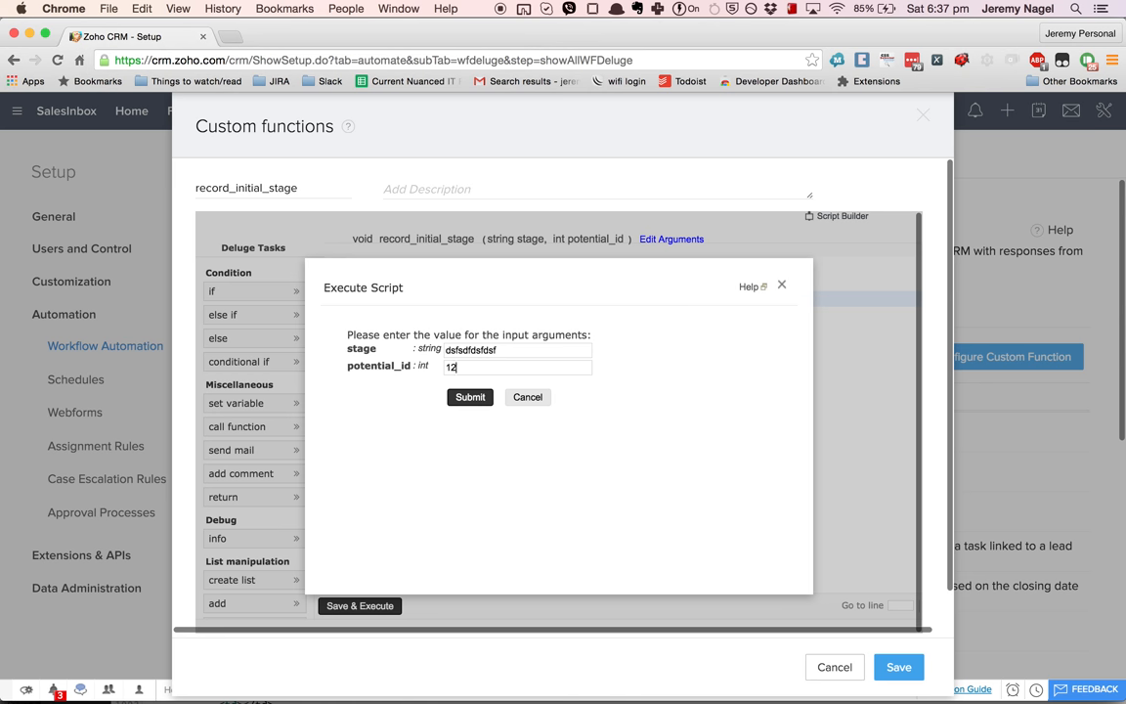
Submit test stage and potential_id values, review the logged update map, and close results.
left_click(470, 397)
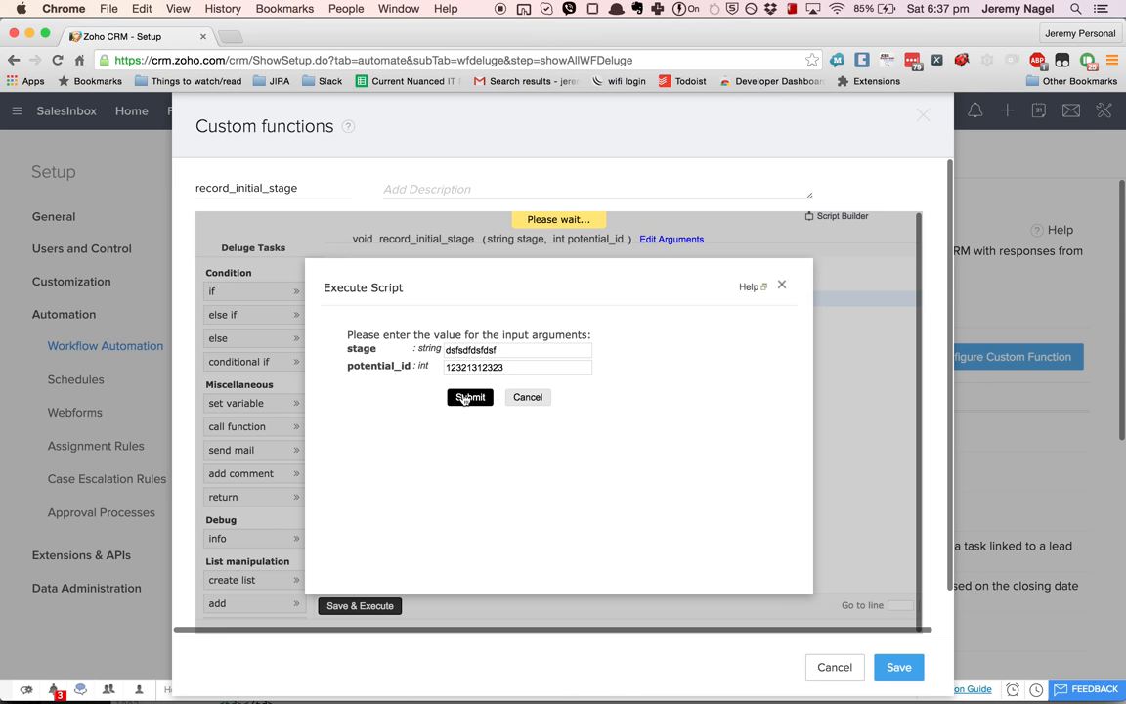
left_click(470, 397)
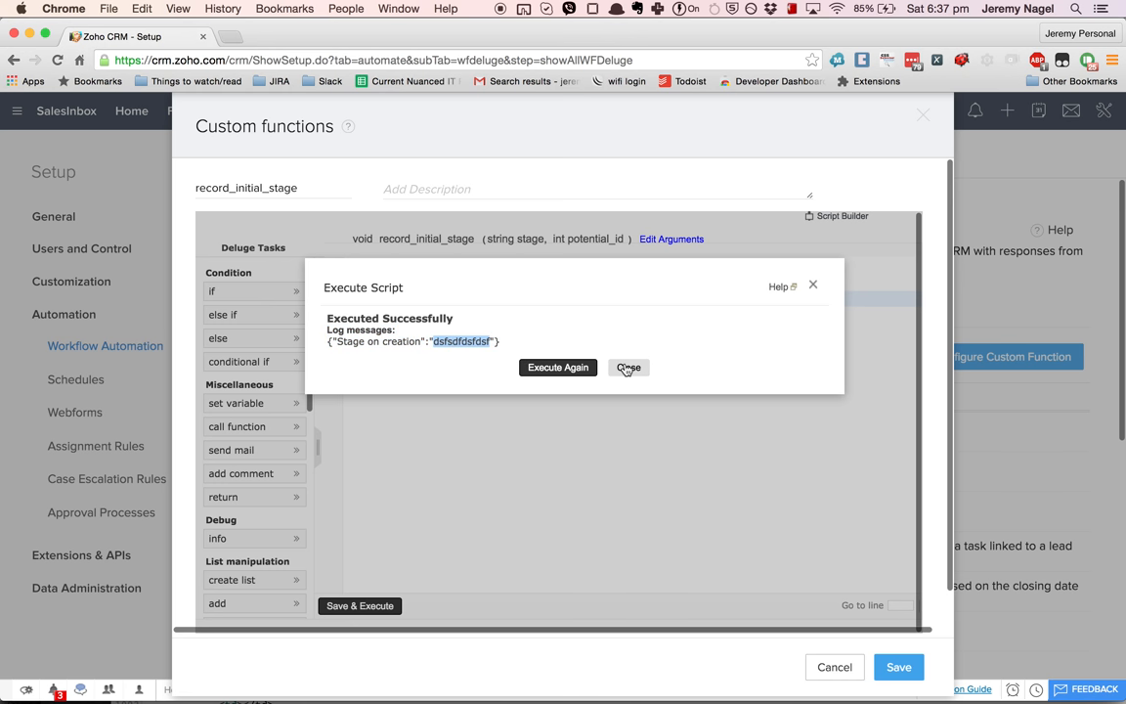
left_click(629, 367)
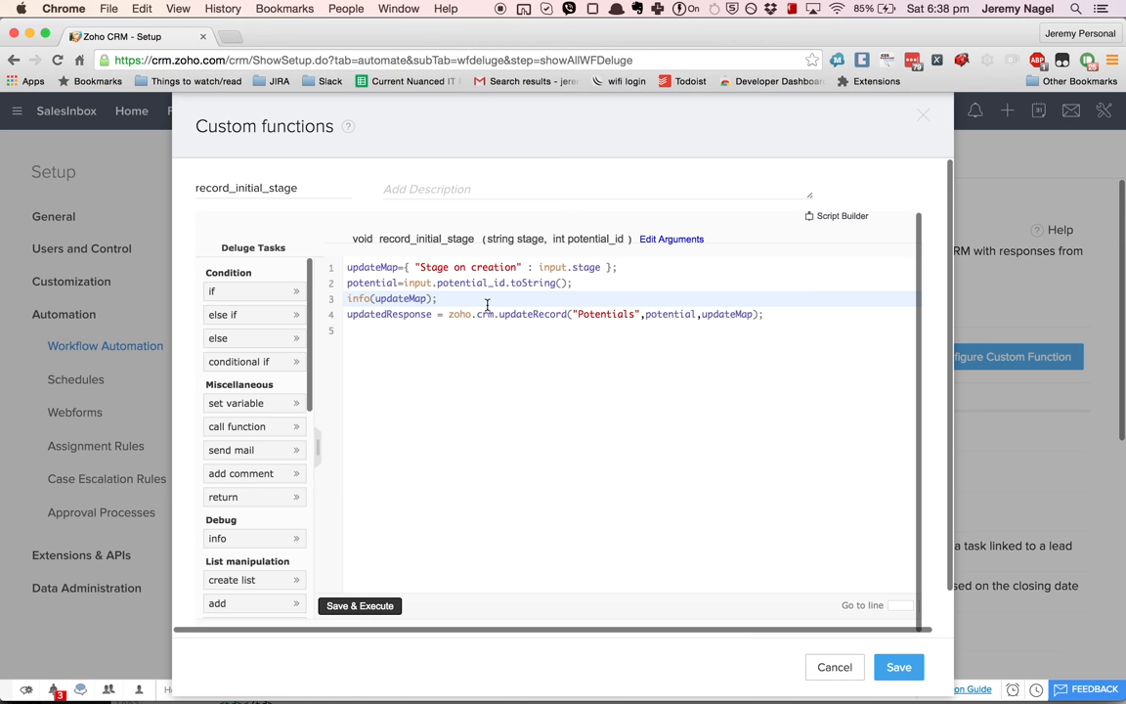
mouse_move(332, 17)
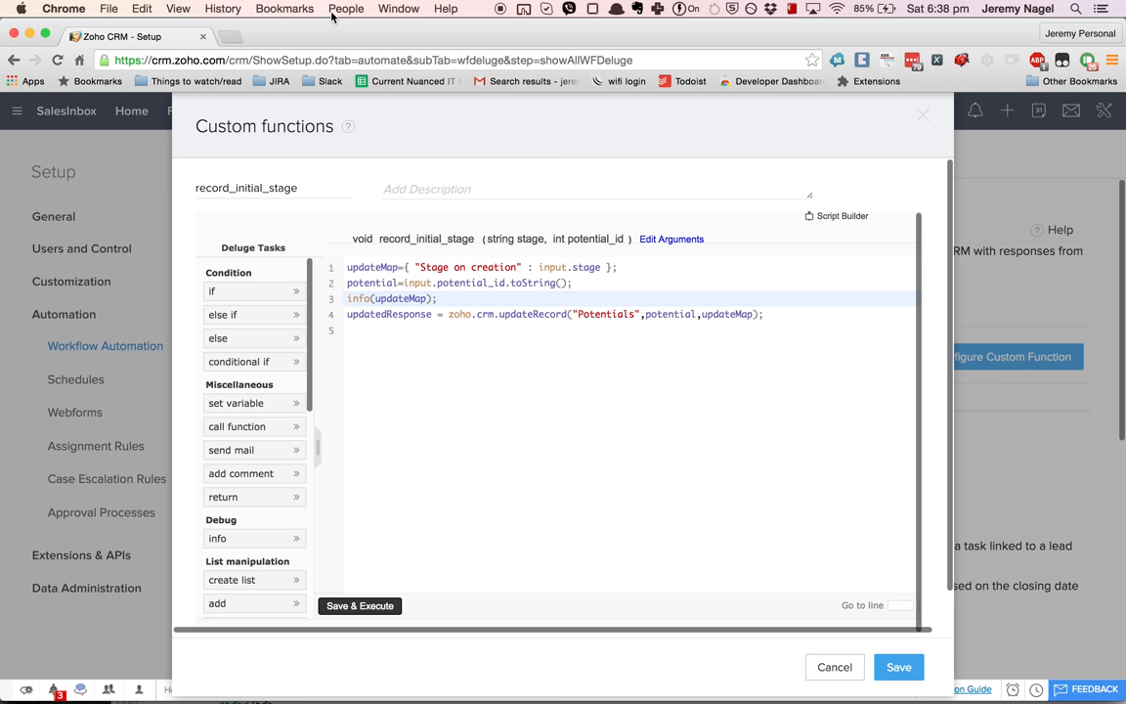
Back on the Unit Tests page, add info "blah"; and alert("blasd"); inside the loop.
left_click(346, 9)
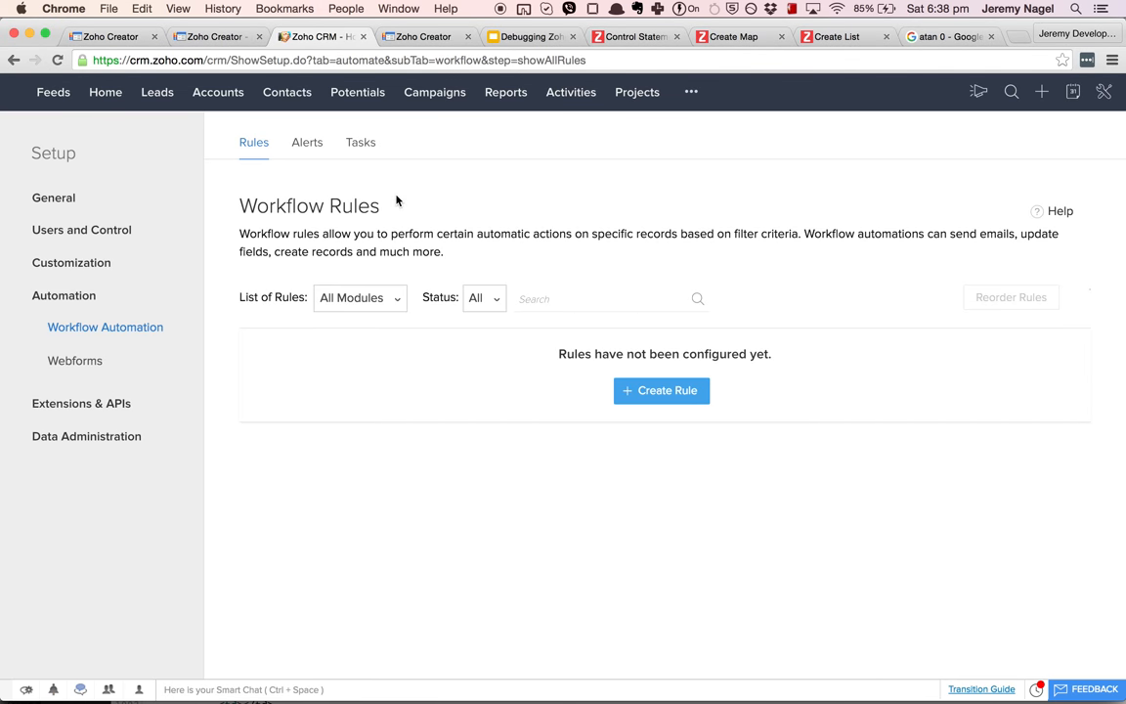
left_click(422, 36)
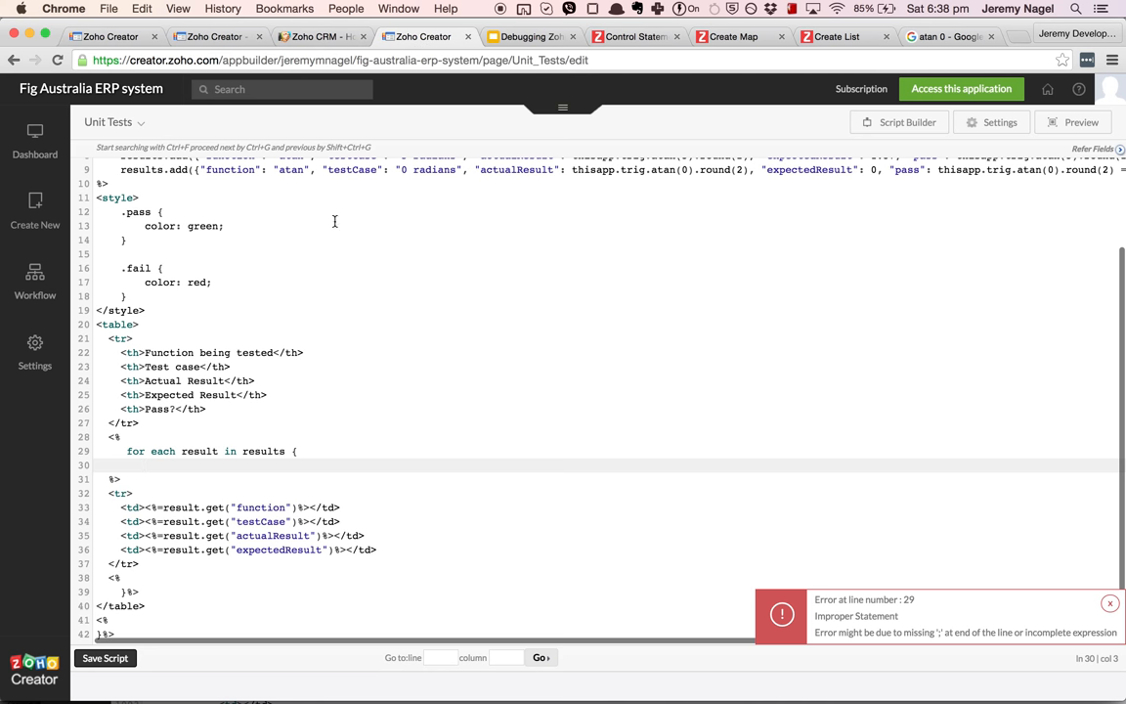
mouse_move(309, 303)
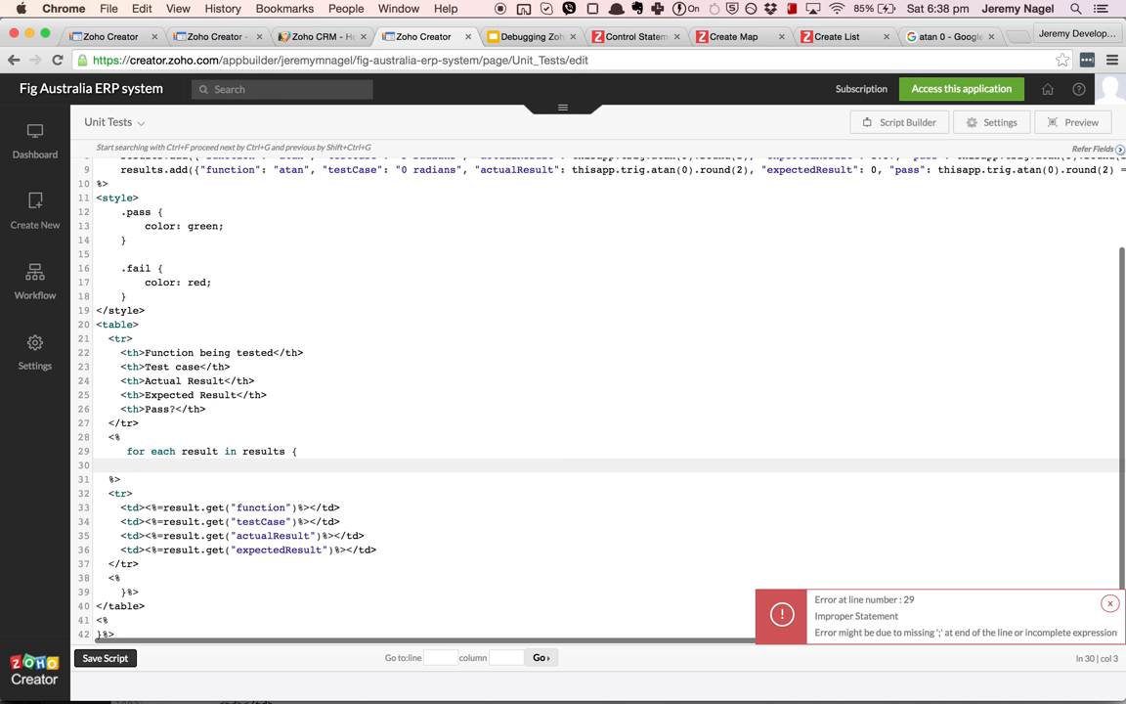
type("info \"")
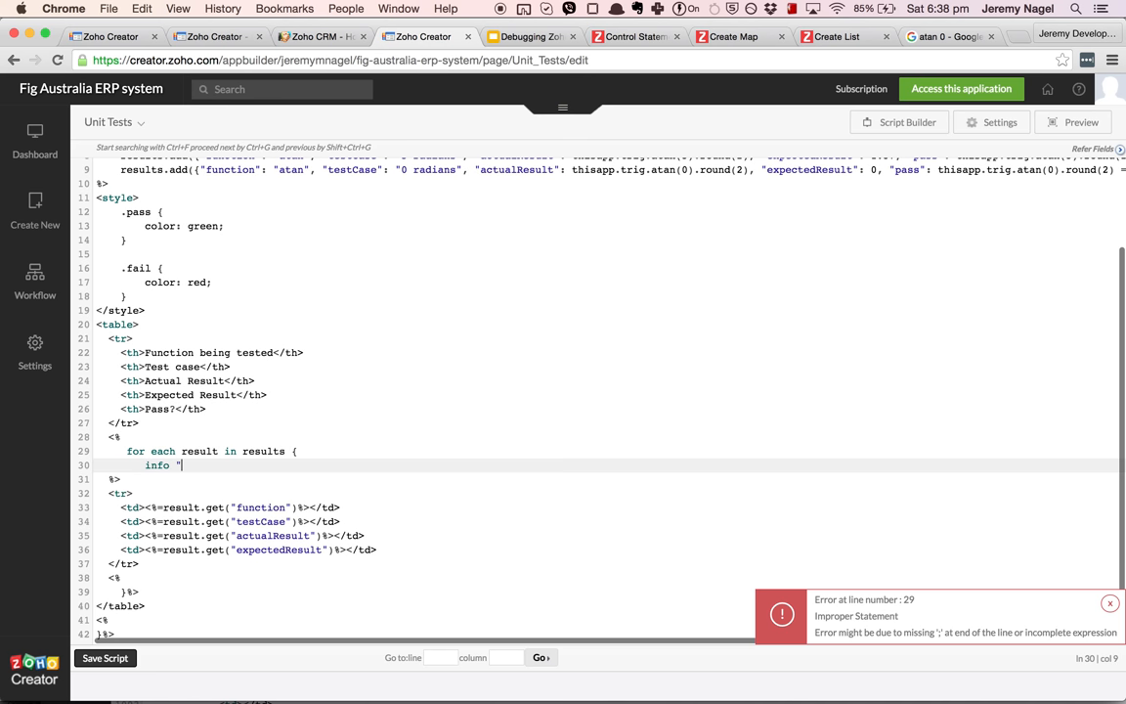
type("blah\";")
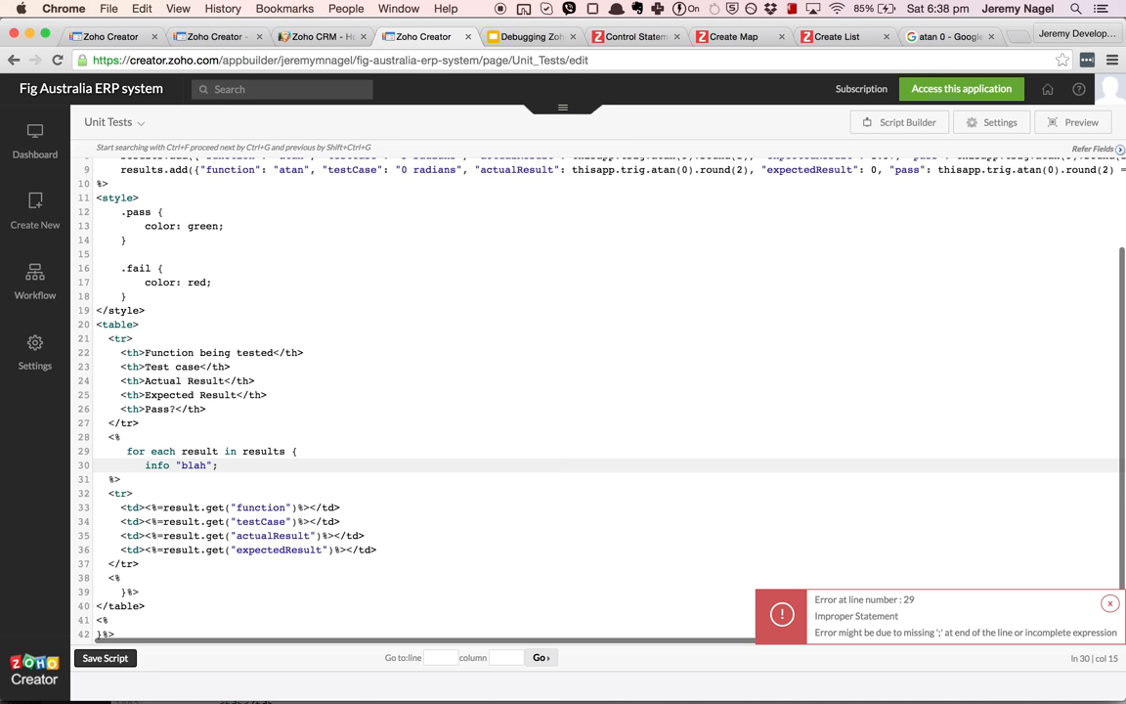
type("alert")
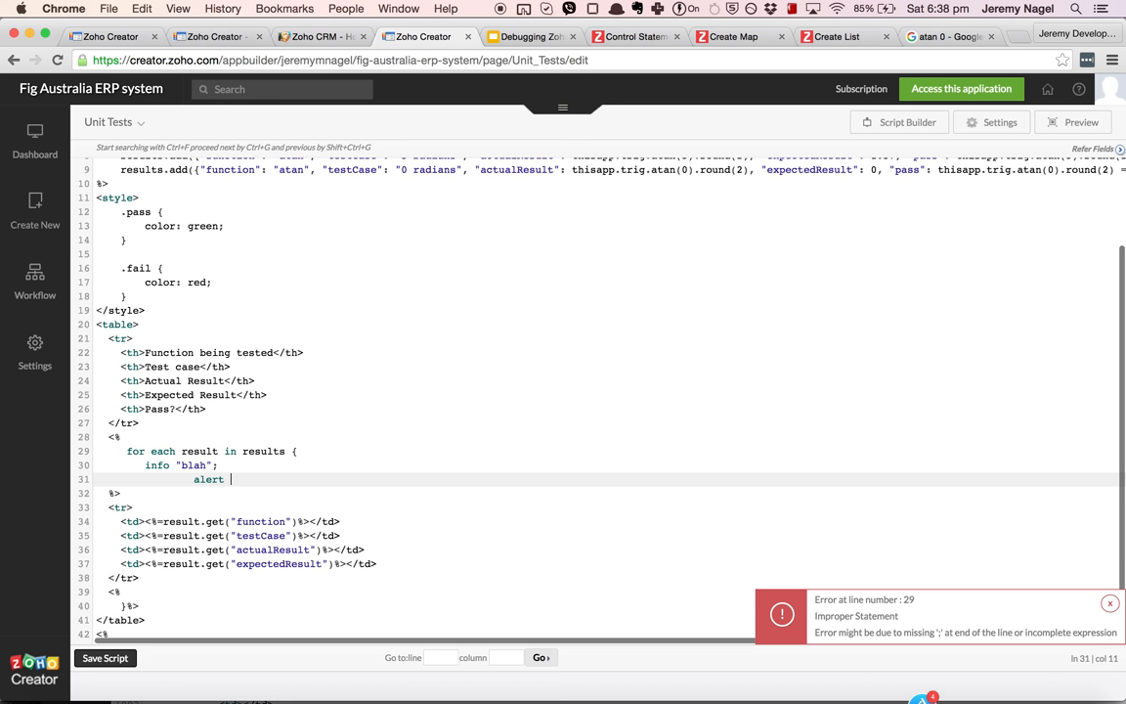
type("(\"blasd")
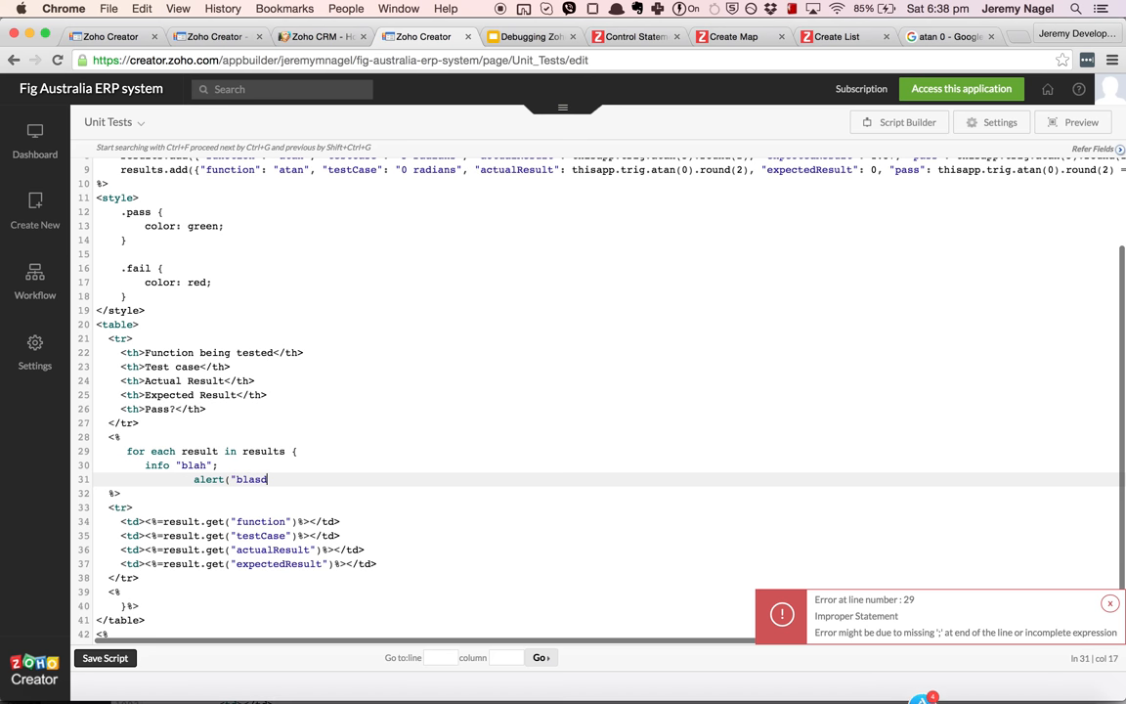
type("\");")
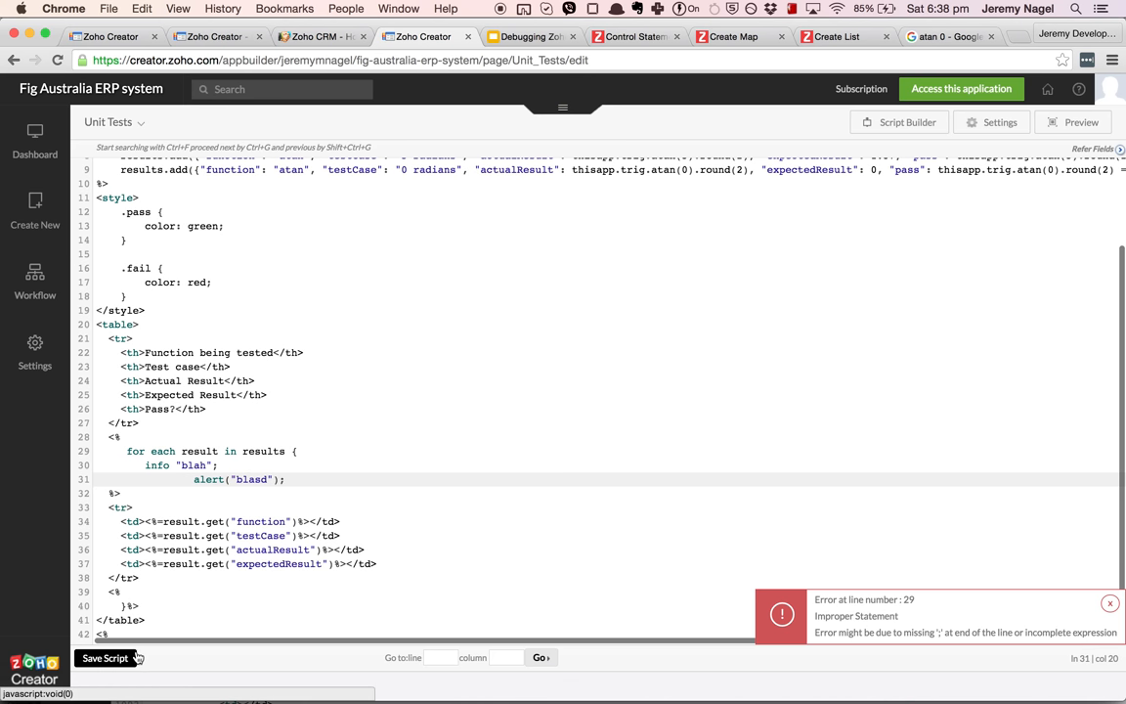
Save the script, read both rejection errors, and delete the info and alert lines.
left_click(104, 658)
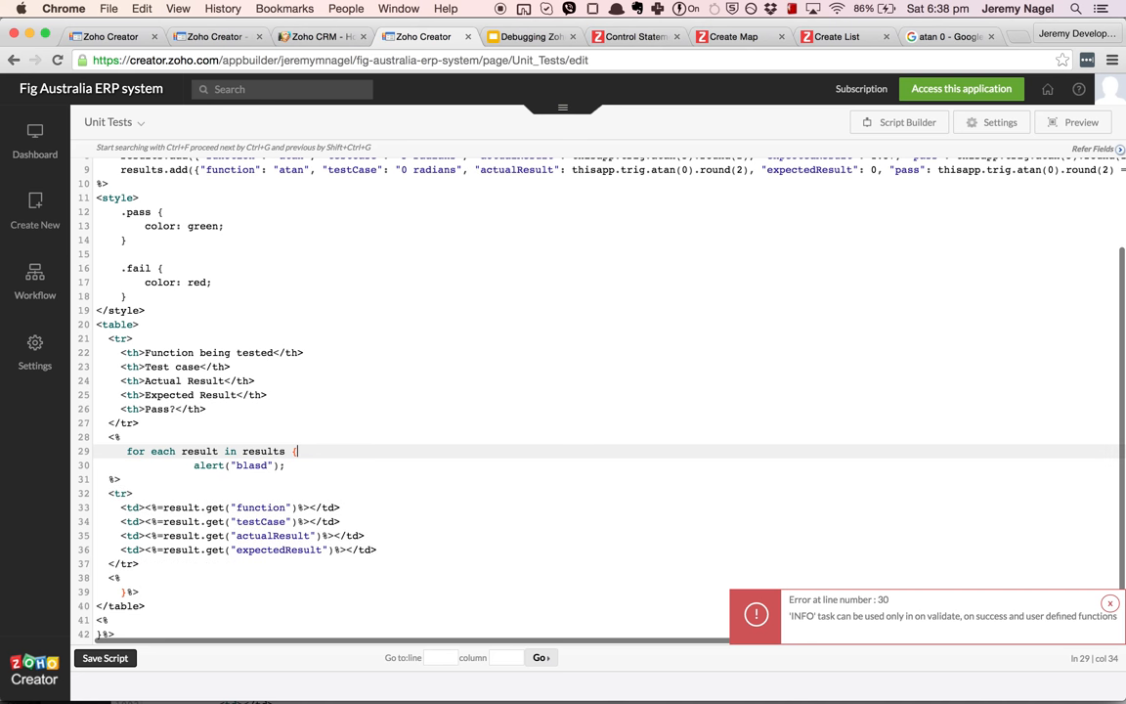
left_click(105, 657)
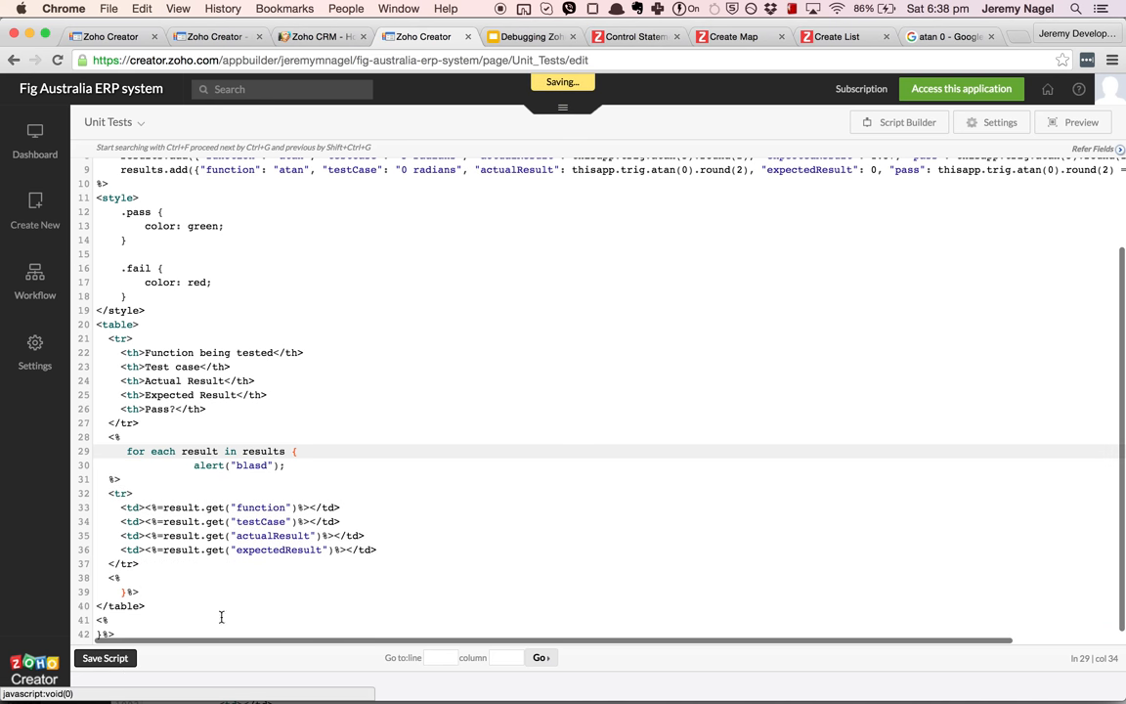
left_click(104, 657)
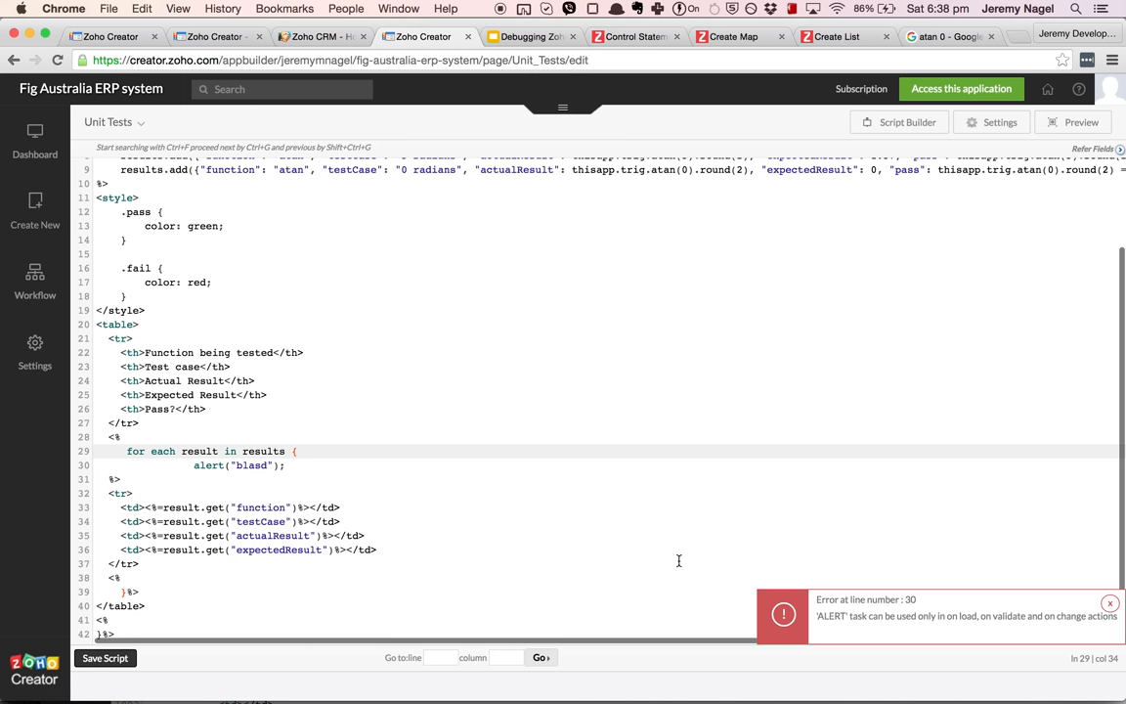
left_click(332, 458)
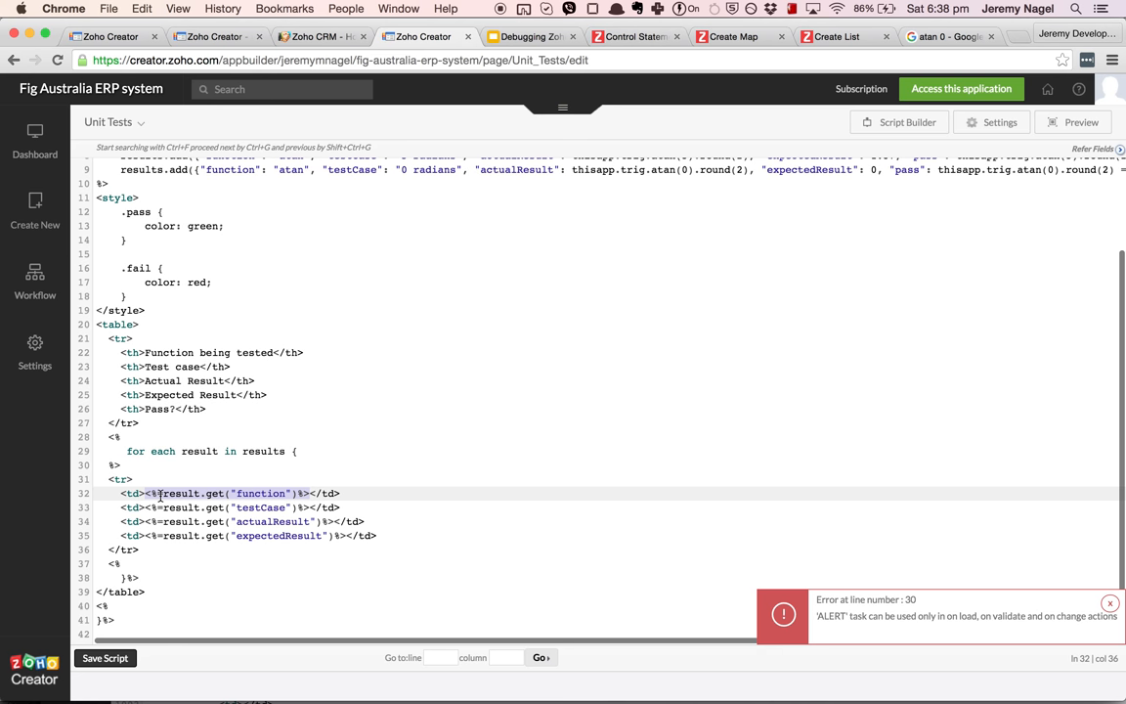
left_click(156, 493)
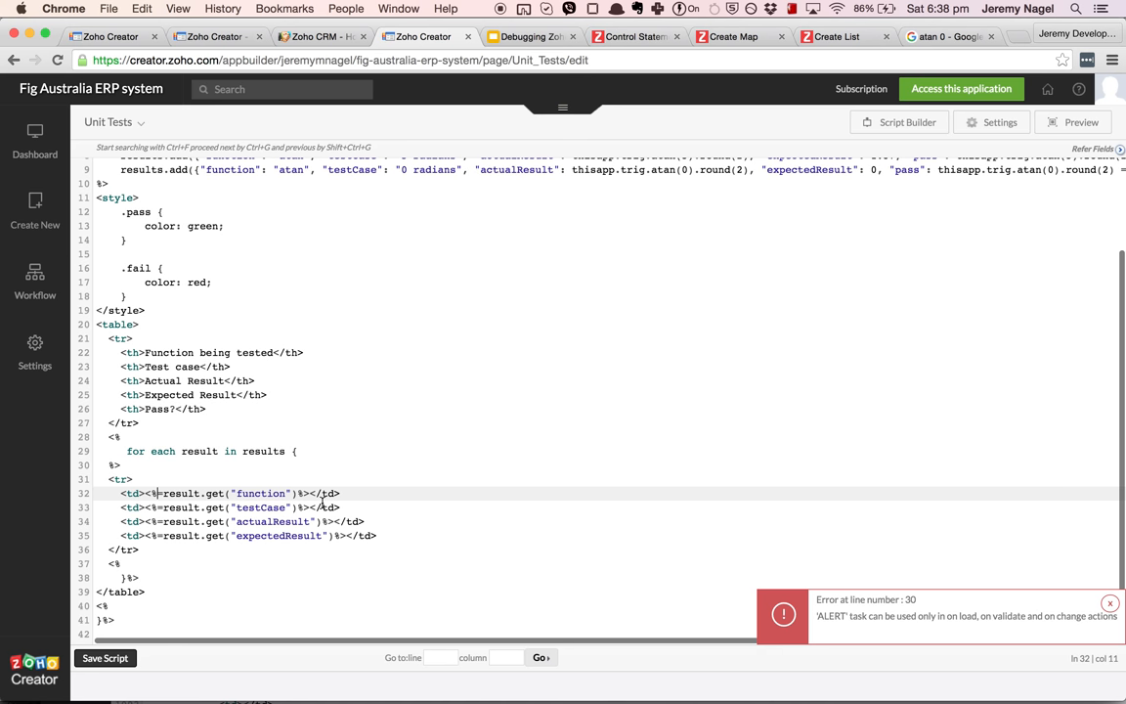
left_click(528, 36)
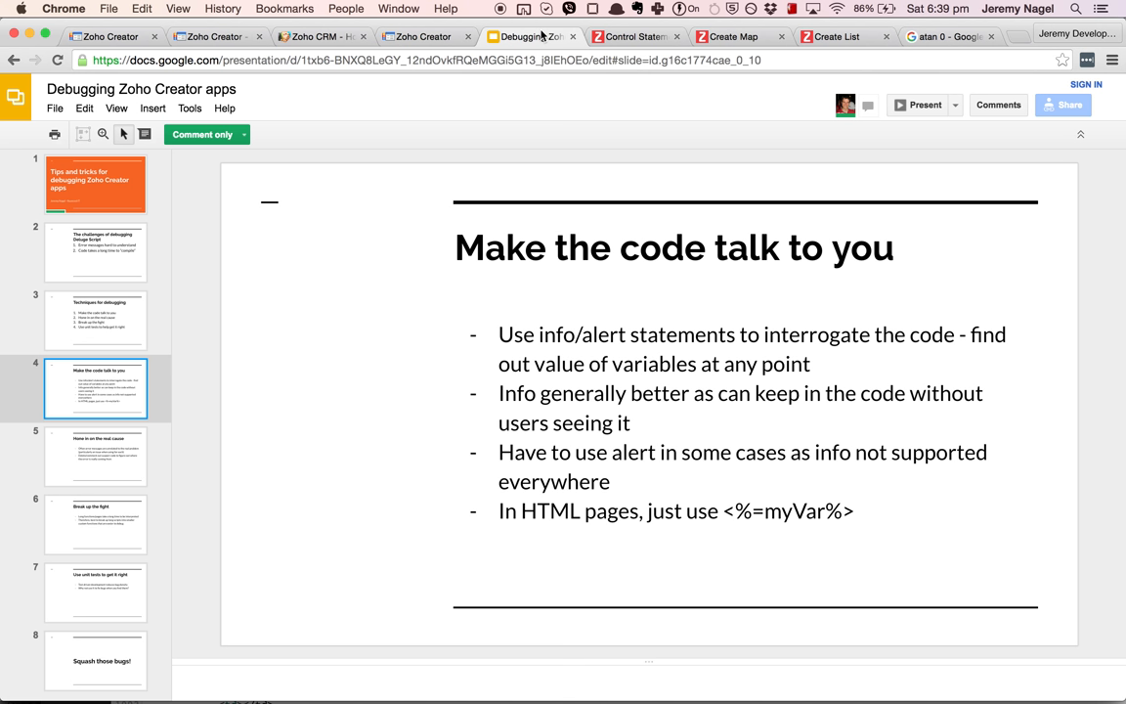
mouse_move(924, 104)
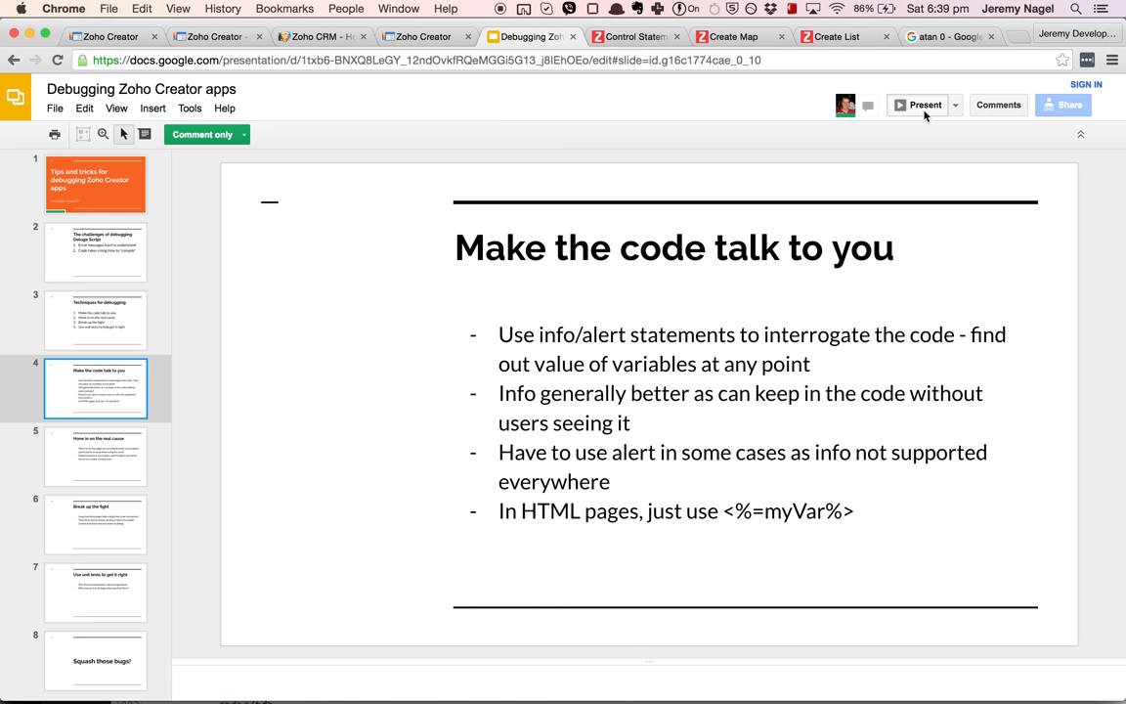
Present the debugging deck and advance to the 'Hone in on the real cause' slide.
left_click(920, 105)
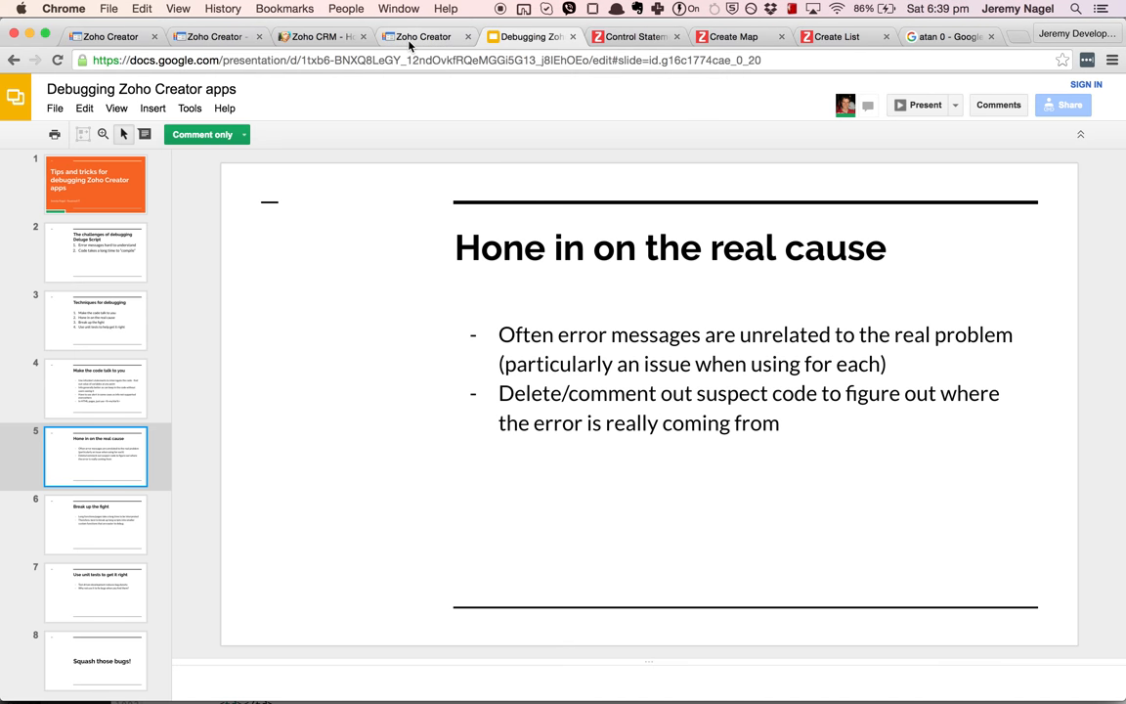
Swap the alert line for the passed cell and save, then empty the <tr> block and save again.
left_click(423, 36)
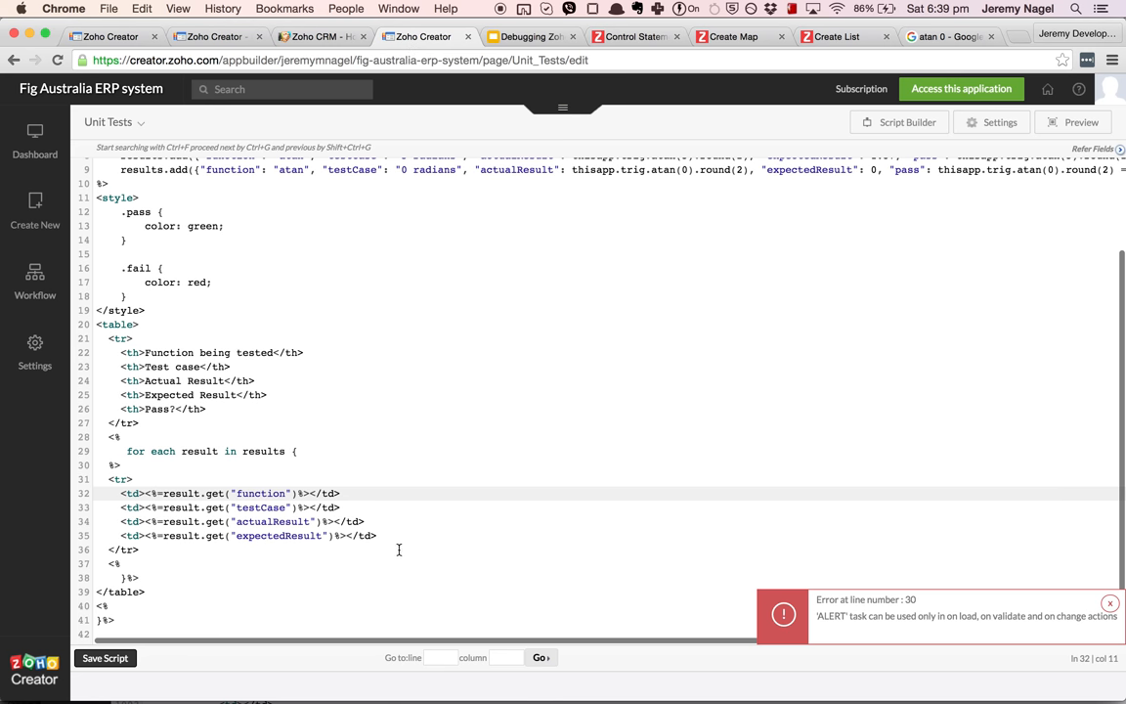
type("alert(\"blasd\");")
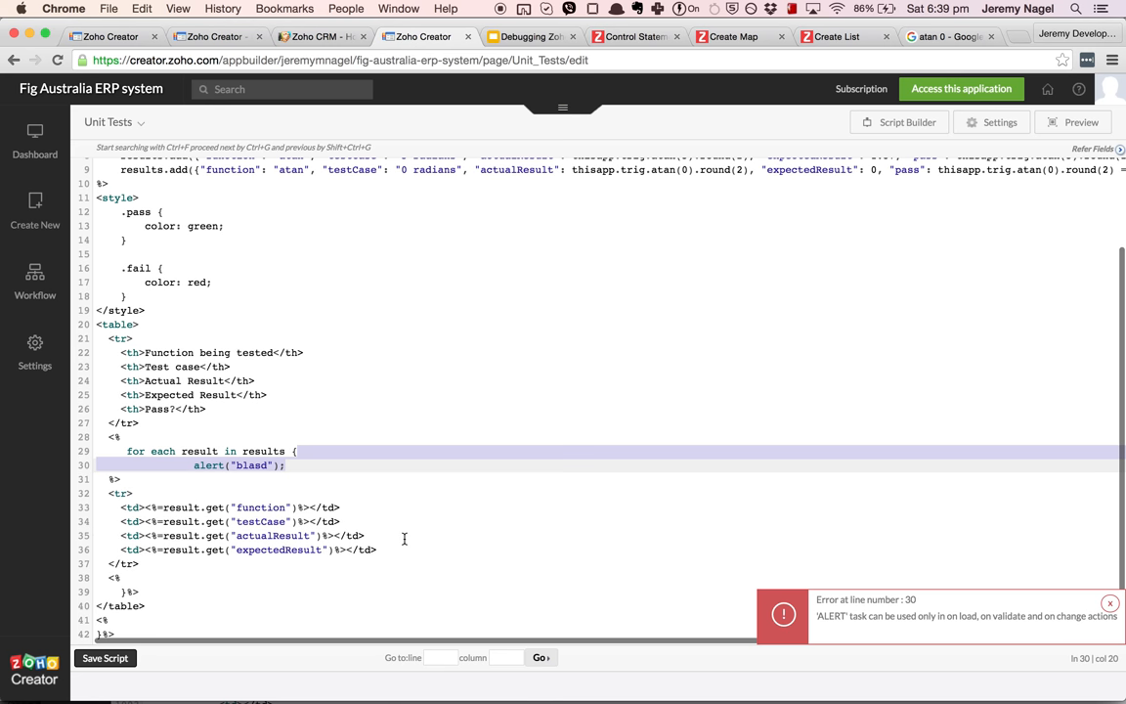
type("info")
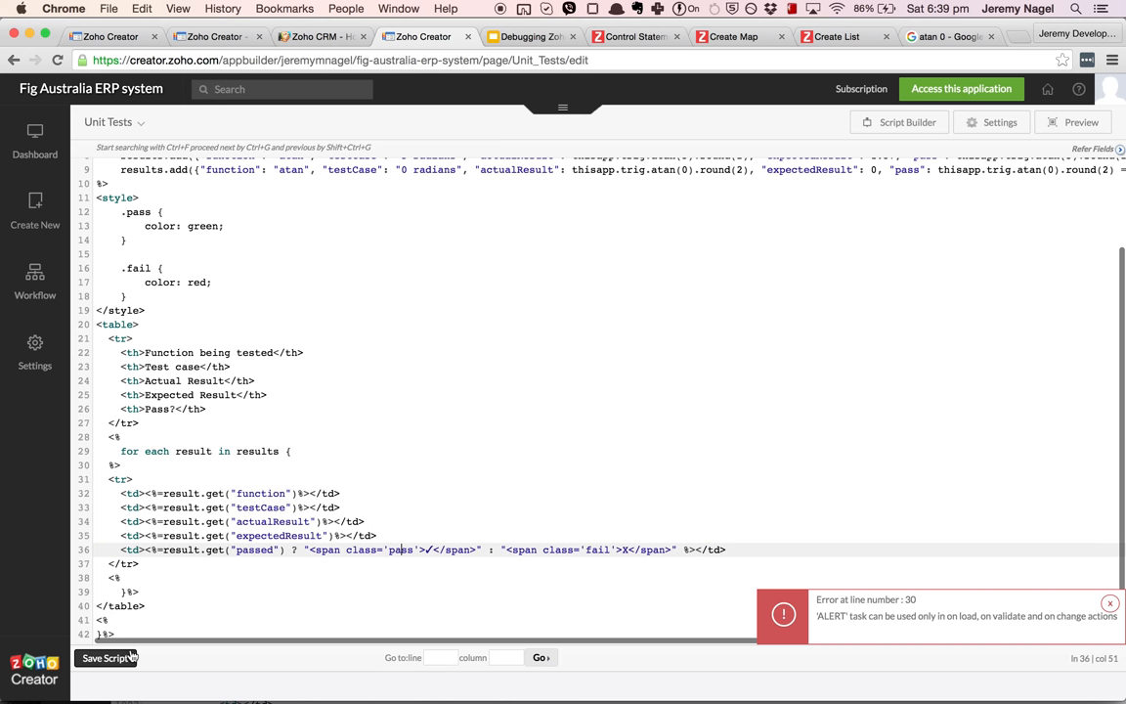
left_click(105, 657)
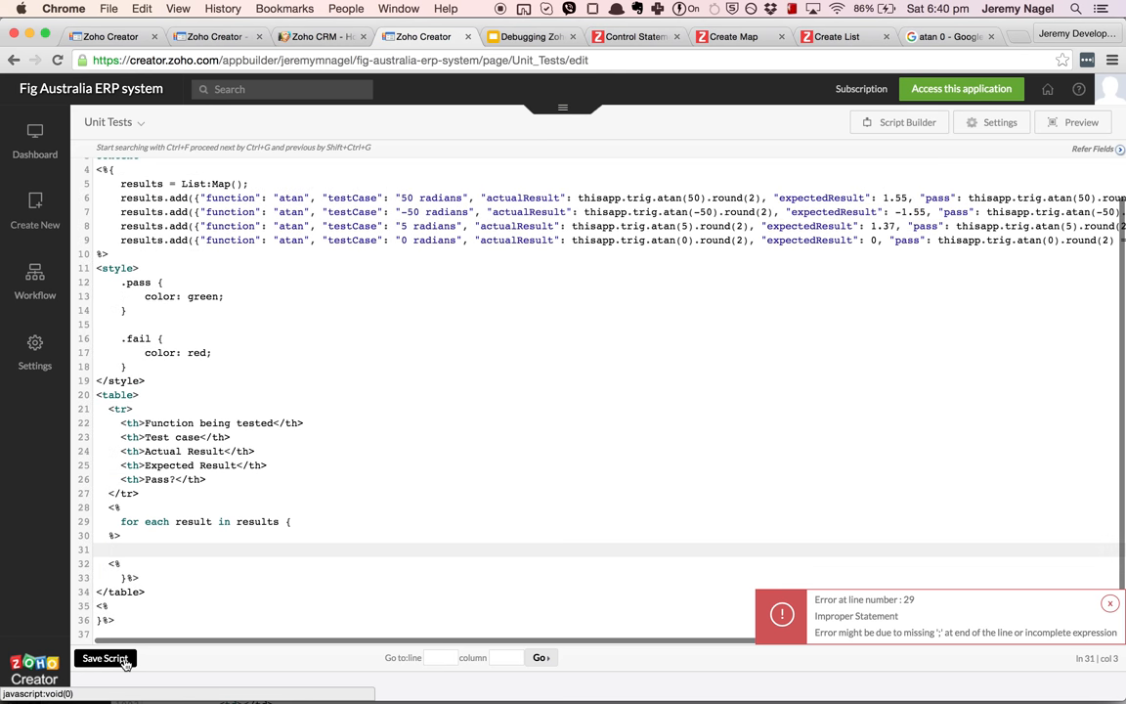
left_click(105, 658)
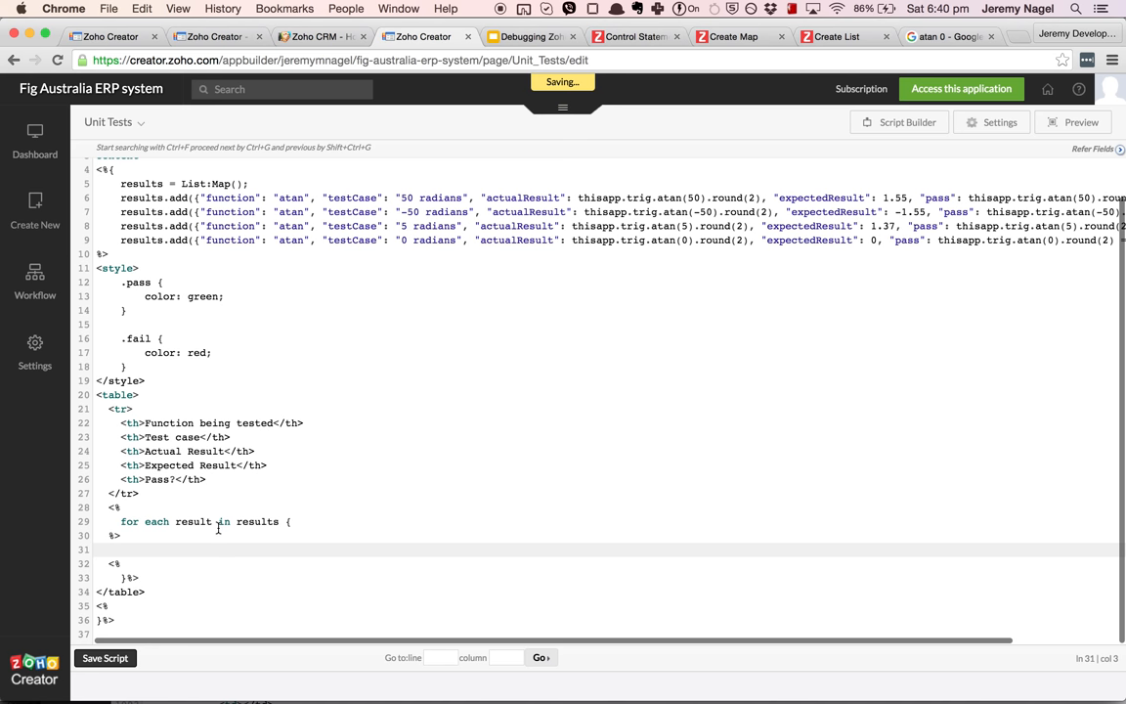
mouse_move(285, 526)
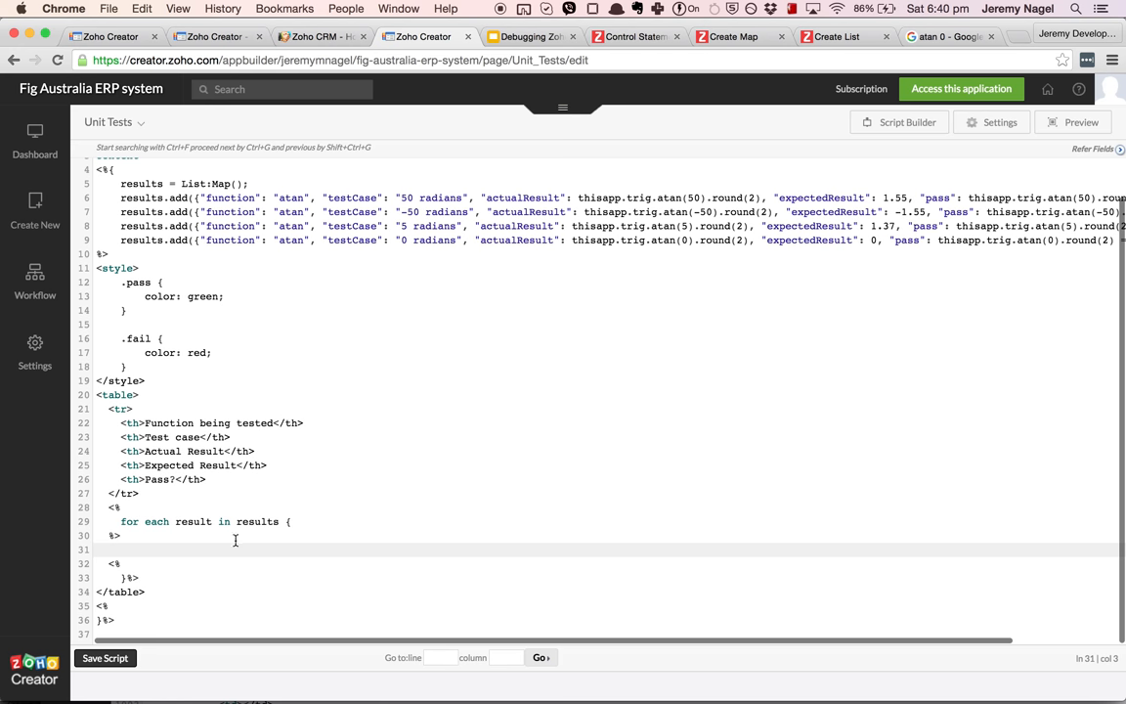
Restore the loop's <tr> row and write the Pass? cell ternary: ✓ pass span or X fail span.
type("<tr>")
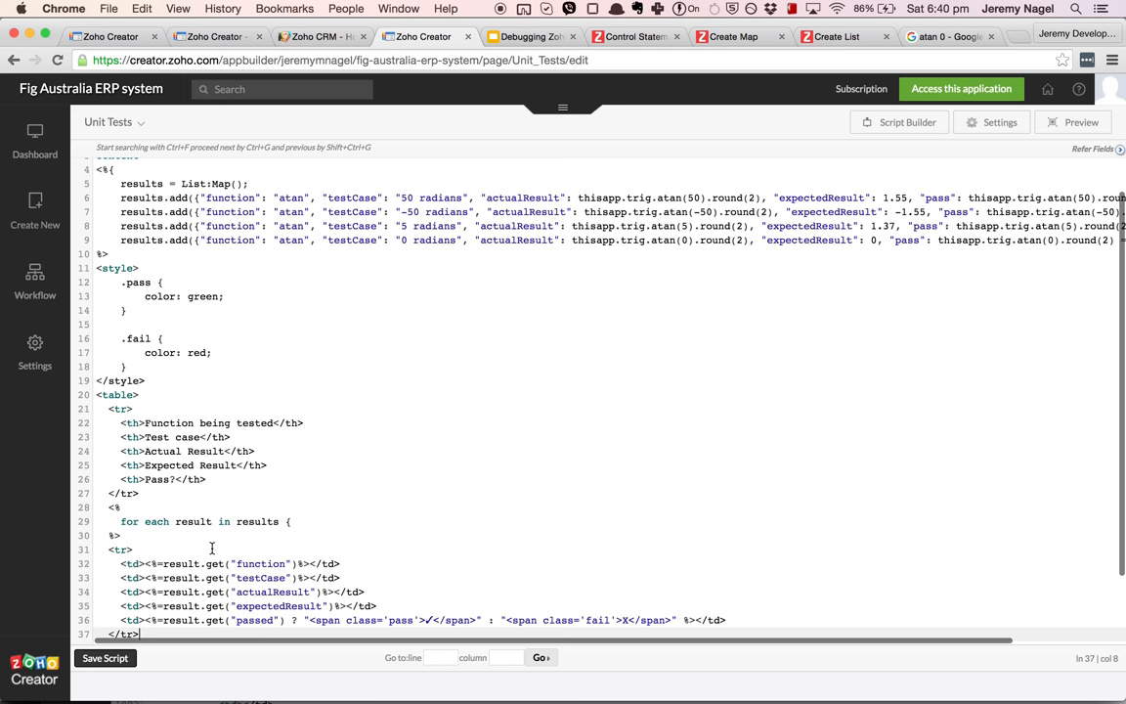
scroll("down", 3)
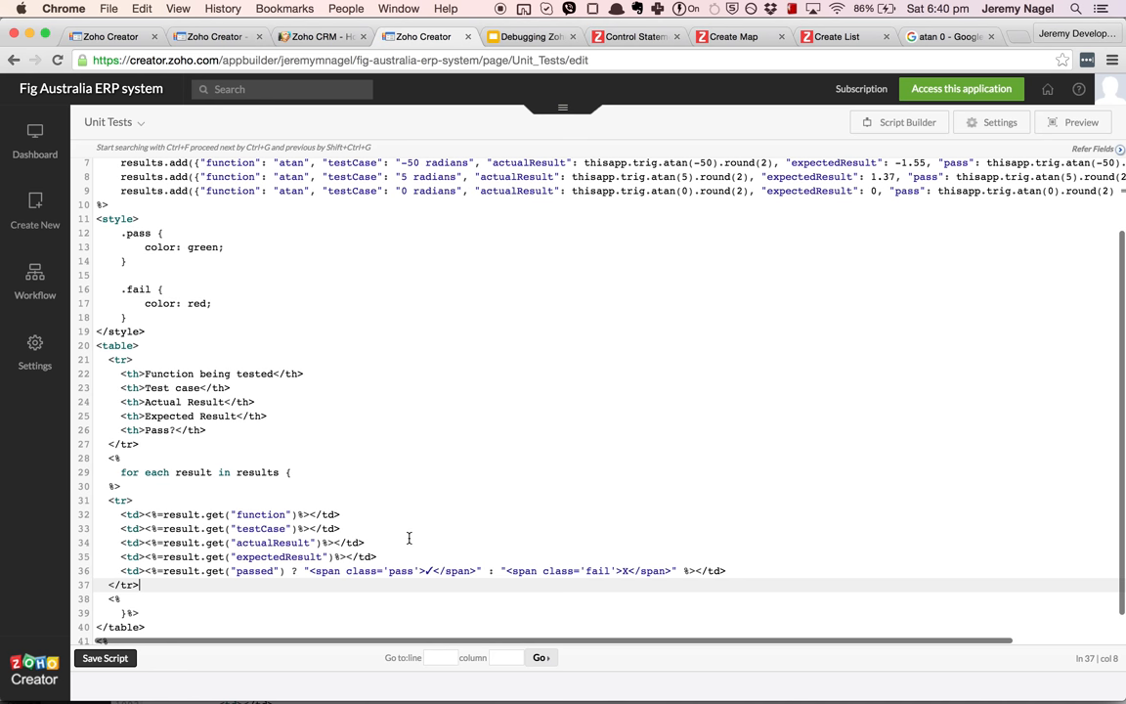
left_click(364, 514)
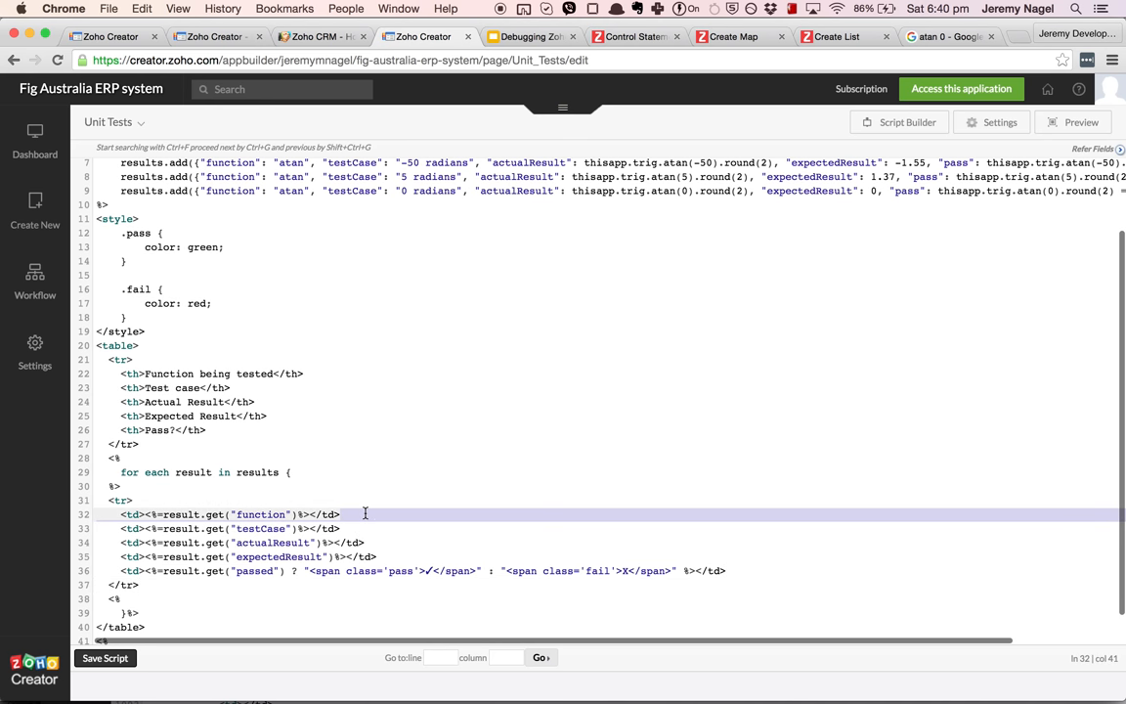
left_click(235, 528)
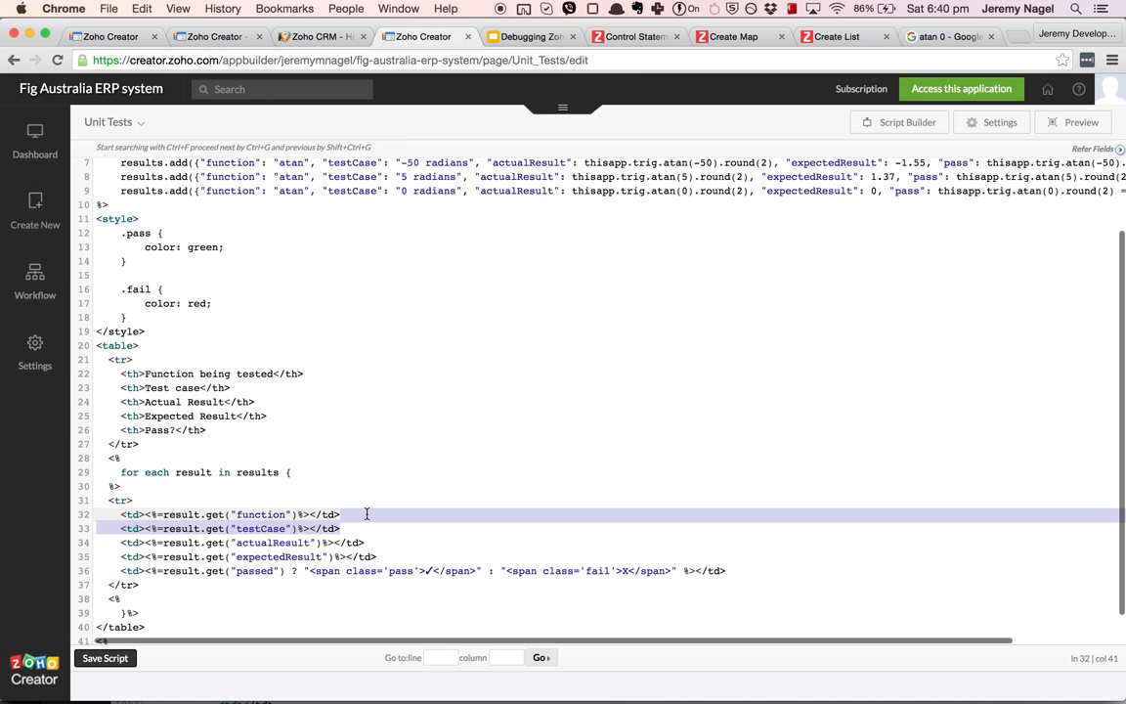
left_click(104, 657)
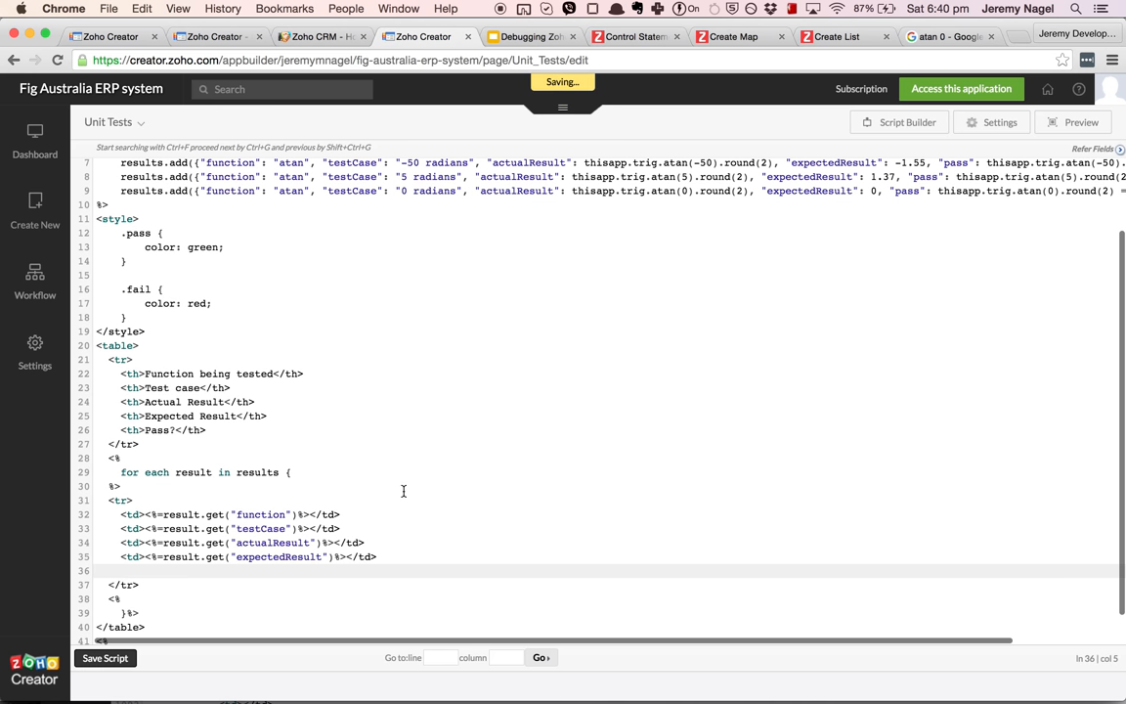
mouse_move(311, 544)
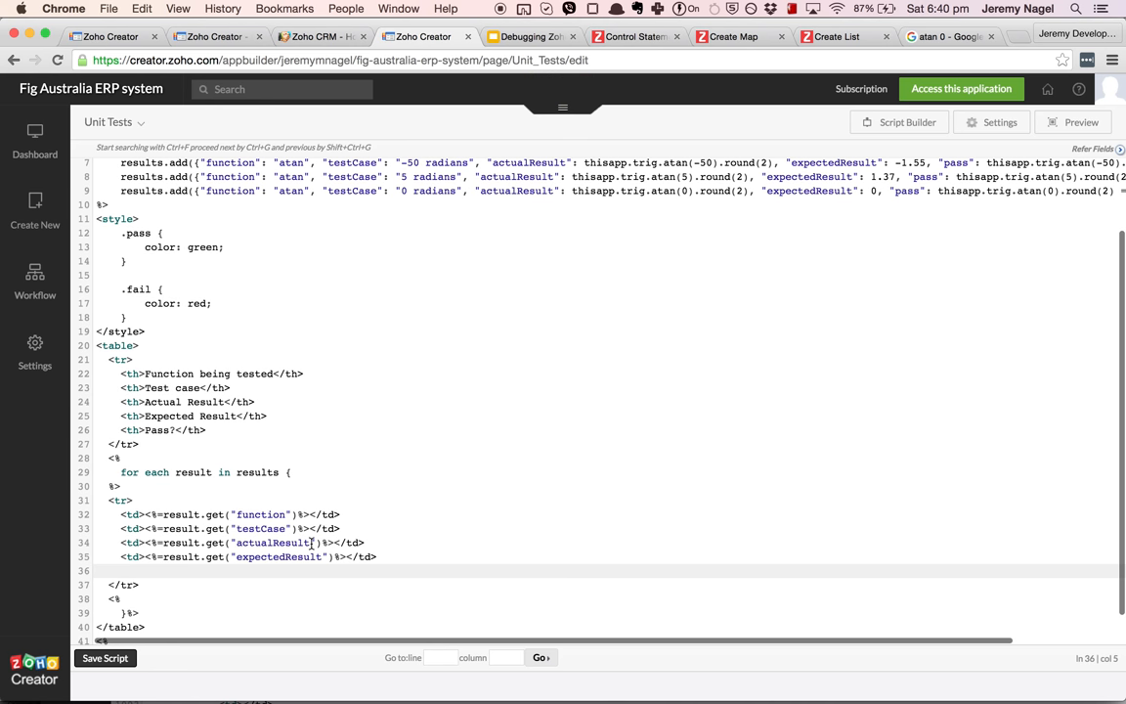
mouse_move(256, 473)
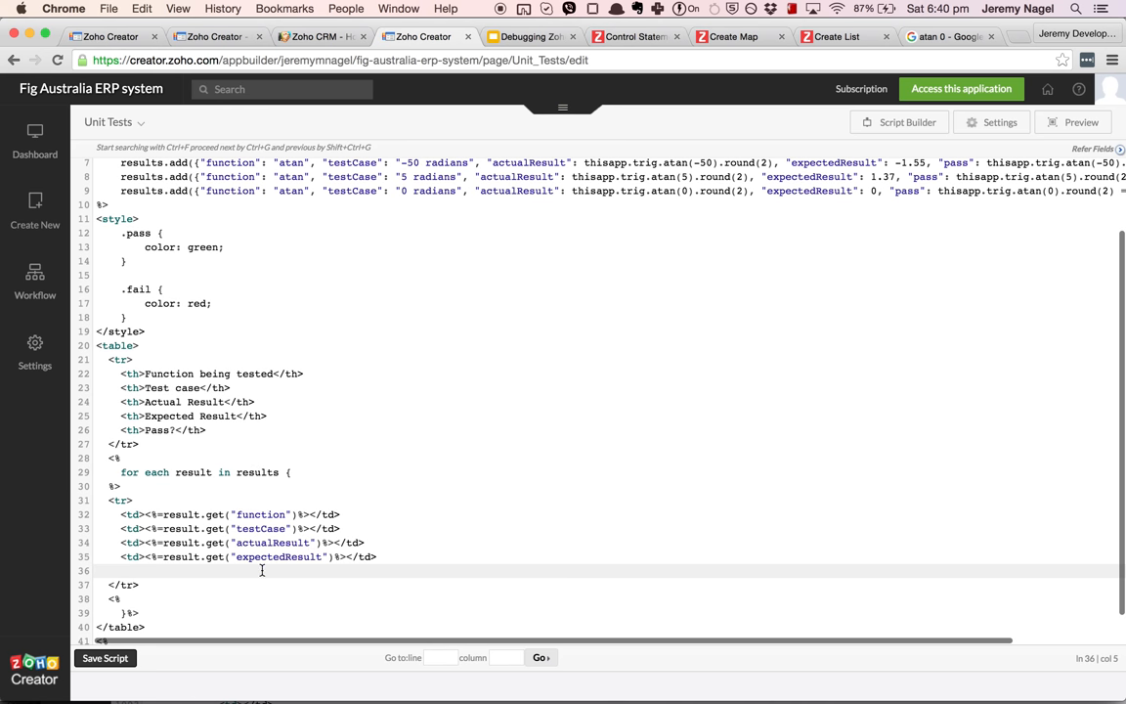
type("<td><%=result.get(\"passed\") ? \"<span class='pass'>✓</span>\" : \"<span class='fail'>X</span>\" %></td>")
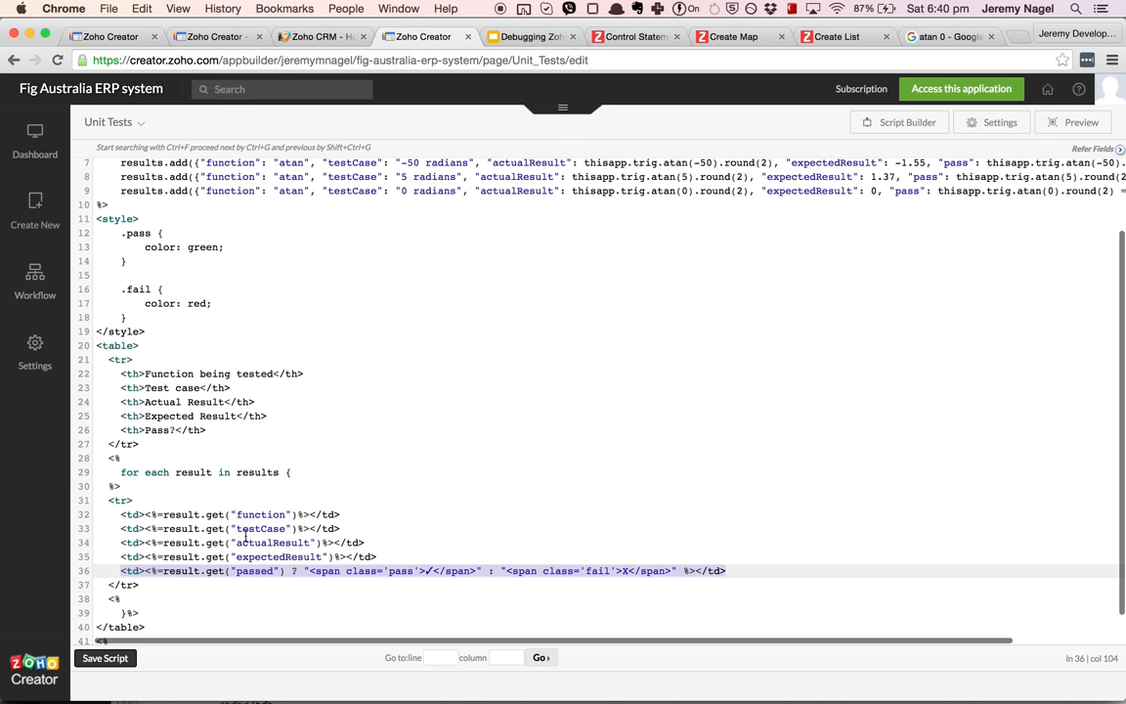
mouse_move(256, 550)
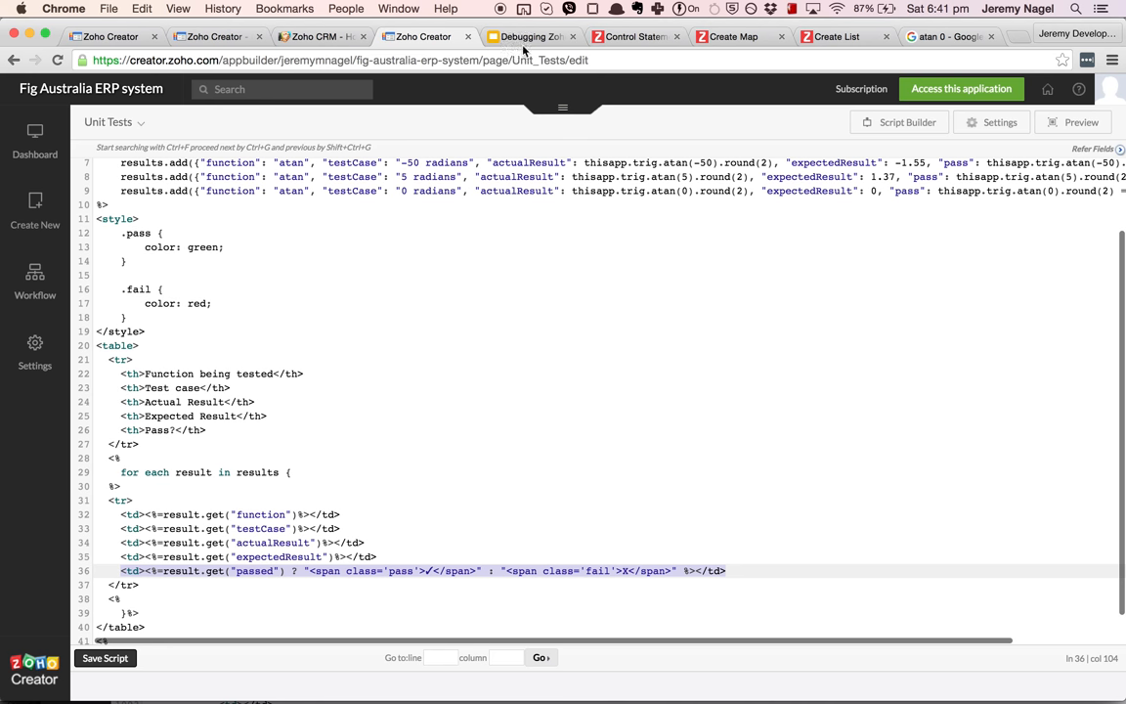
Advance the debugging deck from slide 5 to slide 6, 'Break up the fight'.
left_click(528, 37)
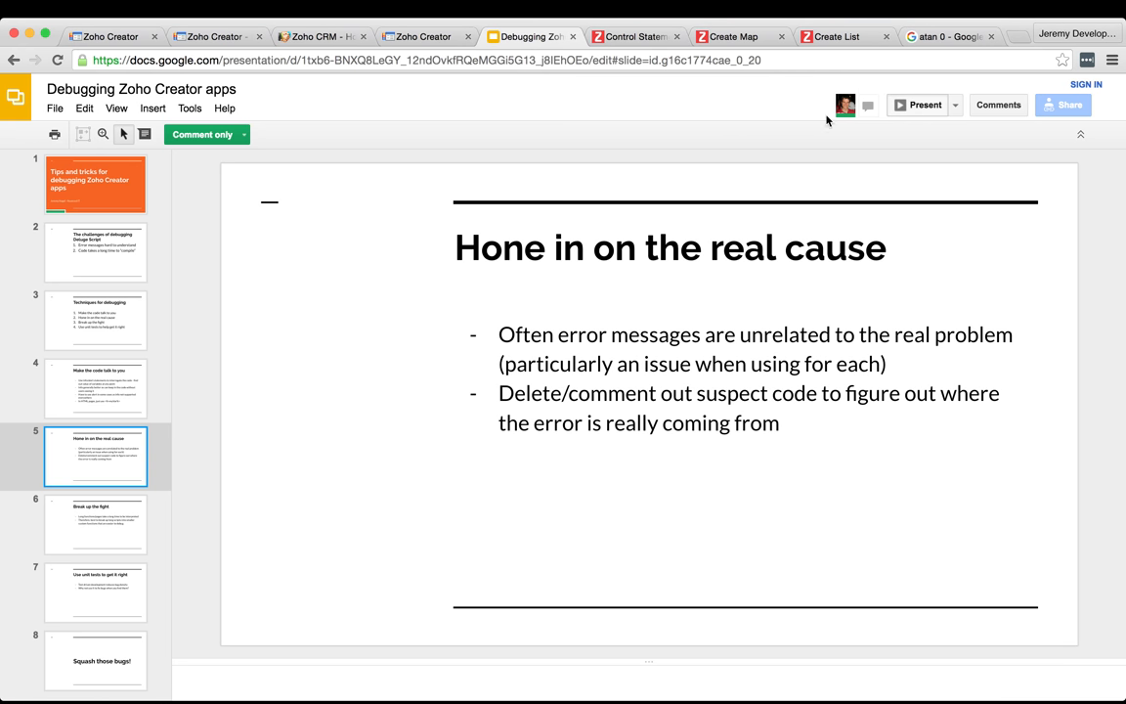
left_click(919, 105)
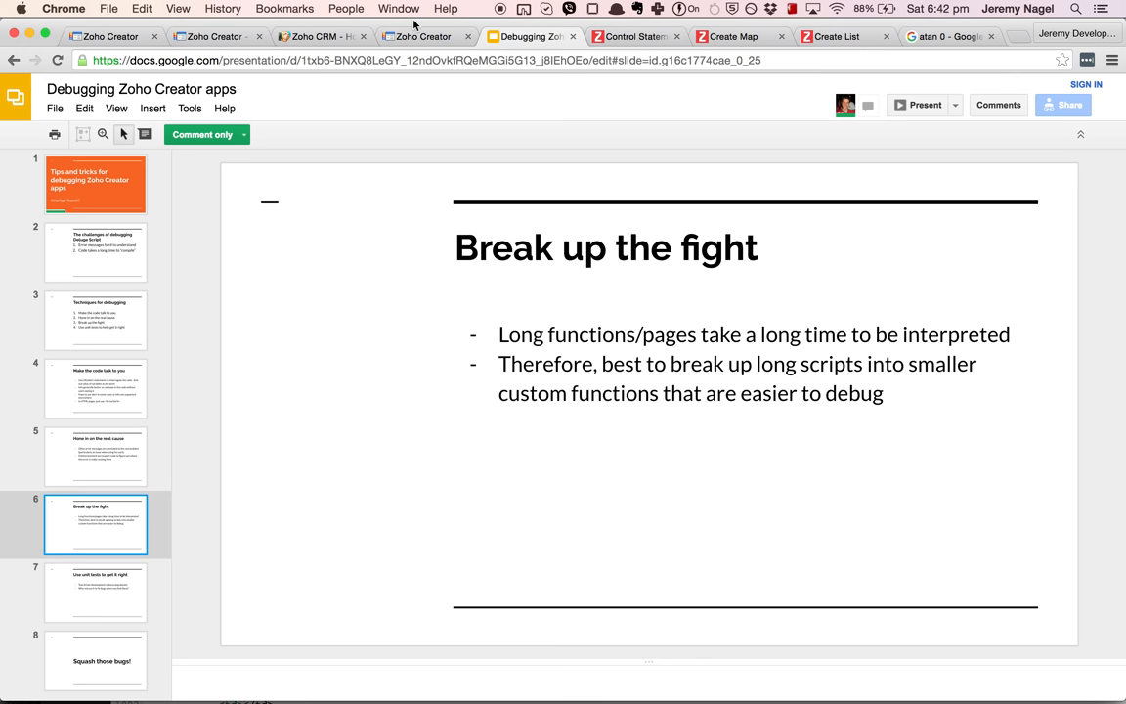
Open the app's Workflow custom functions list in a new tab.
left_click(423, 36)
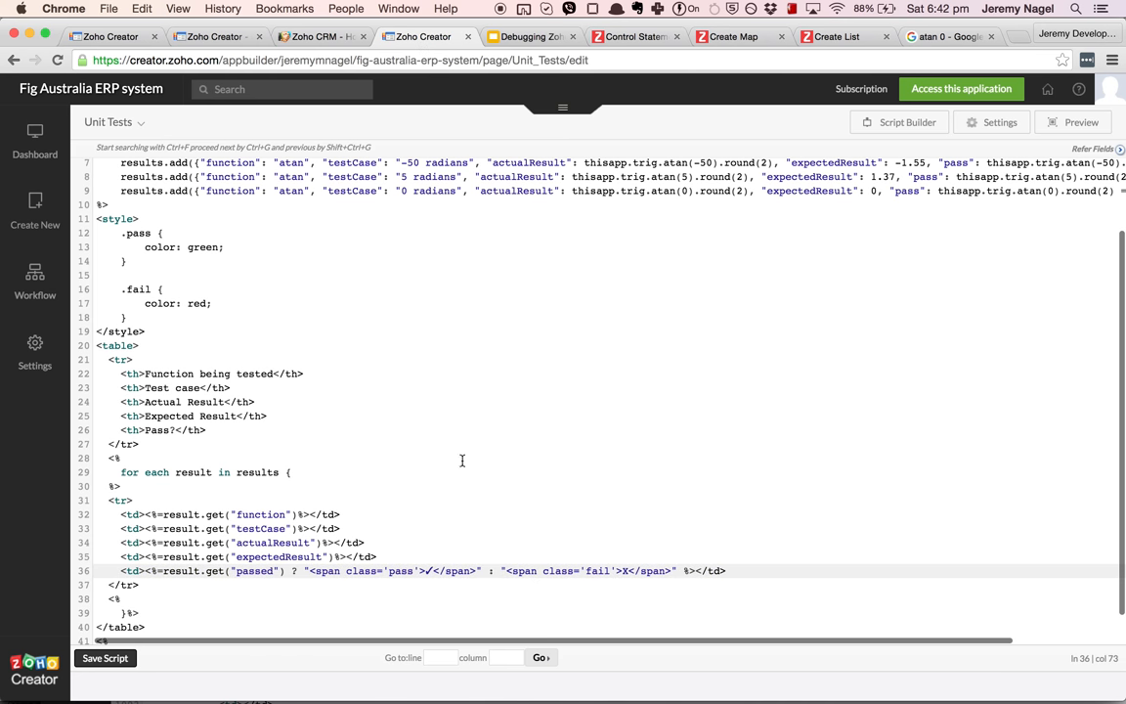
left_click(113, 37)
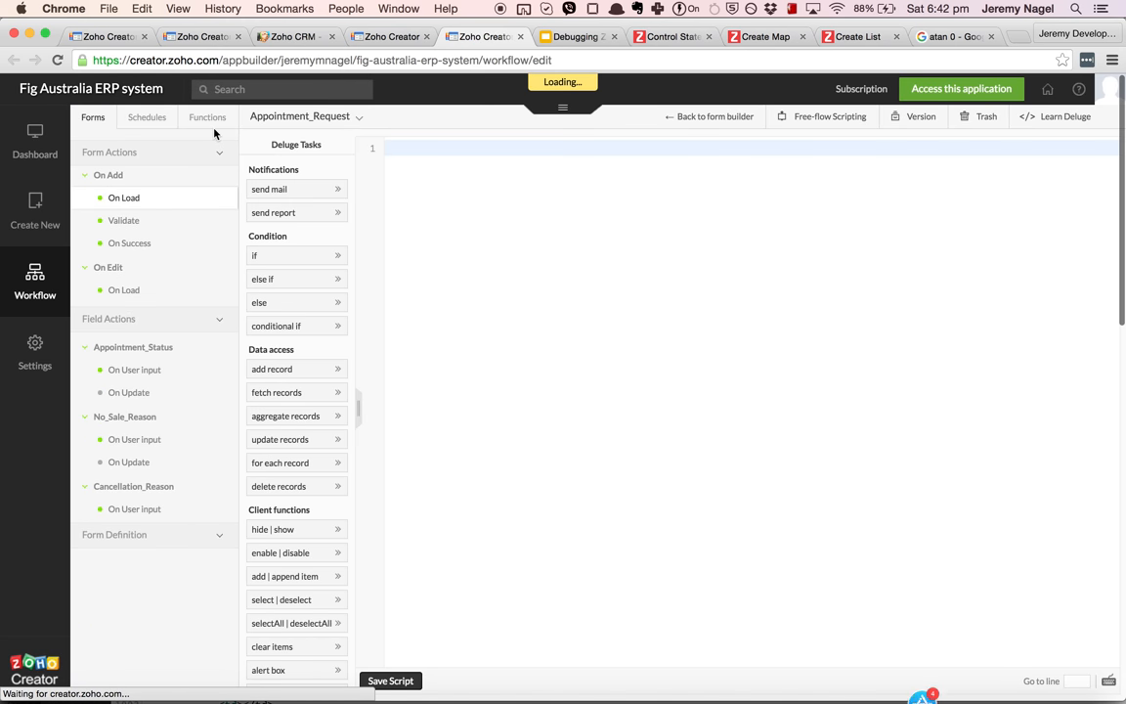
left_click(208, 117)
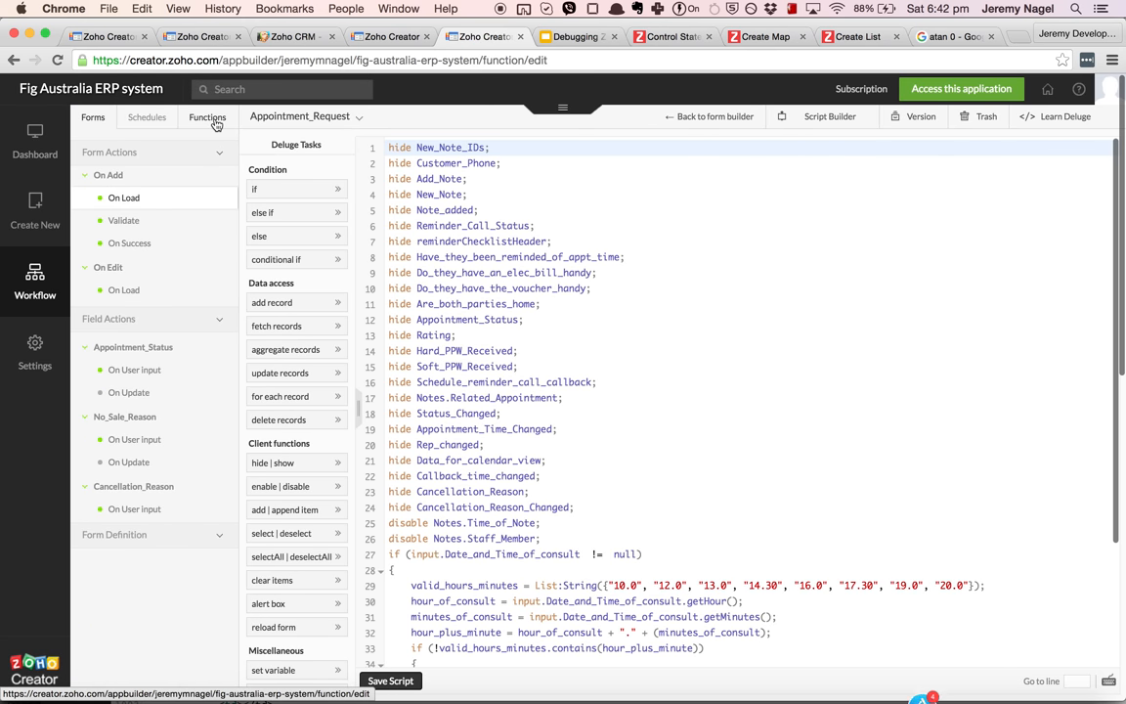
left_click(207, 116)
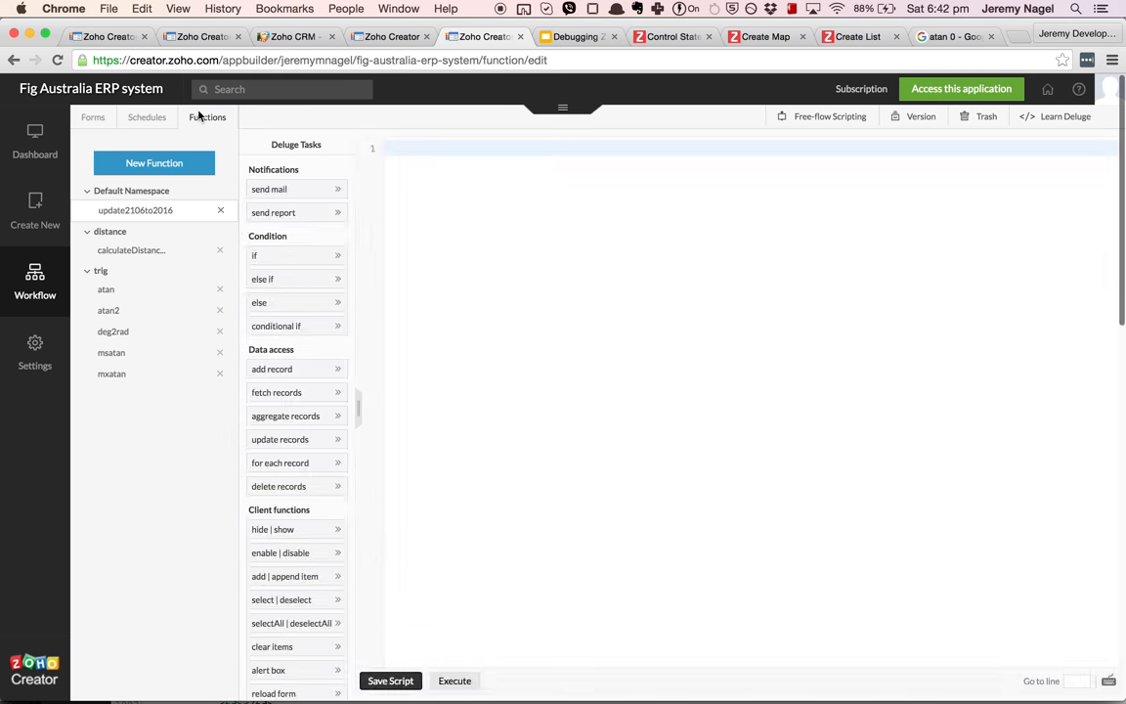
left_click(135, 209)
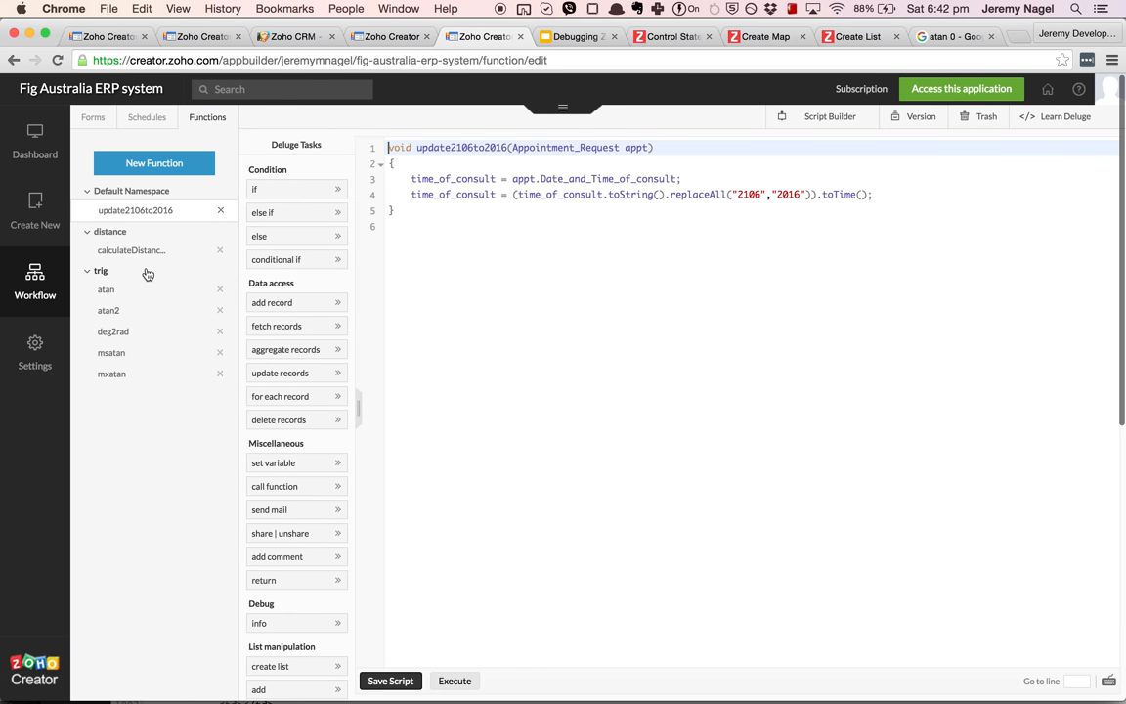
mouse_move(105, 290)
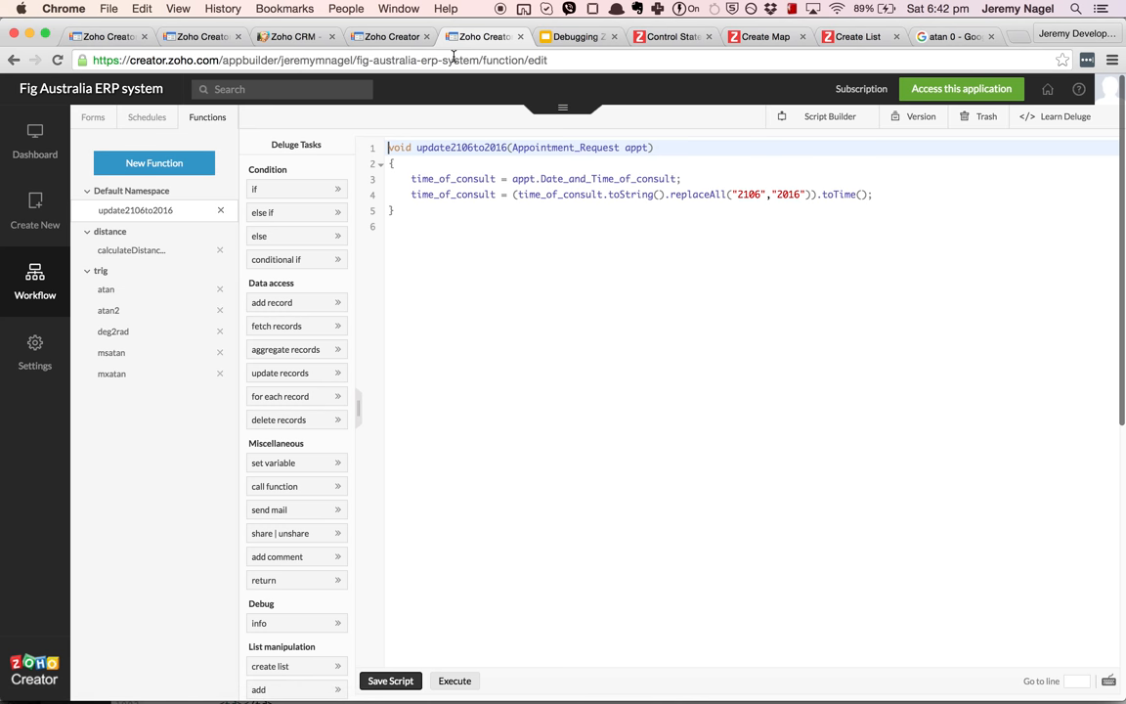
Paste the revised getPassFailSpan call into line 36 and save the Unit Tests script.
left_click(389, 36)
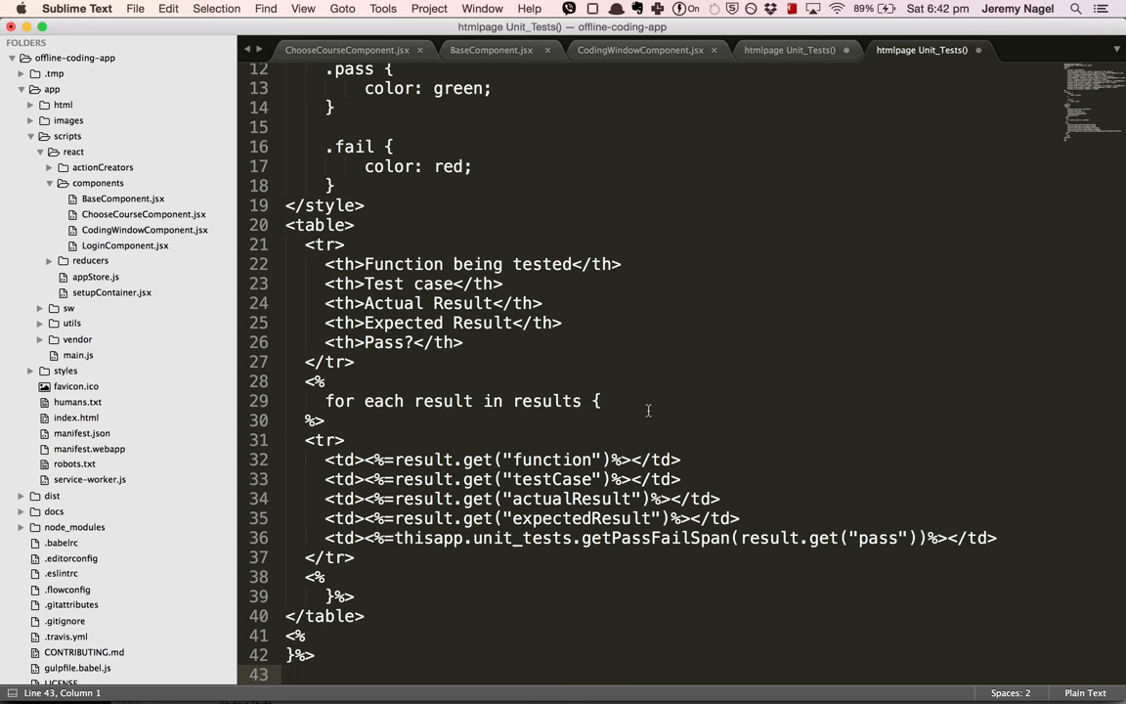
key("cmd+a")
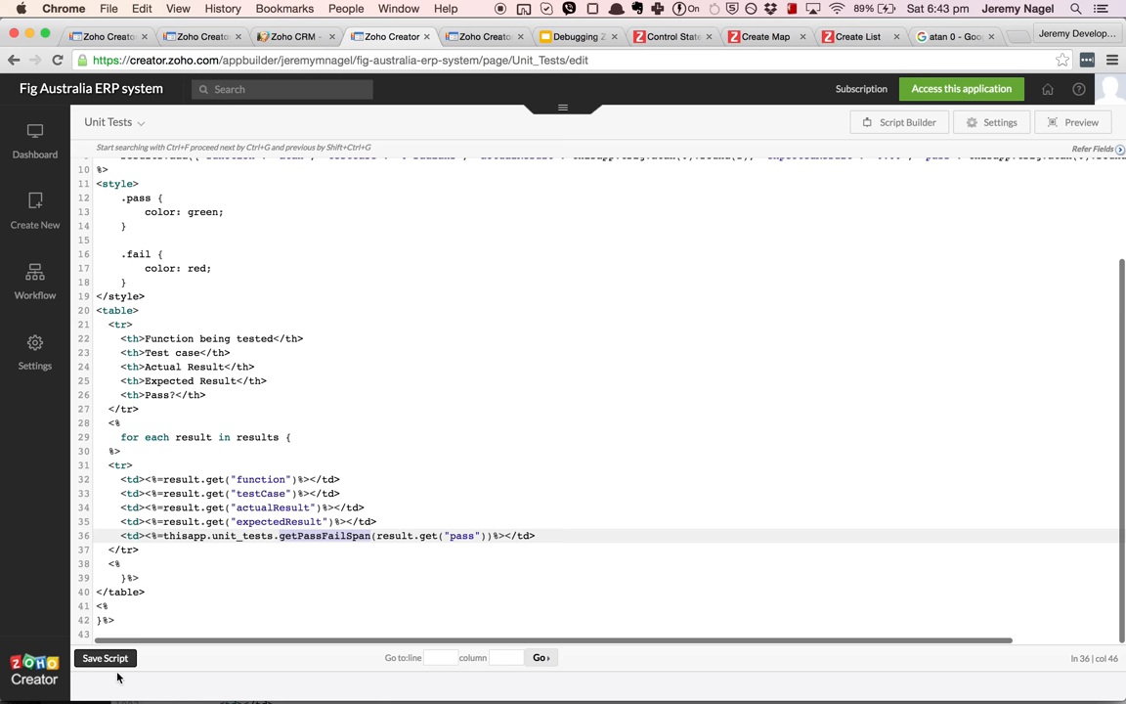
left_click(105, 658)
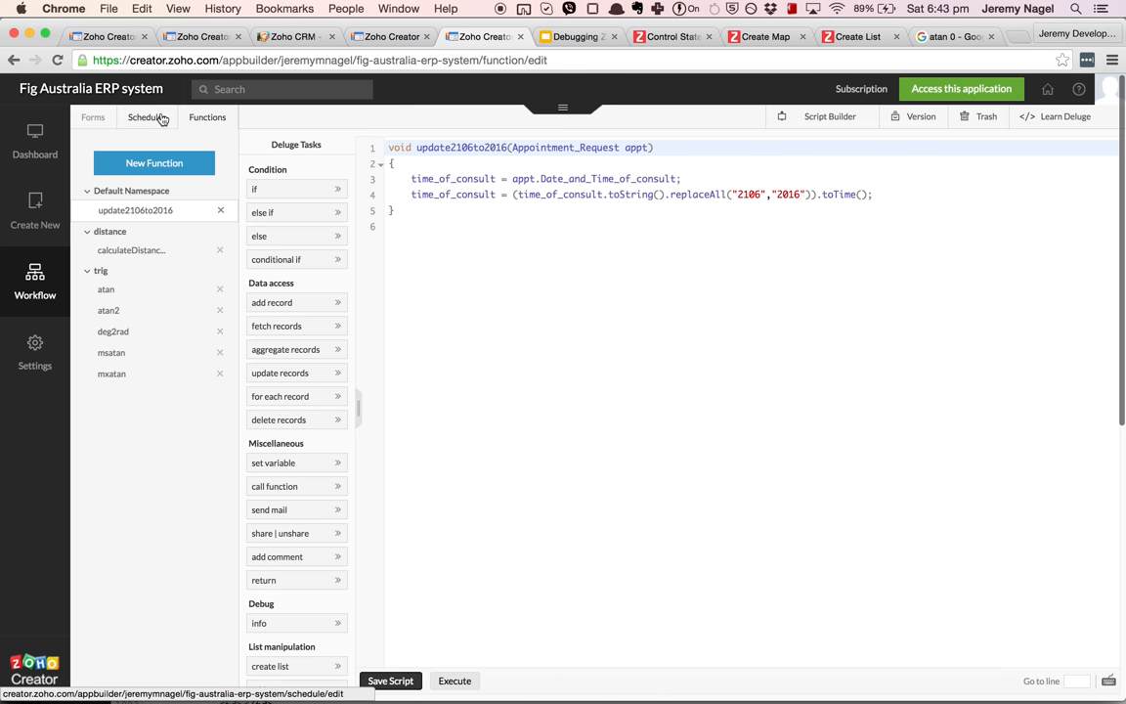
Return to the custom functions list and select the getPassFailSpan function name.
left_click(147, 117)
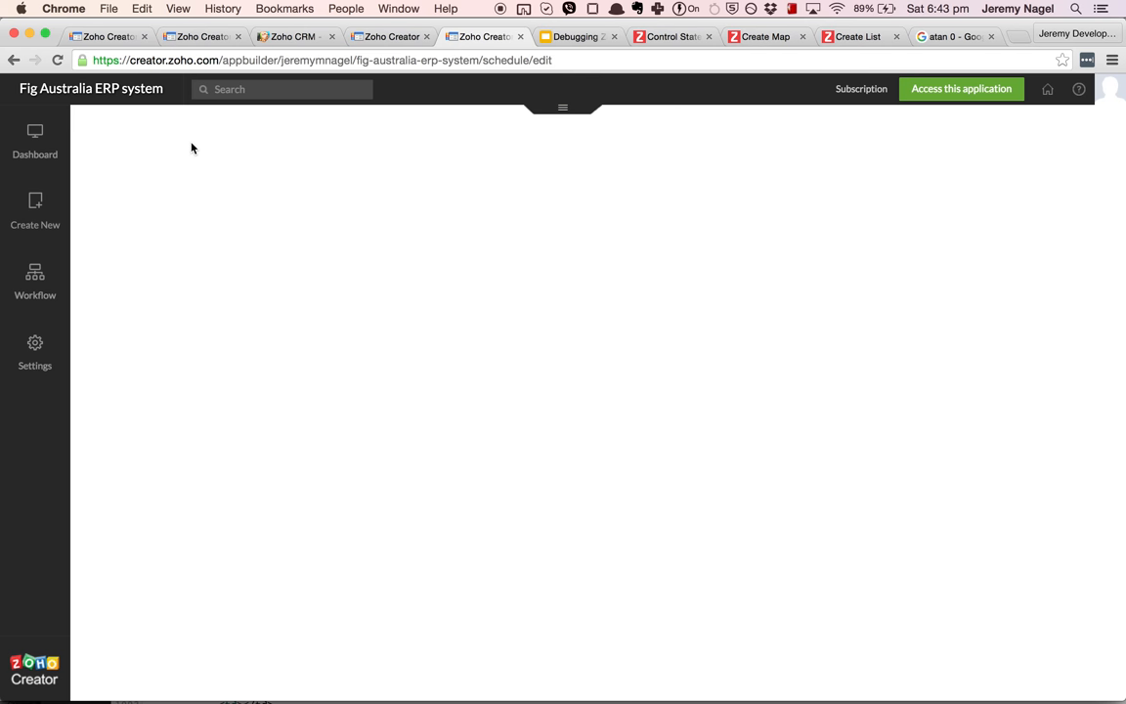
left_click(207, 116)
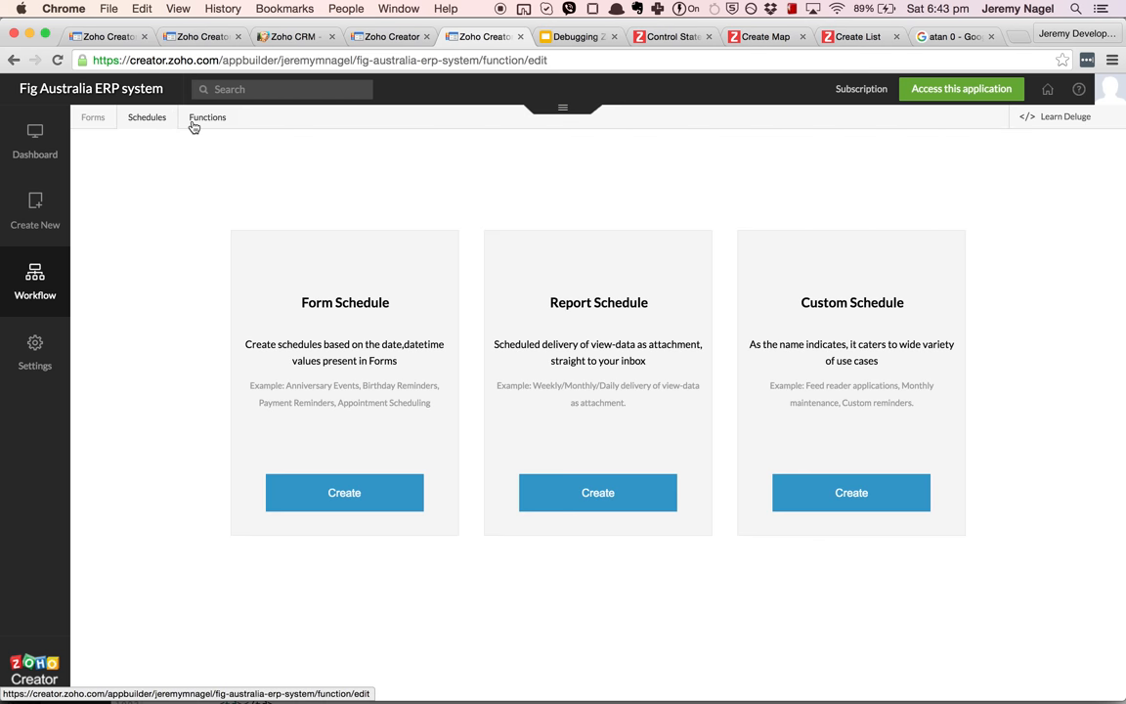
left_click(207, 117)
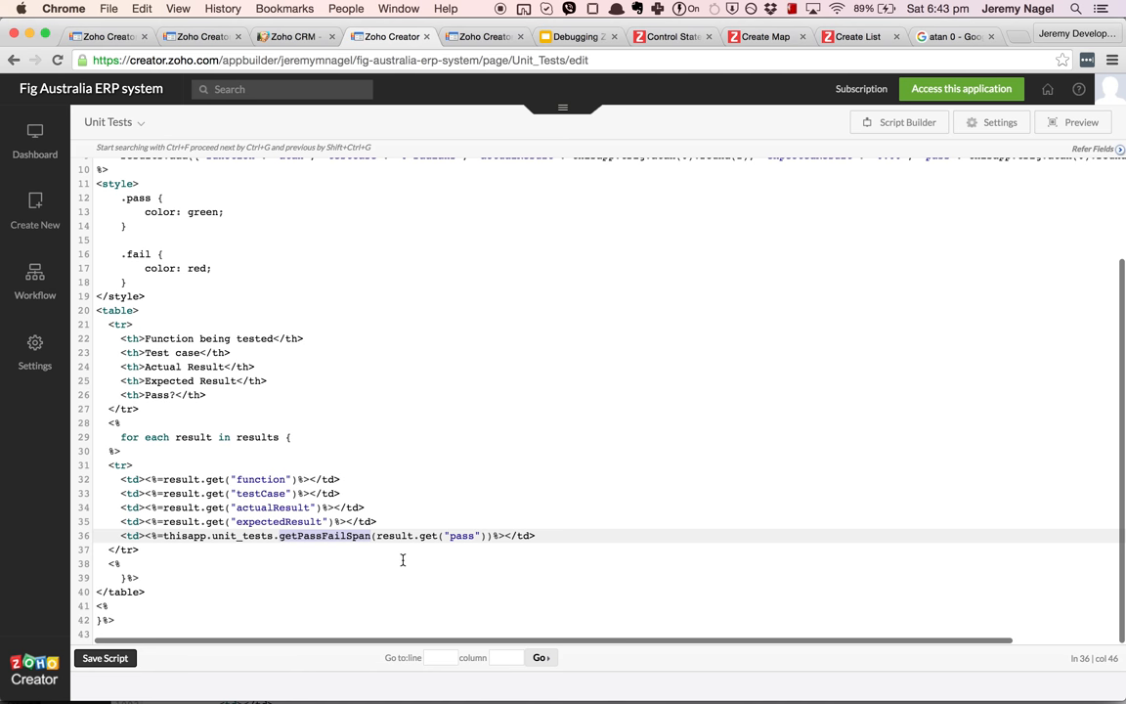
double_click(324, 536)
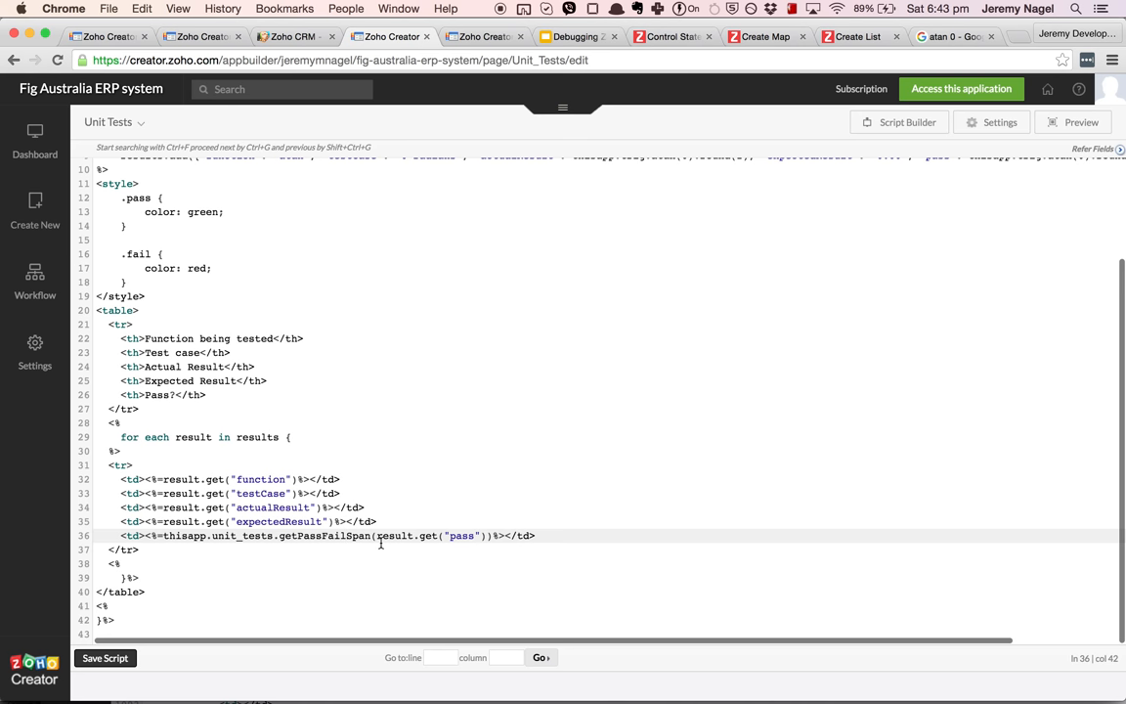
mouse_move(476, 32)
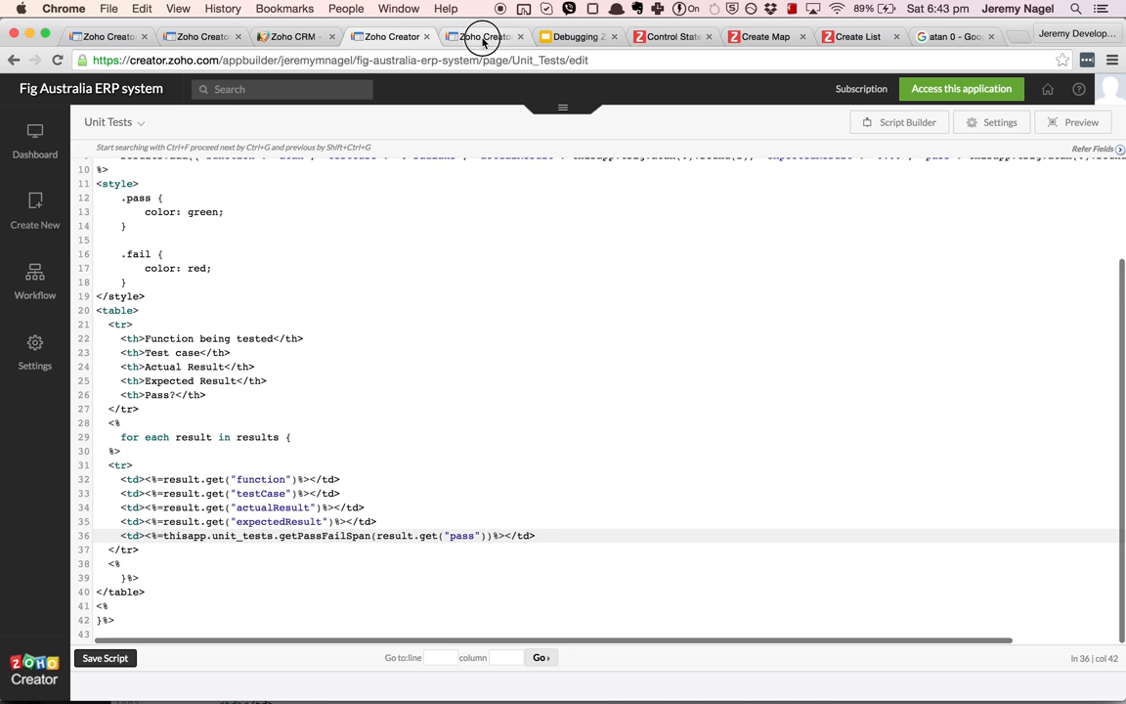
Create function getPassFailSpan in namespace unitTests, returning string, with argument 'passed'.
left_click(486, 37)
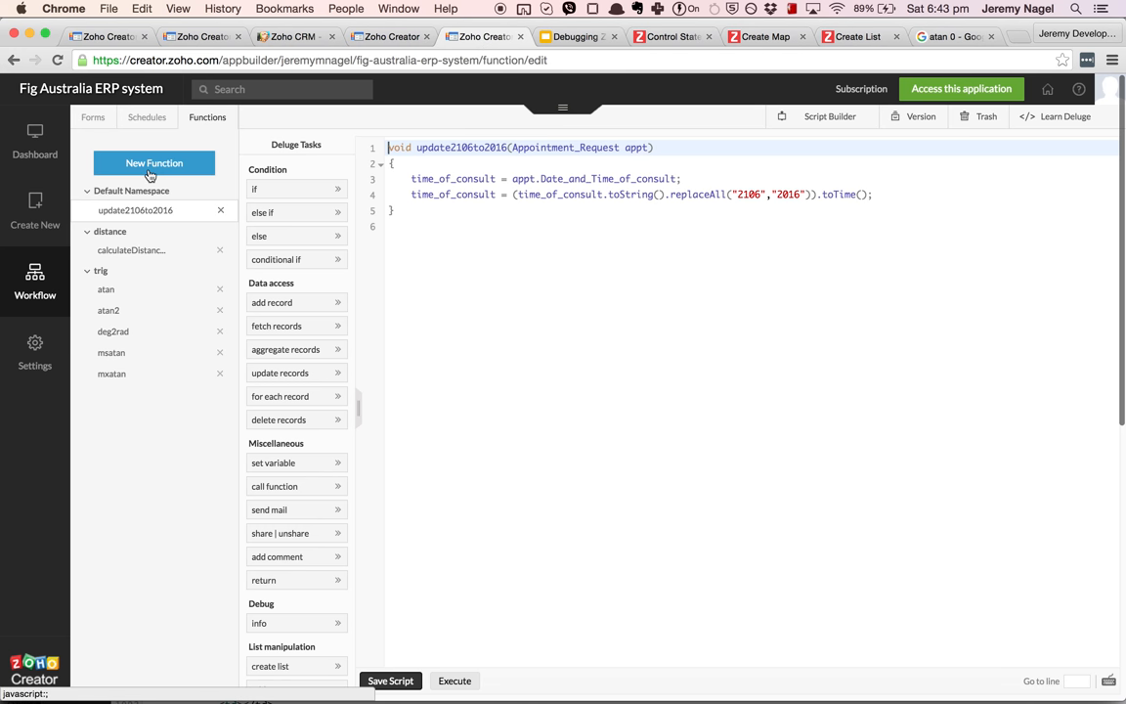
left_click(153, 163)
type("g")
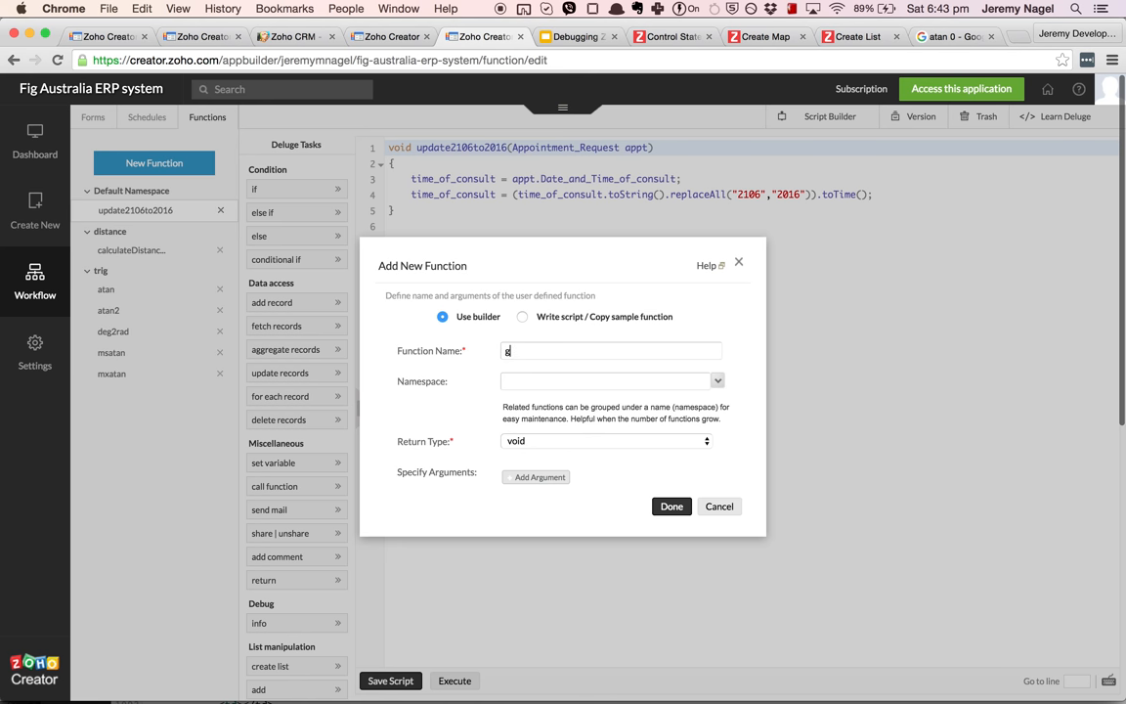
type("etPassFail")
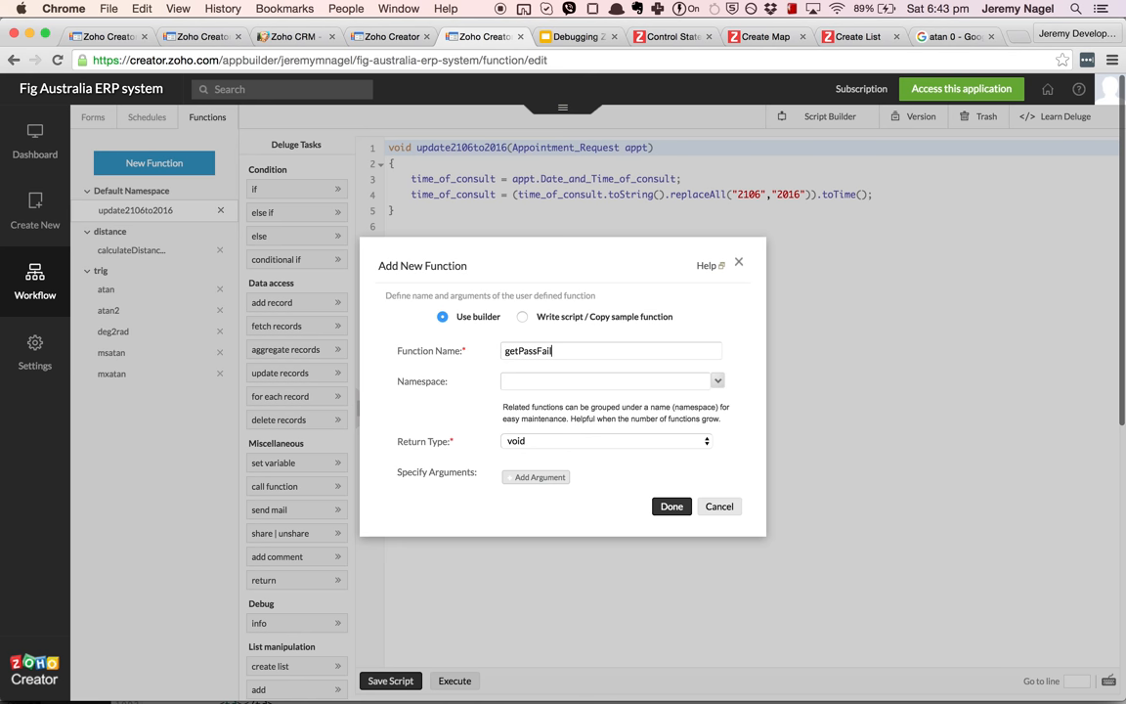
type("unitTests")
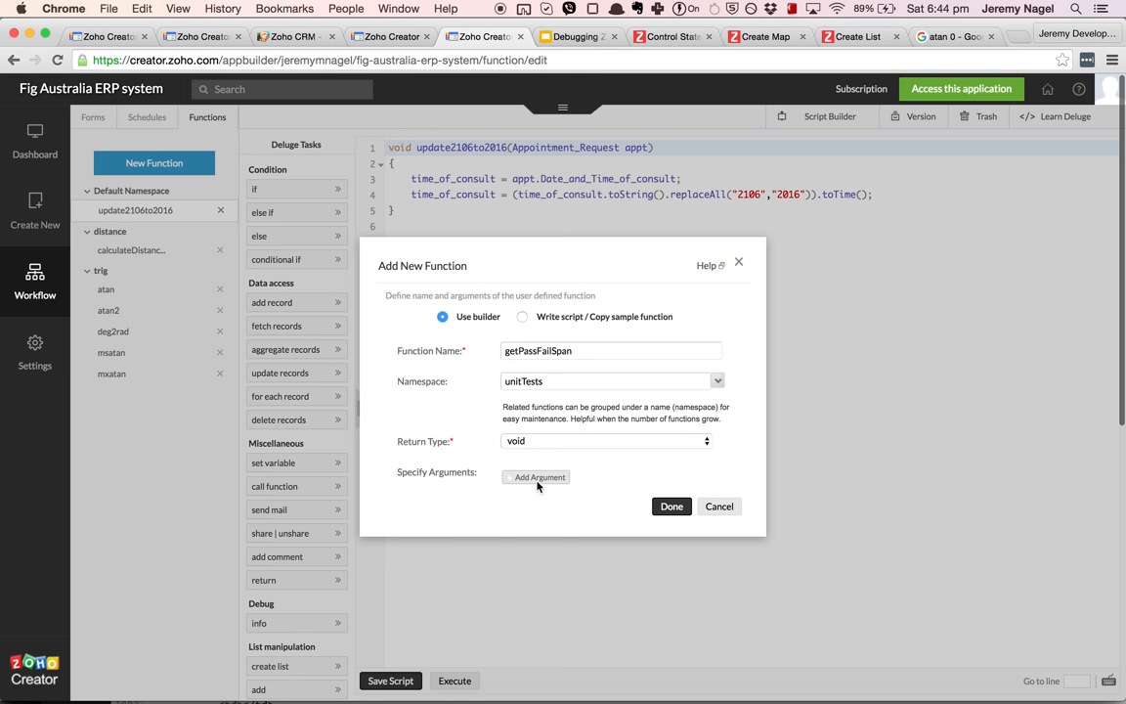
left_click(539, 477)
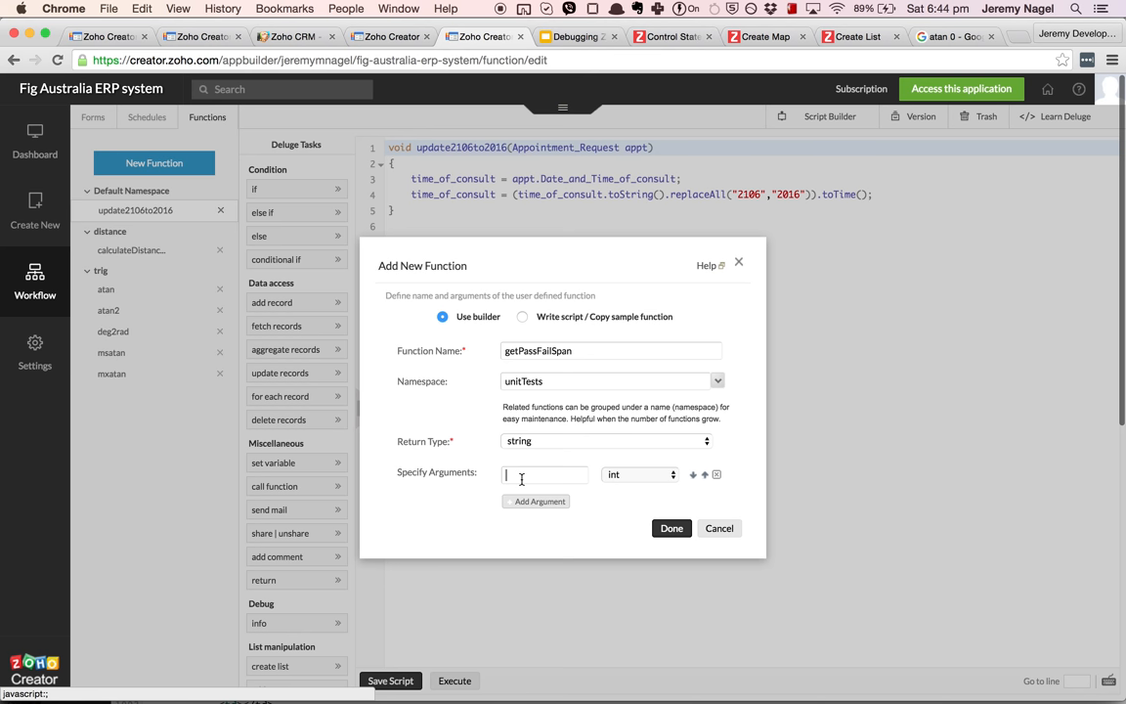
type("passed")
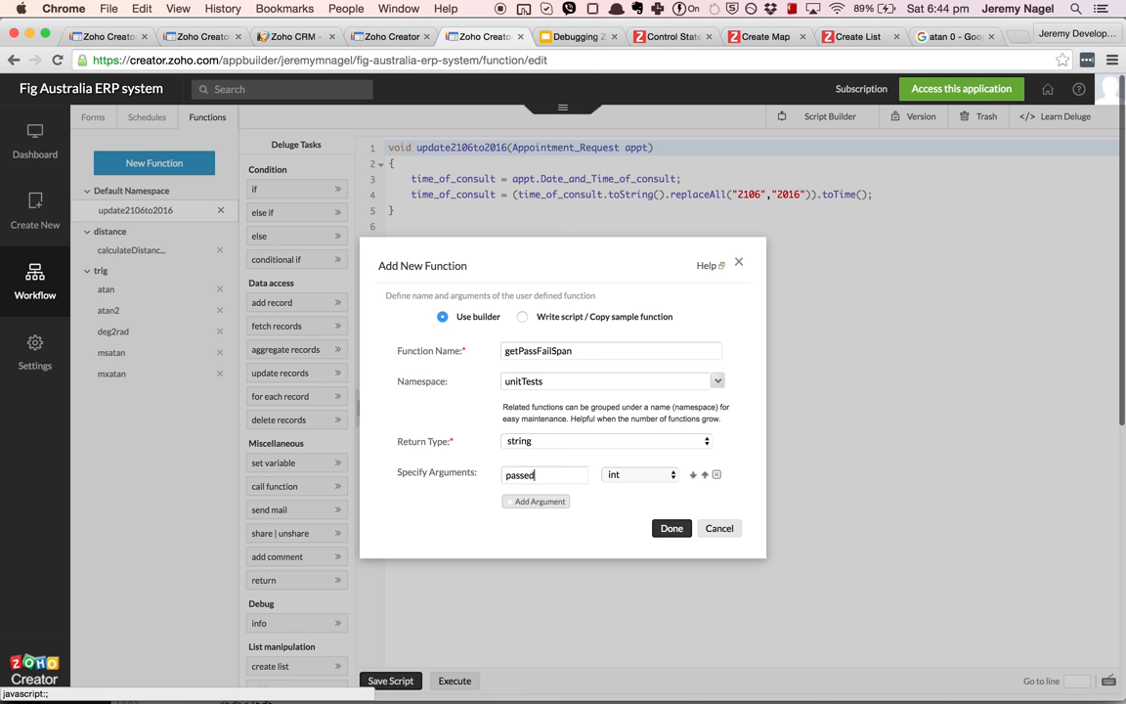
mouse_move(641, 534)
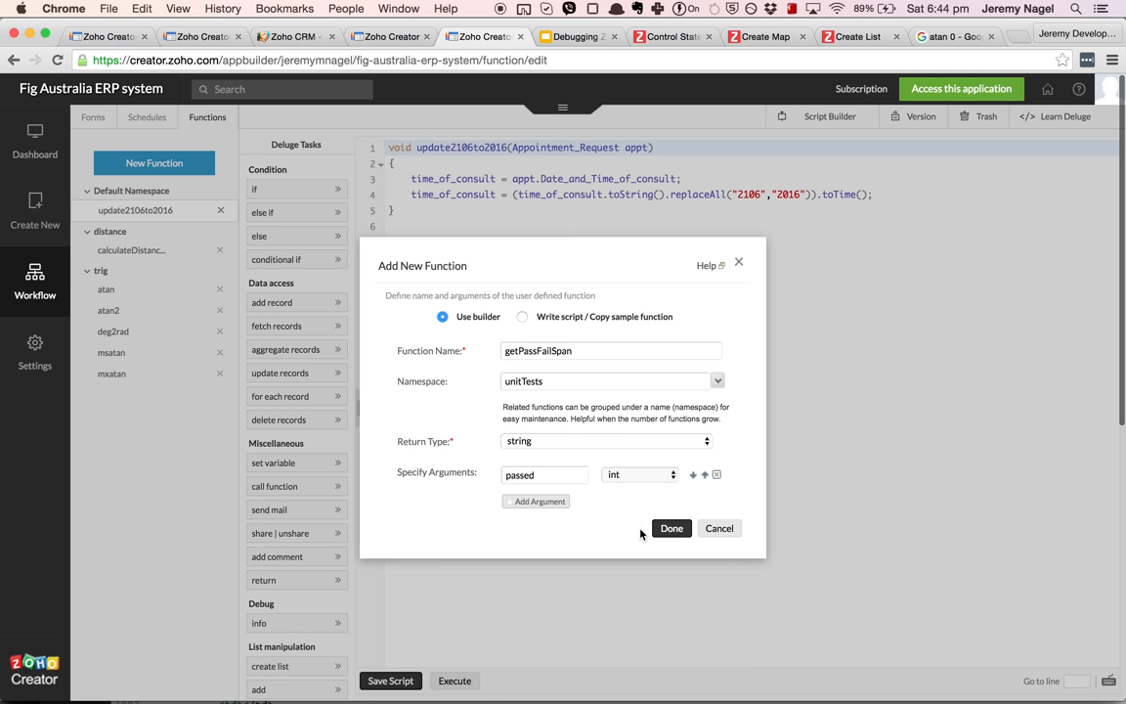
left_click(672, 529)
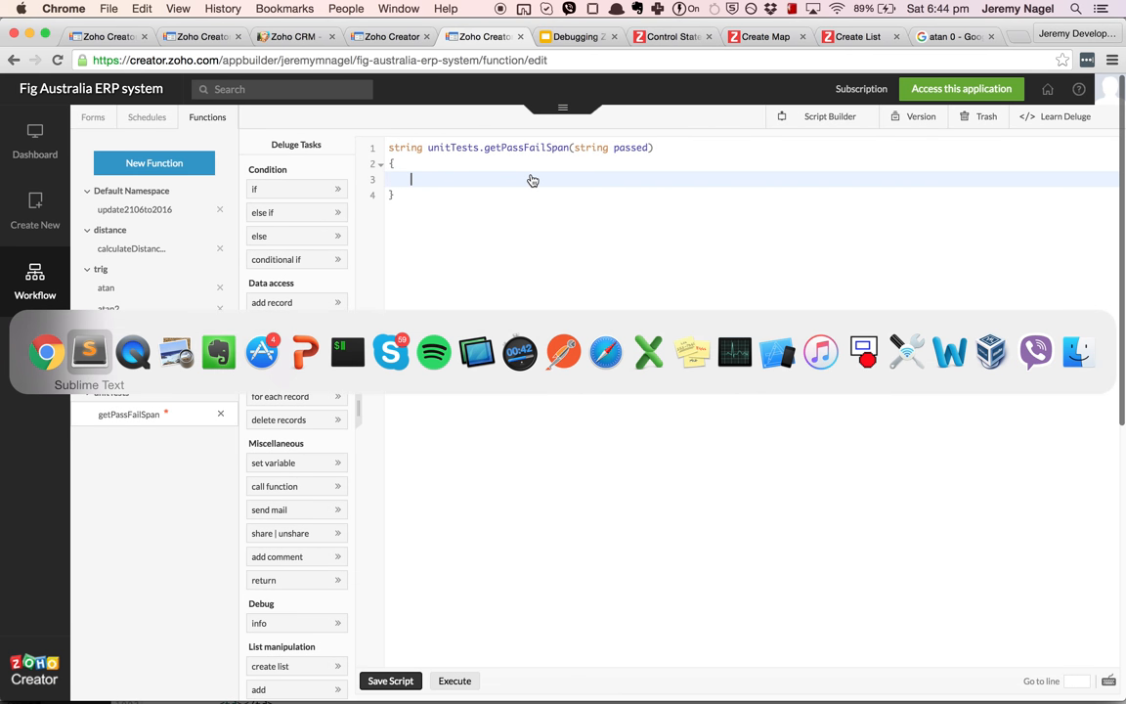
Copy the pass/fail ternary from line 36 in Sublime Text into getPassFailSpan's body.
left_click(89, 352)
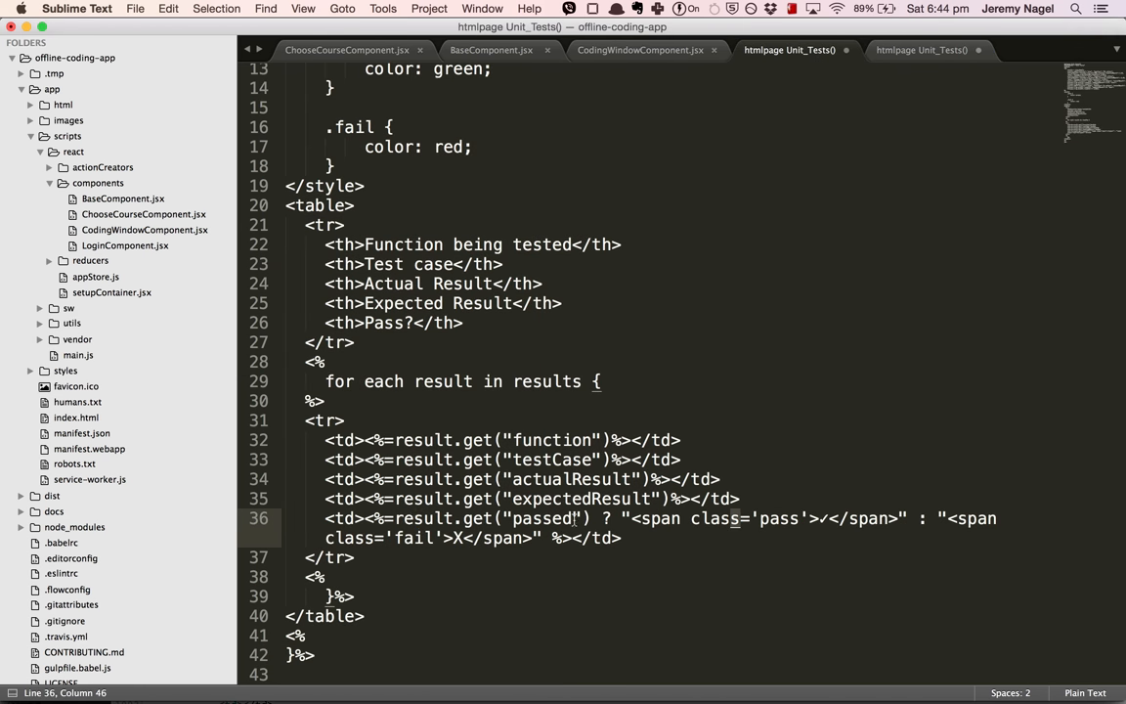
left_click(403, 518)
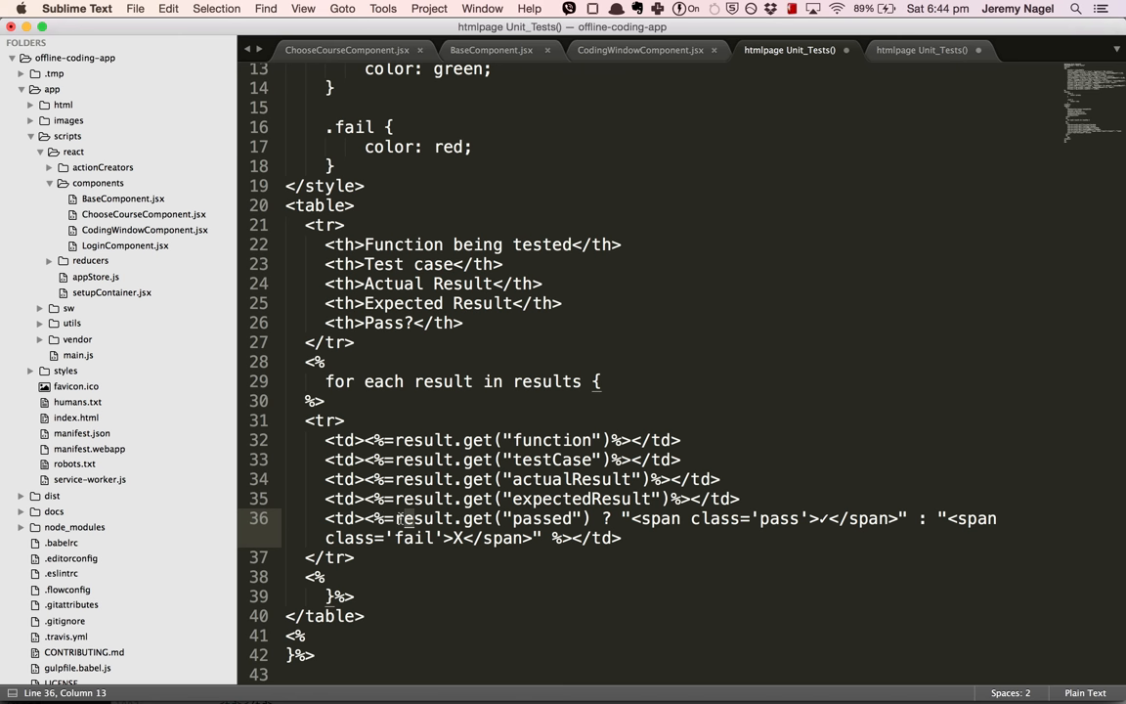
left_click_drag(401, 518, 525, 537)
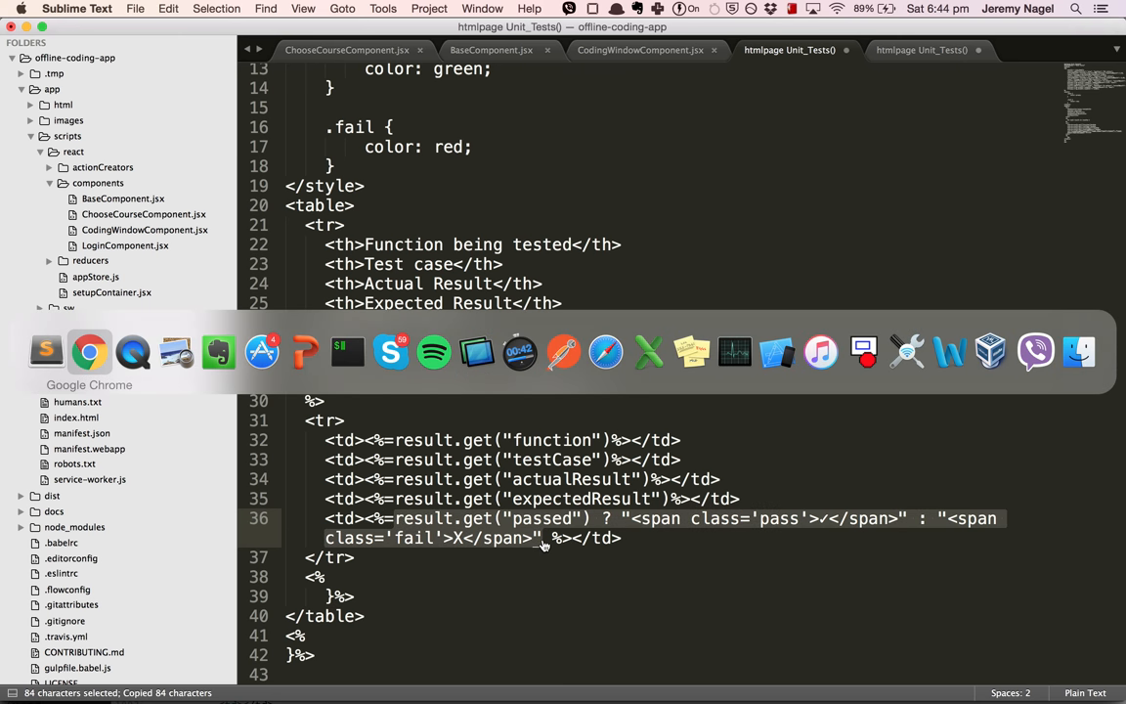
left_click(89, 352)
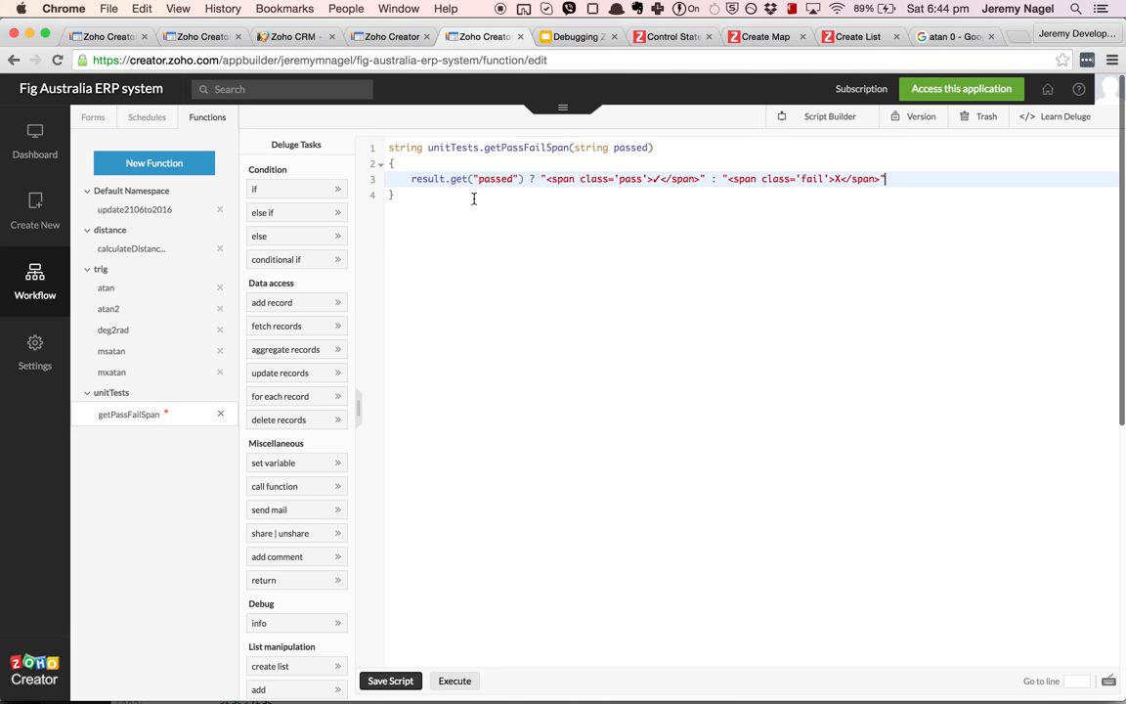
Rewrite getPassFailSpan as an if on passed returning the tick span, else the X span, and save.
left_click(410, 178)
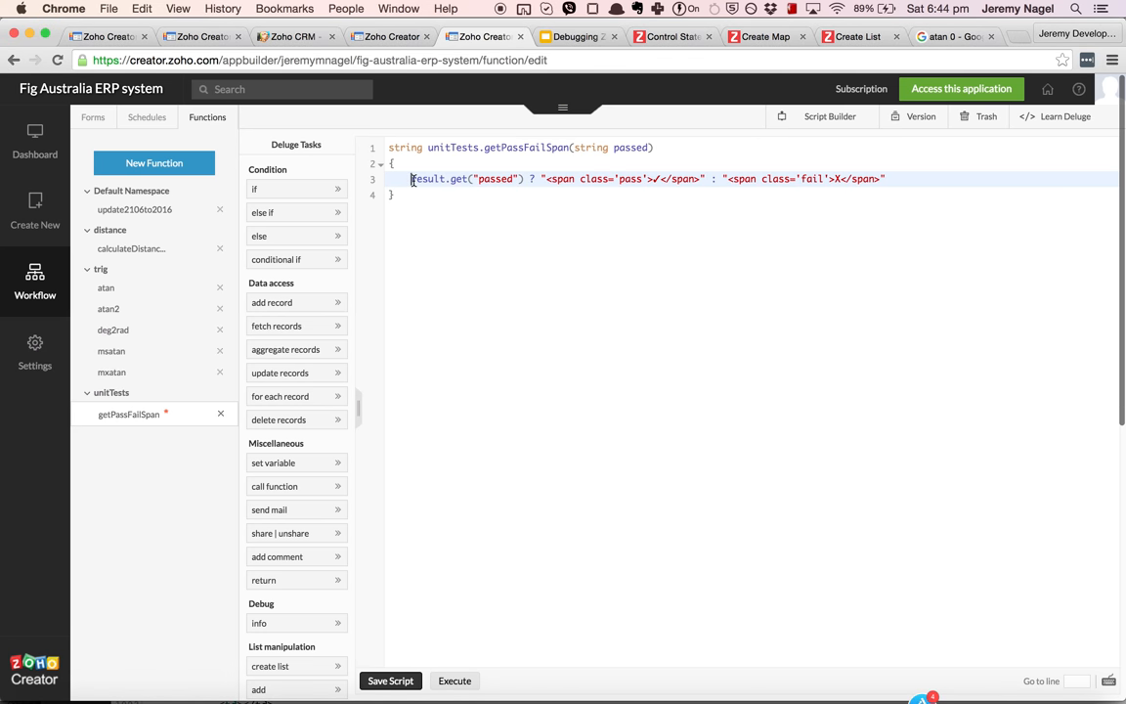
type("if")
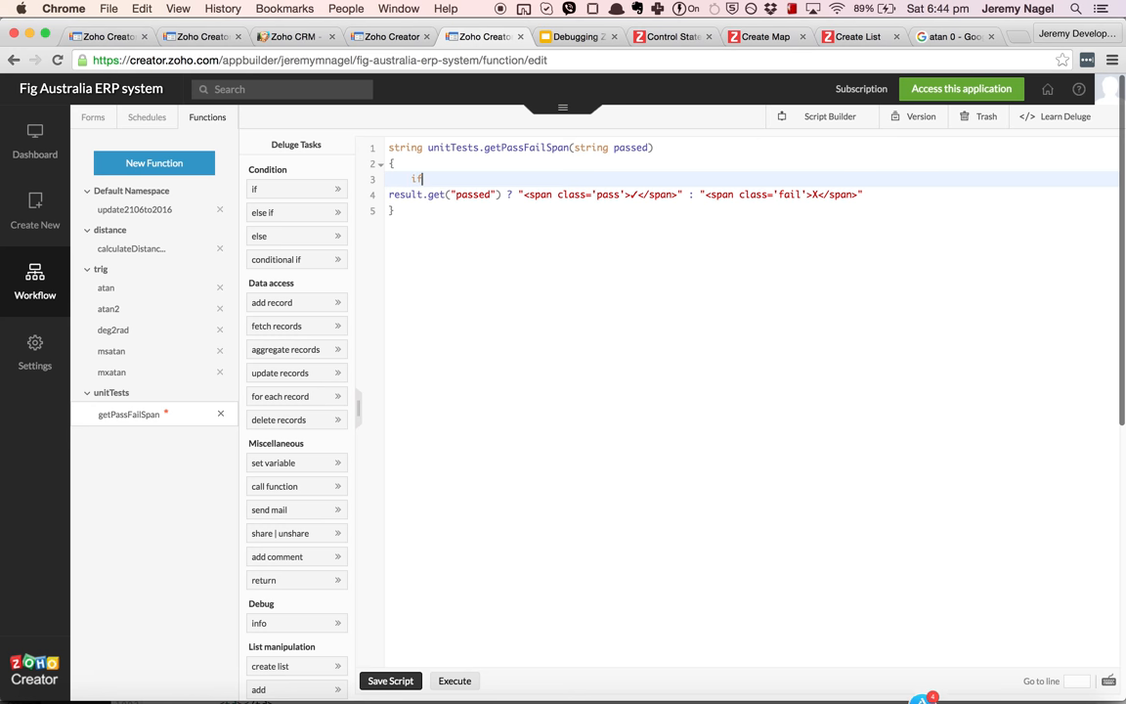
type("(p")
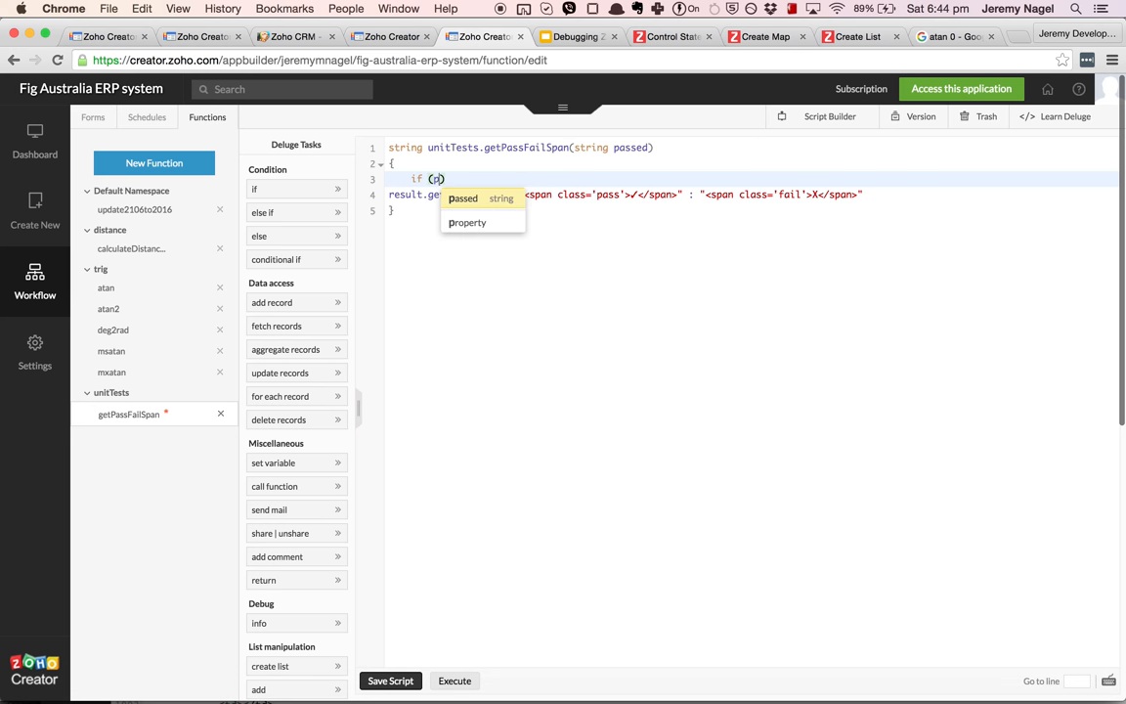
type("passed == \"true")
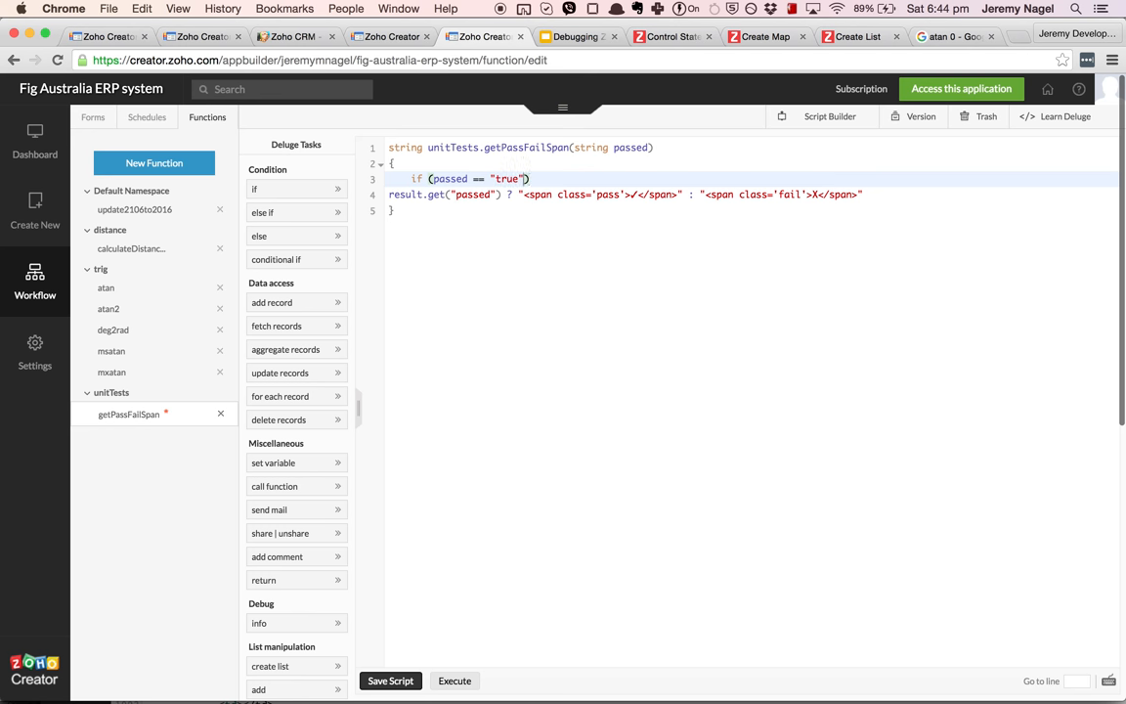
type("{}")
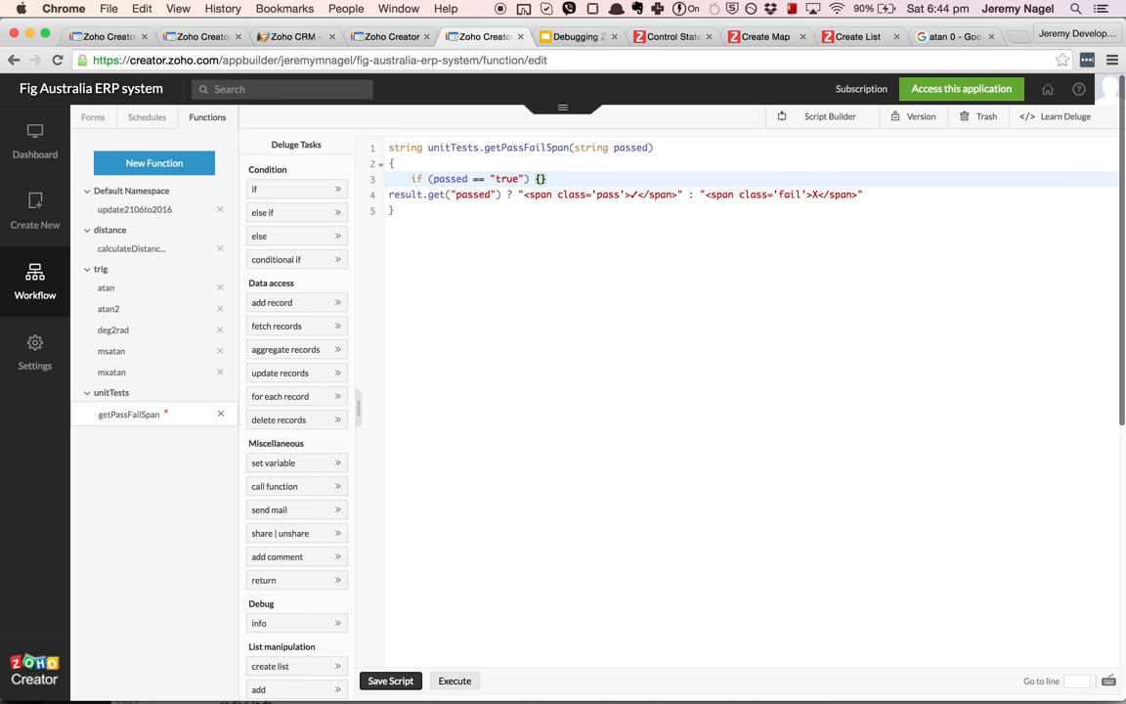
type("return")
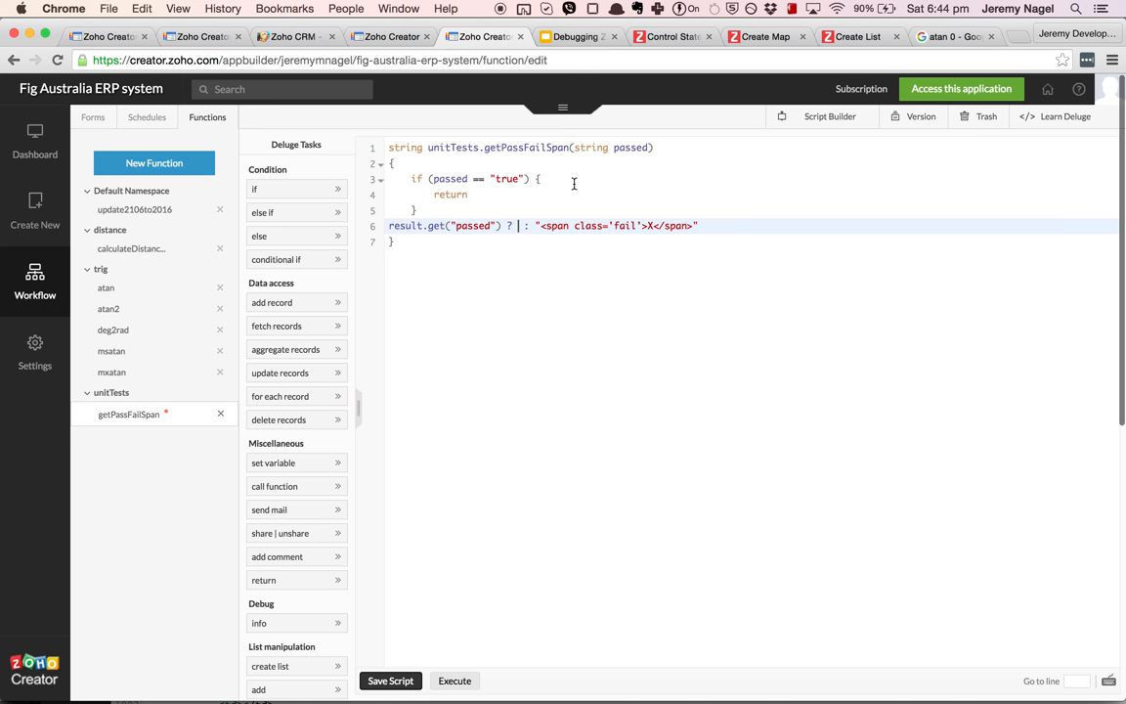
type("return \"<span class='pass'>✓</span>\";")
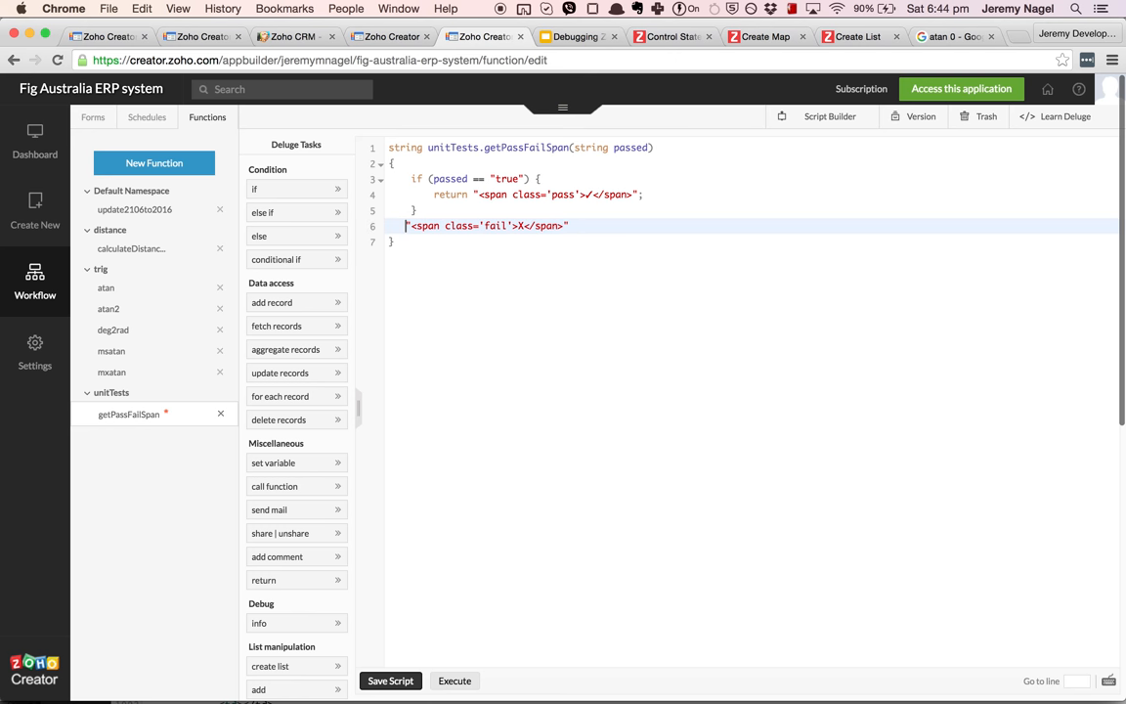
type("return")
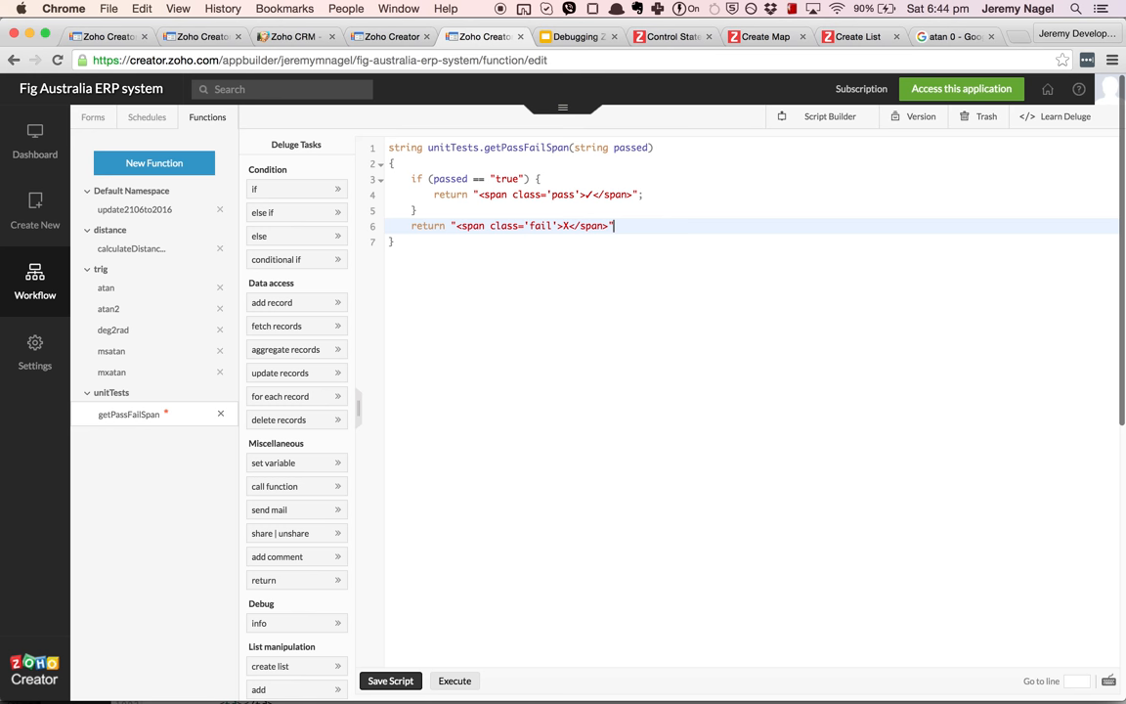
left_click(390, 681)
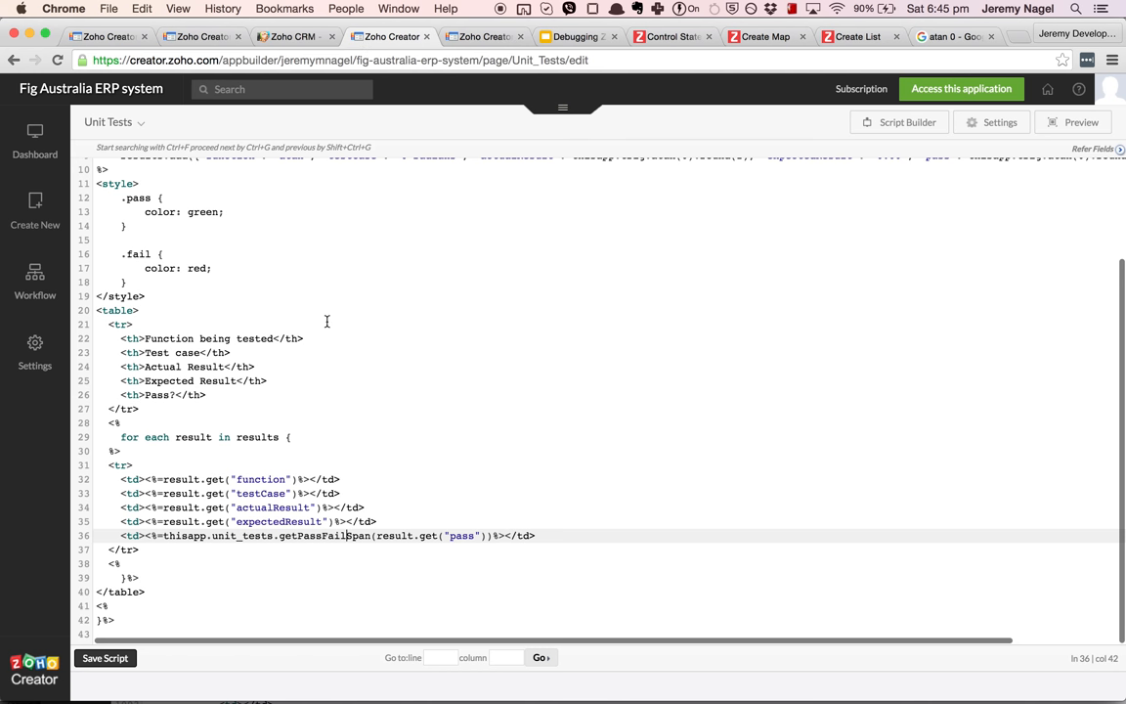
mouse_move(470, 137)
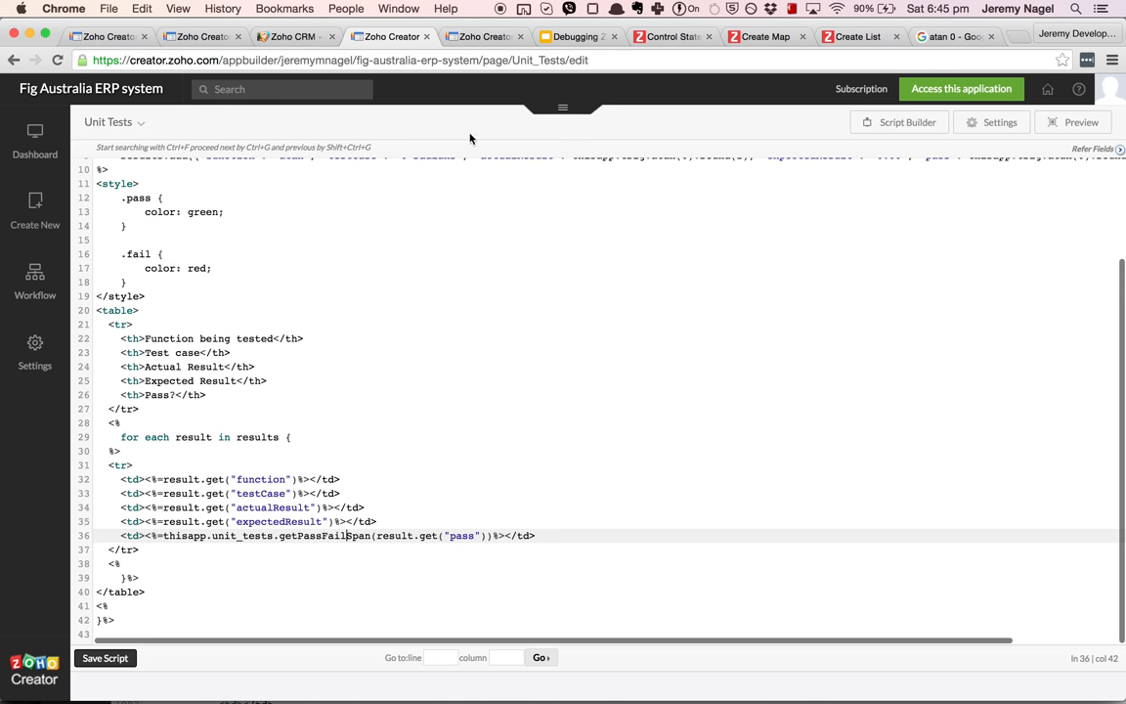
left_click(575, 36)
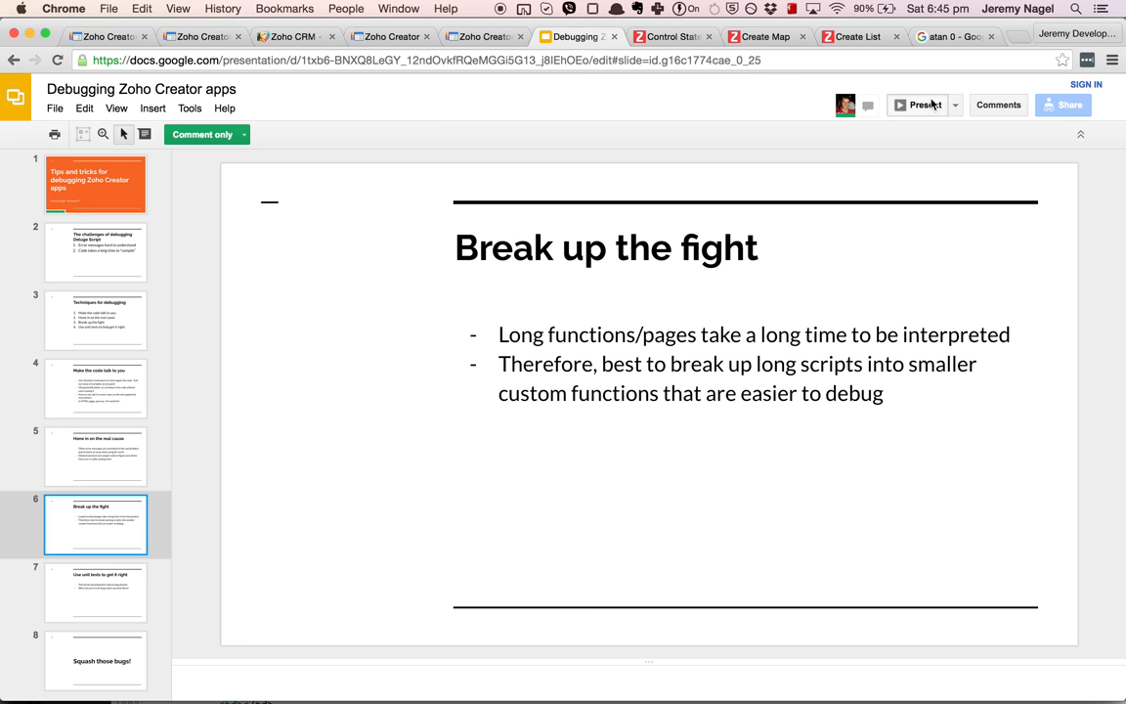
Advance to slide 7 'Use unit tests to get it right', then return to the page editor.
left_click(925, 105)
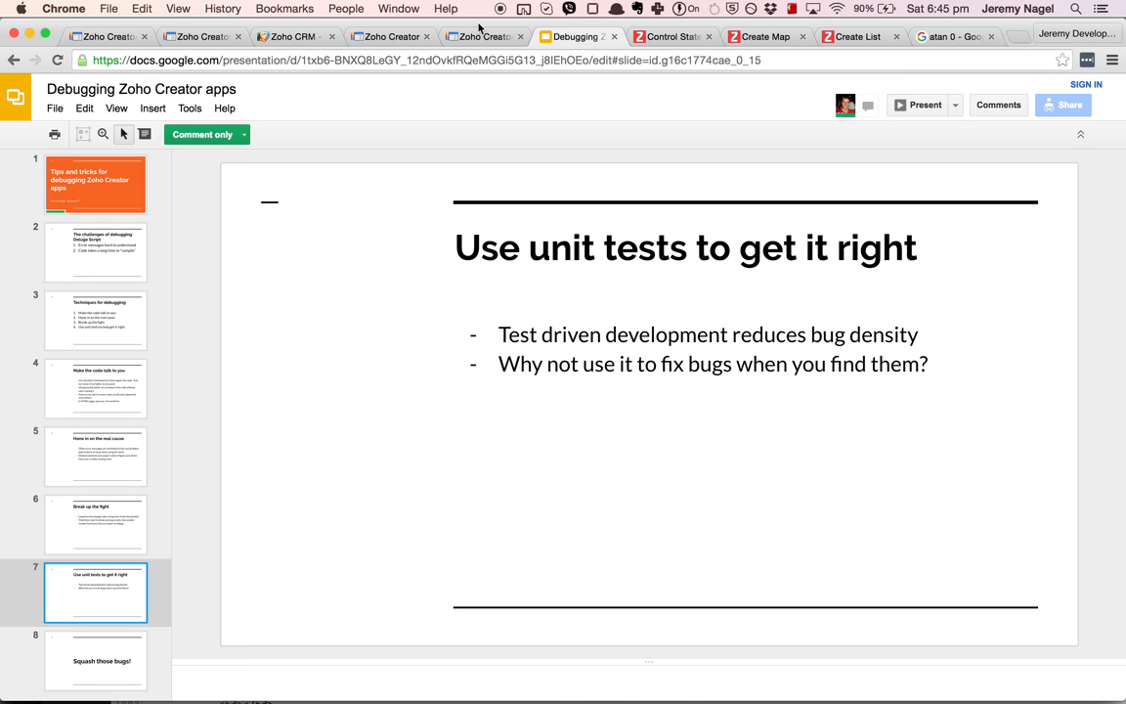
left_click(390, 36)
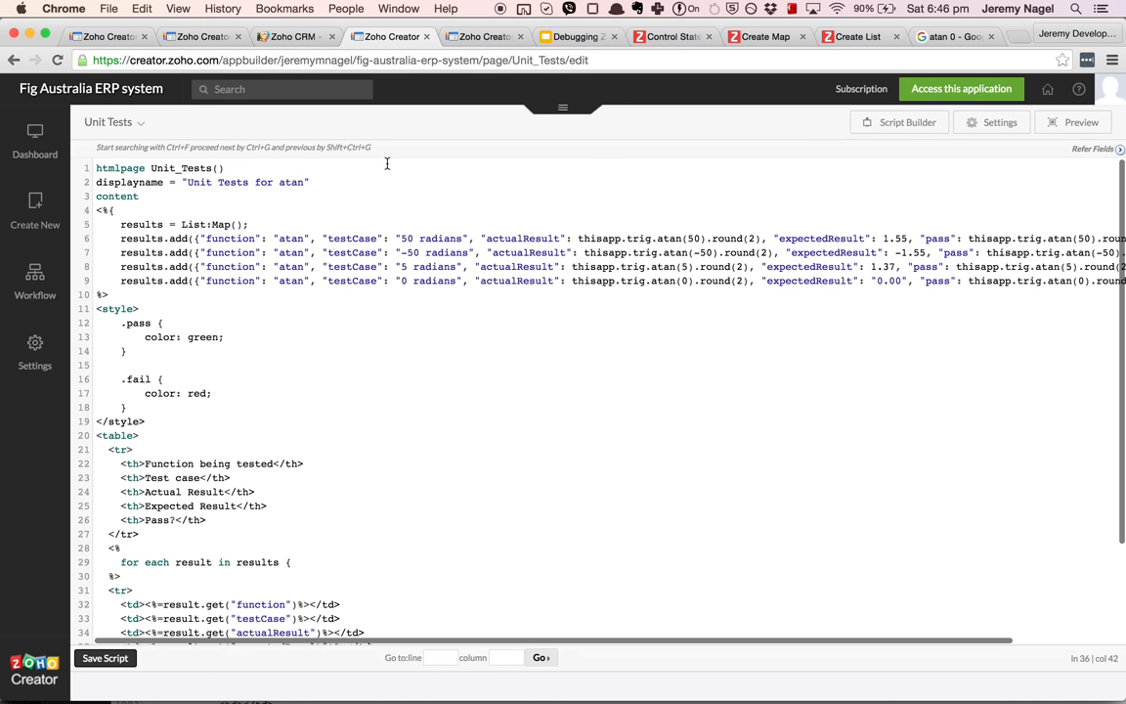
Try the live Unit Tests page, which shows 'Page not found', then save the page script.
left_click(193, 239)
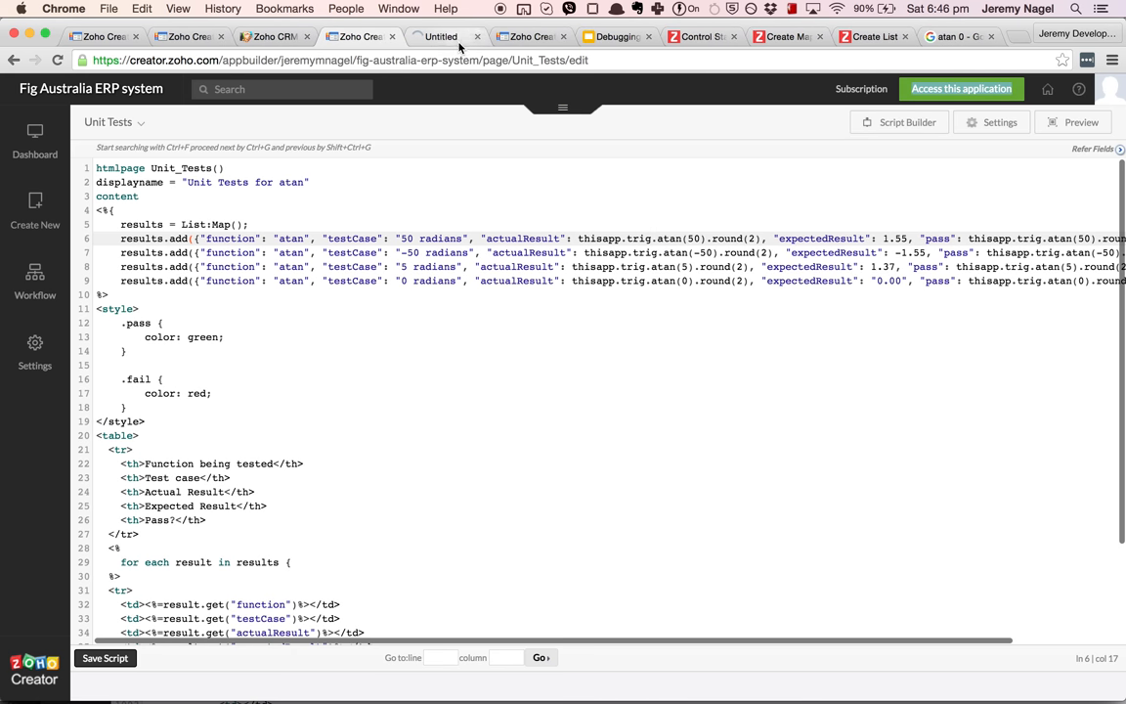
left_click(445, 36)
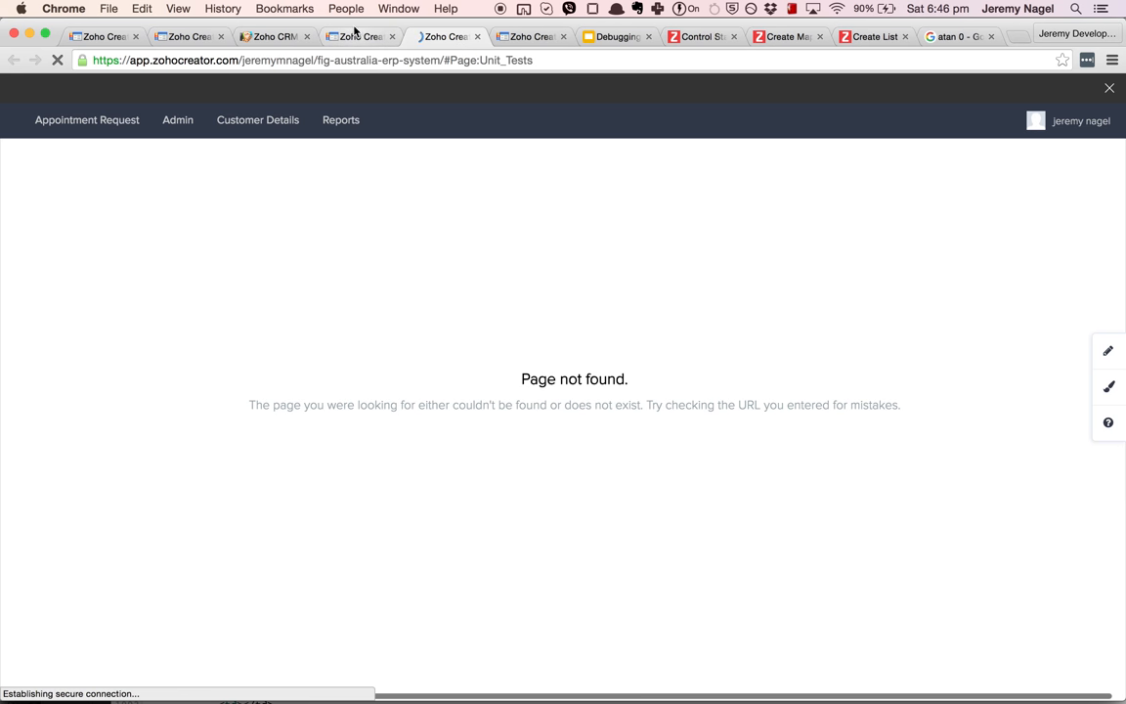
left_click(359, 37)
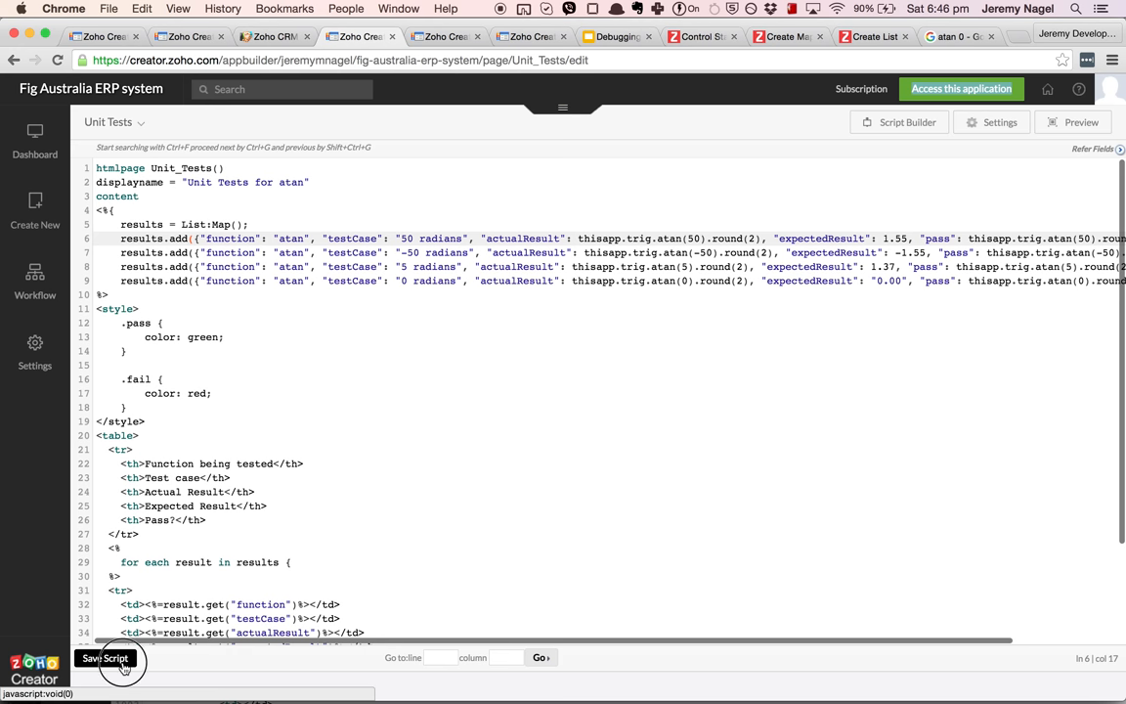
left_click(346, 8)
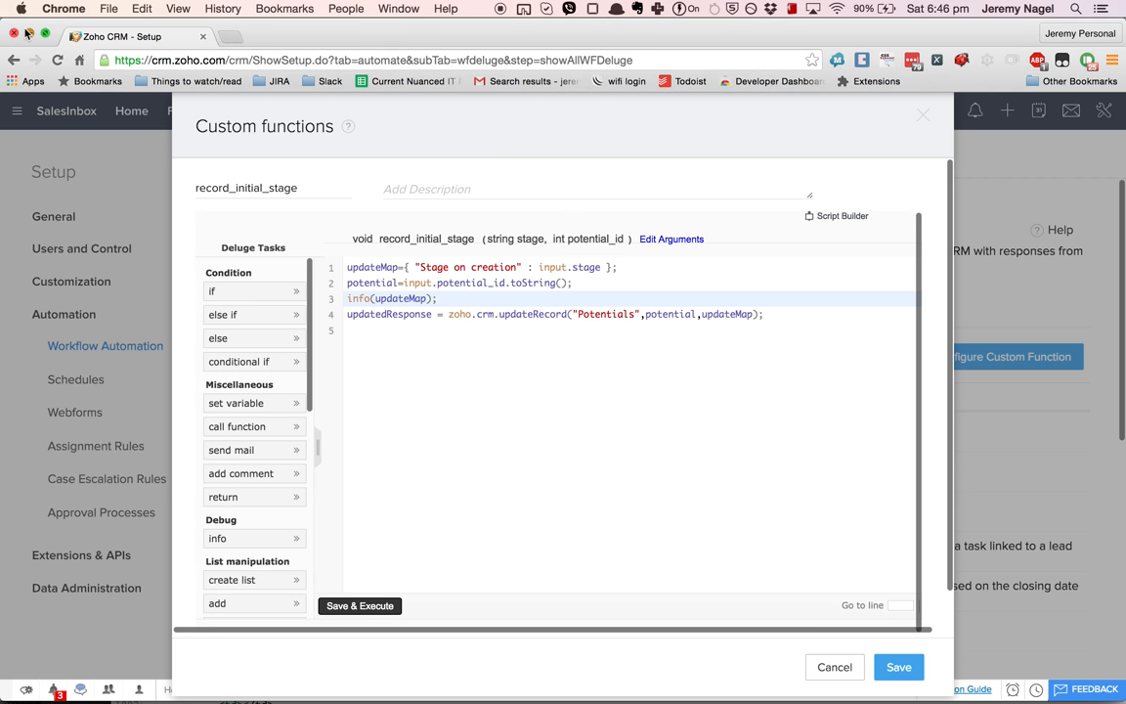
Minimise the Zoho CRM window and bring up the Nuanced IT website.
left_click(347, 9)
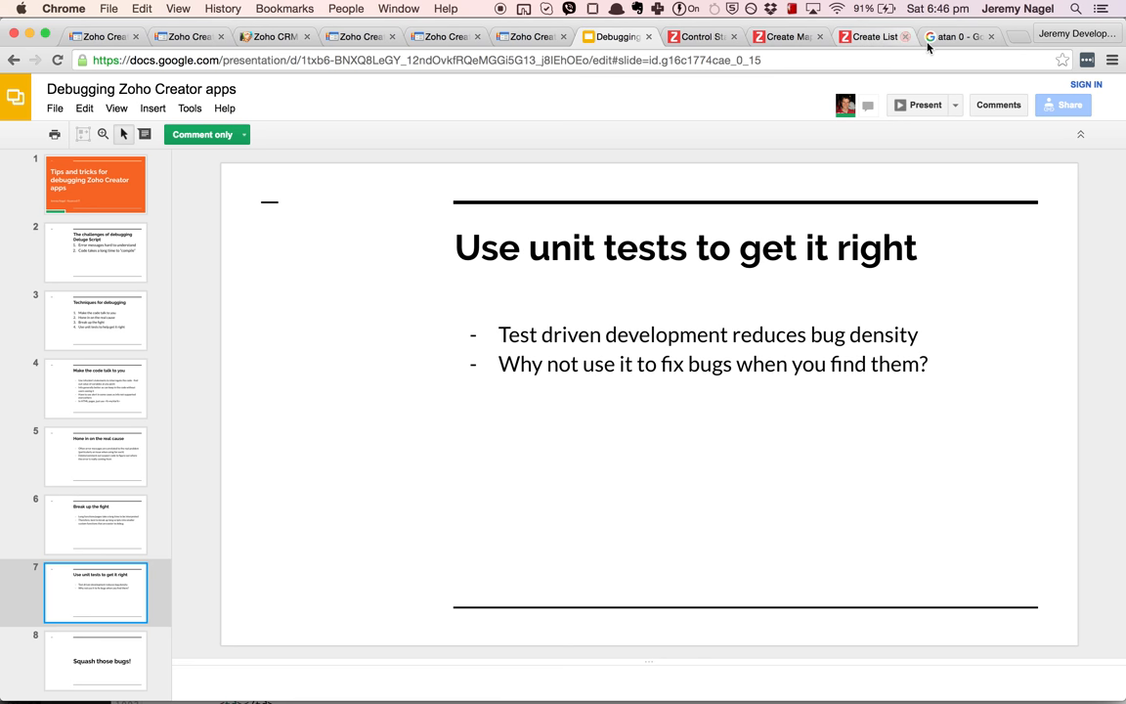
left_click(958, 36)
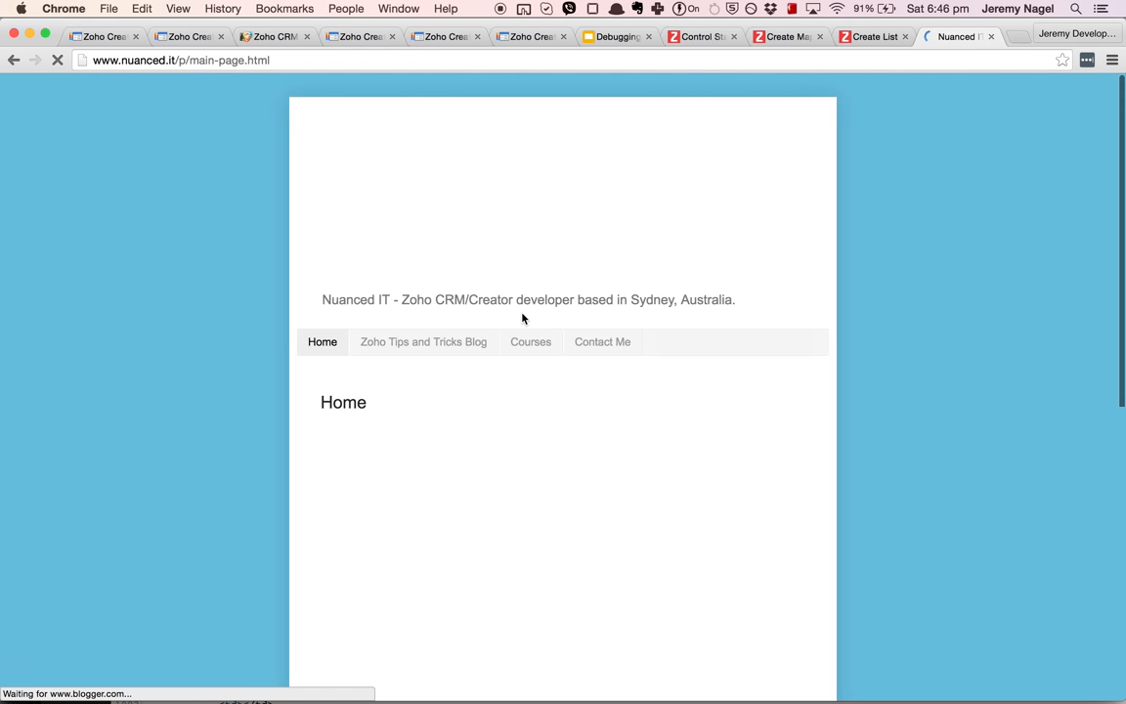
Open the Zoho Tips and Tricks blog's unit test output screenshot in a new tab.
scroll("down", 3)
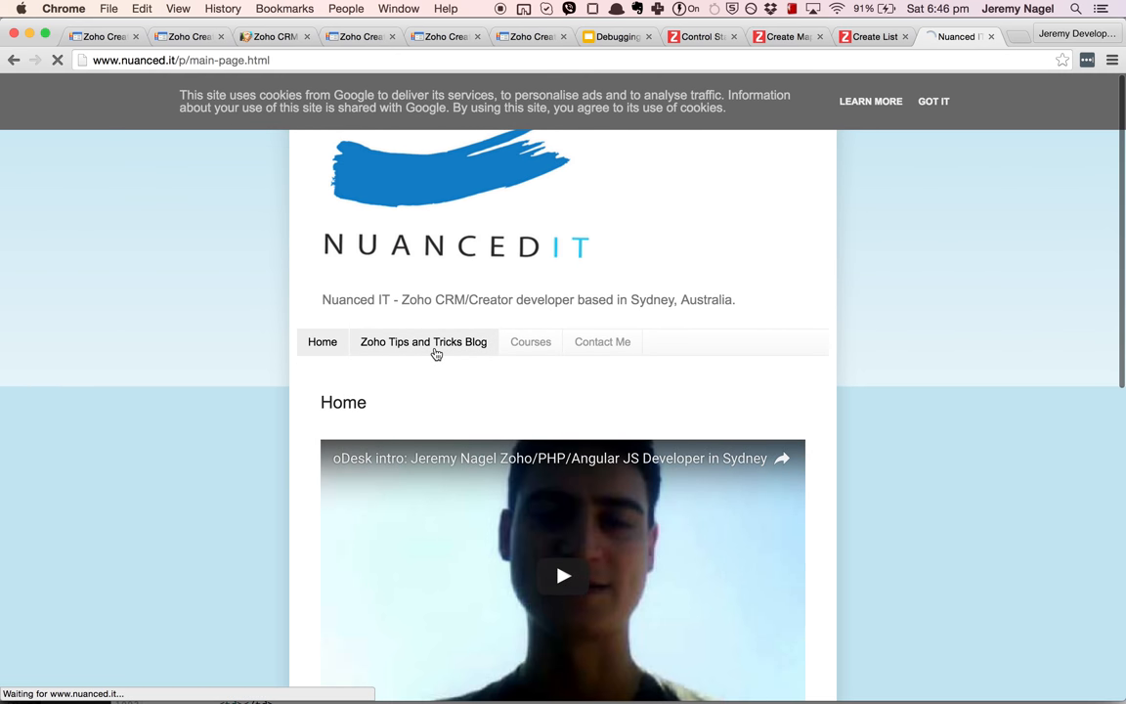
left_click(423, 341)
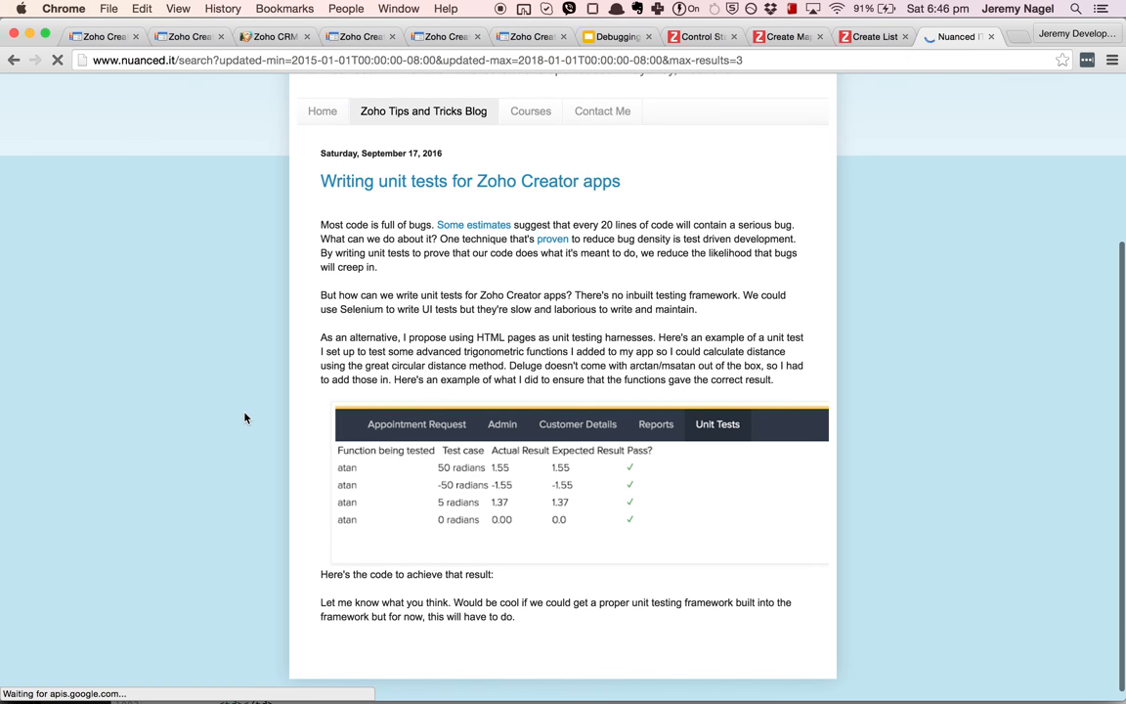
right_click(449, 459)
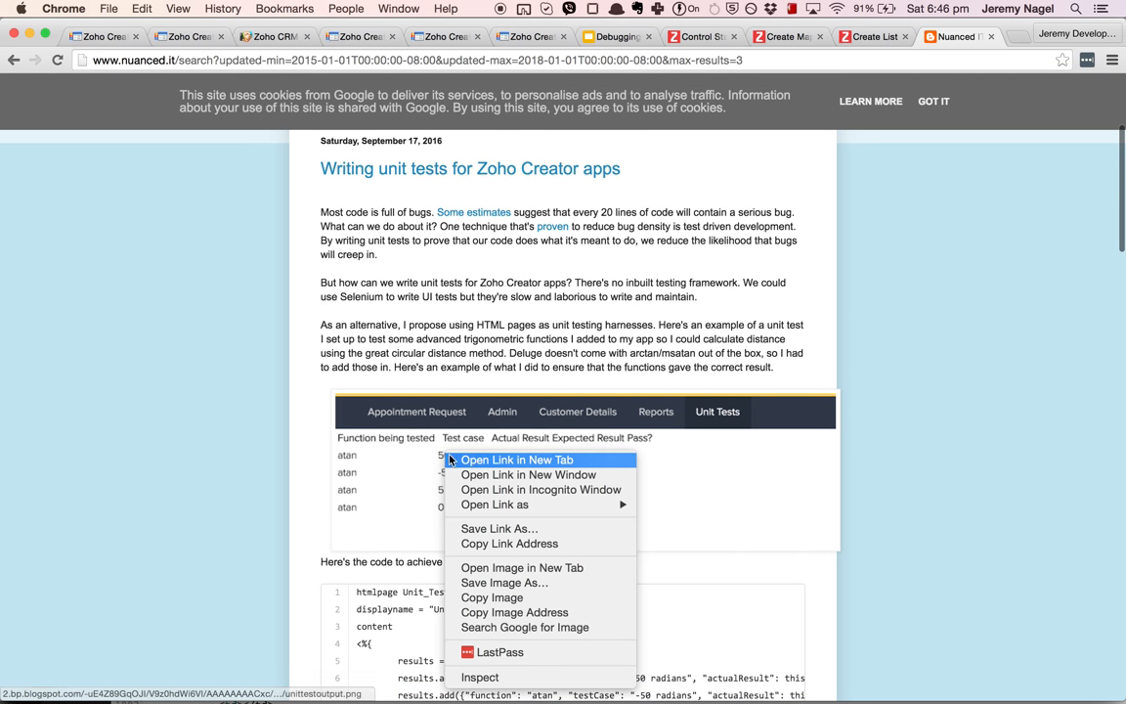
left_click(516, 459)
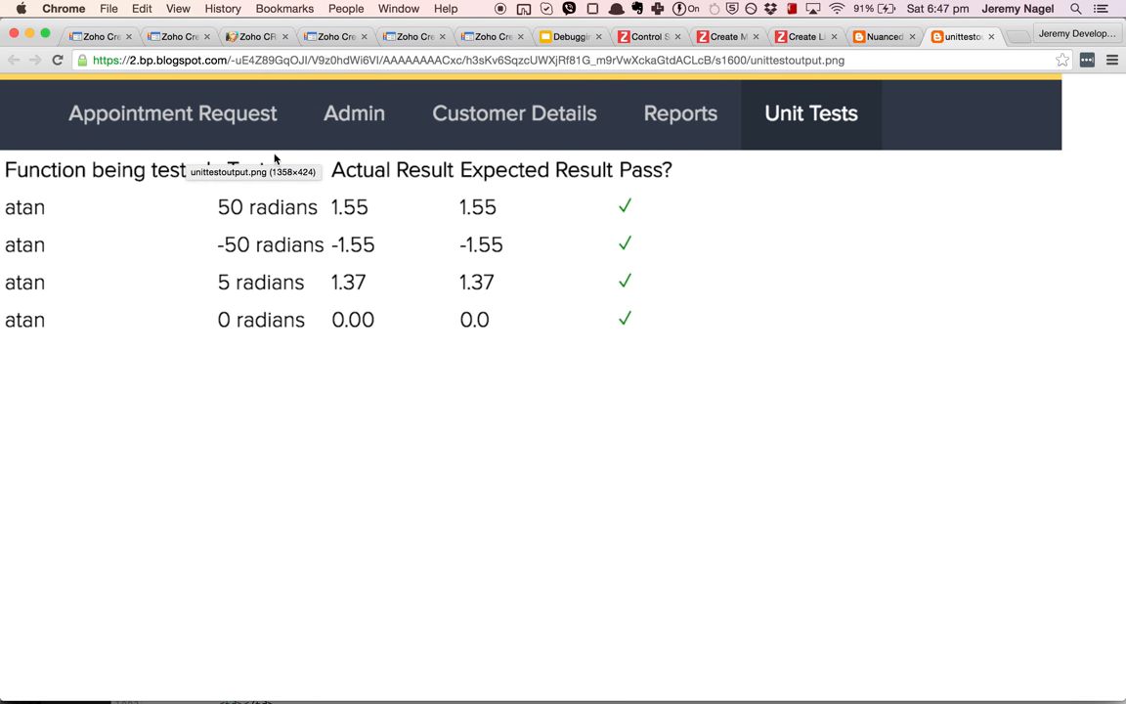
mouse_move(289, 222)
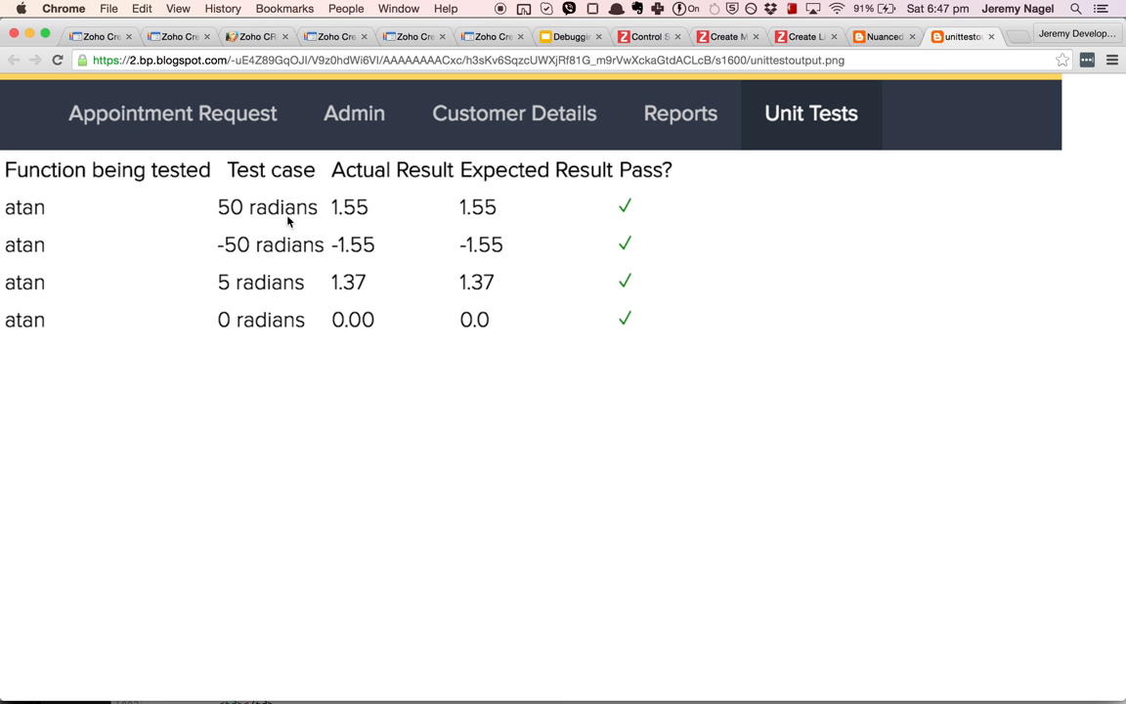
mouse_move(283, 206)
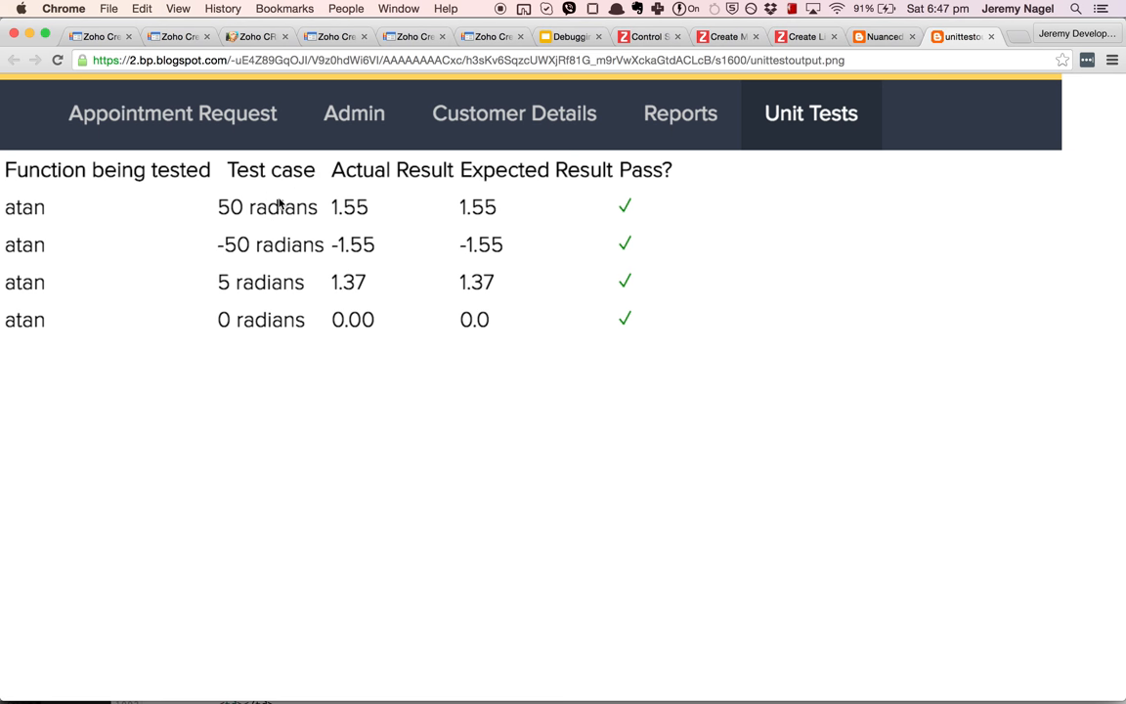
mouse_move(366, 226)
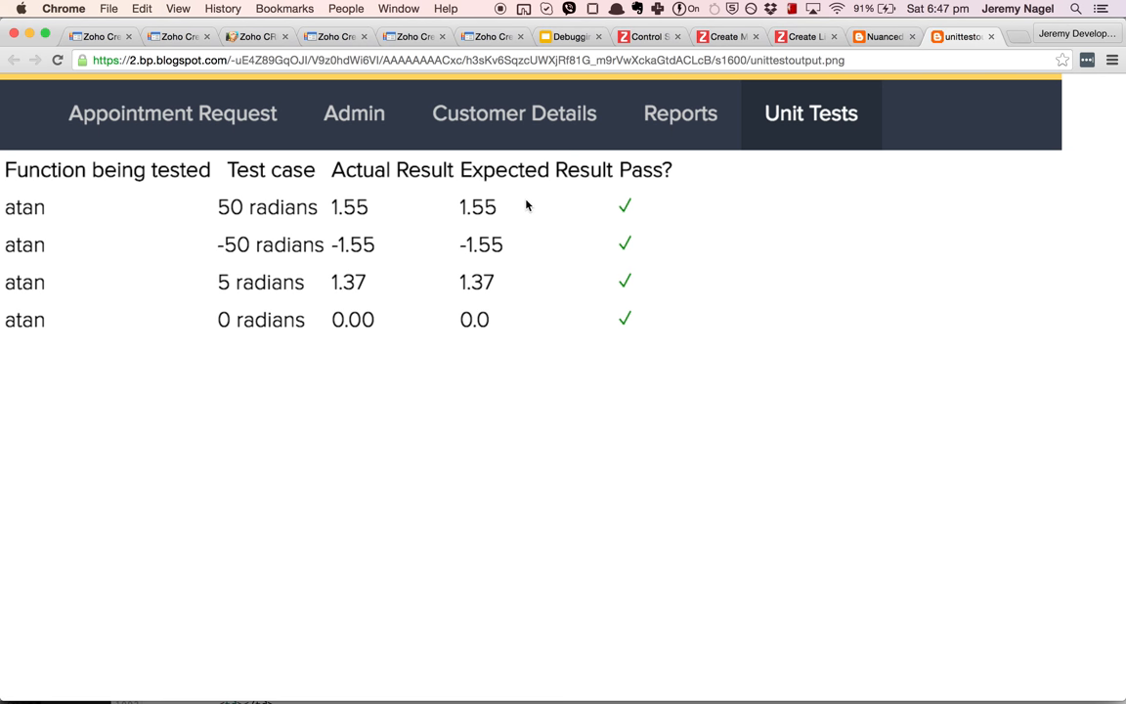
mouse_move(672, 189)
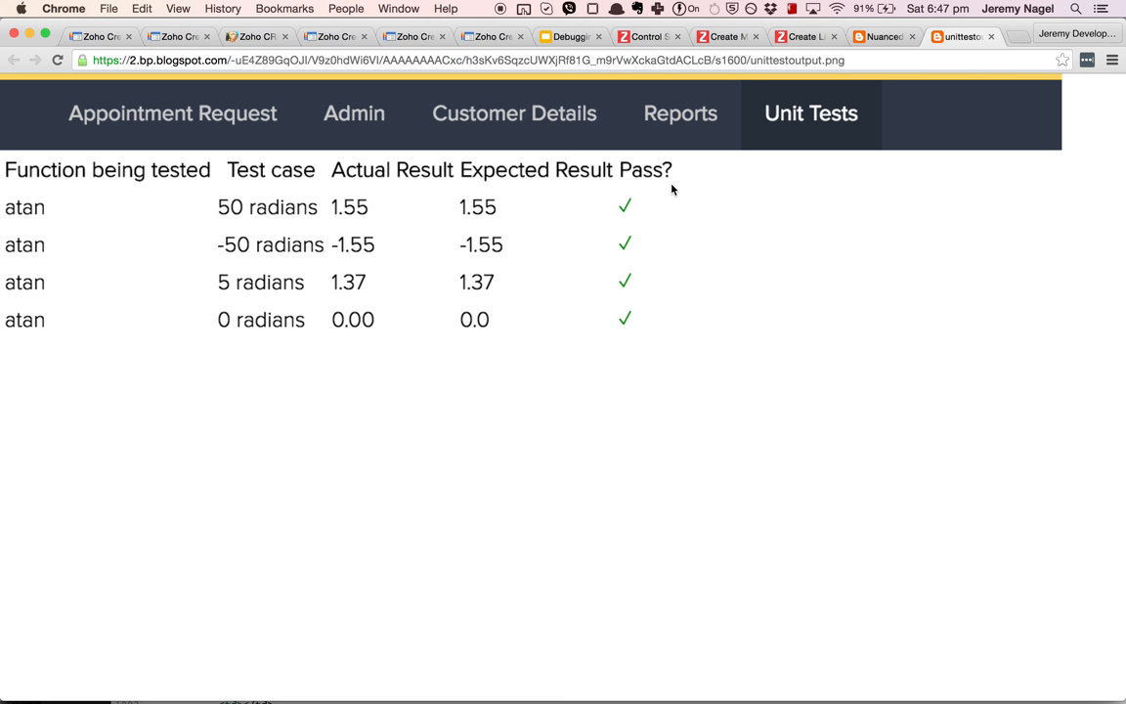
mouse_move(671, 203)
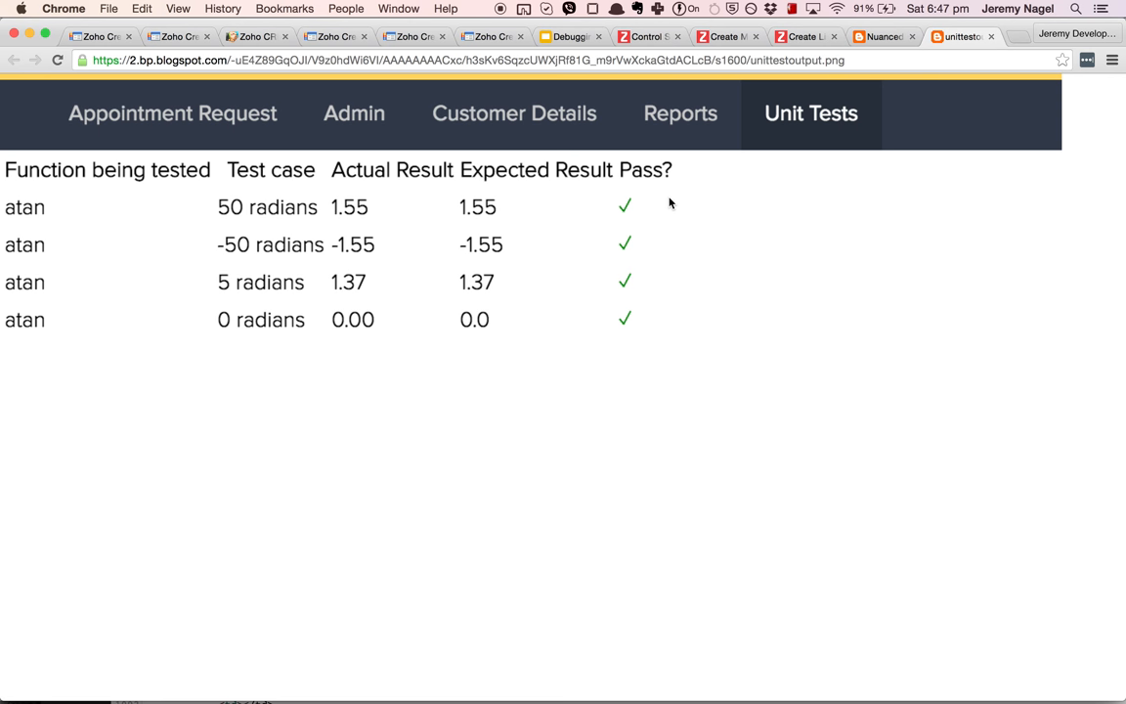
mouse_move(410, 213)
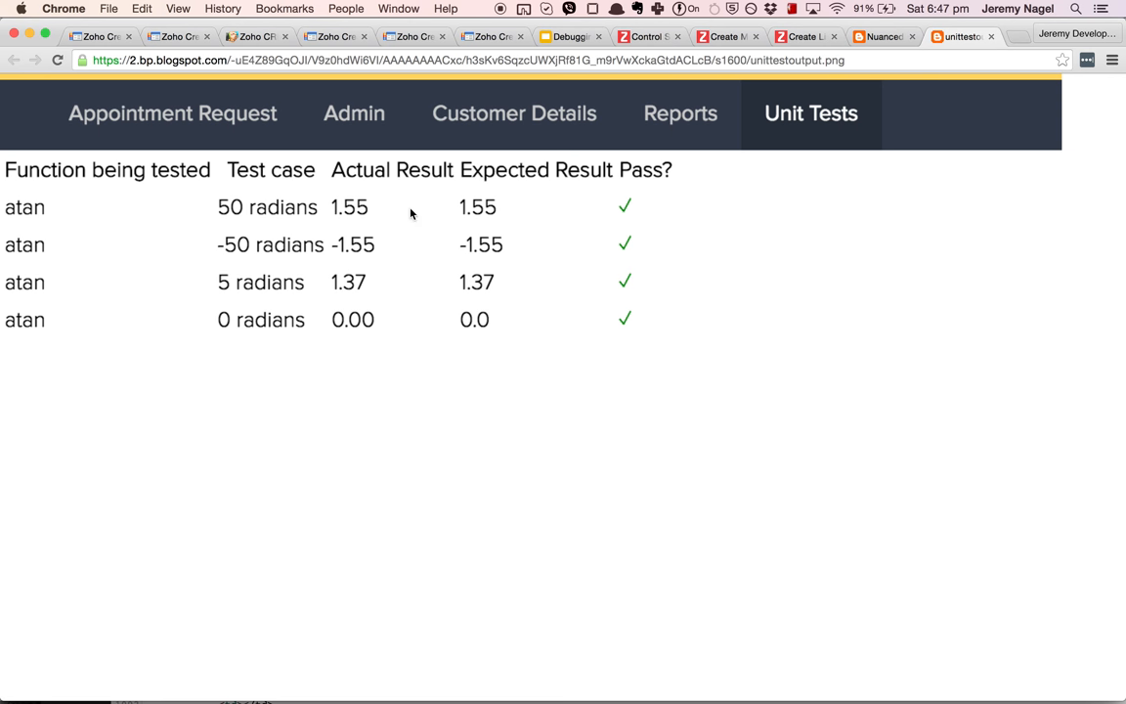
mouse_move(49, 210)
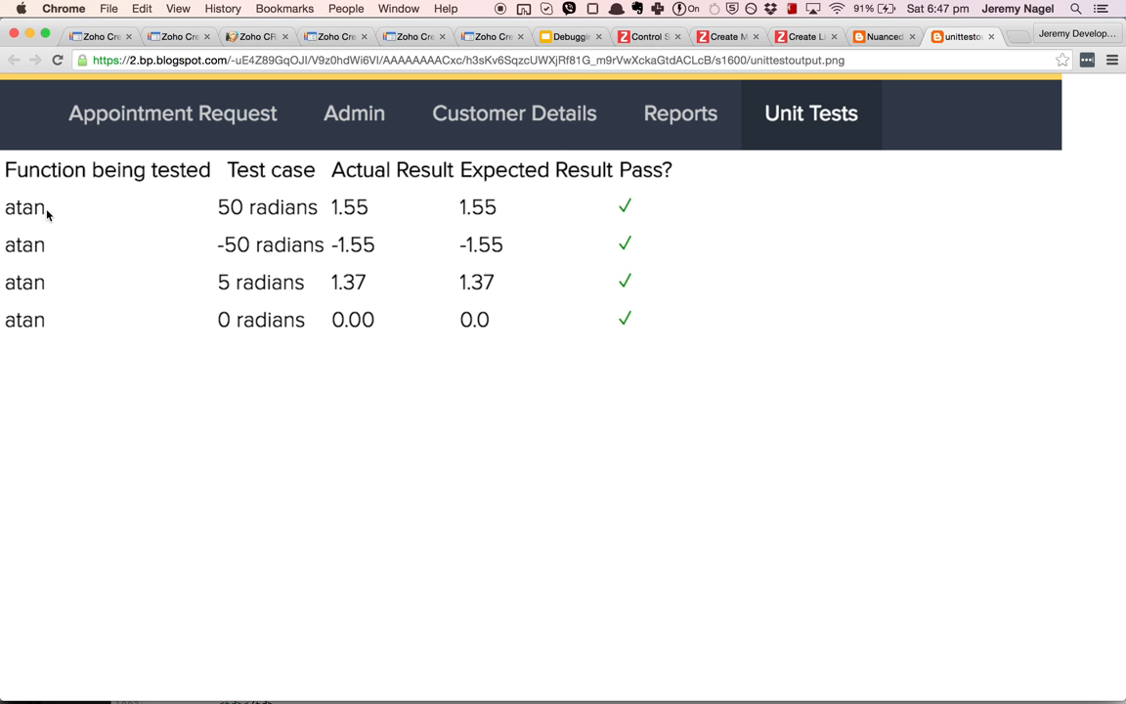
mouse_move(124, 315)
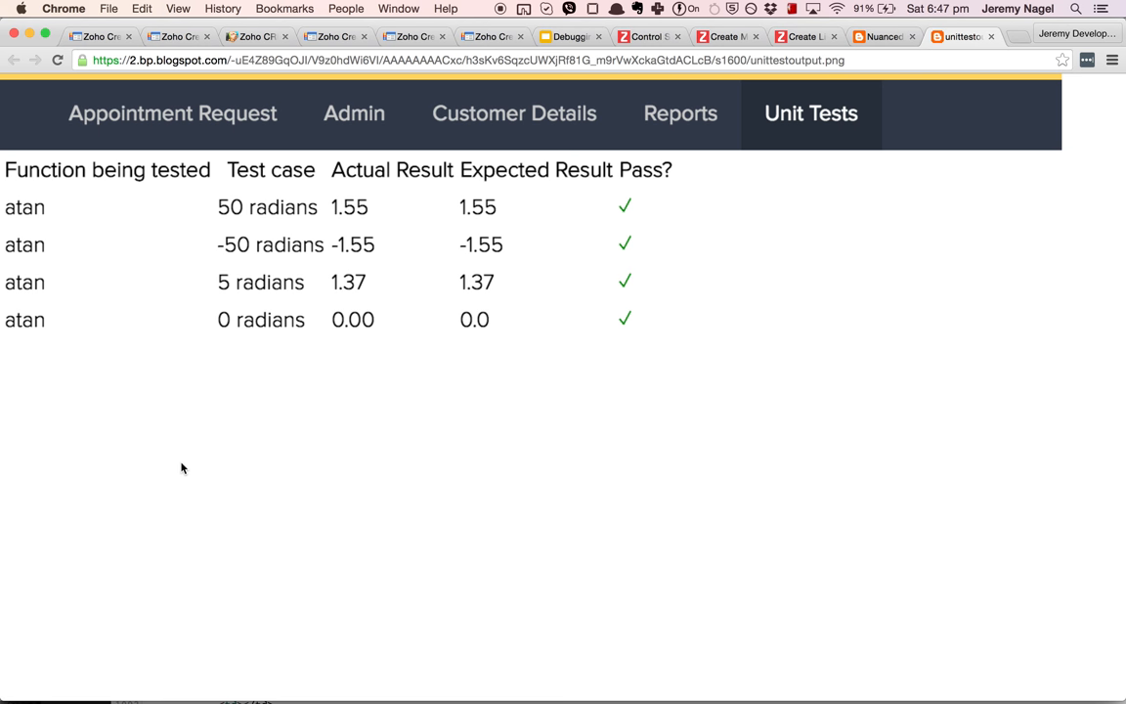
mouse_move(130, 331)
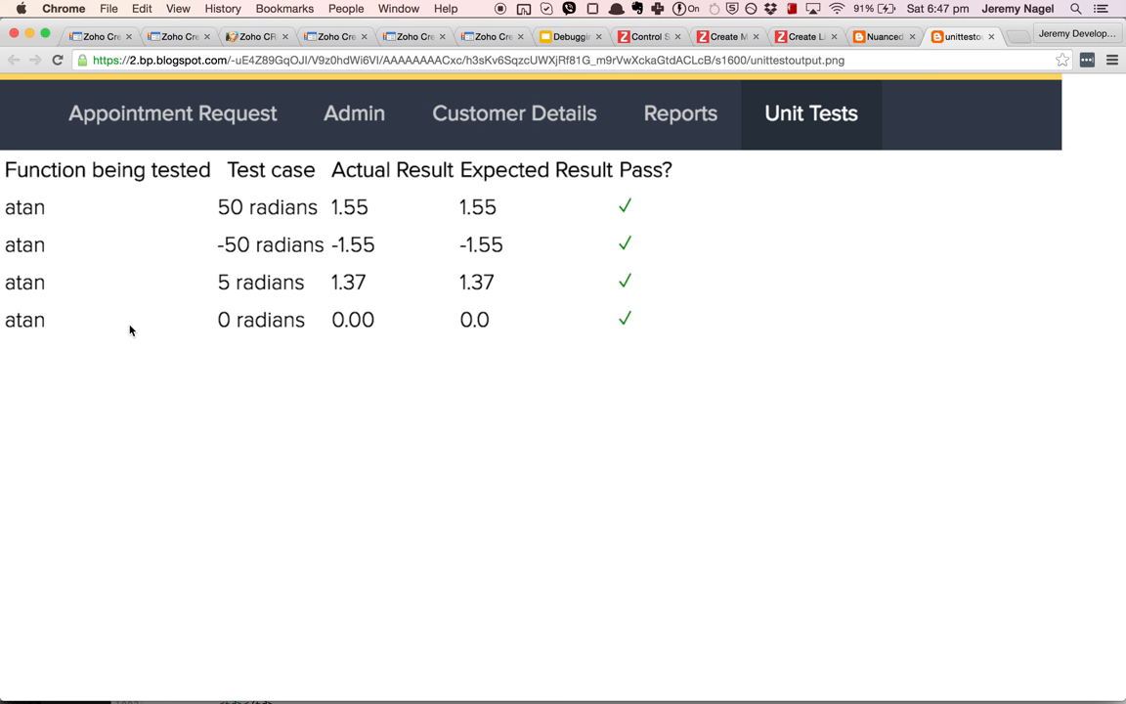
Review the unittestoutput.png results, then return to calculateDistanceBetweenPostcodes in Zoho Creator.
left_click(346, 7)
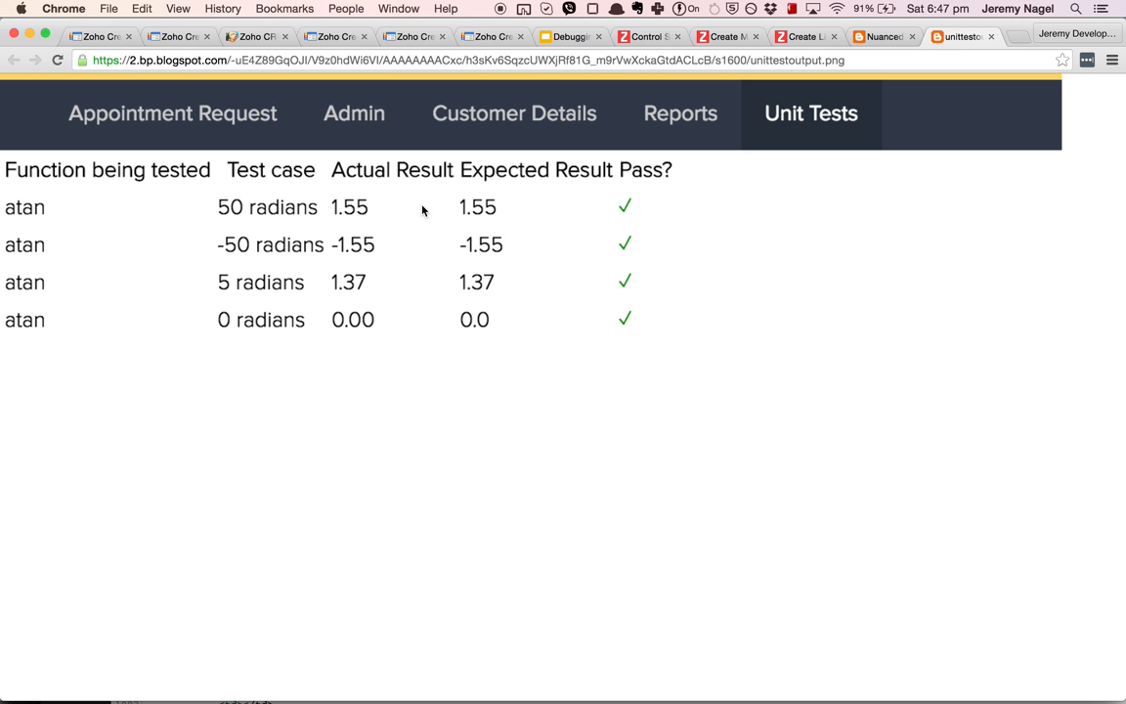
left_click(346, 9)
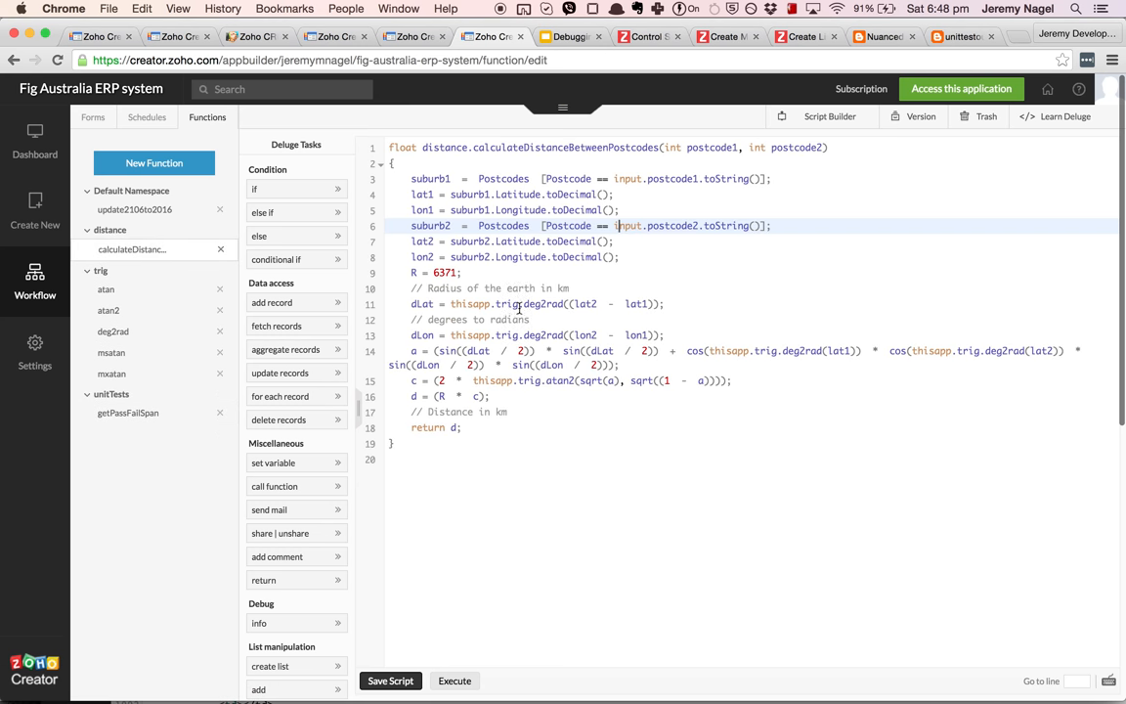
Review the atan, mxatan and msatan trig functions, then check the live Unit_Tests page.
double_click(542, 305)
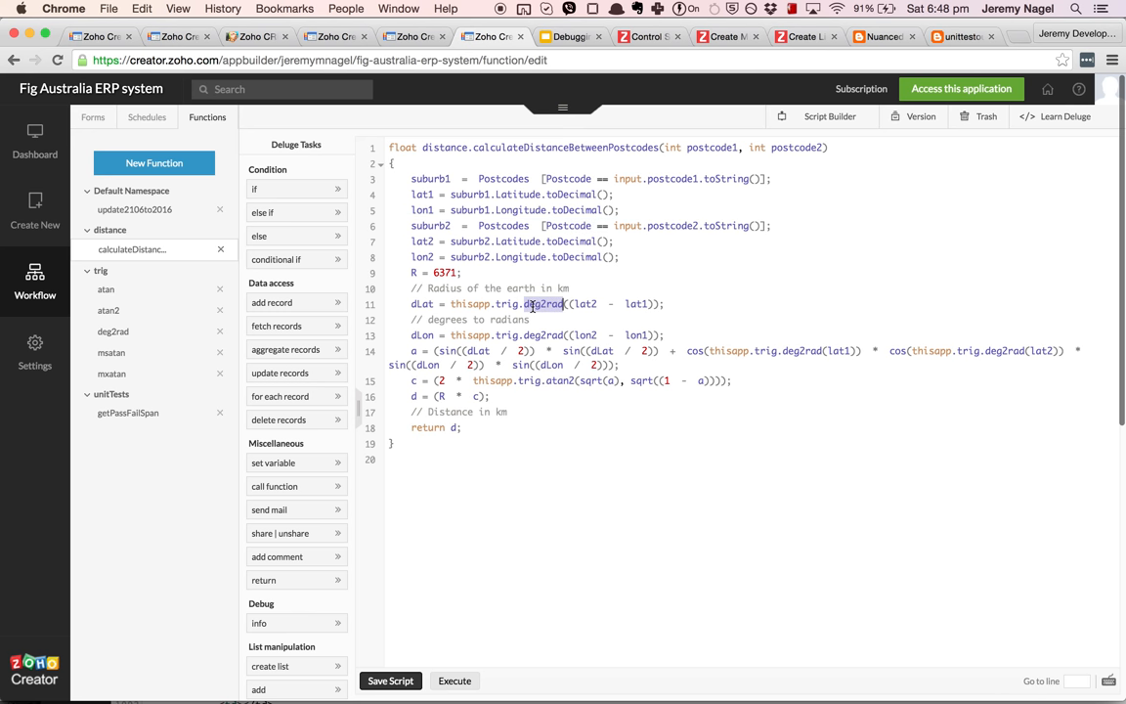
mouse_move(457, 358)
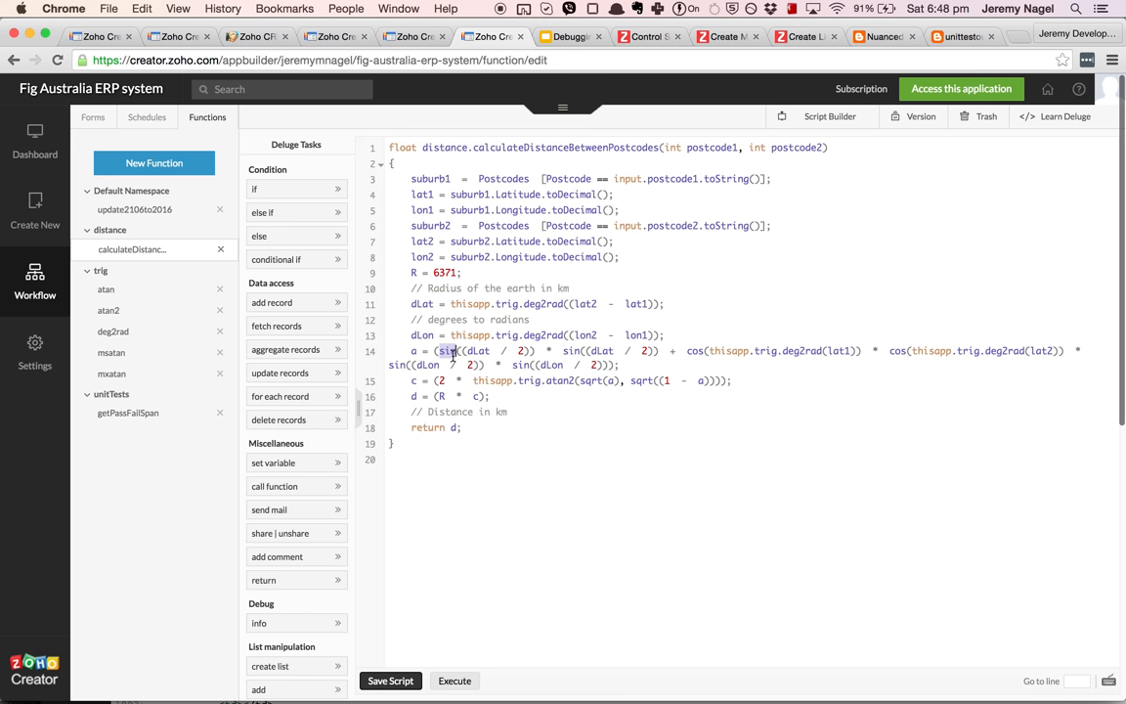
mouse_move(531, 349)
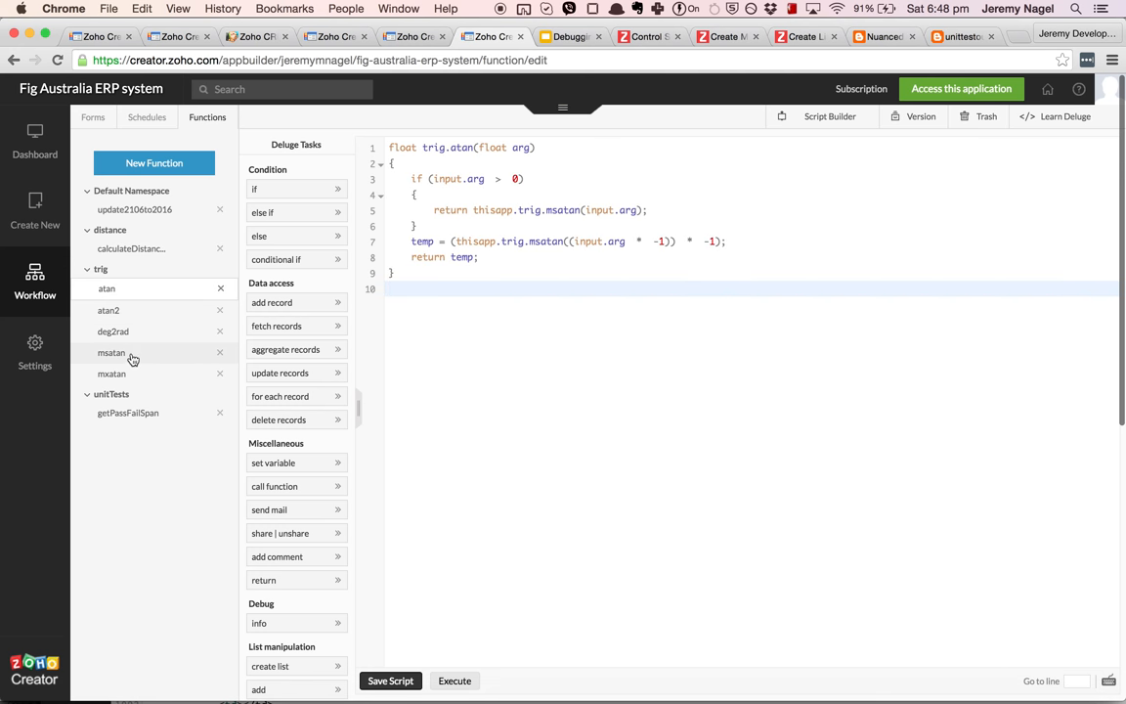
left_click(112, 372)
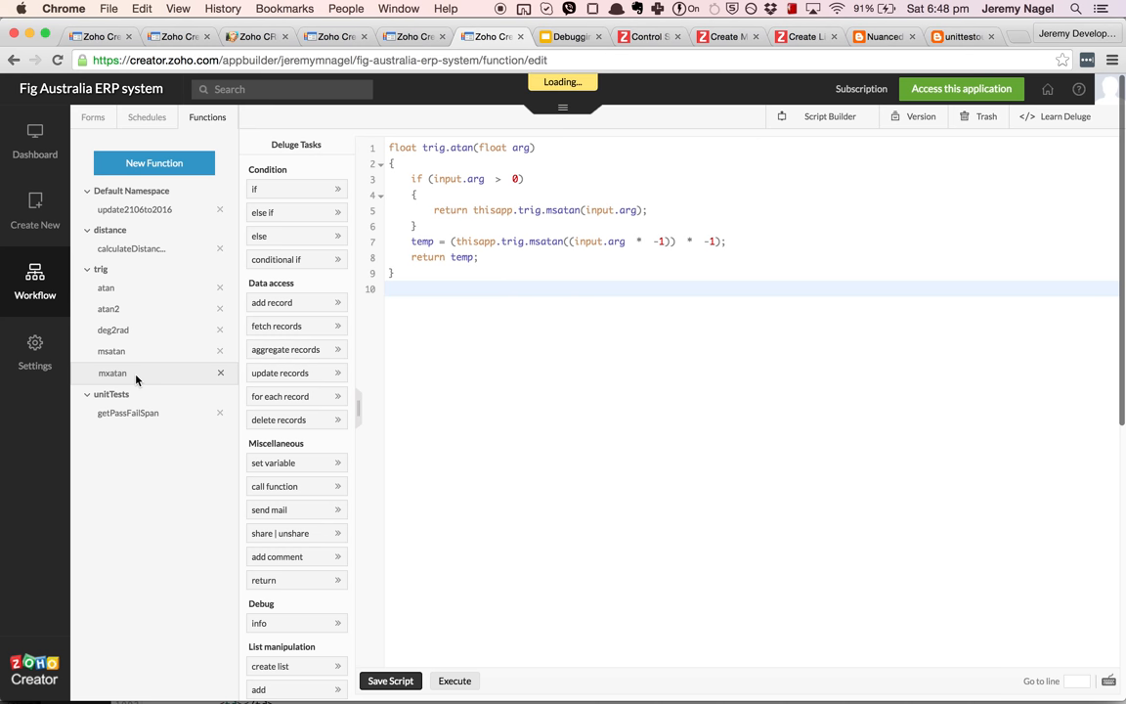
left_click(112, 373)
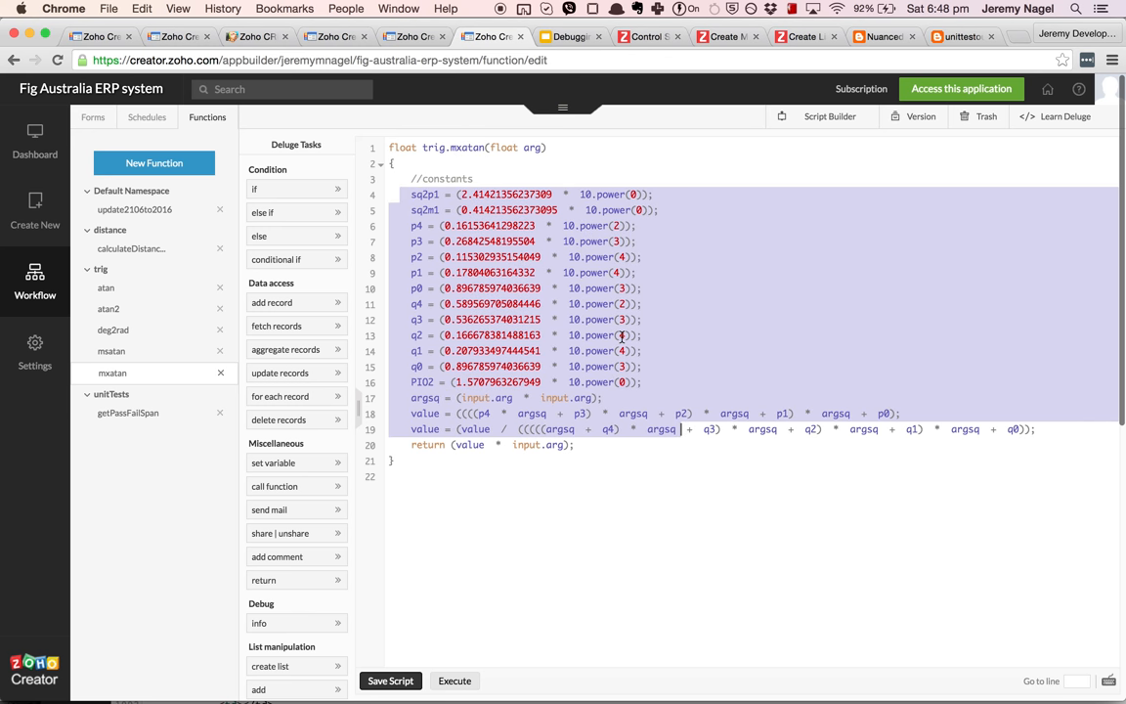
left_click(112, 351)
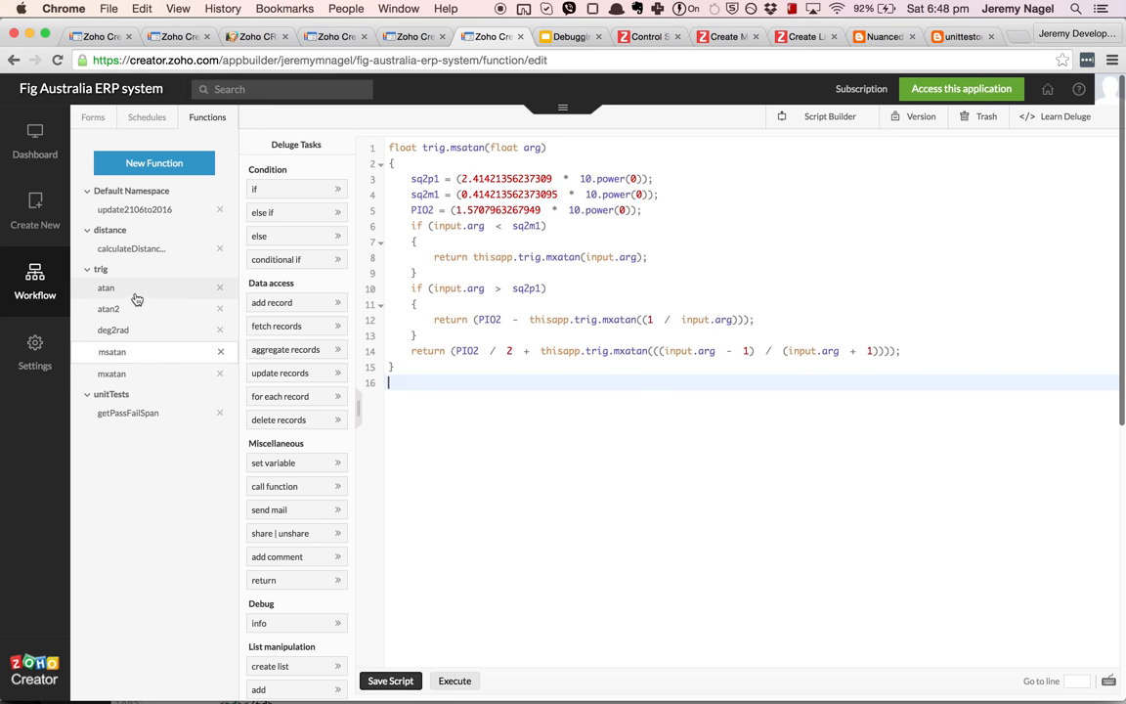
left_click(106, 289)
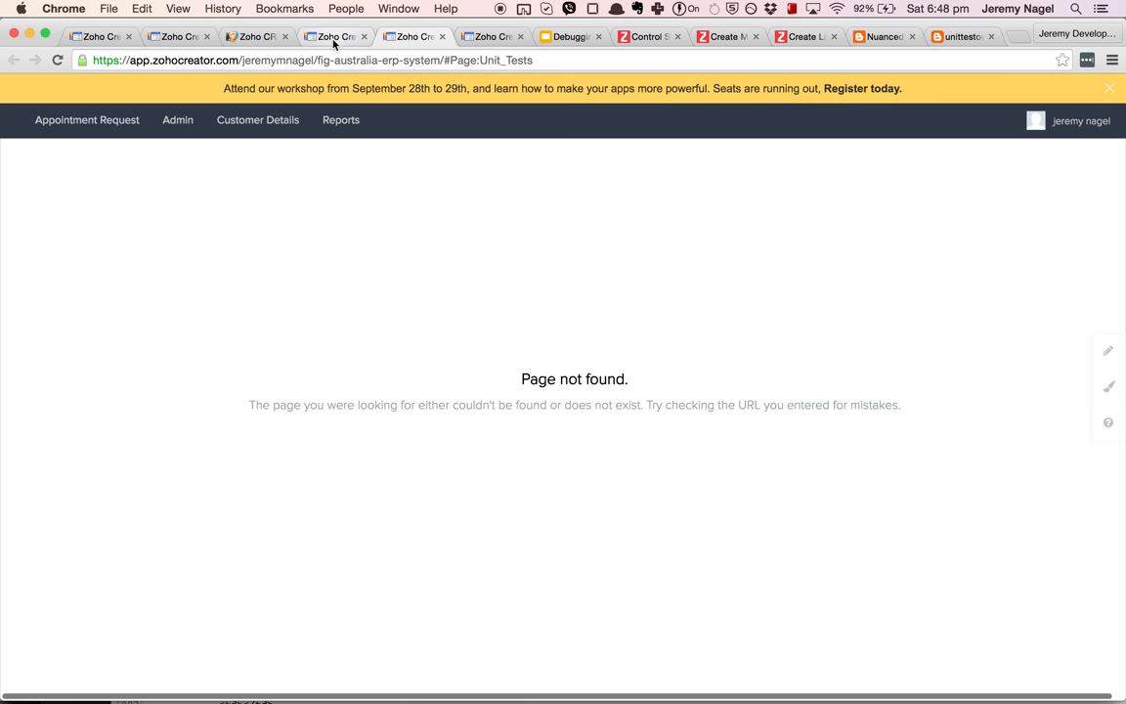
Review the atan test cases in the Unit_Tests script, then present 'Use unit tests to get it right'.
left_click(332, 36)
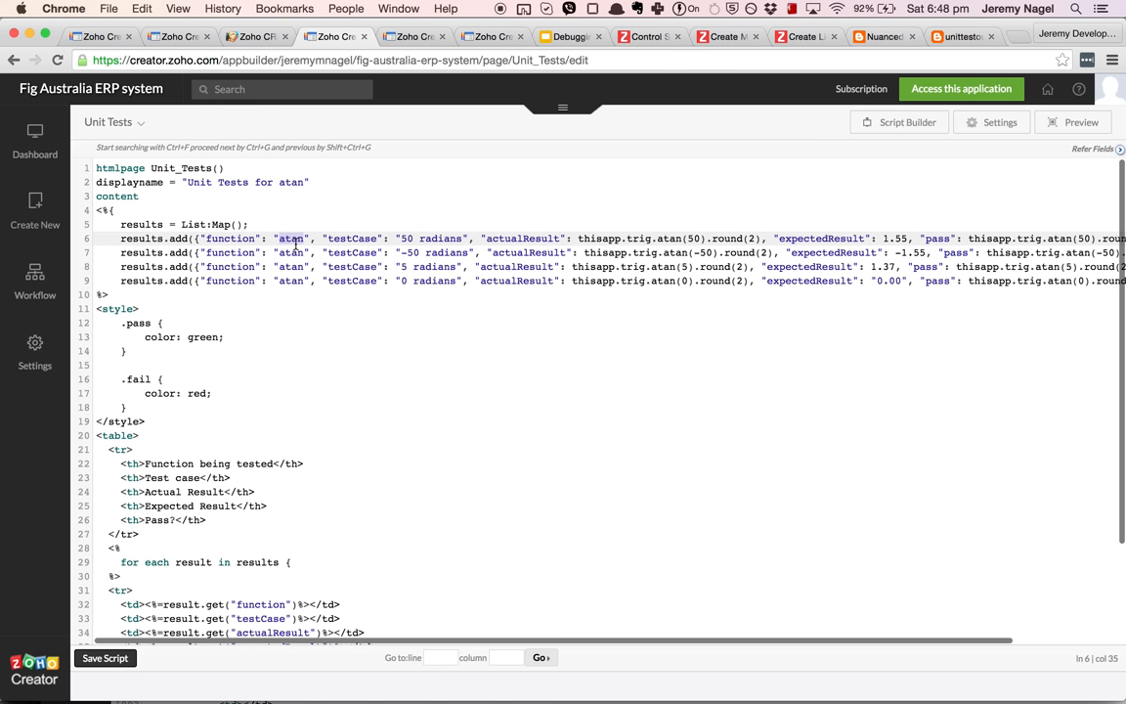
mouse_move(427, 242)
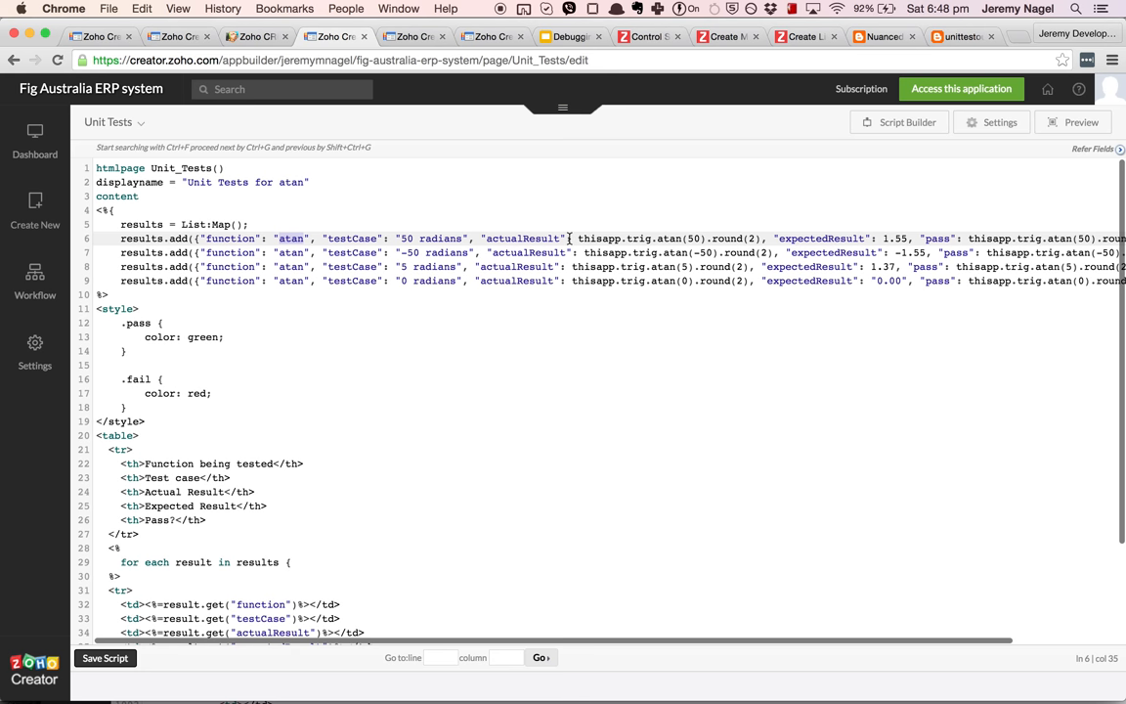
type("atan 50")
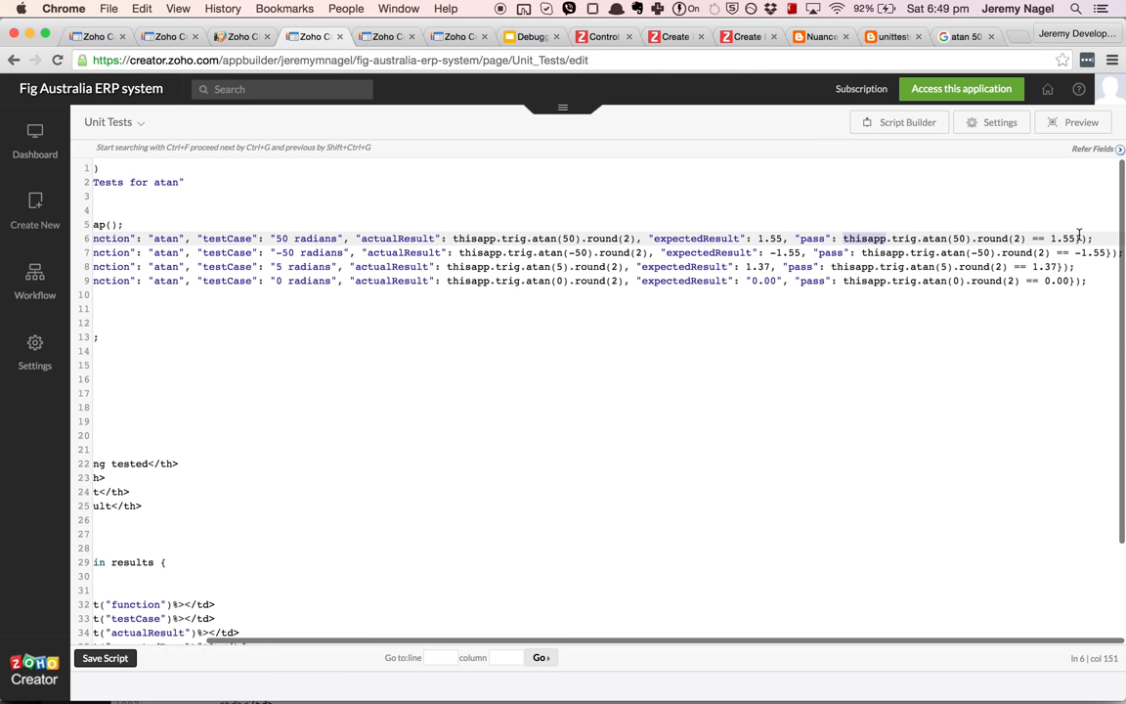
mouse_move(956, 304)
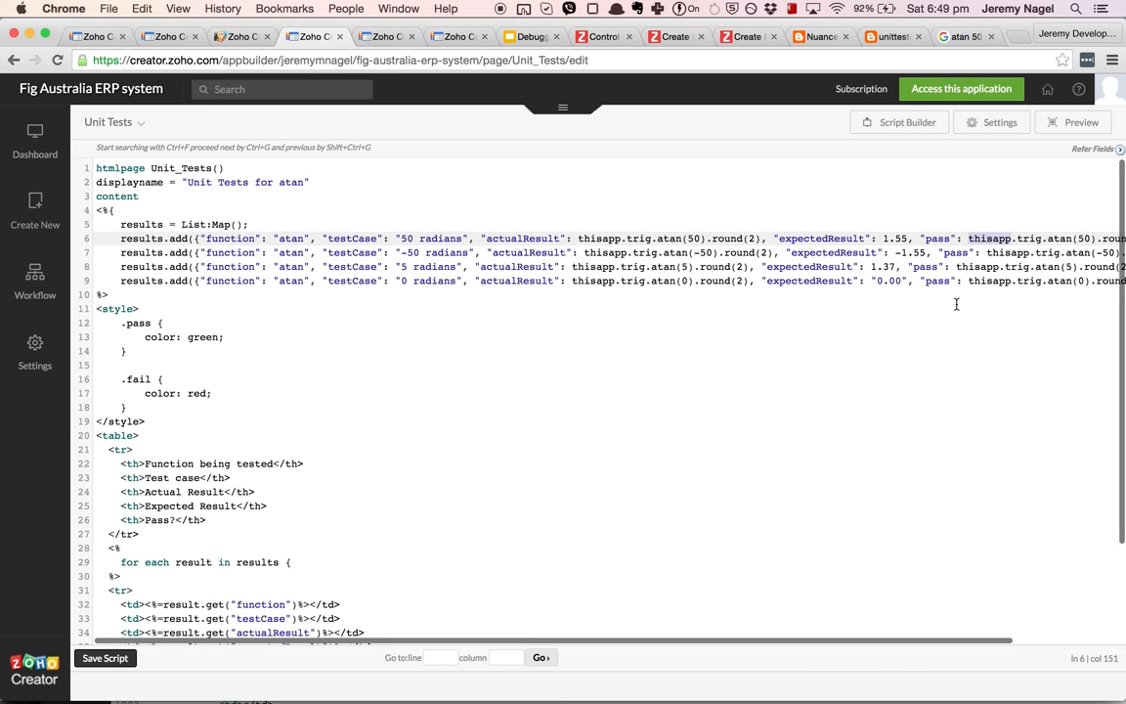
scroll("down", 3)
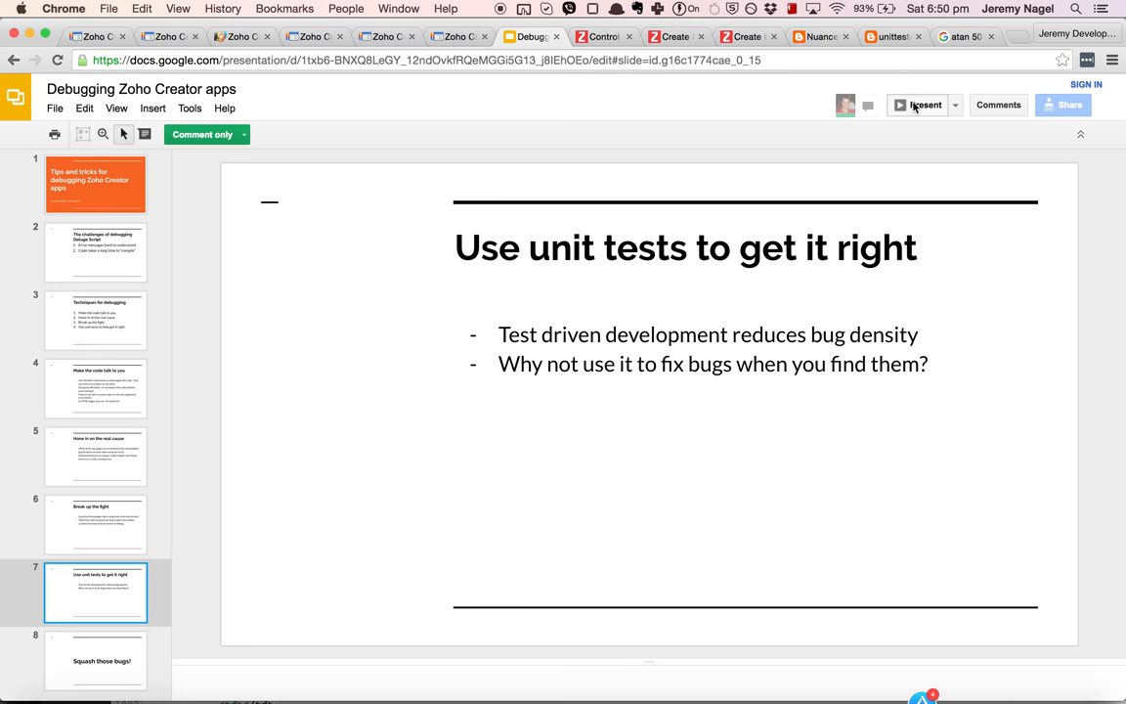
left_click(921, 105)
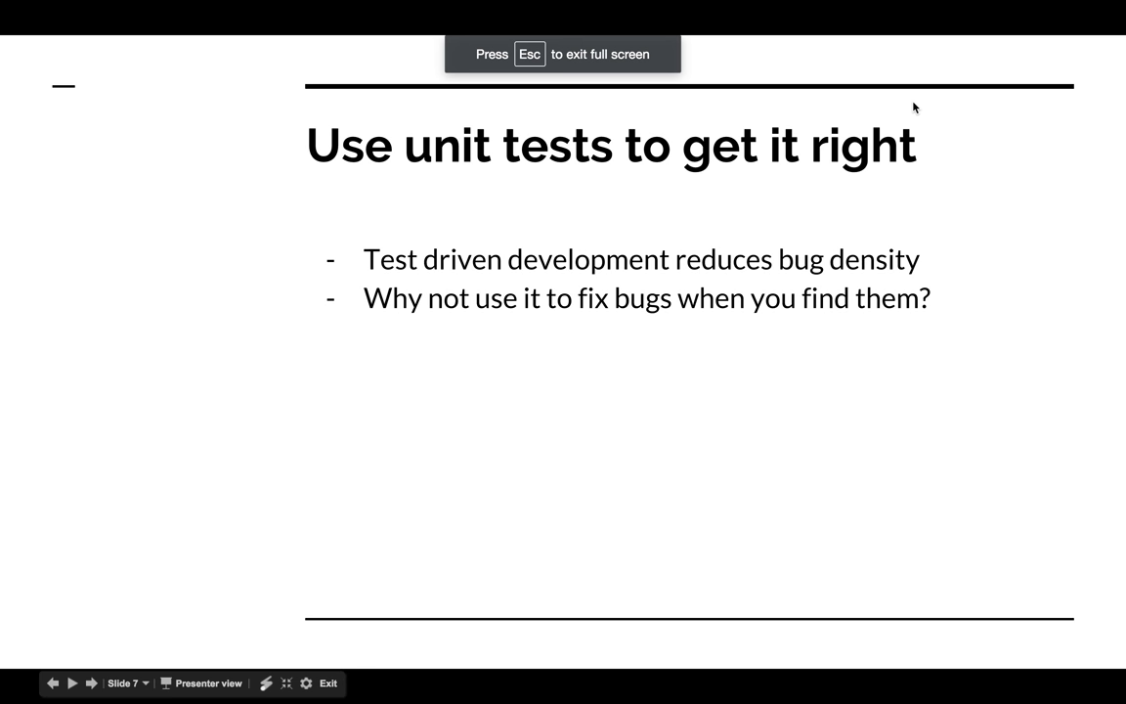